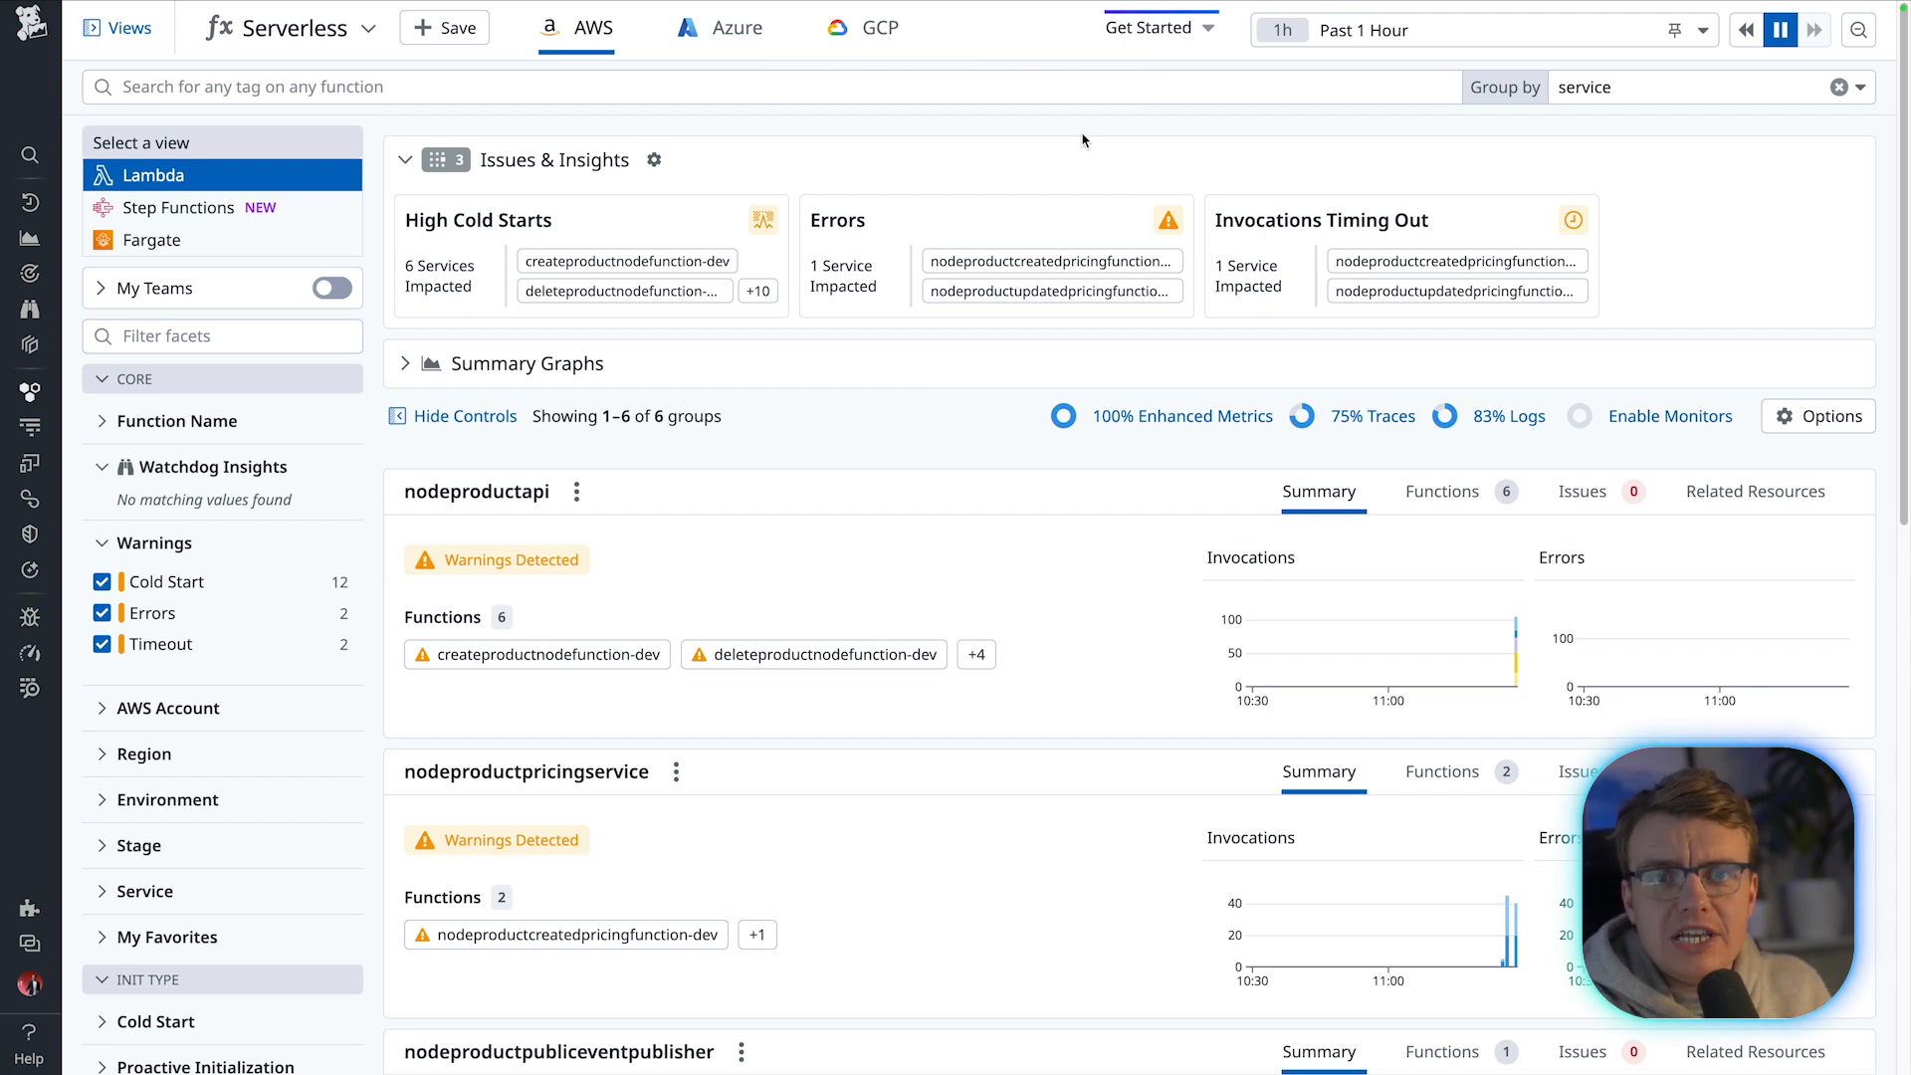
pyautogui.moveTo(937, 160)
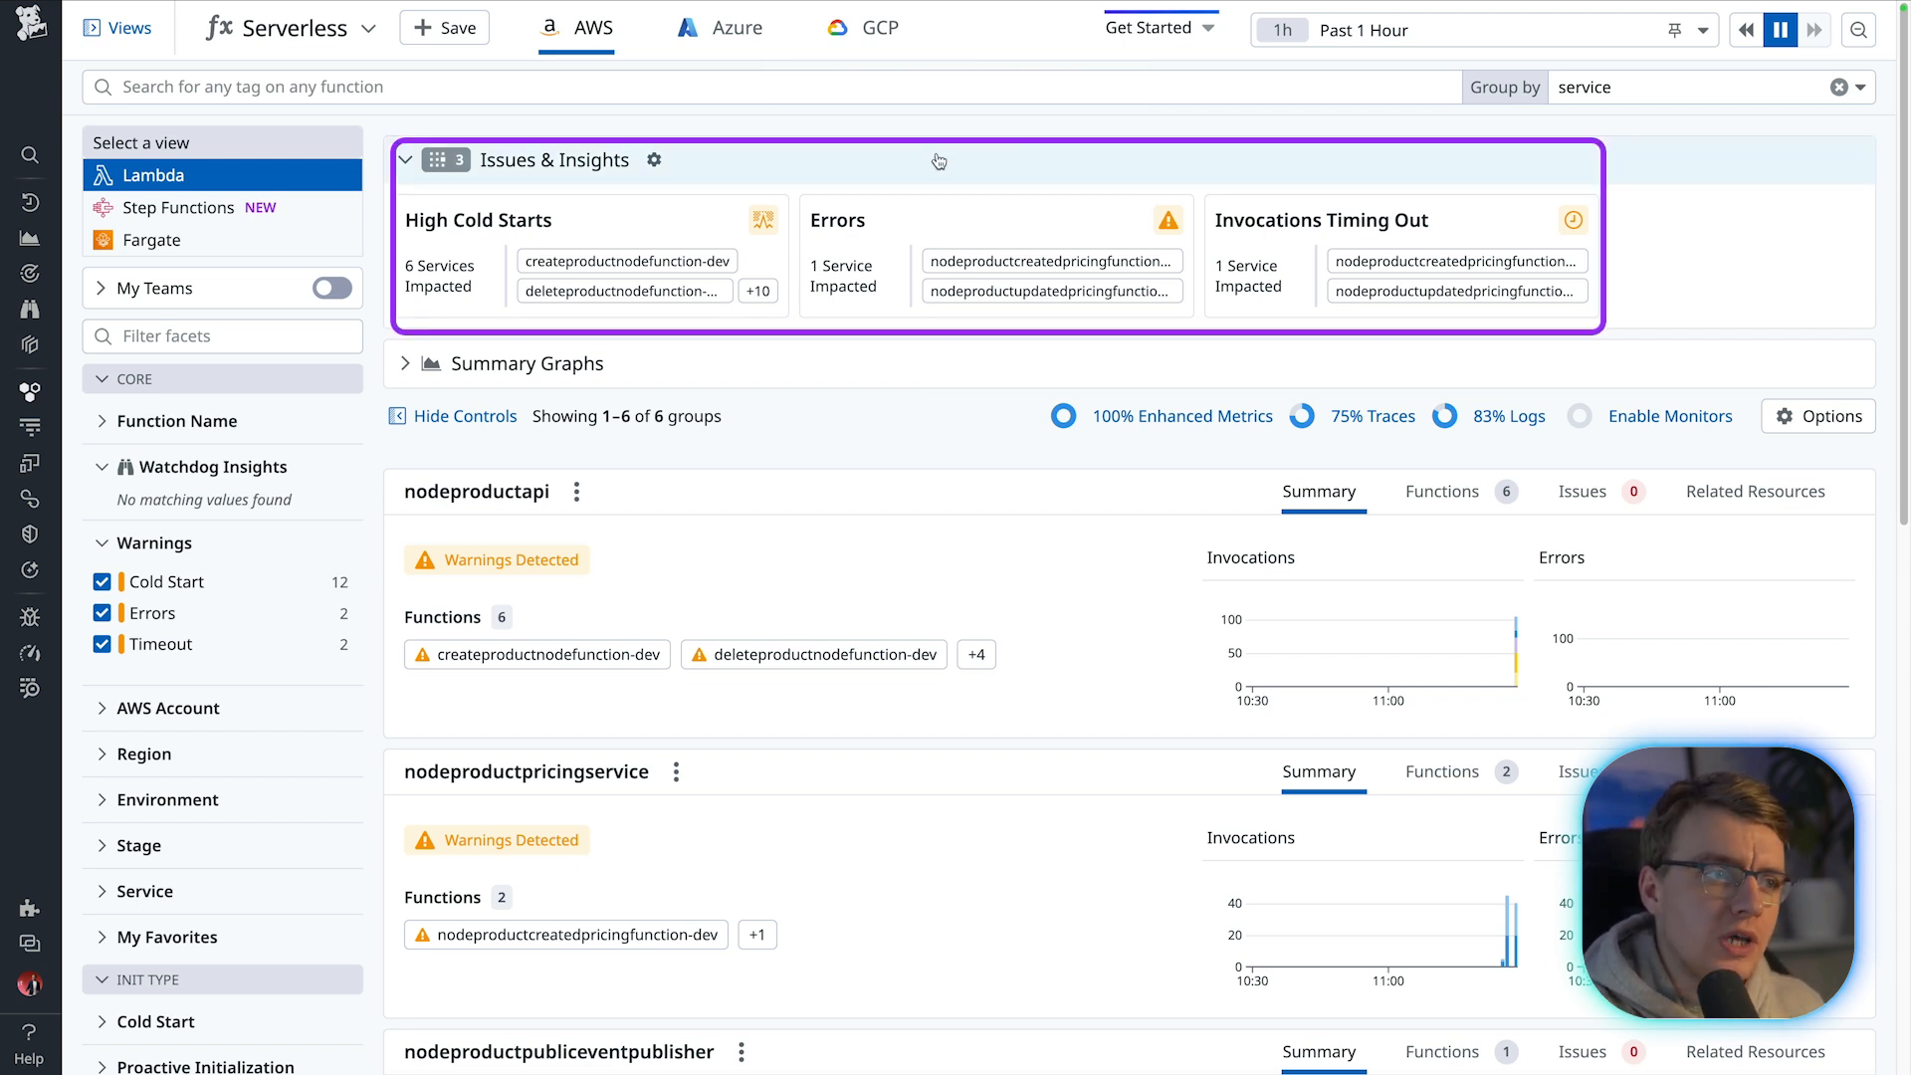
pyautogui.moveTo(880, 239)
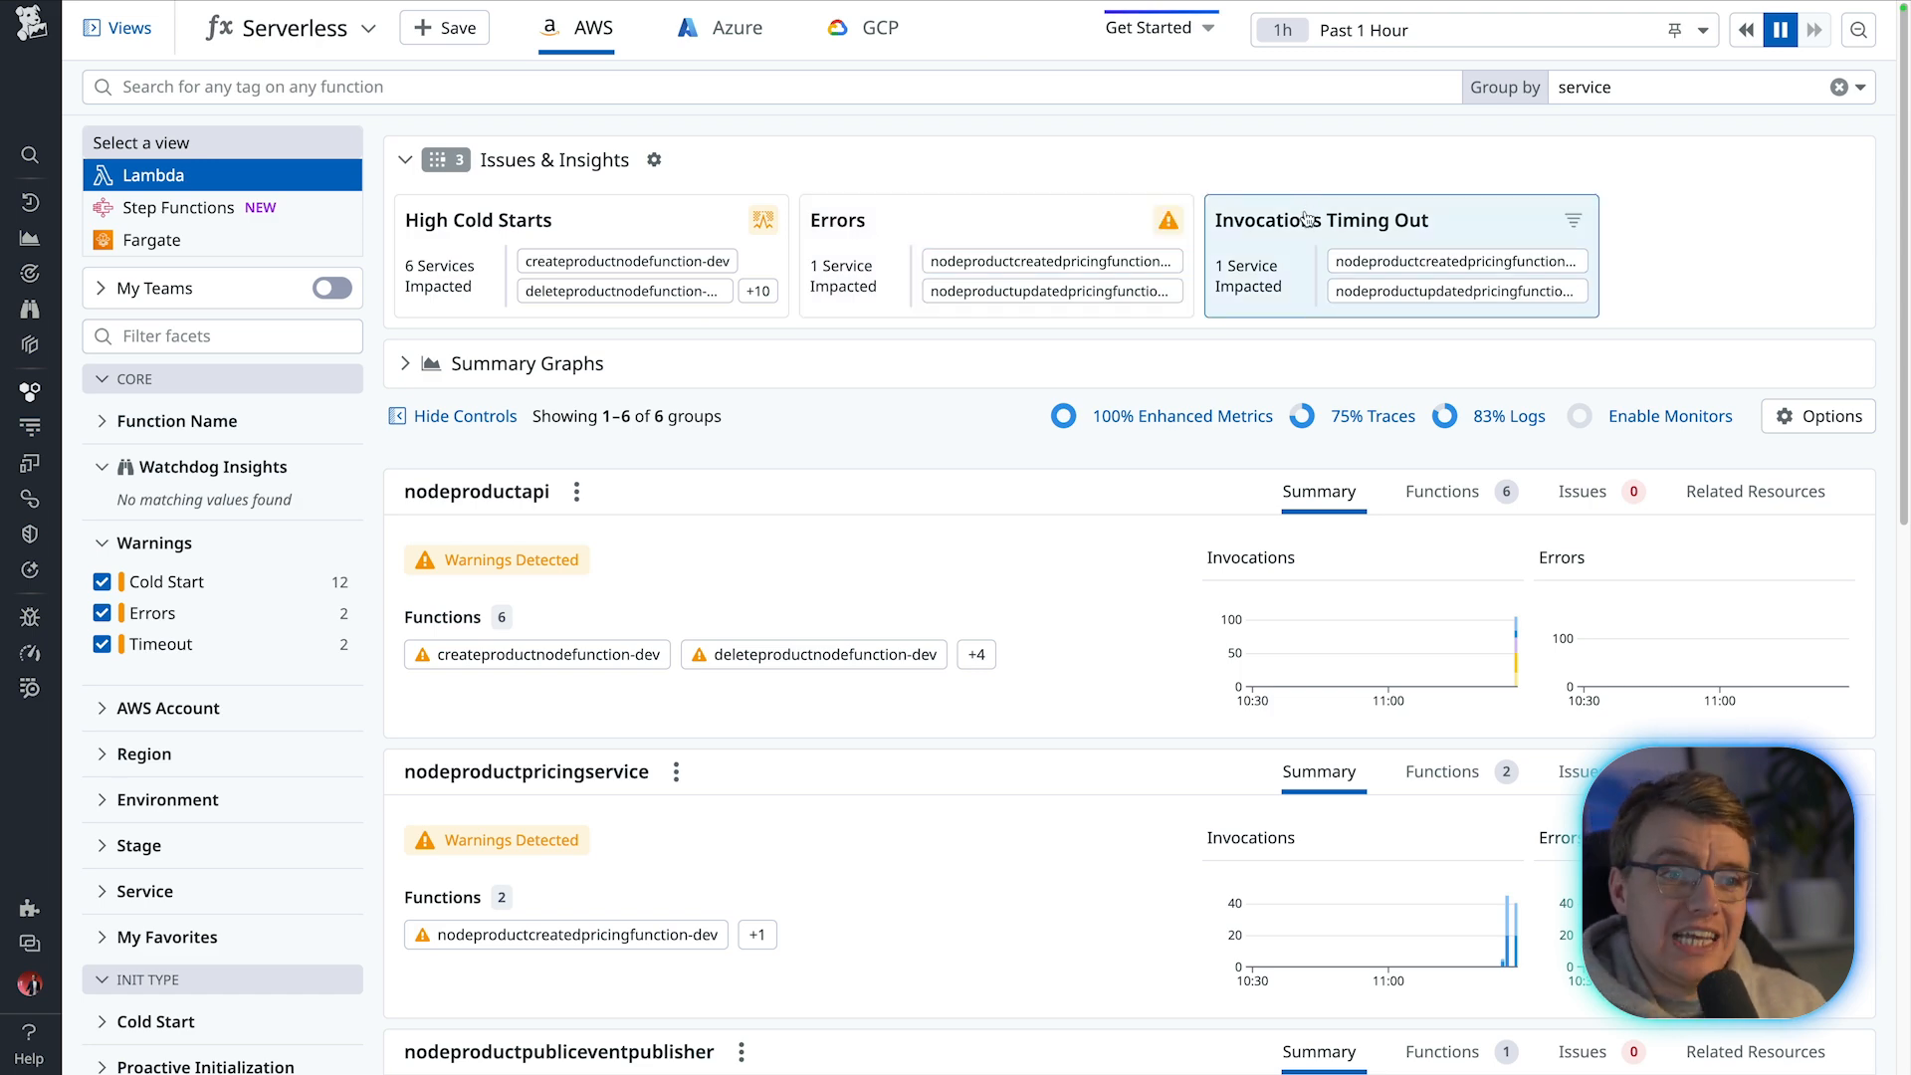
# Step: Review the pricing function's invocation details, showing only the invocations that errored
pyautogui.click(1457, 260)
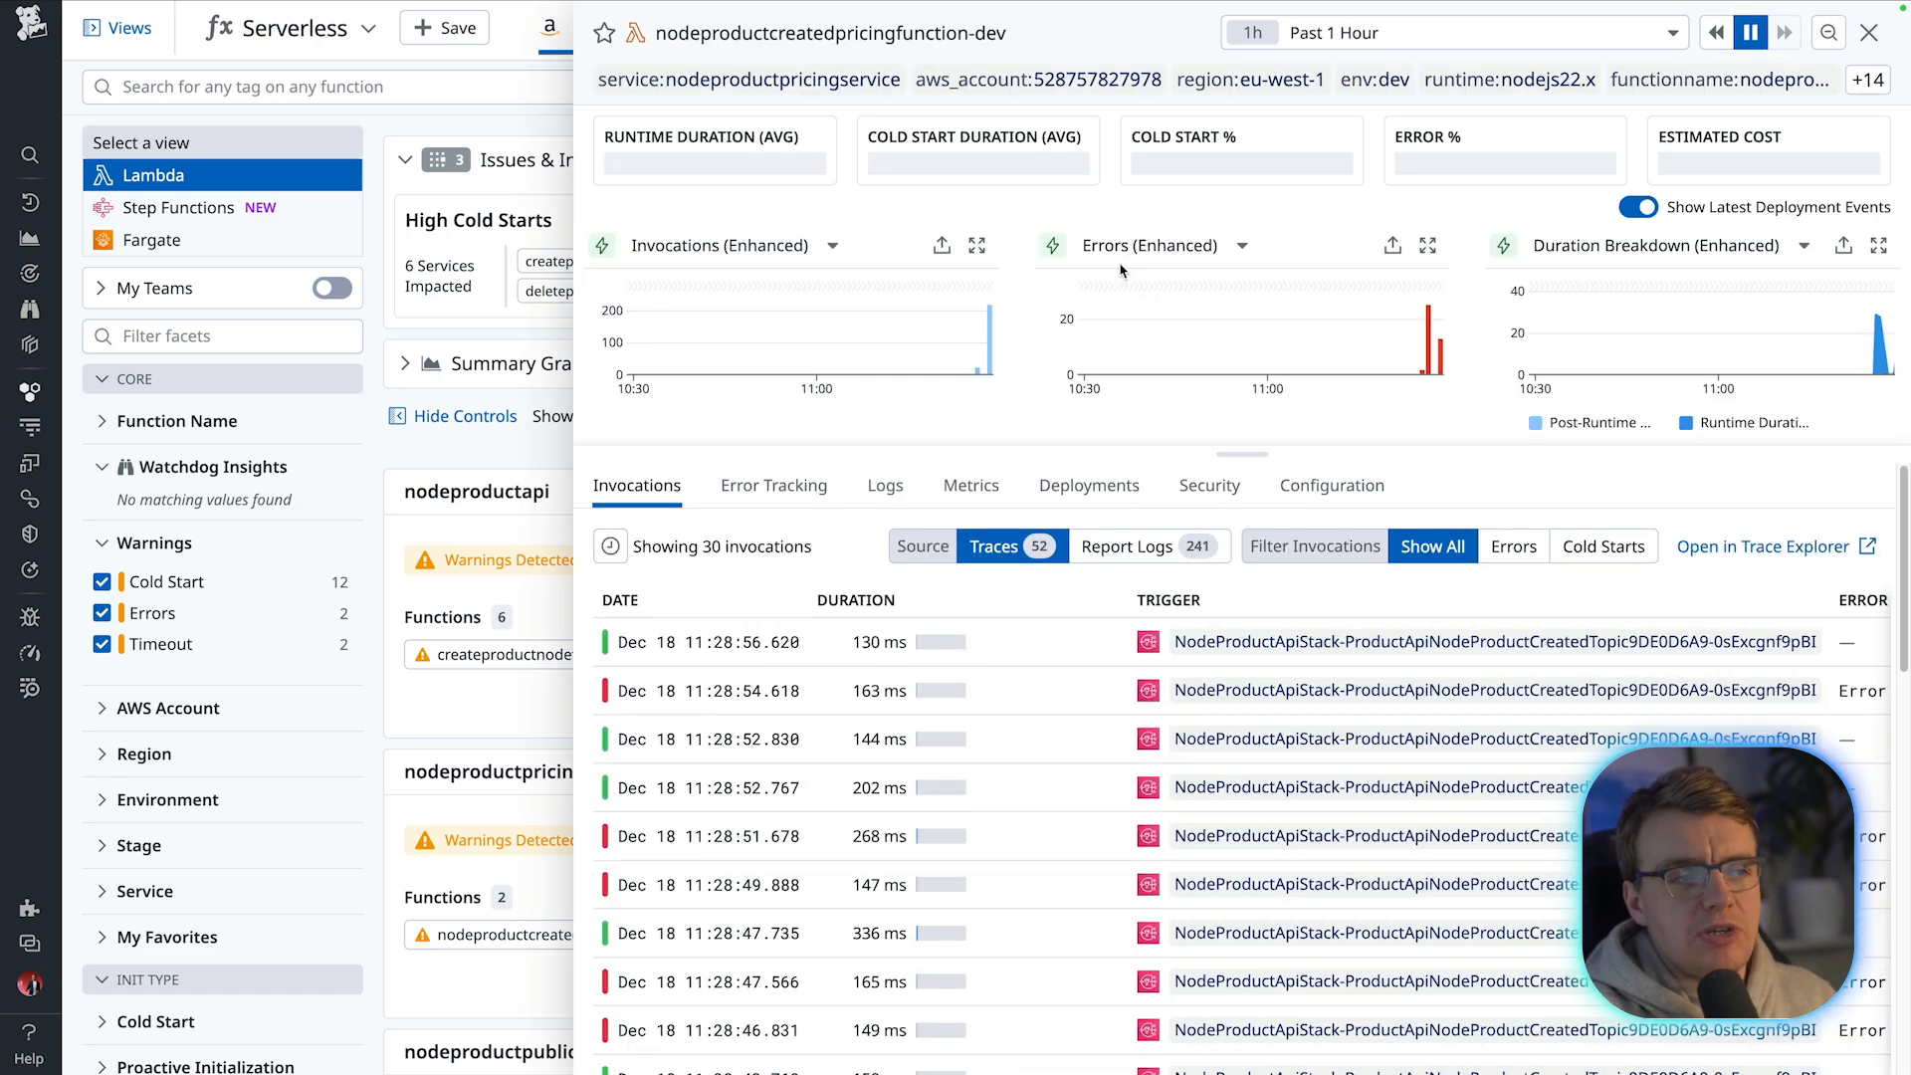
pyautogui.click(1513, 545)
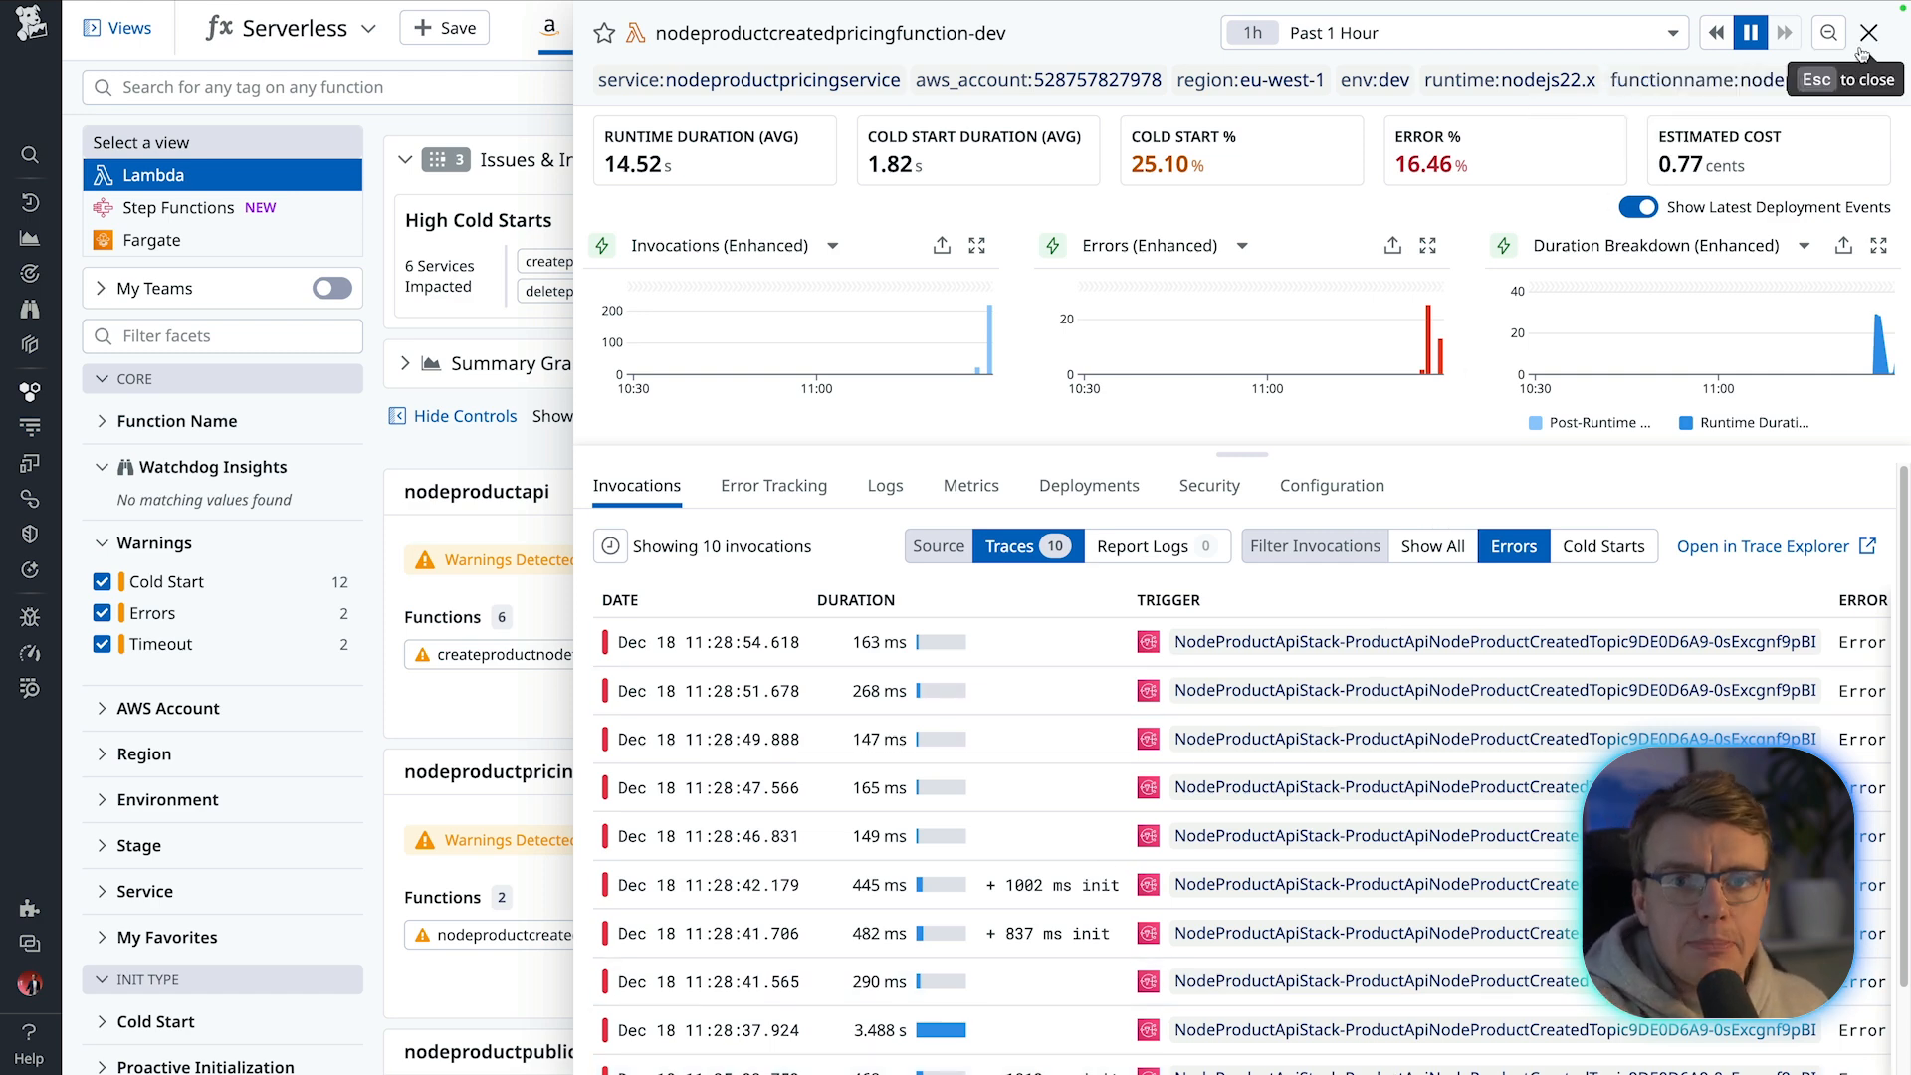
pyautogui.click(1870, 31)
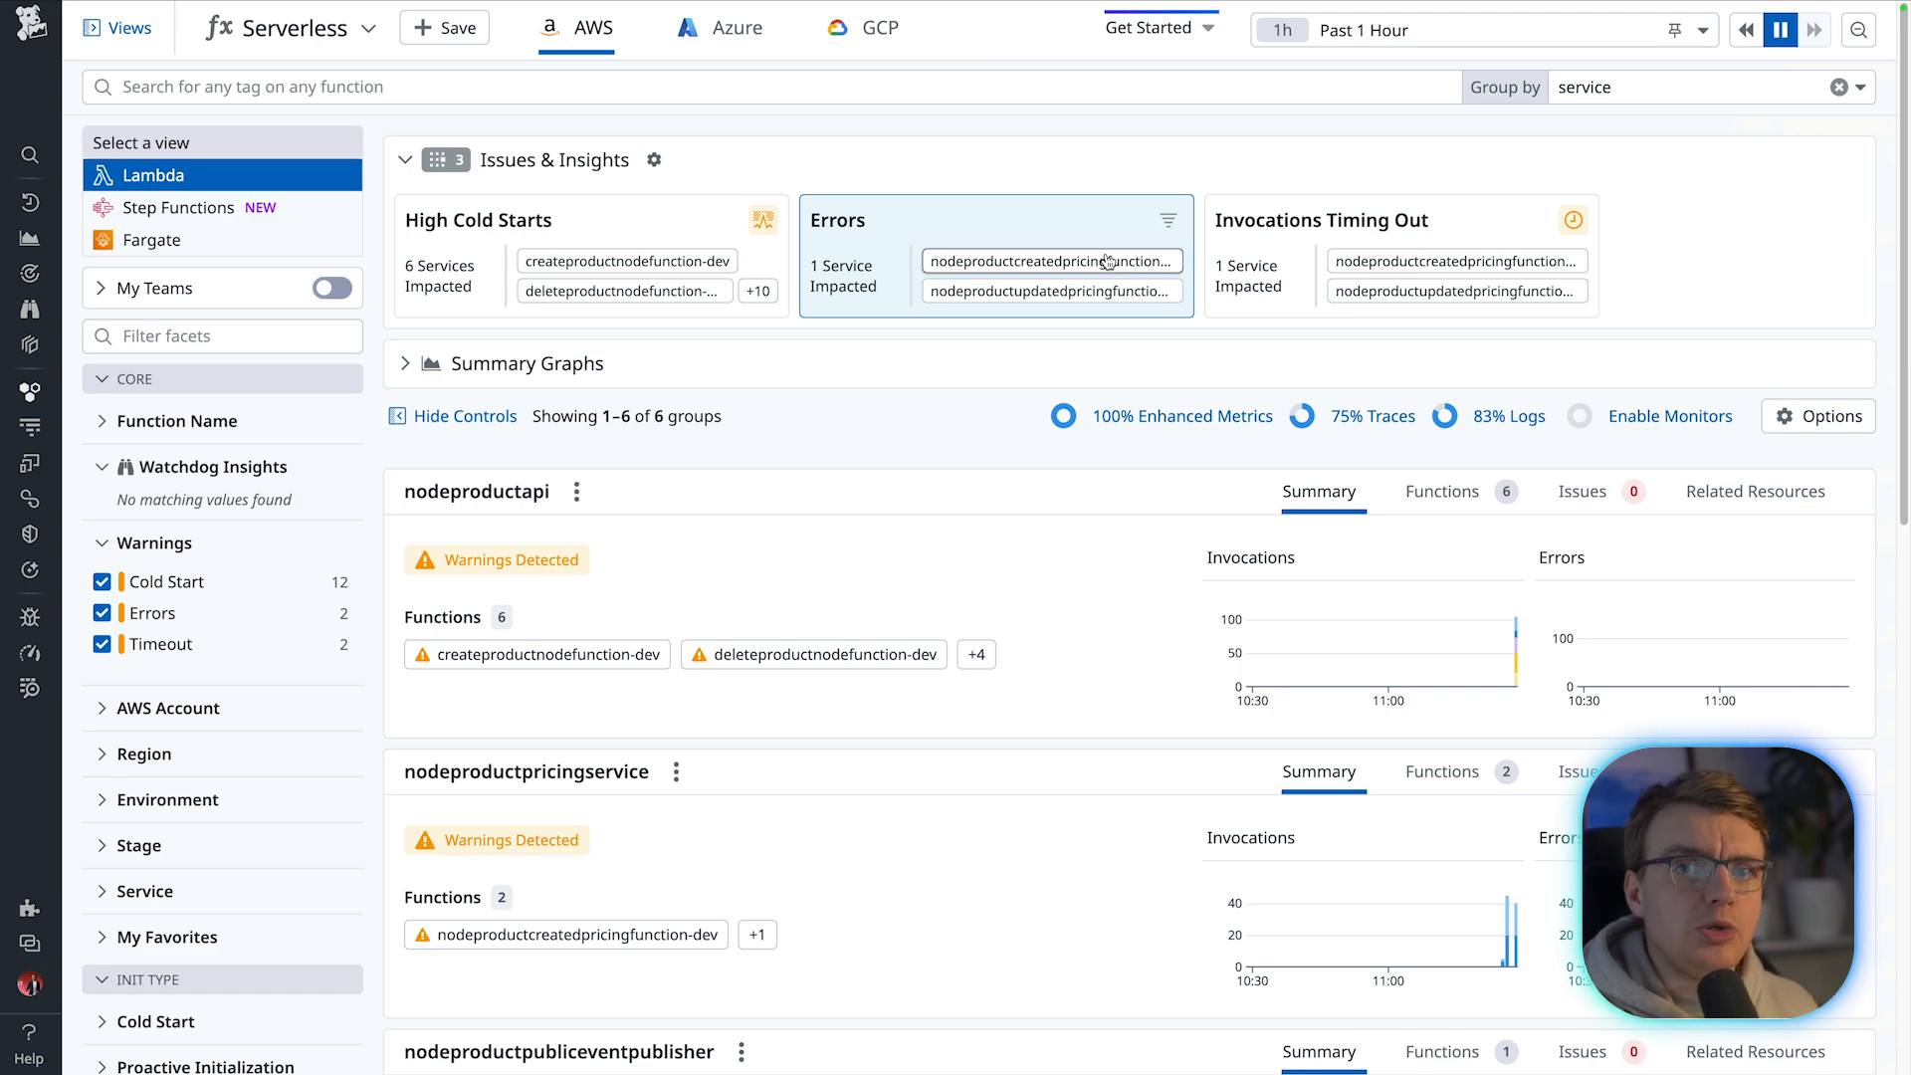
pyautogui.click(1051, 261)
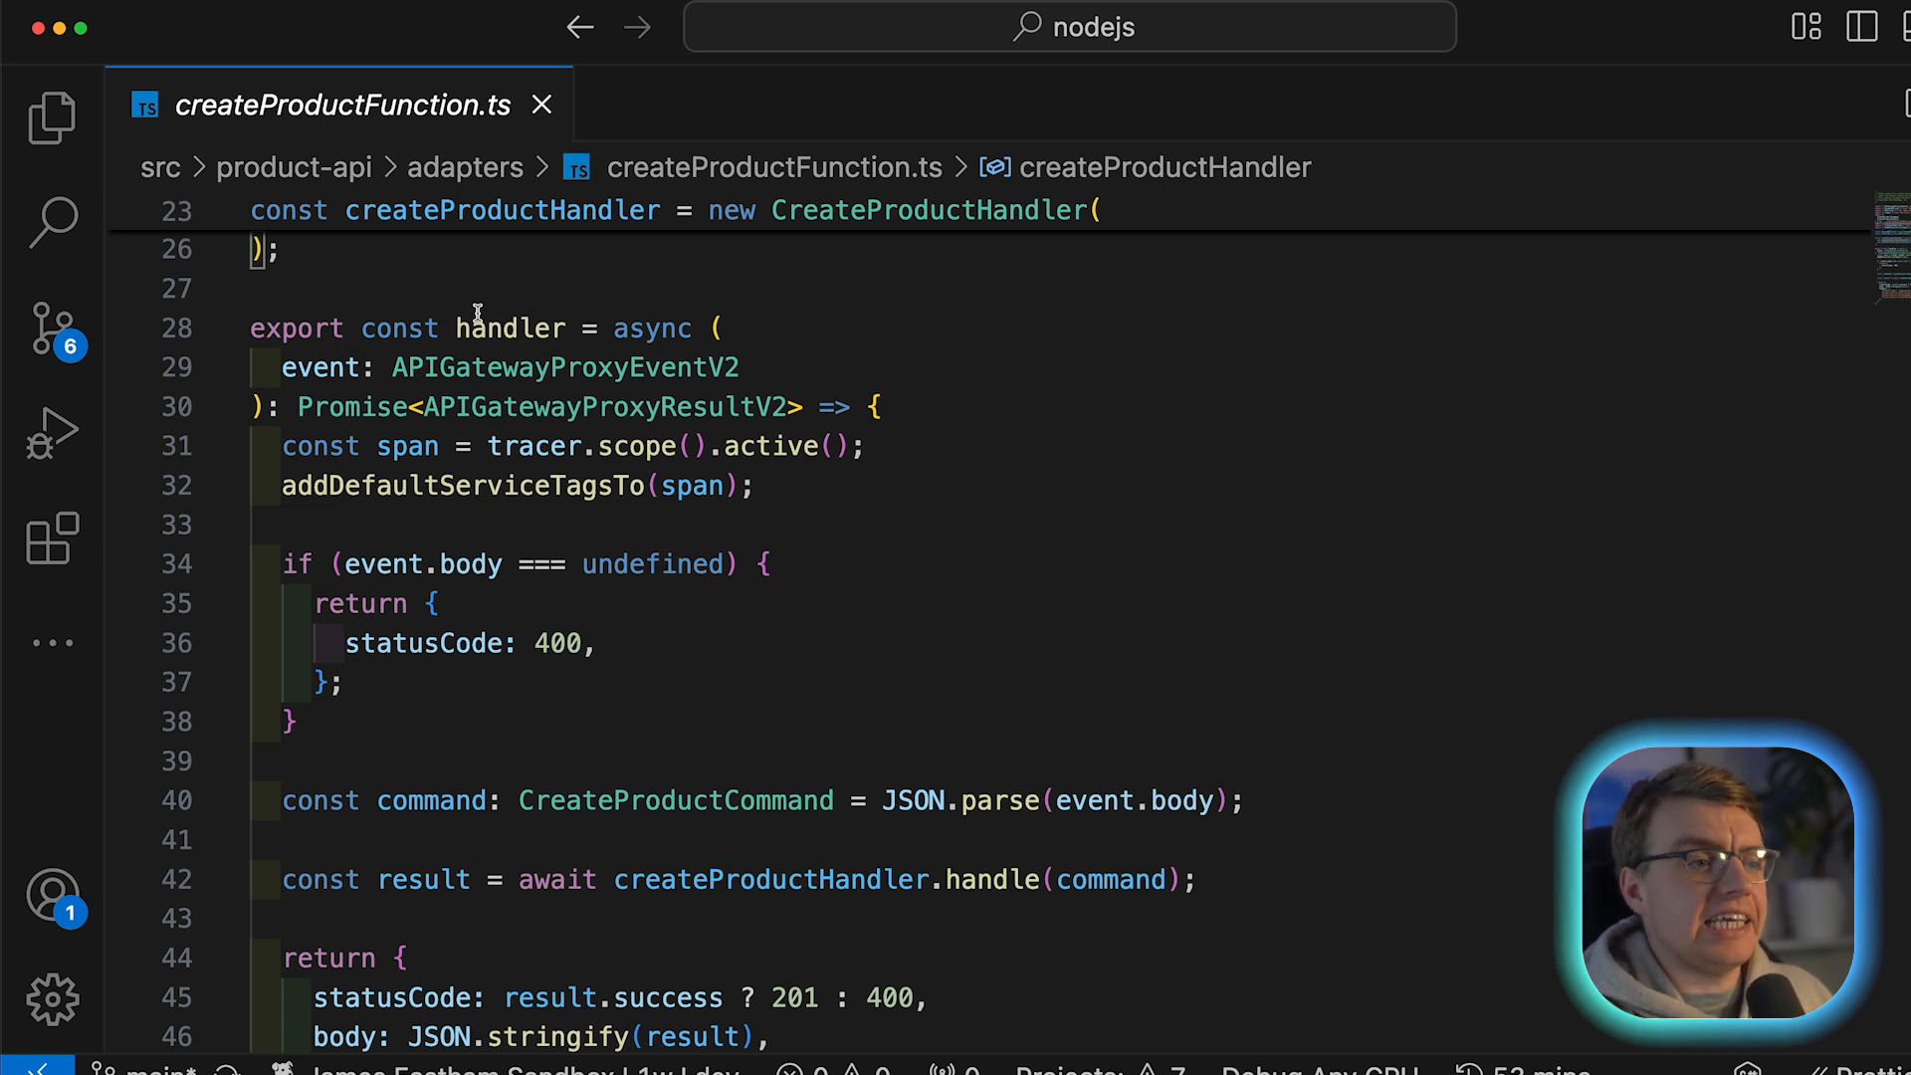
pyautogui.moveTo(510, 327)
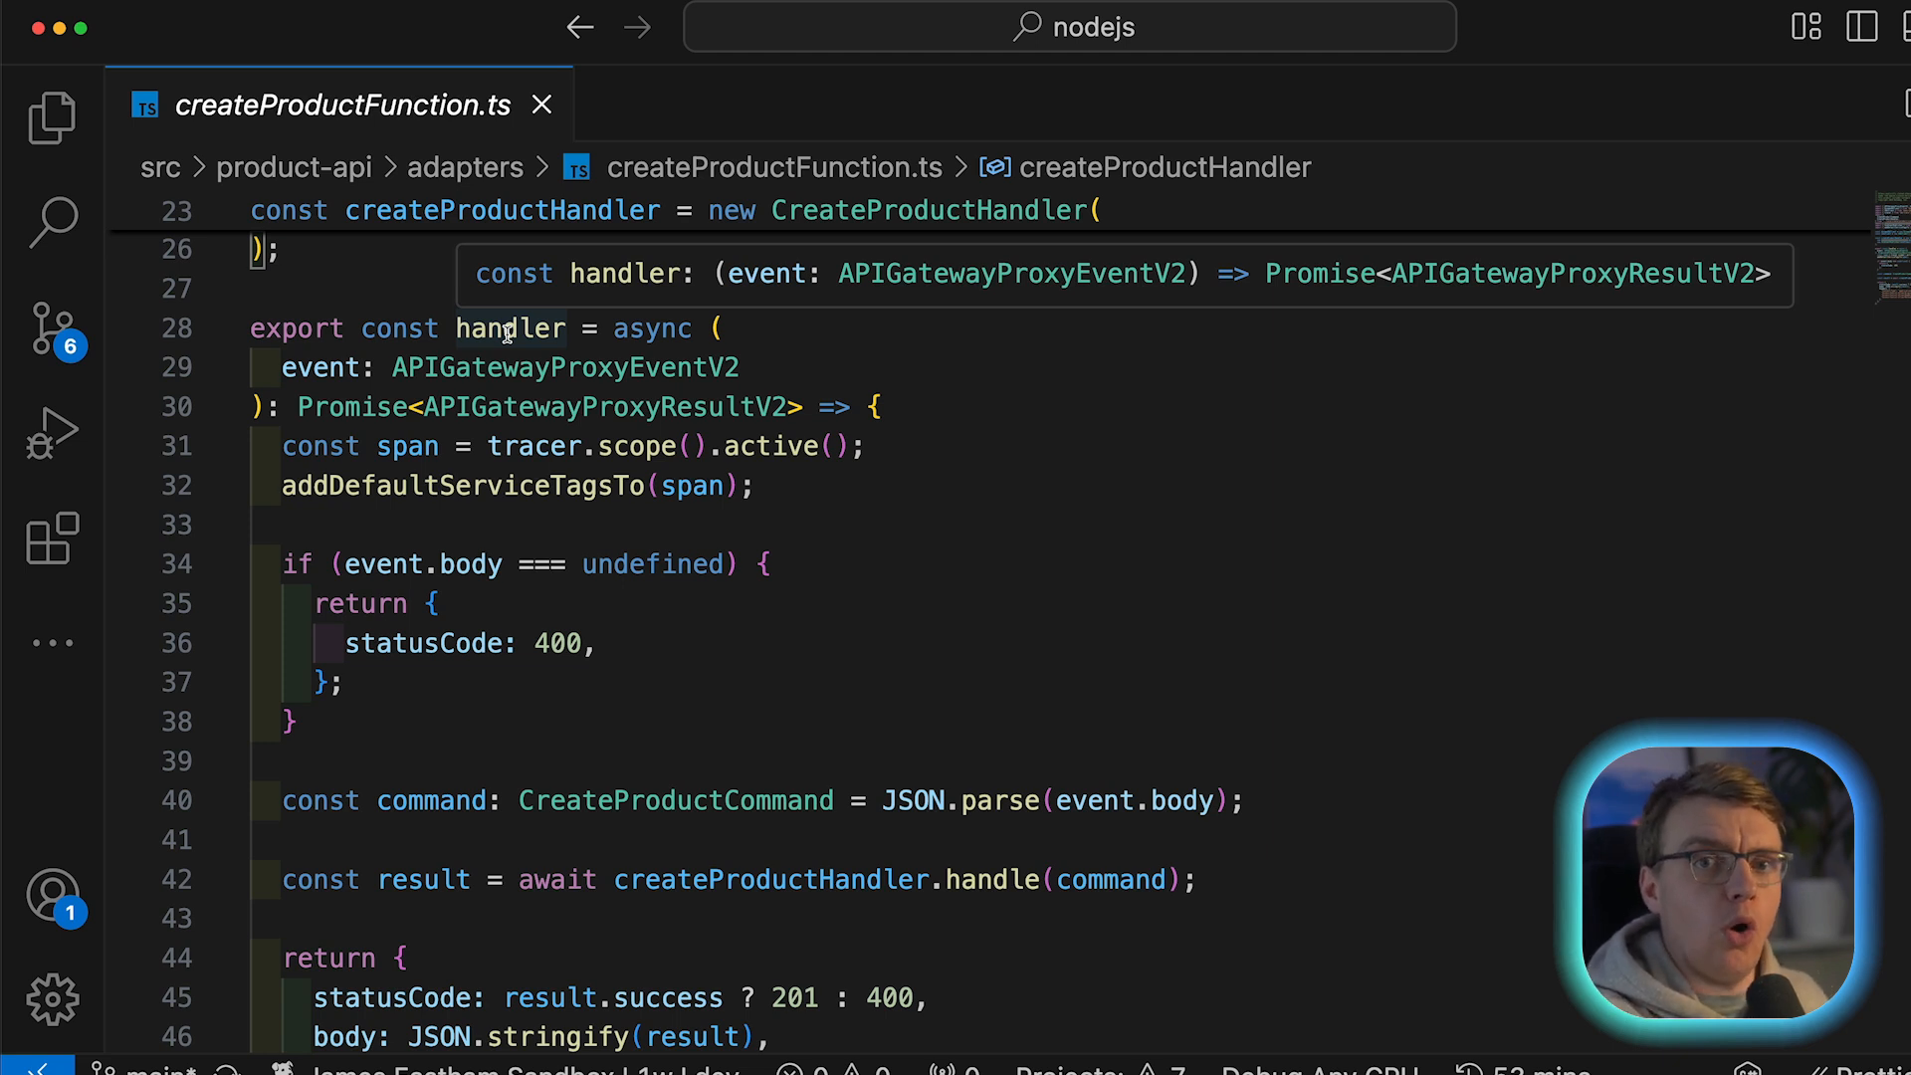
pyautogui.moveTo(508, 354)
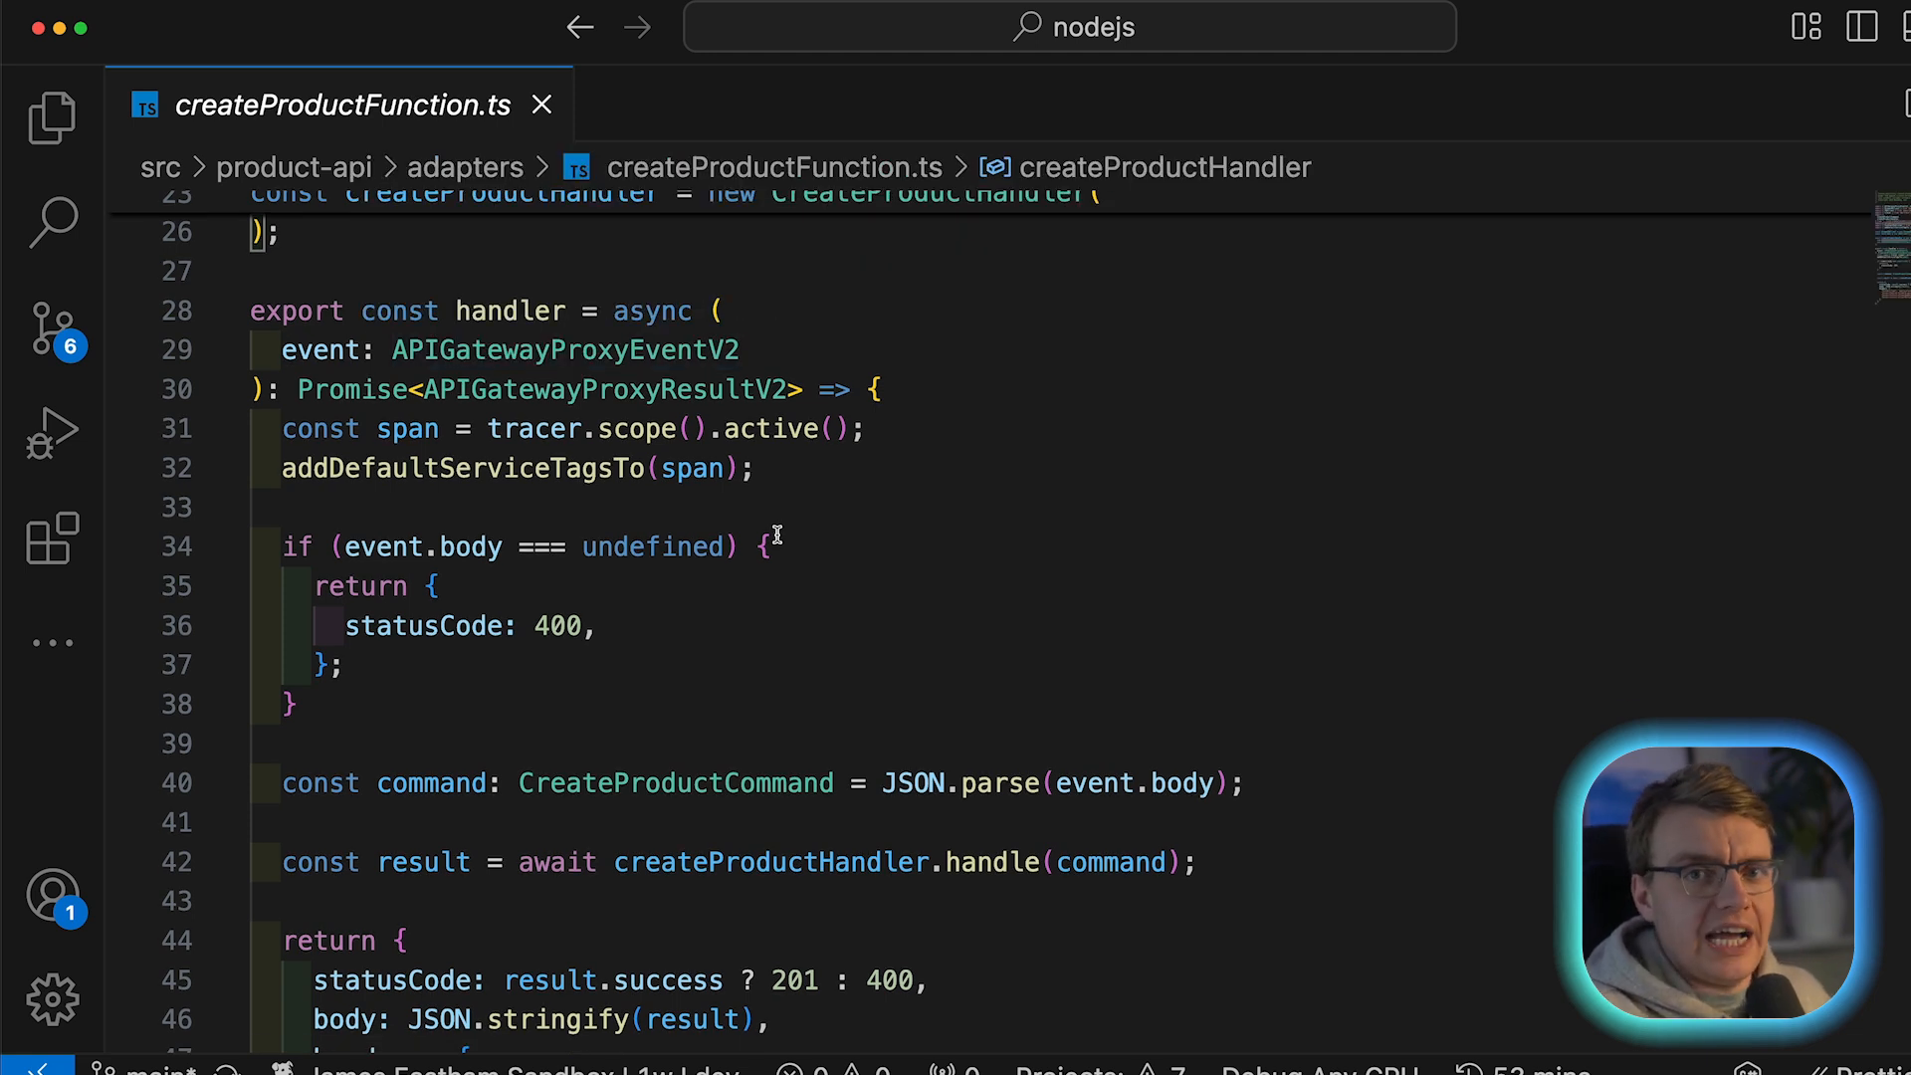
# Step: Scroll createProductFunction.ts to the handler setup and bring up code actions for CreateProductHandler
pyautogui.scroll(-3)
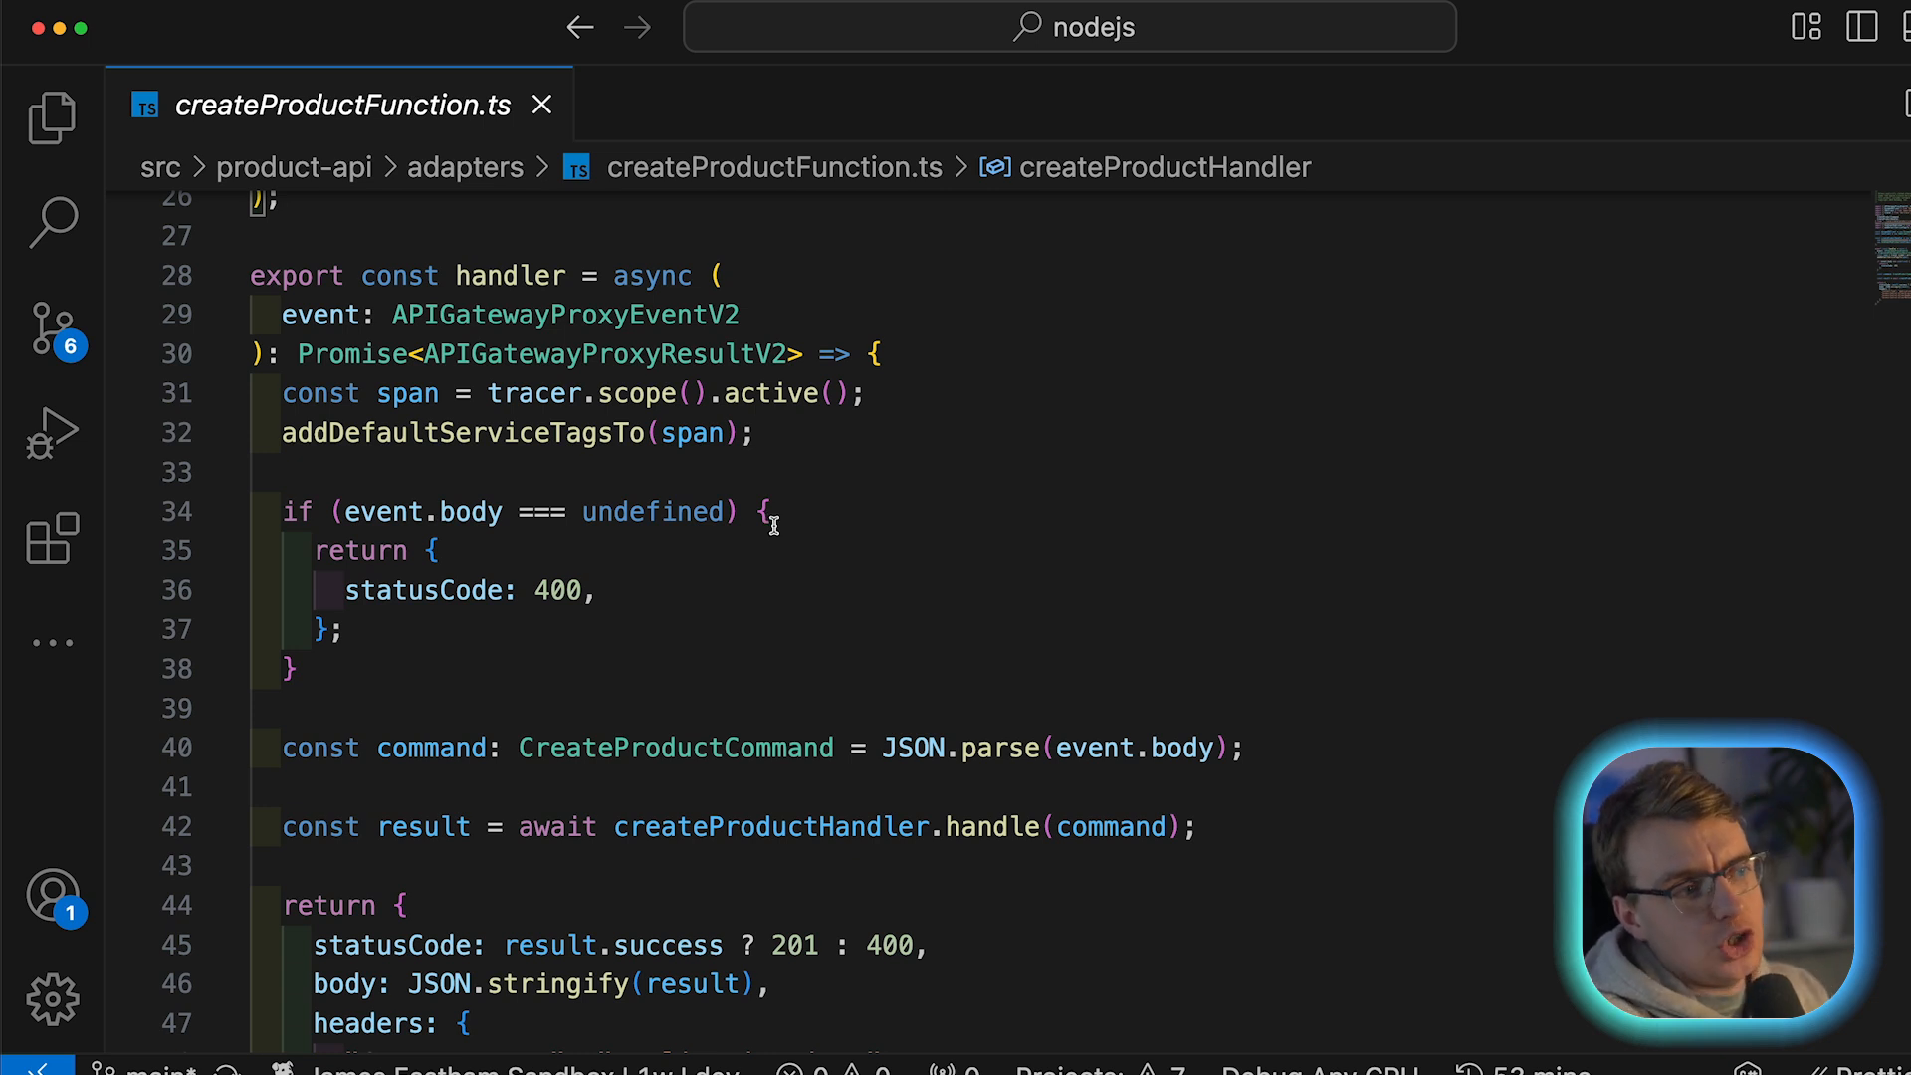
pyautogui.scroll(-3)
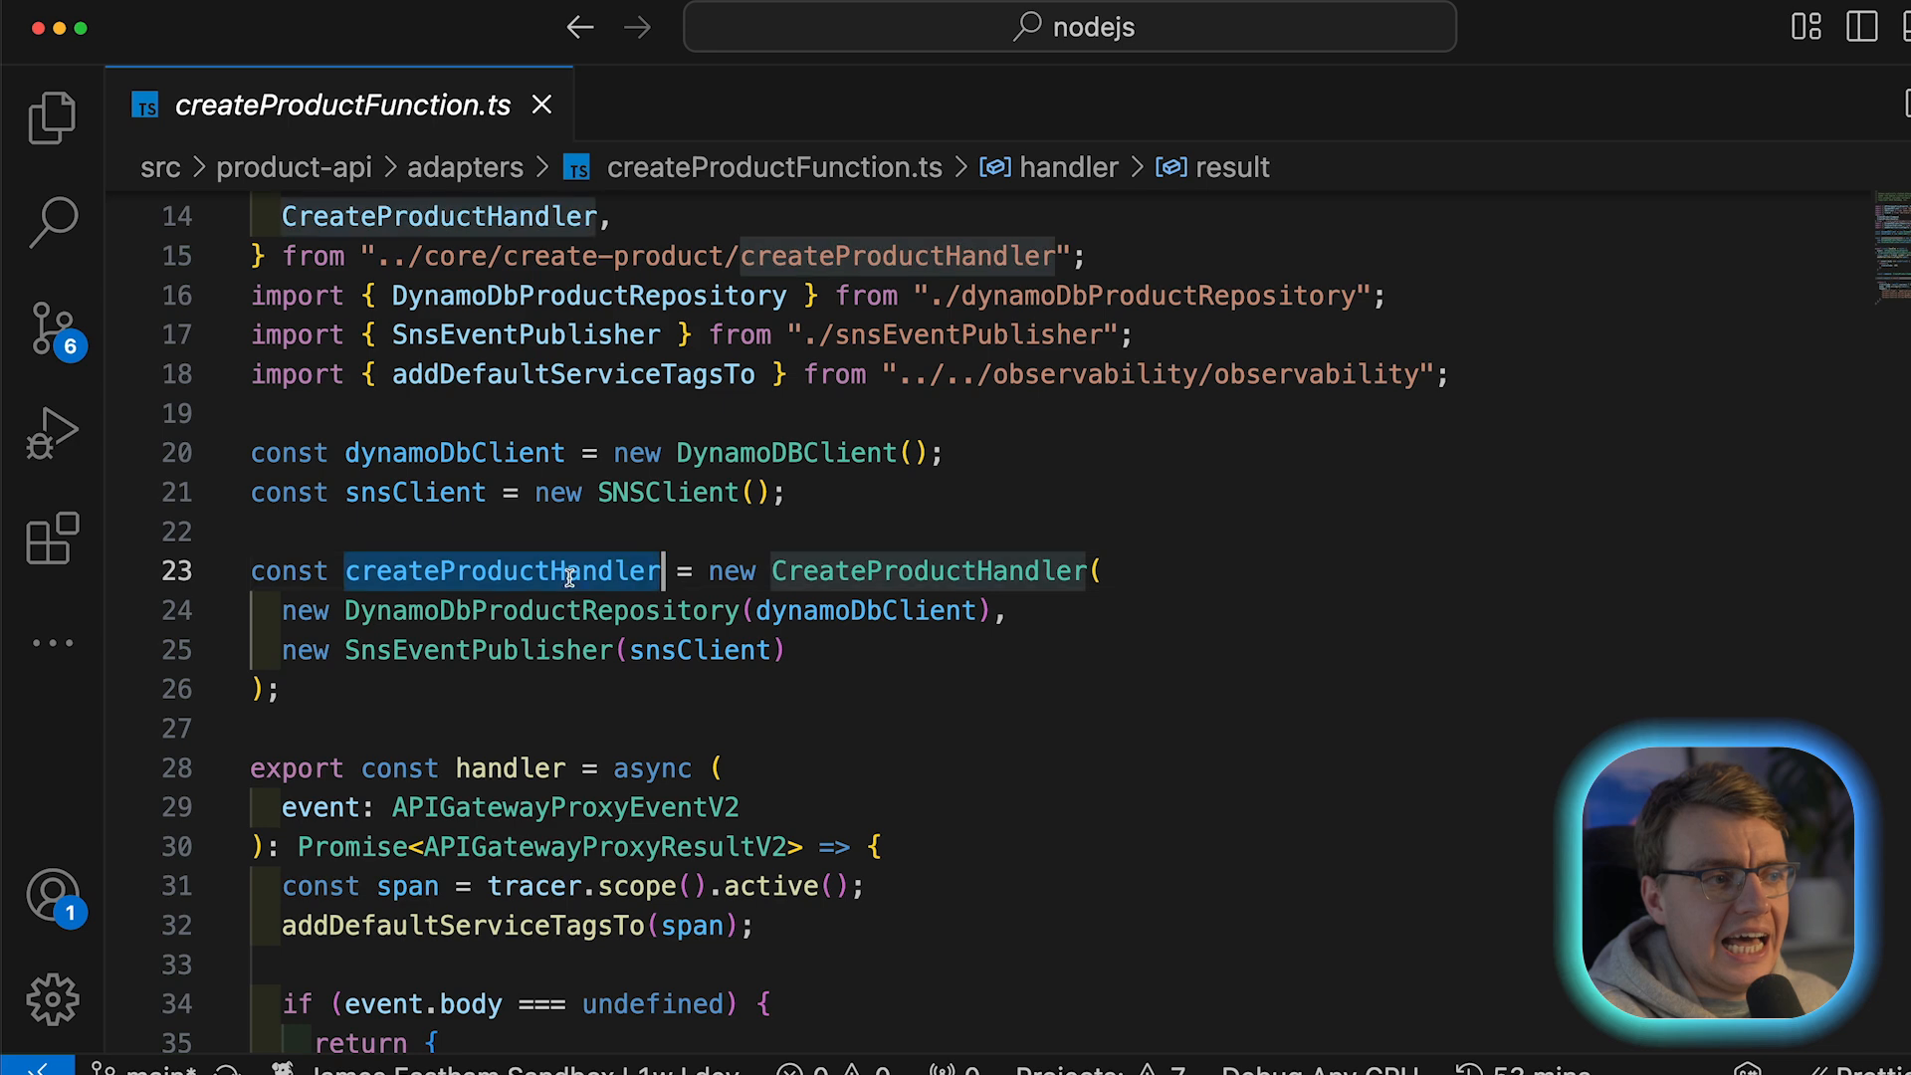
pyautogui.moveTo(878, 572)
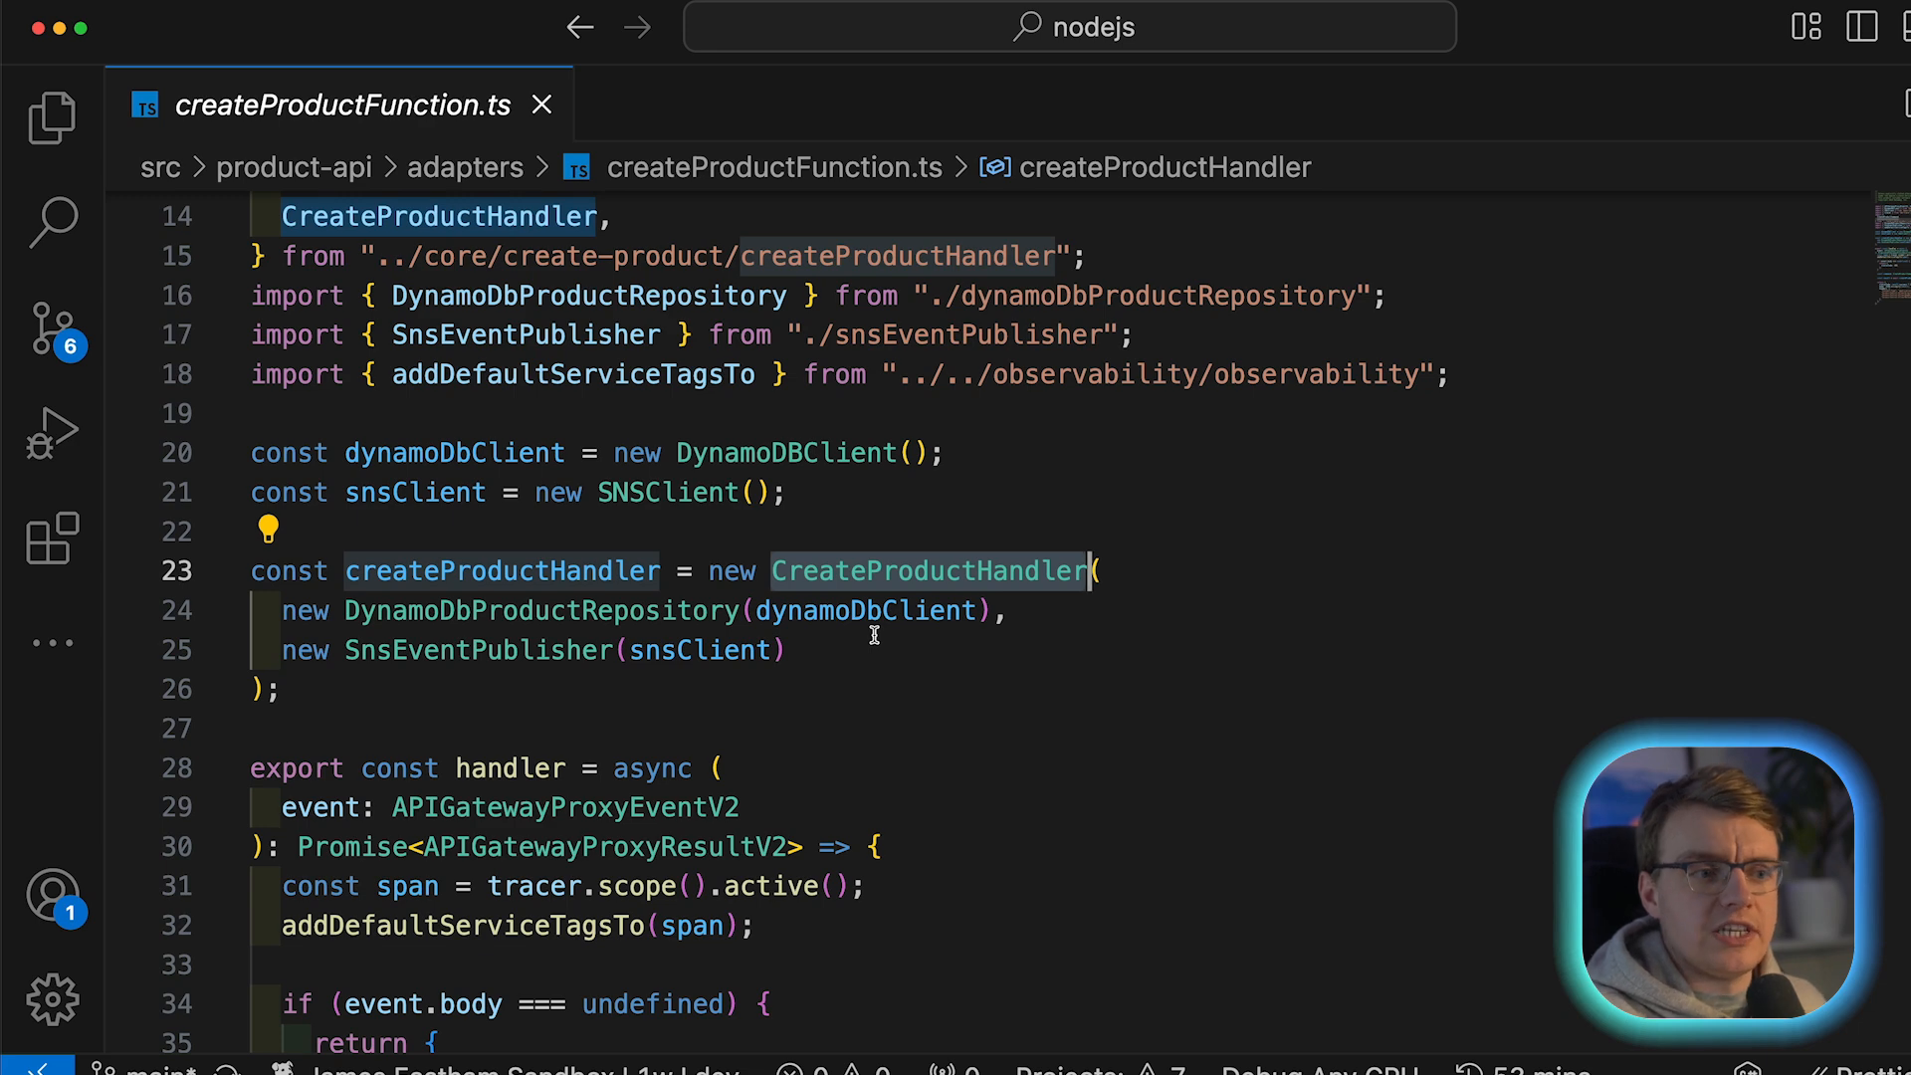
pyautogui.scroll(-3)
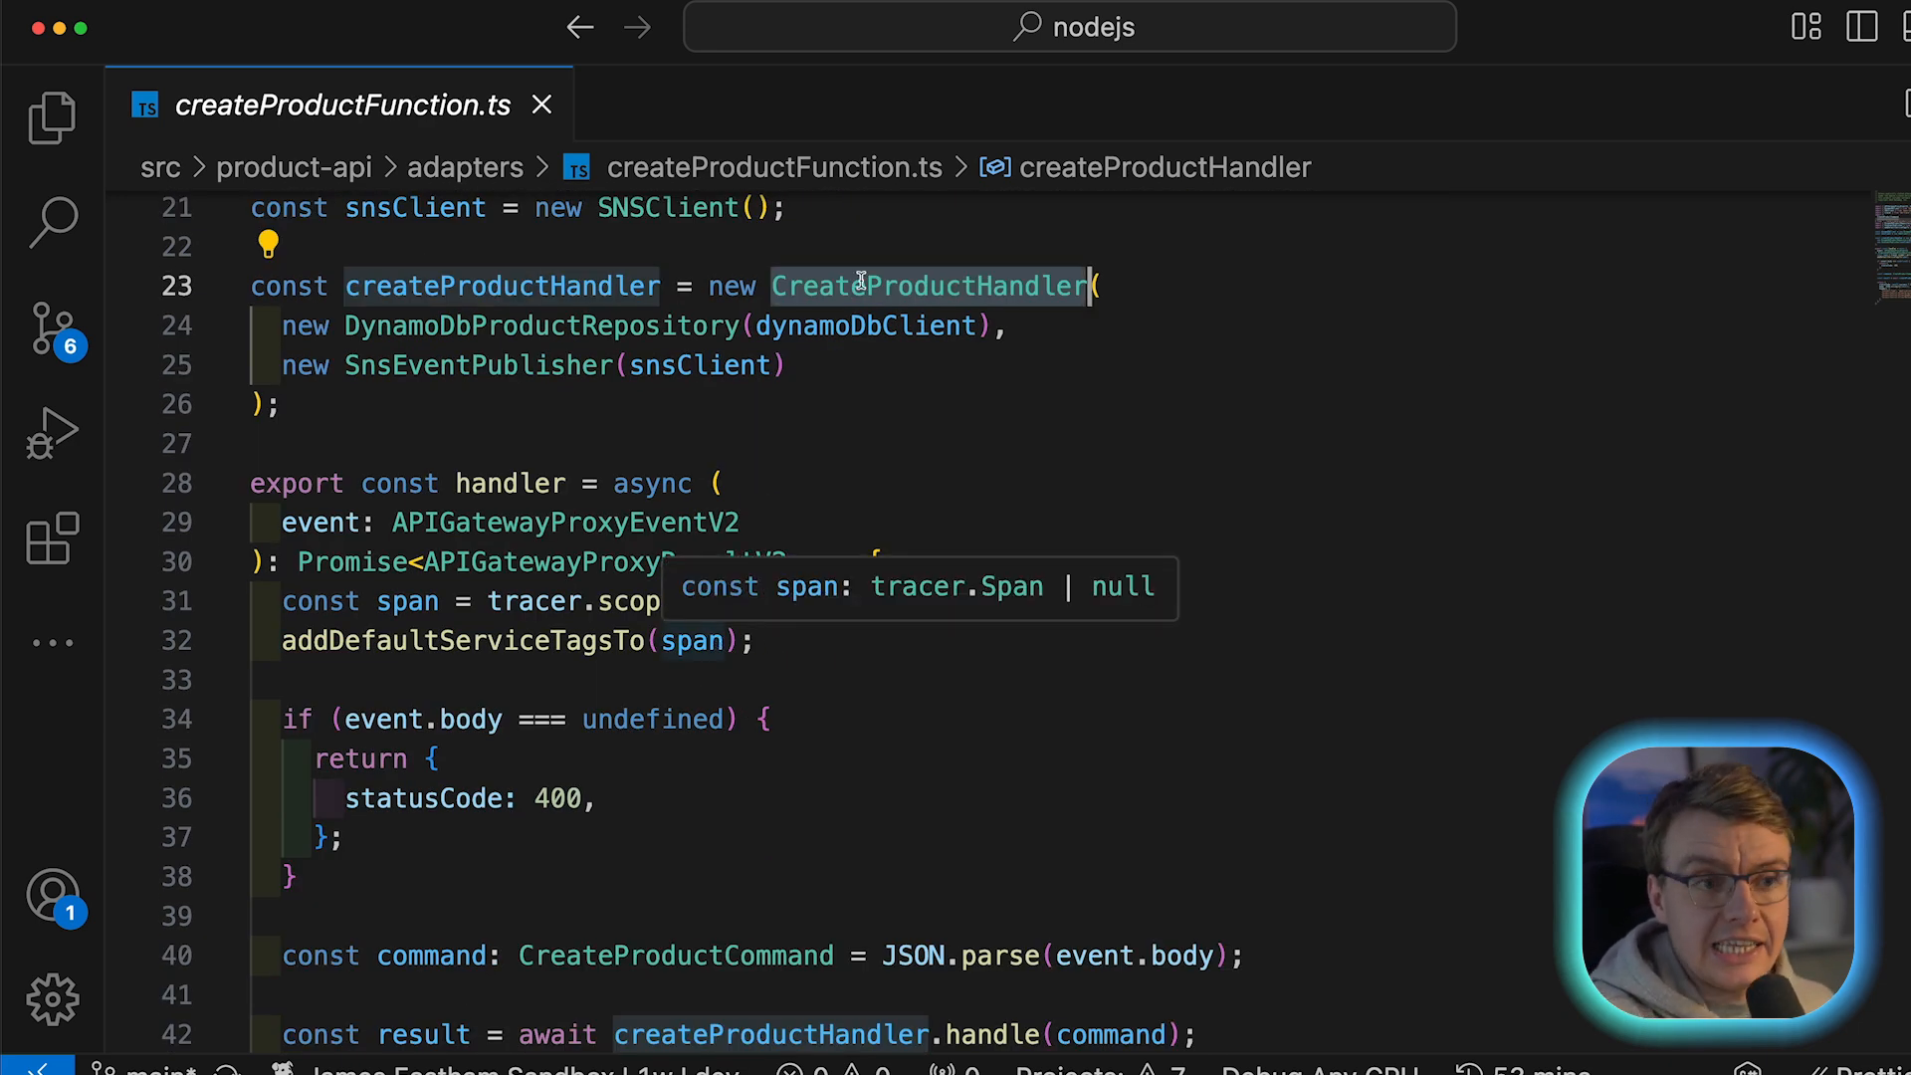
pyautogui.rightClick(929, 286)
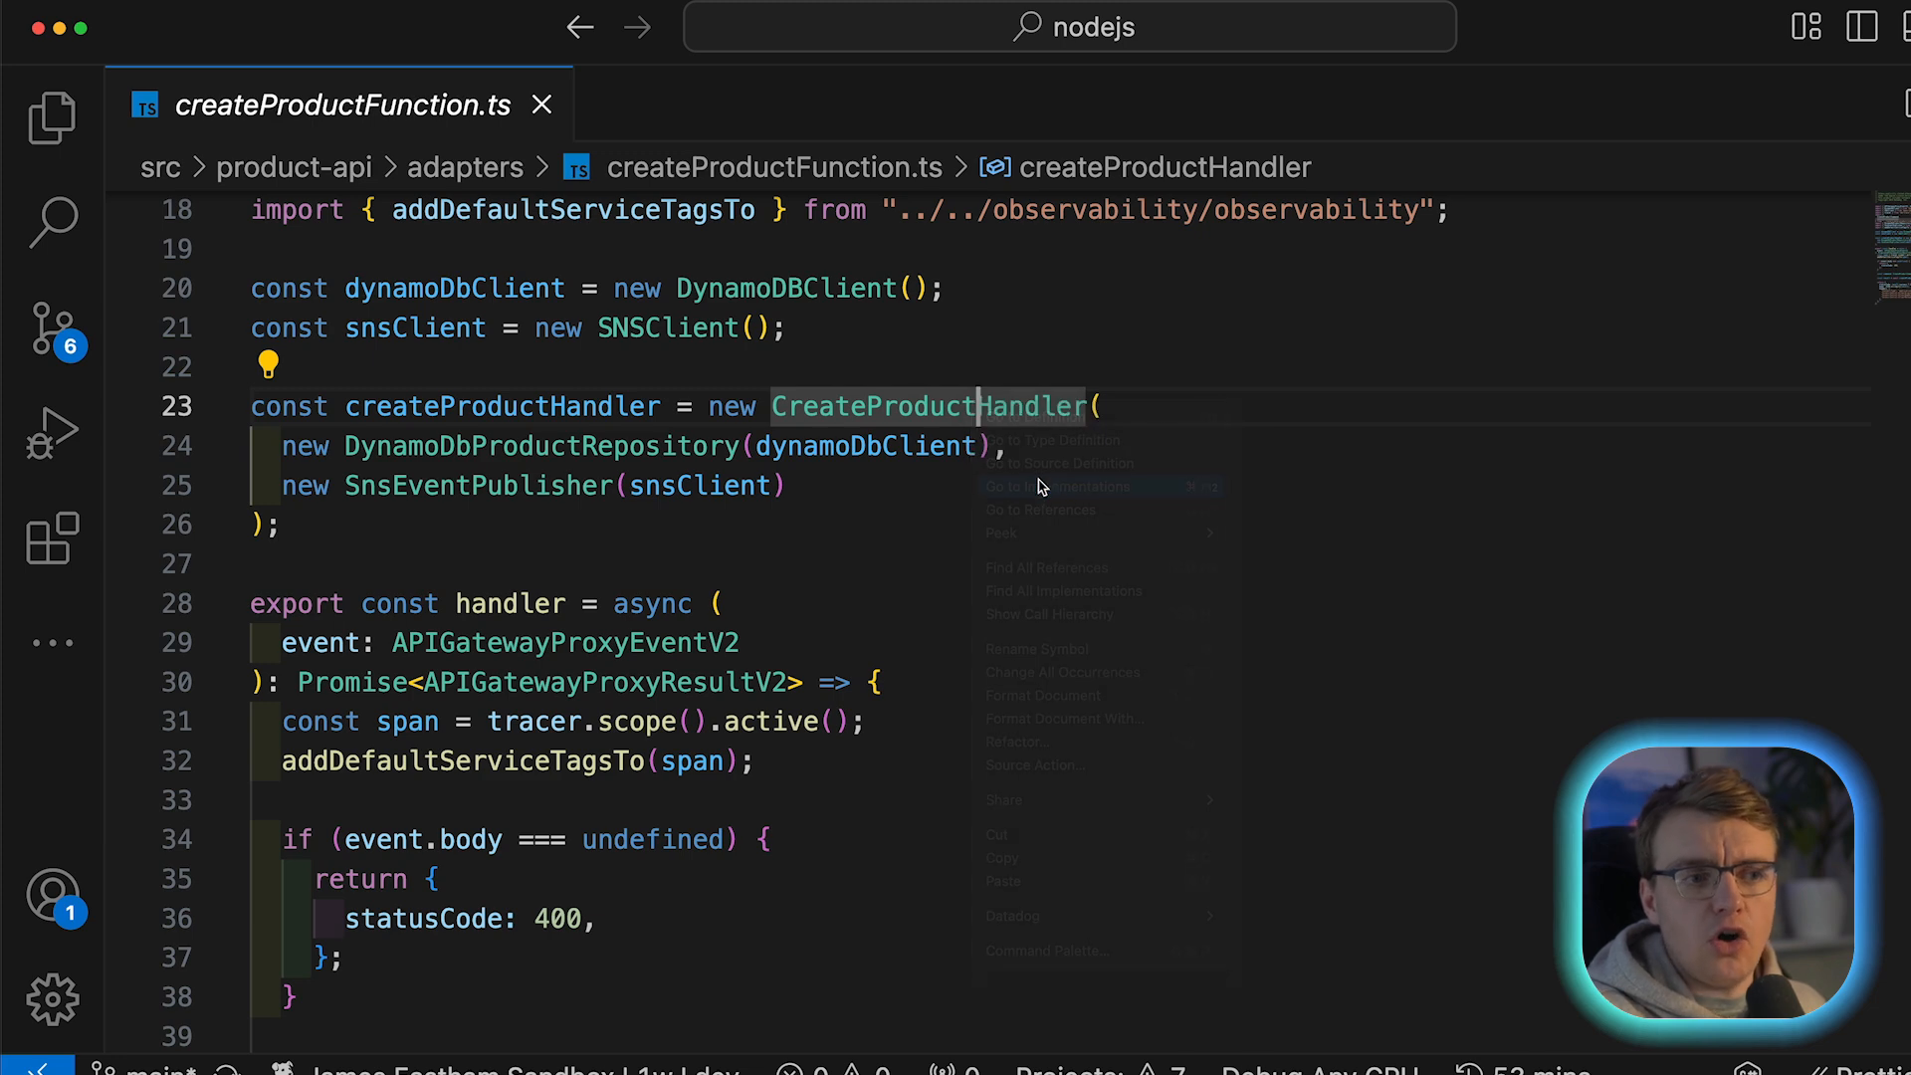
# Step: Go to the CreateProductHandler implementation in createProductHandler.ts and reach its handle method
pyautogui.click(1060, 485)
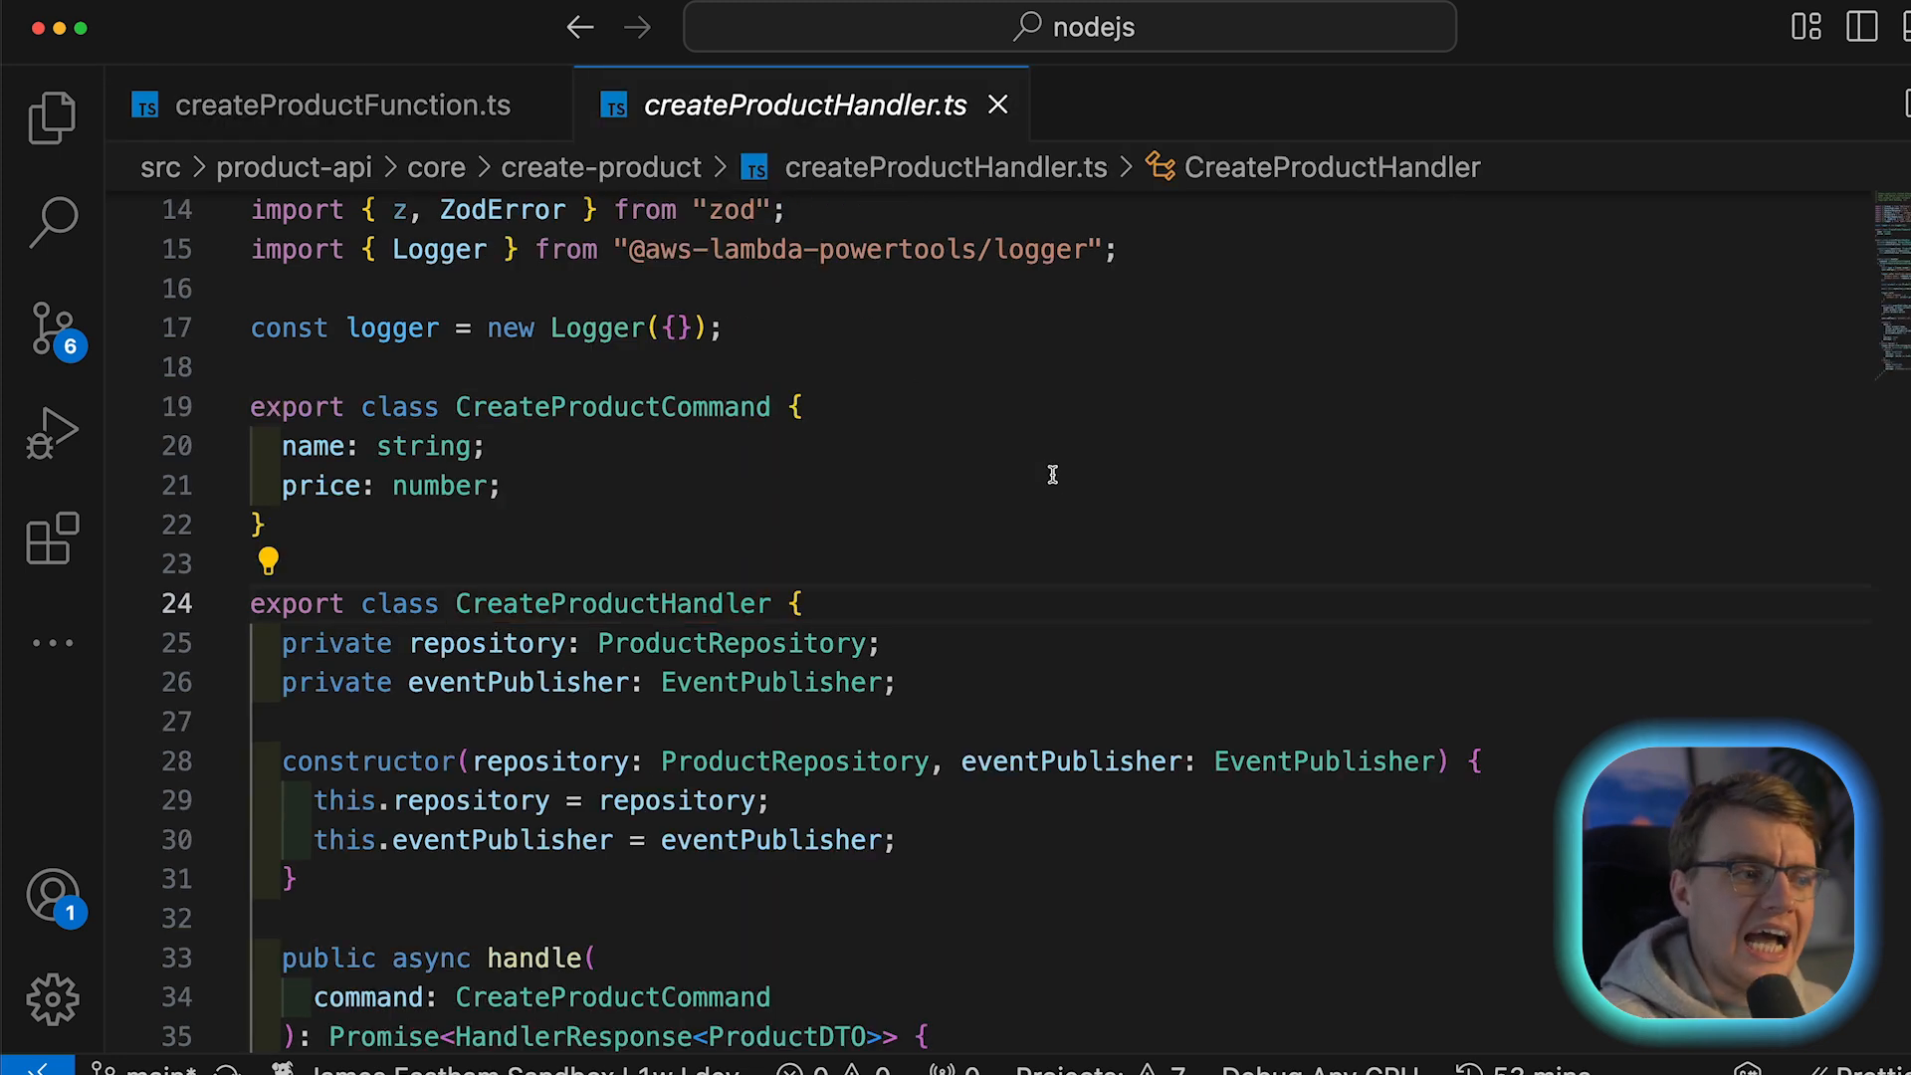
pyautogui.scroll(-3)
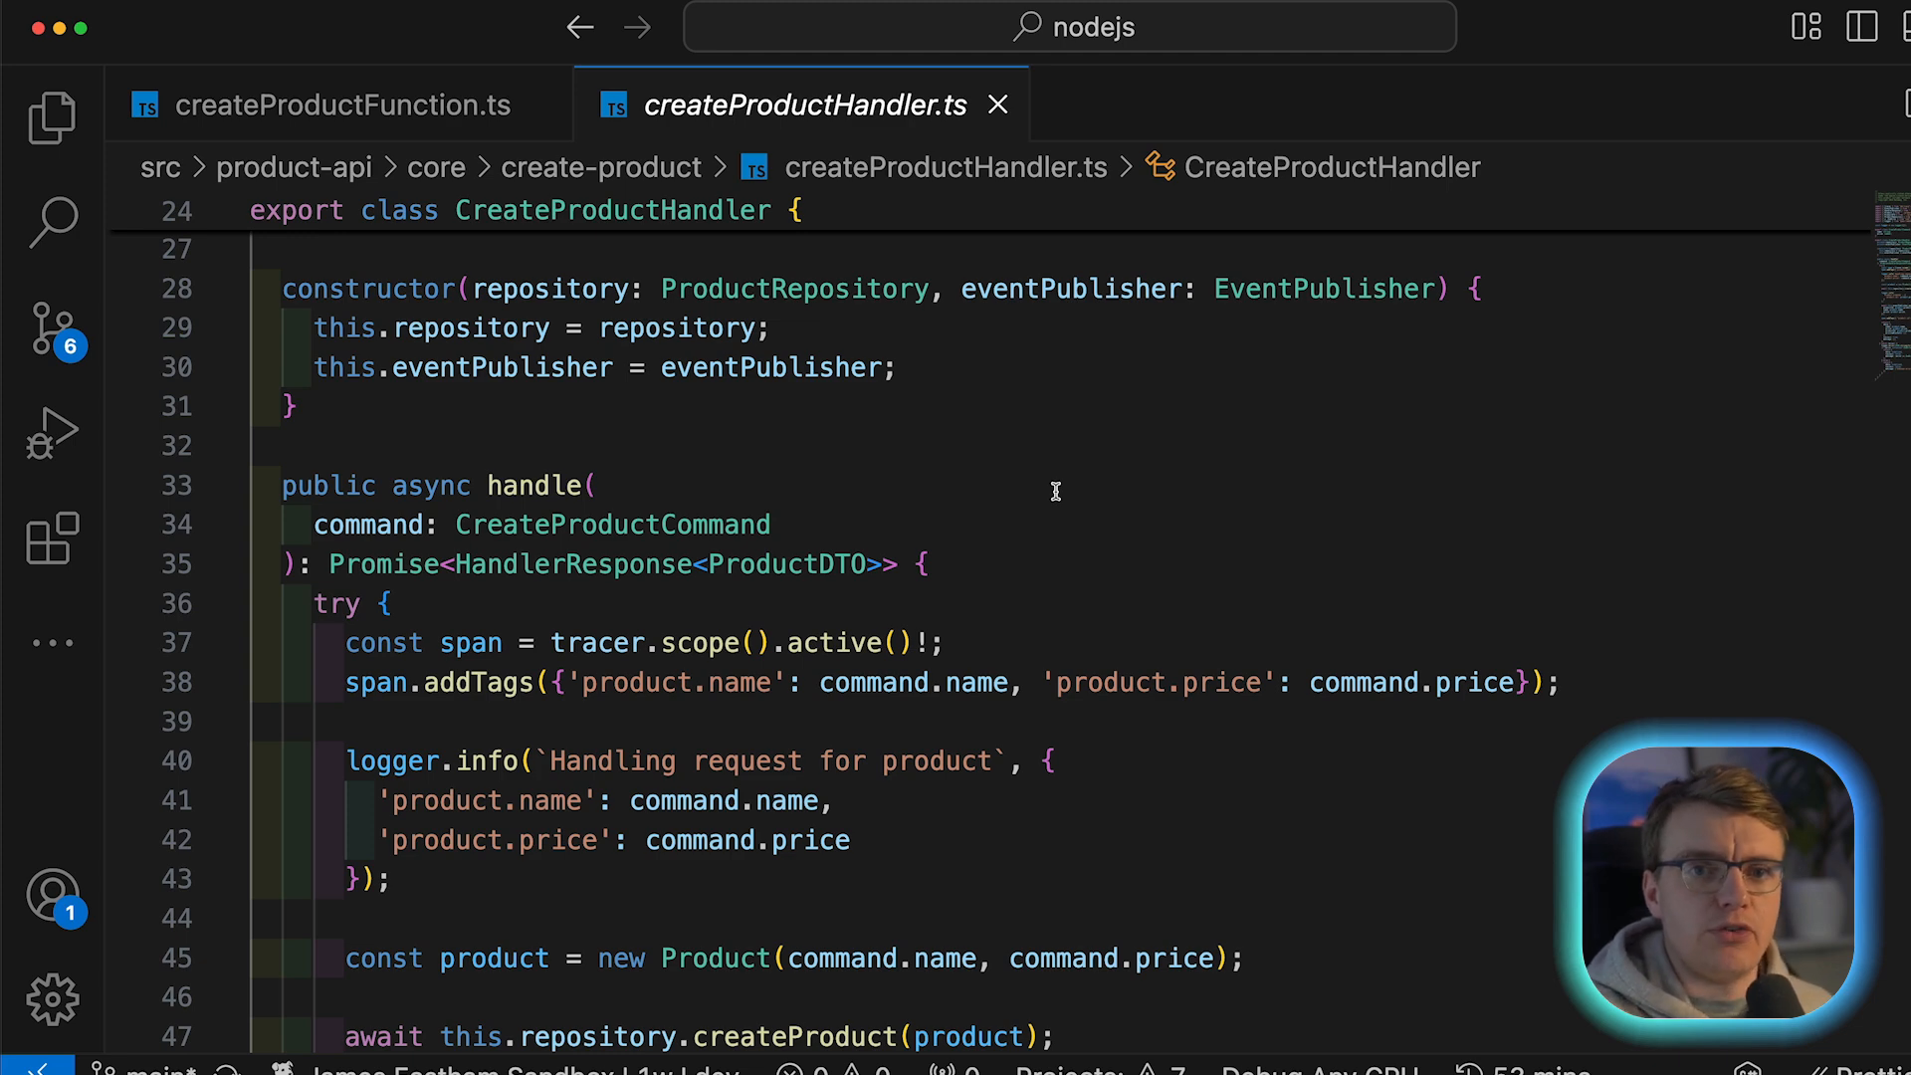
pyautogui.scroll(-3)
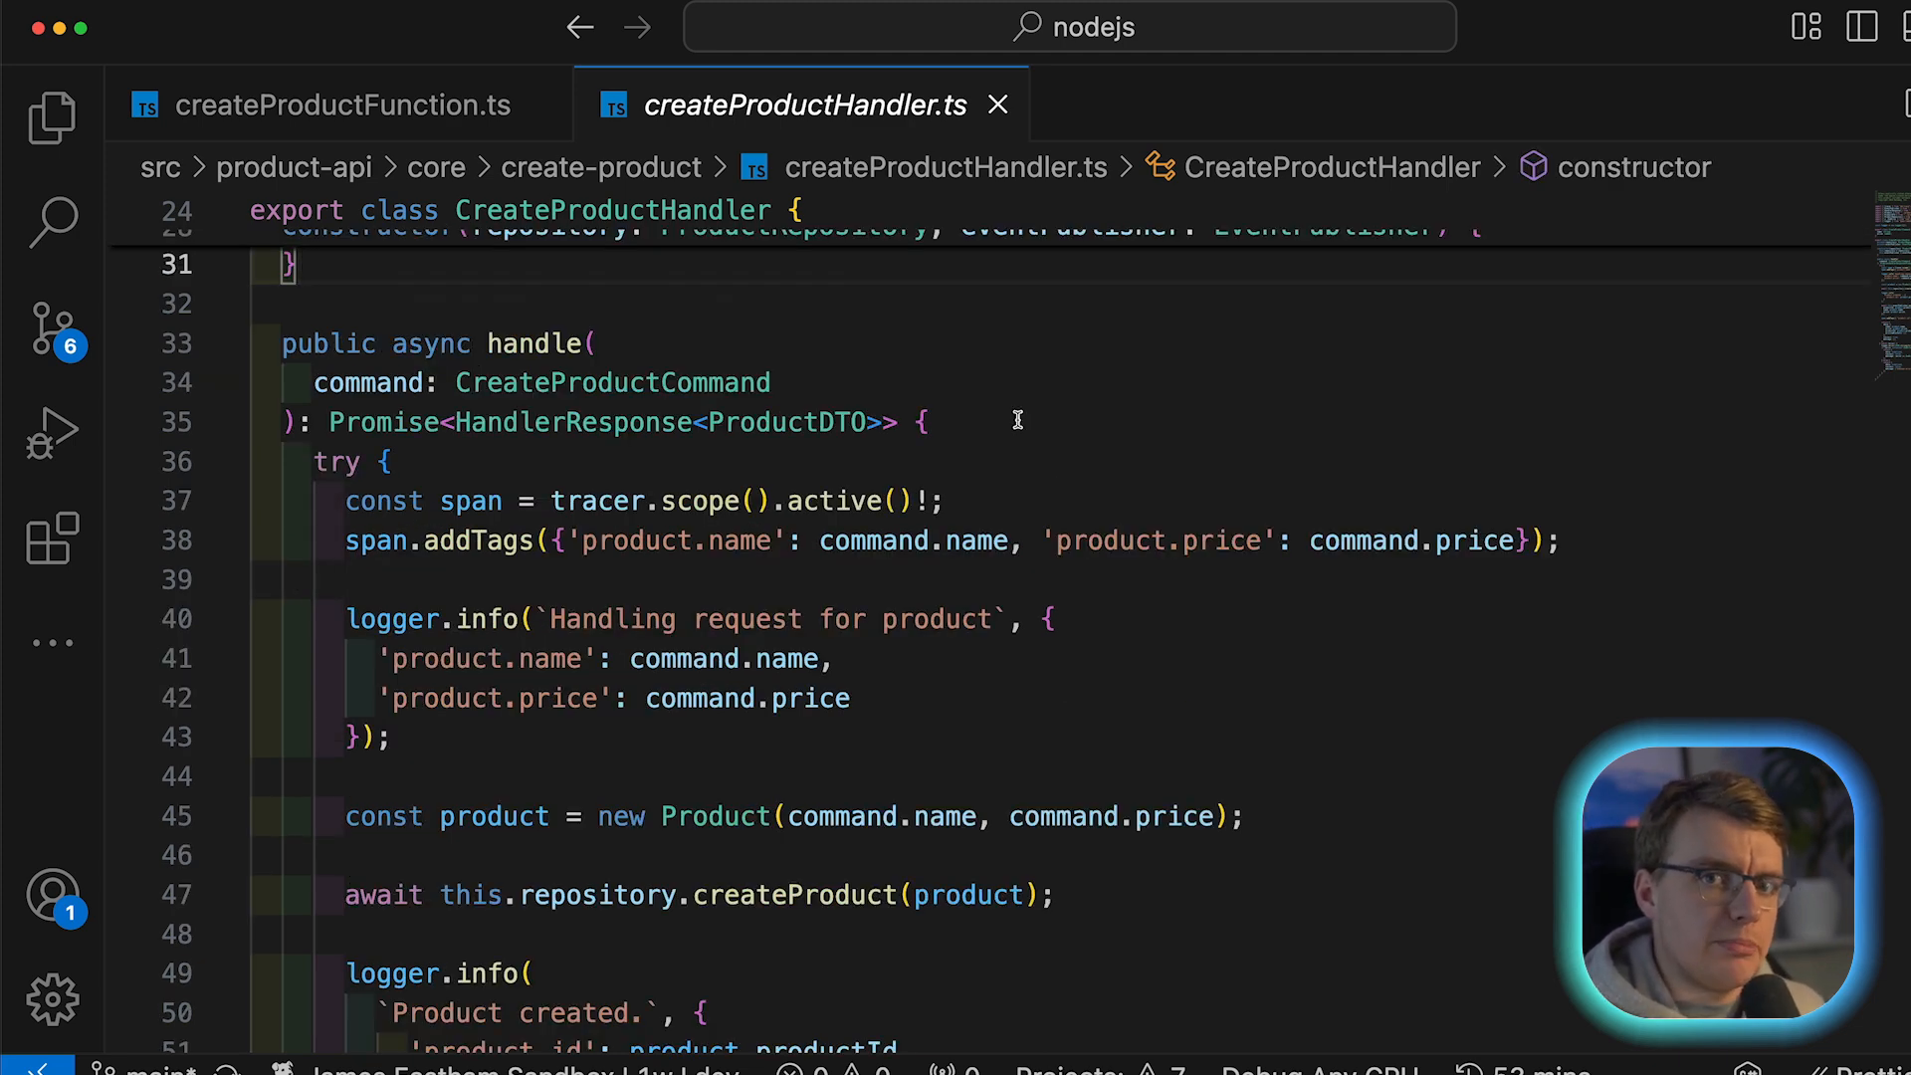
# Step: Highlight the span variable, its addTags call and the product name/price tag keys
pyautogui.doubleClick(470, 501)
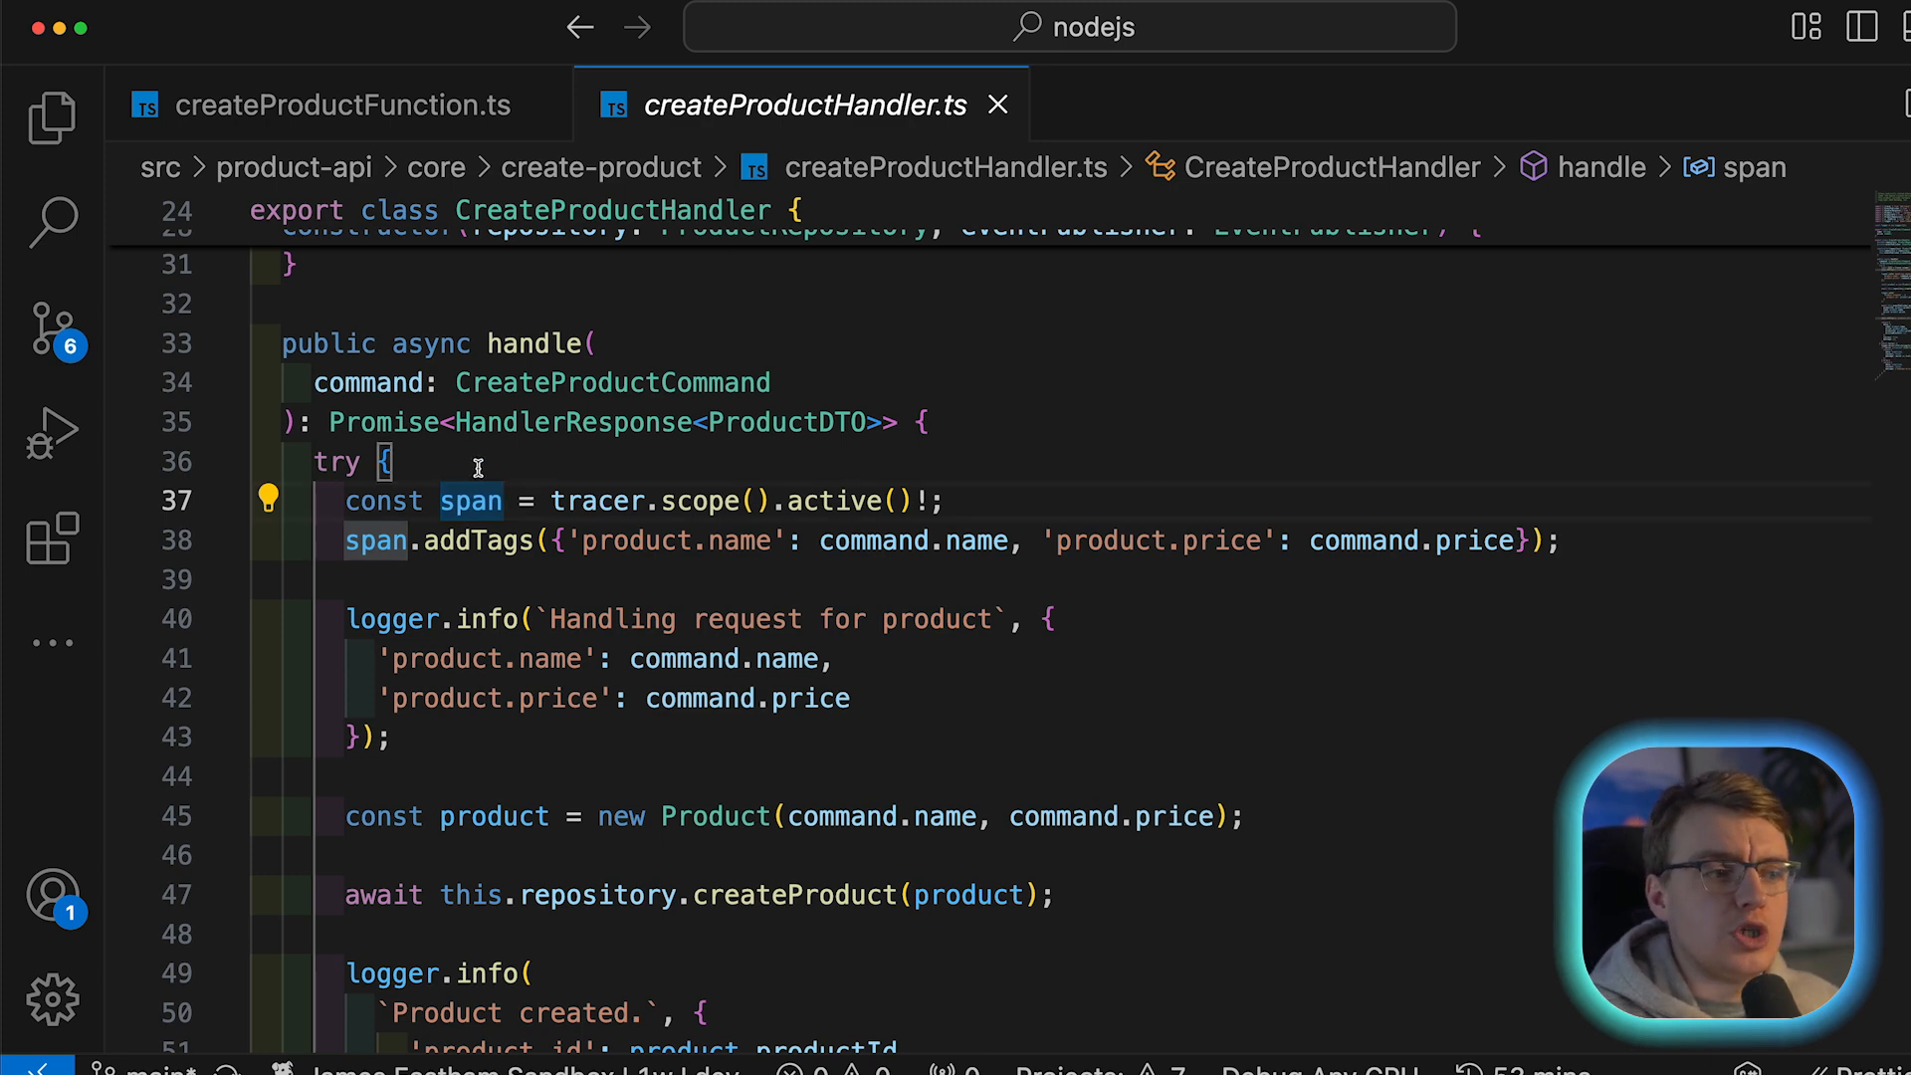
pyautogui.doubleClick(597, 501)
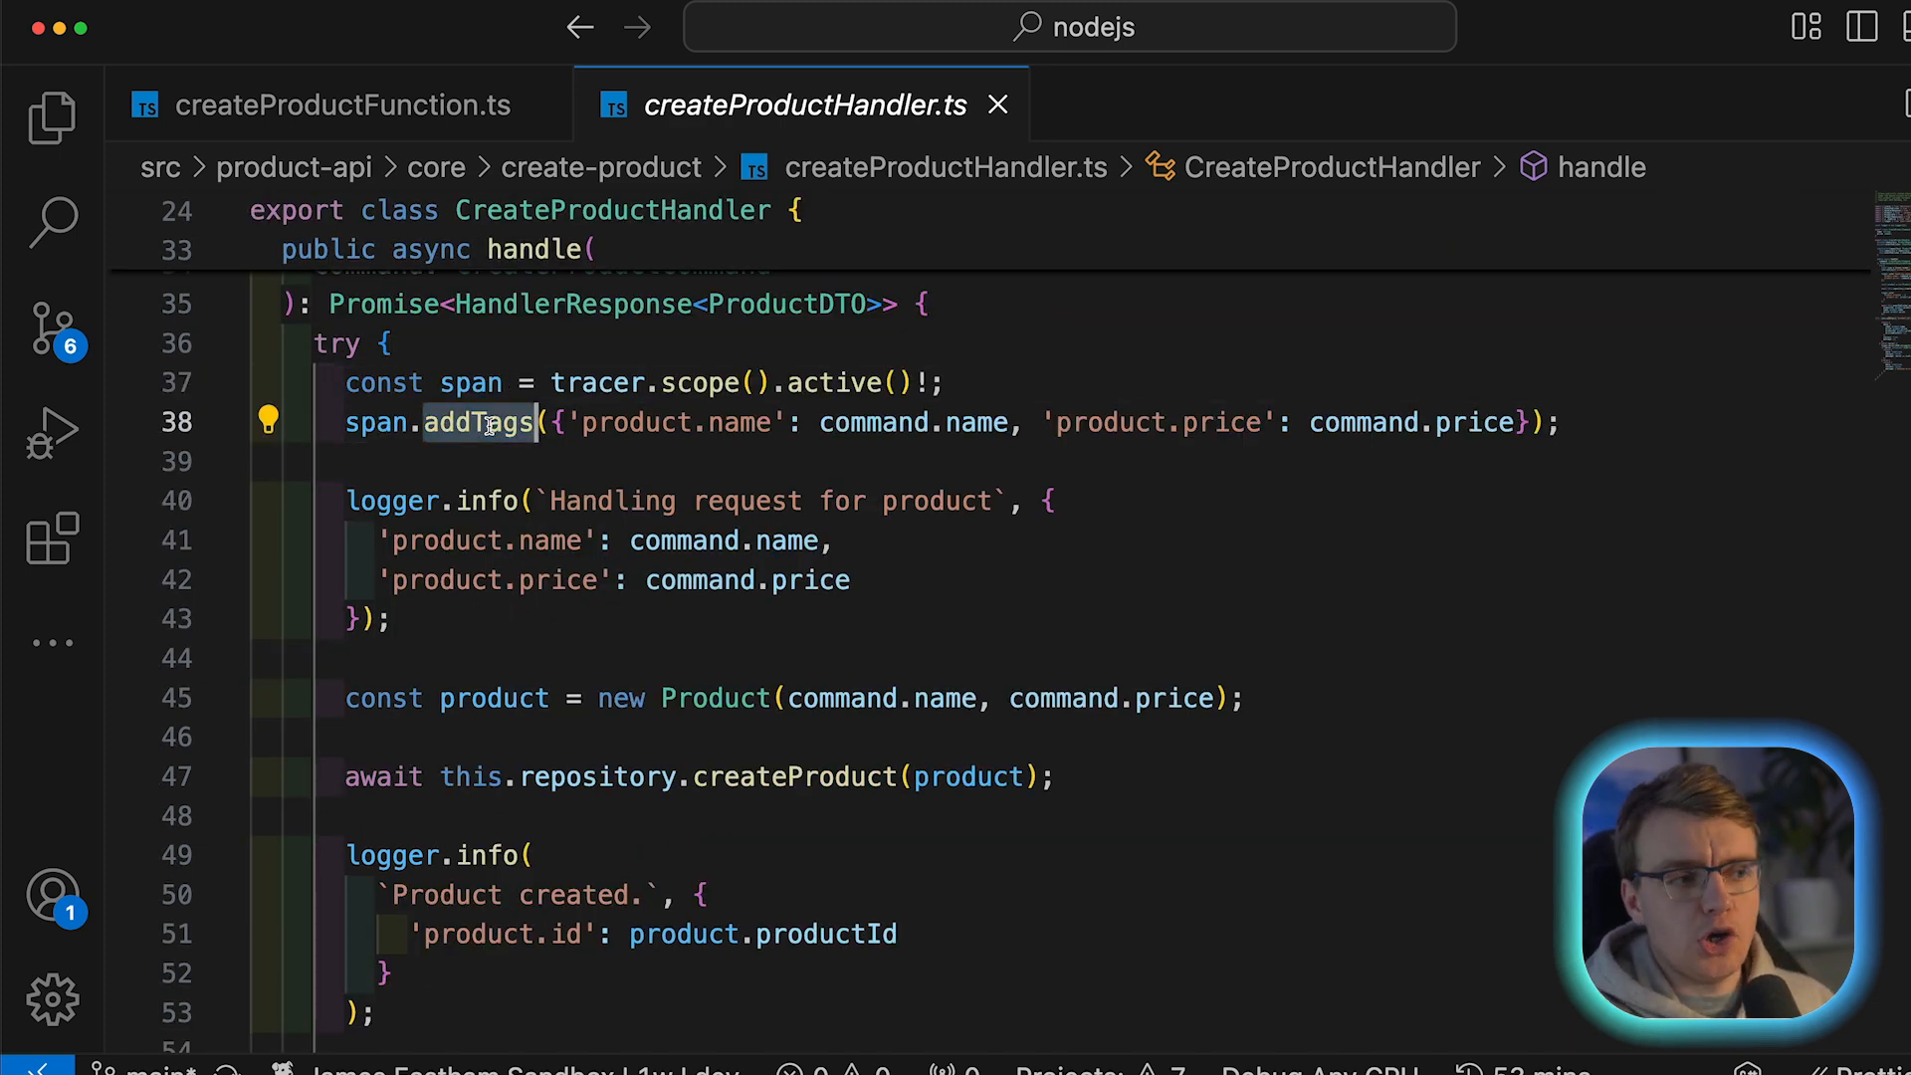
pyautogui.moveTo(737, 422)
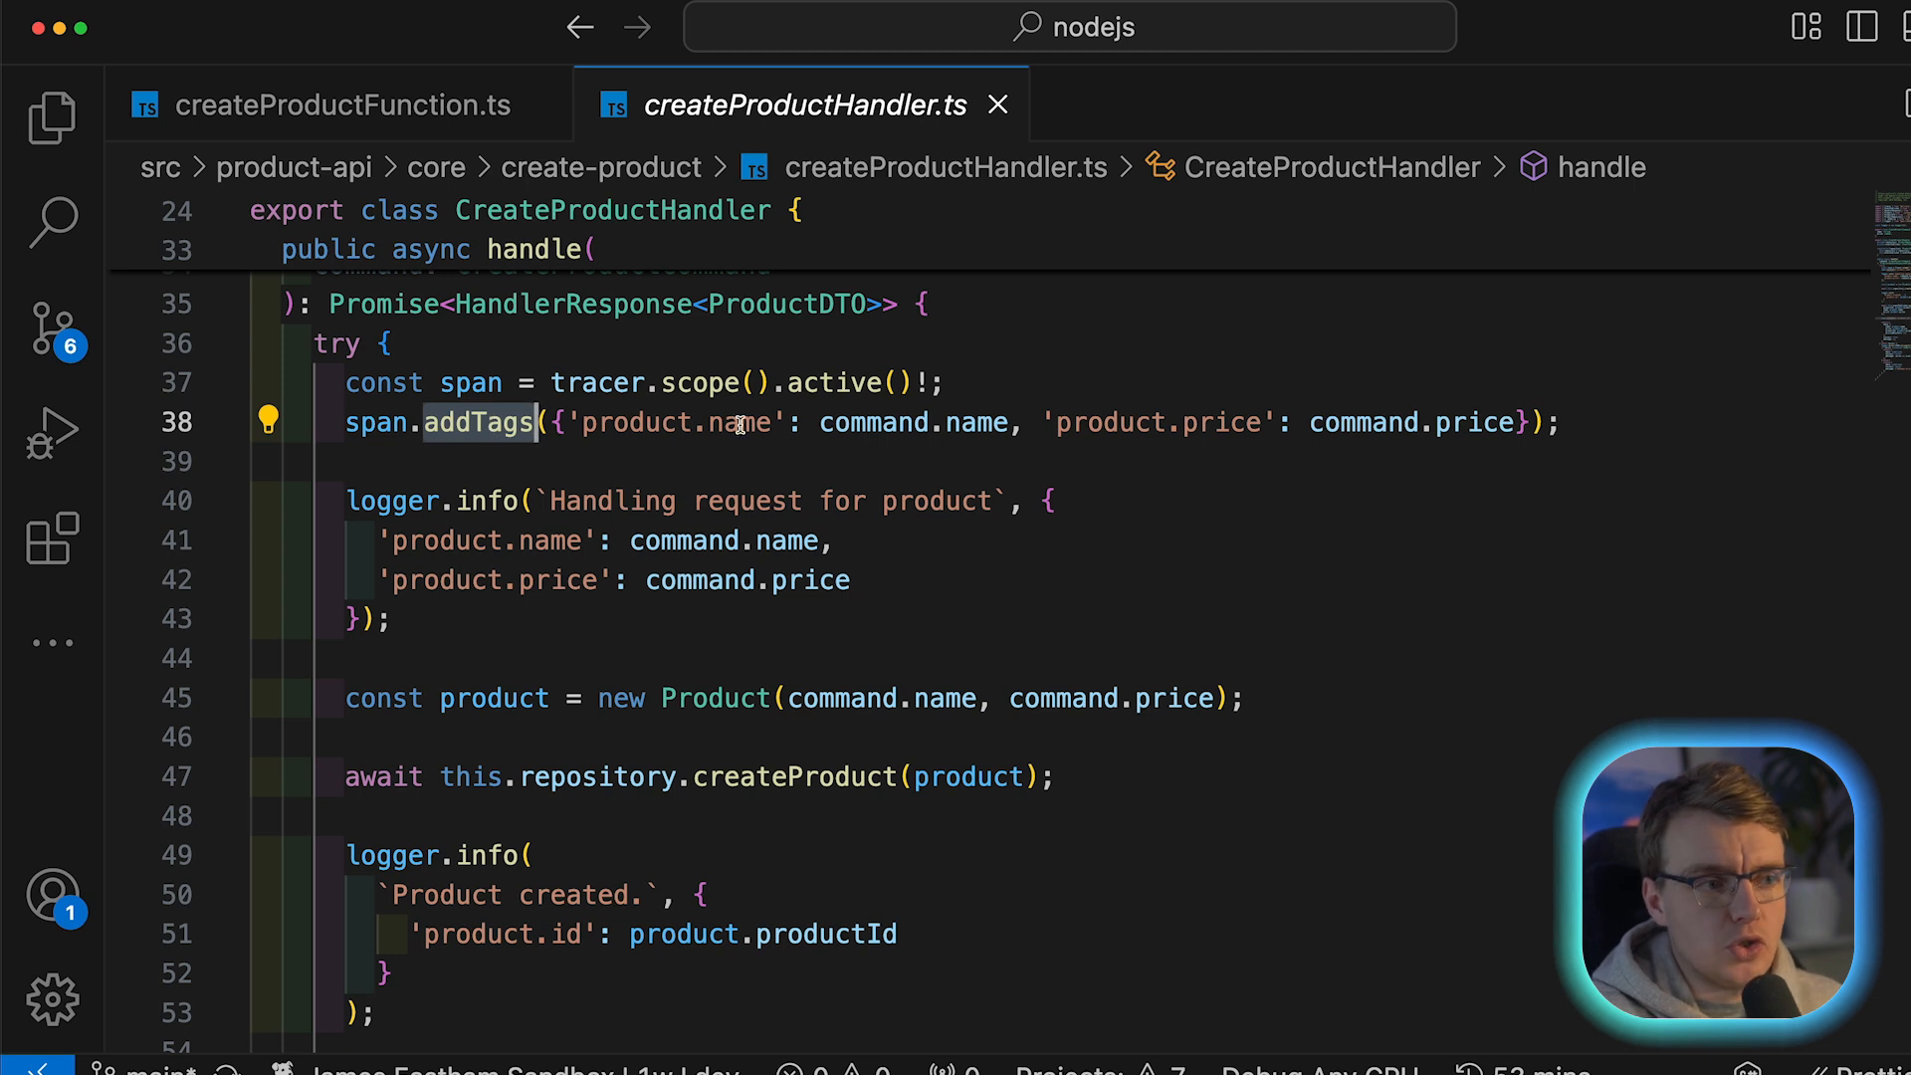
pyautogui.doubleClick(1158, 422)
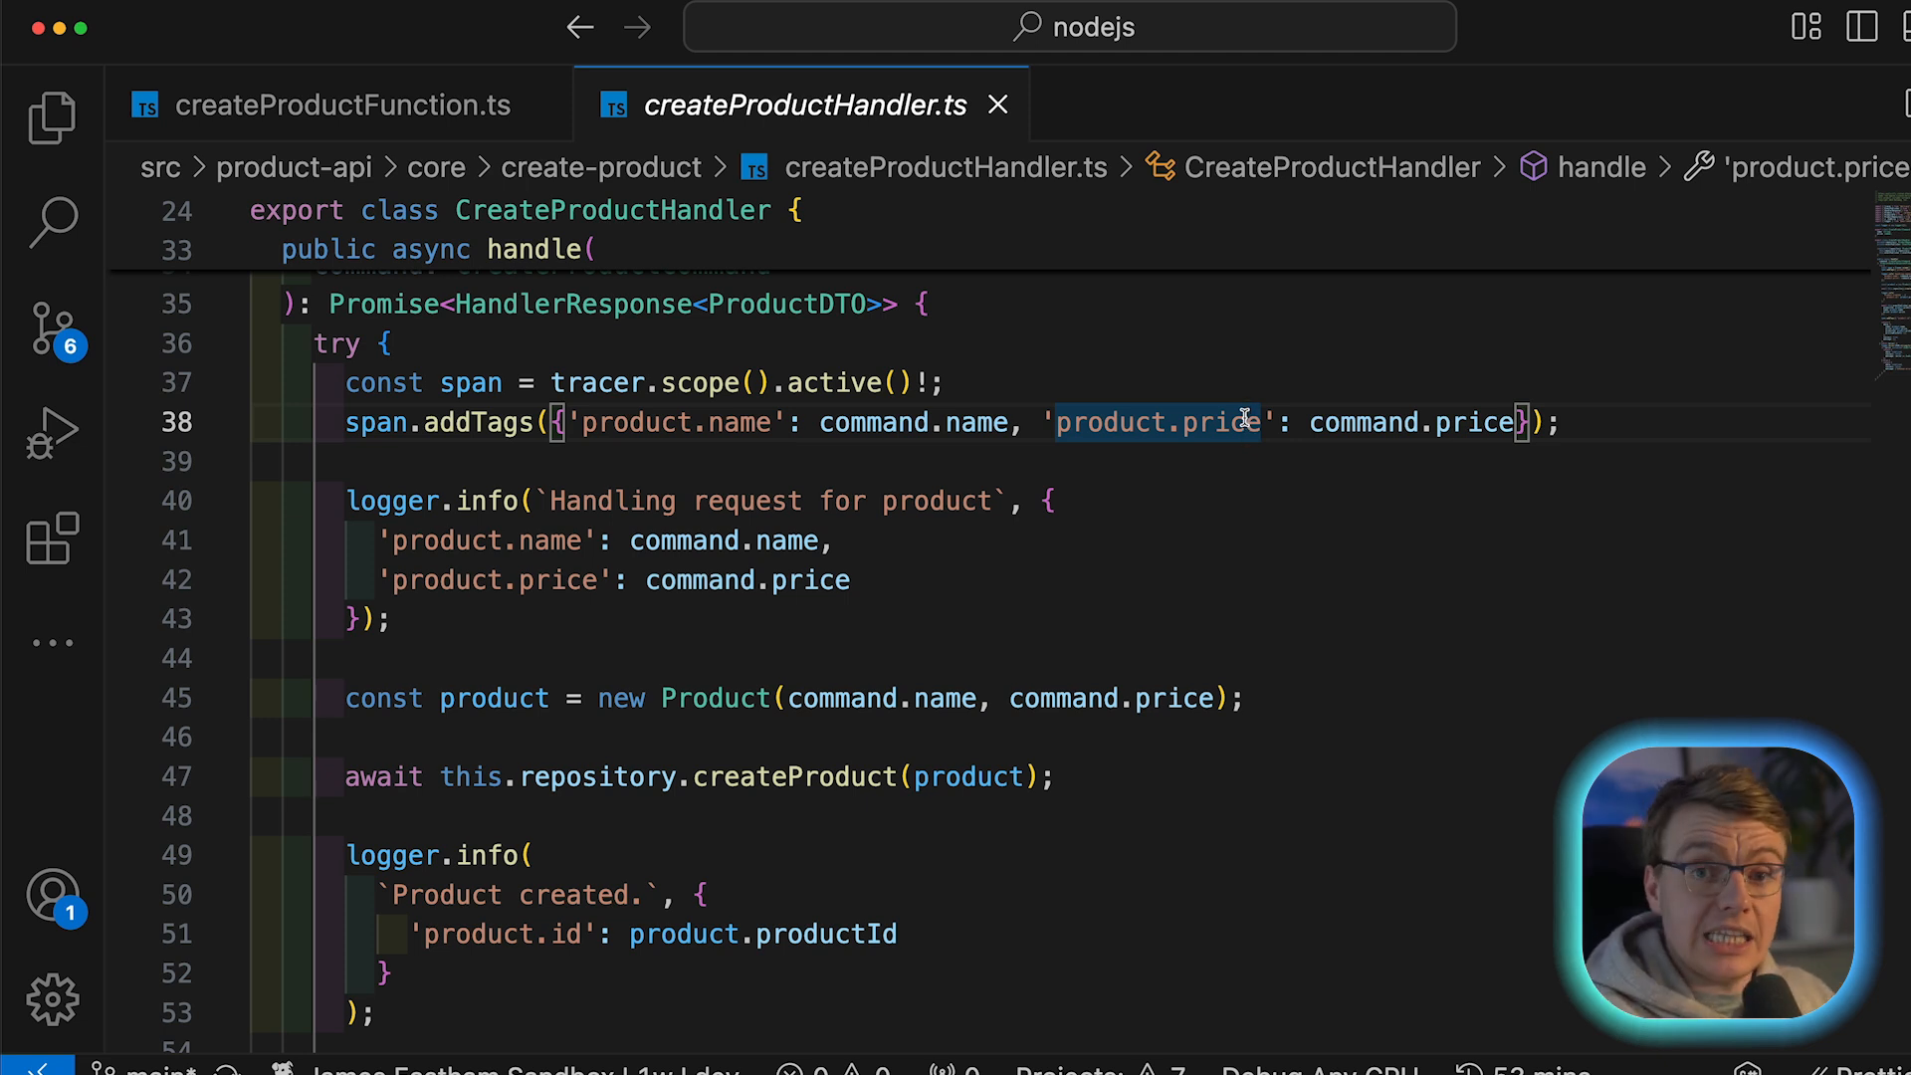
pyautogui.click(605, 649)
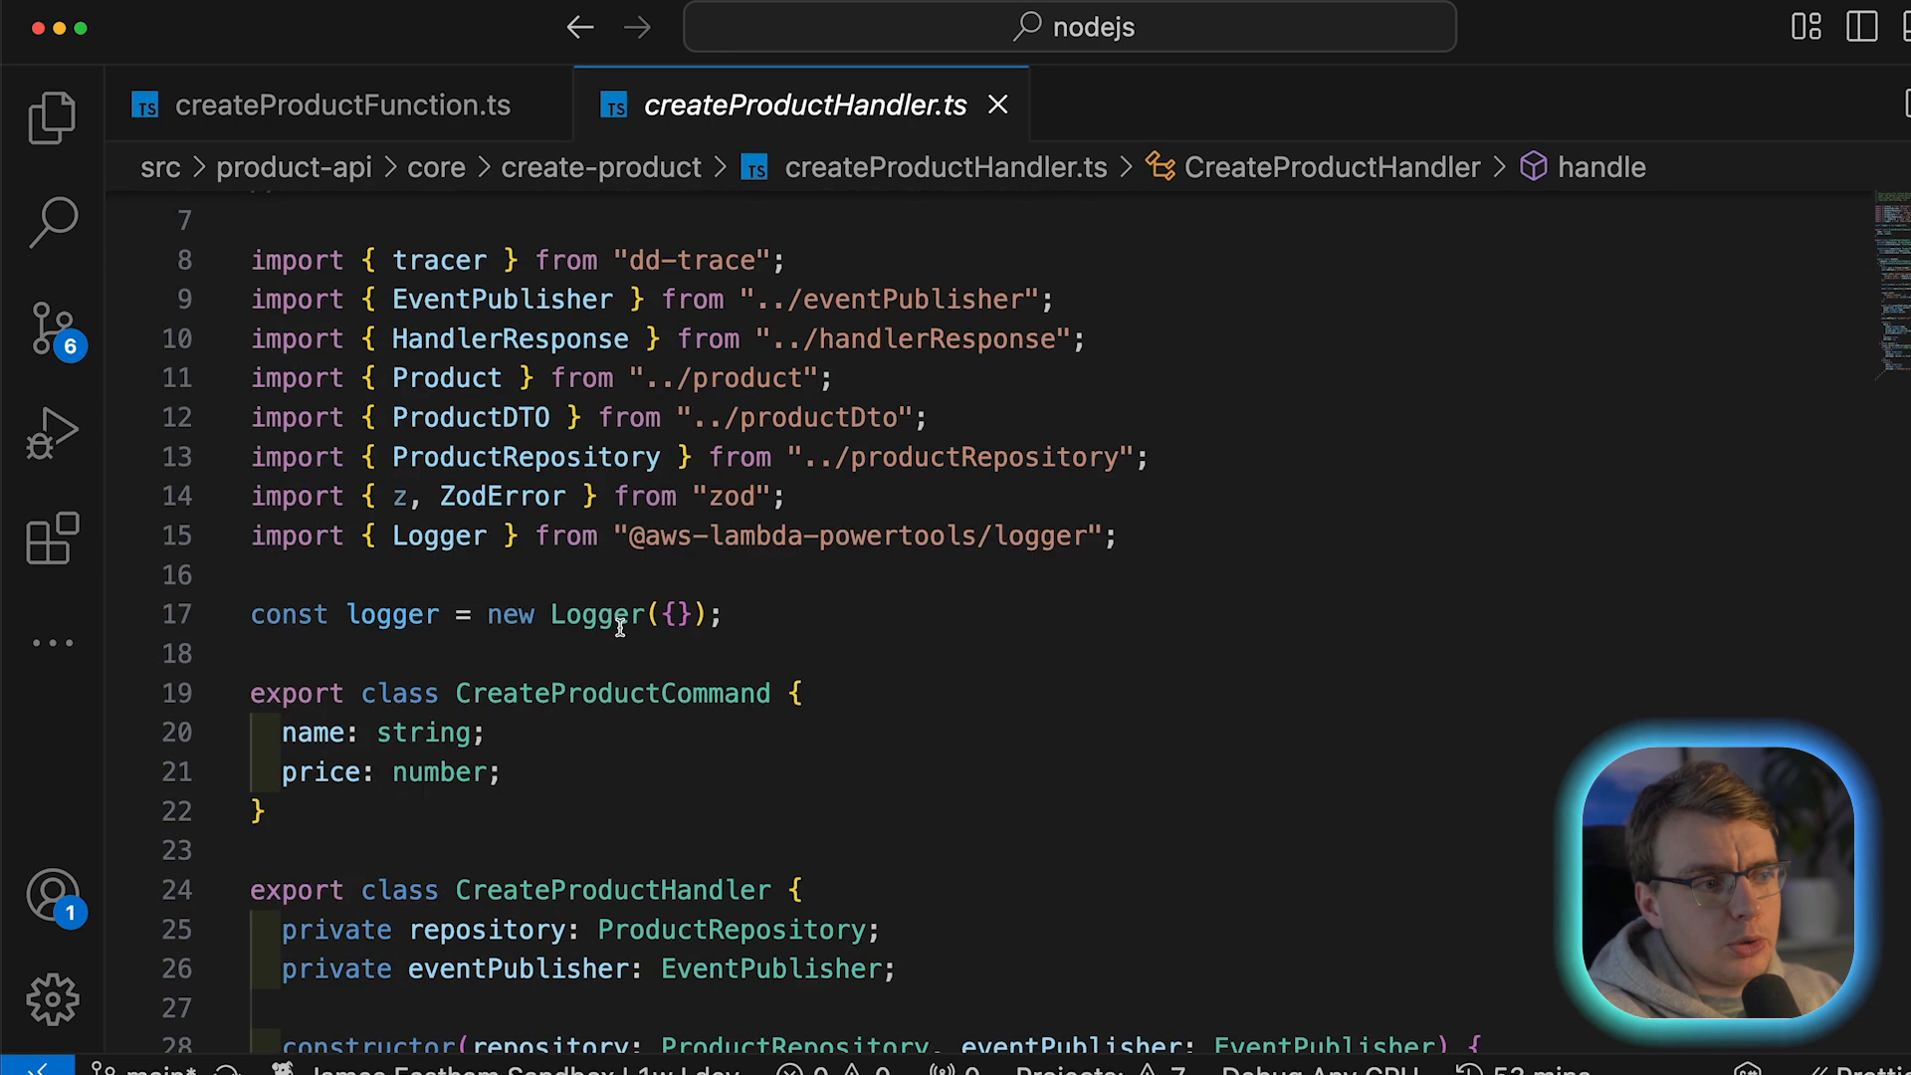
pyautogui.moveTo(617, 621)
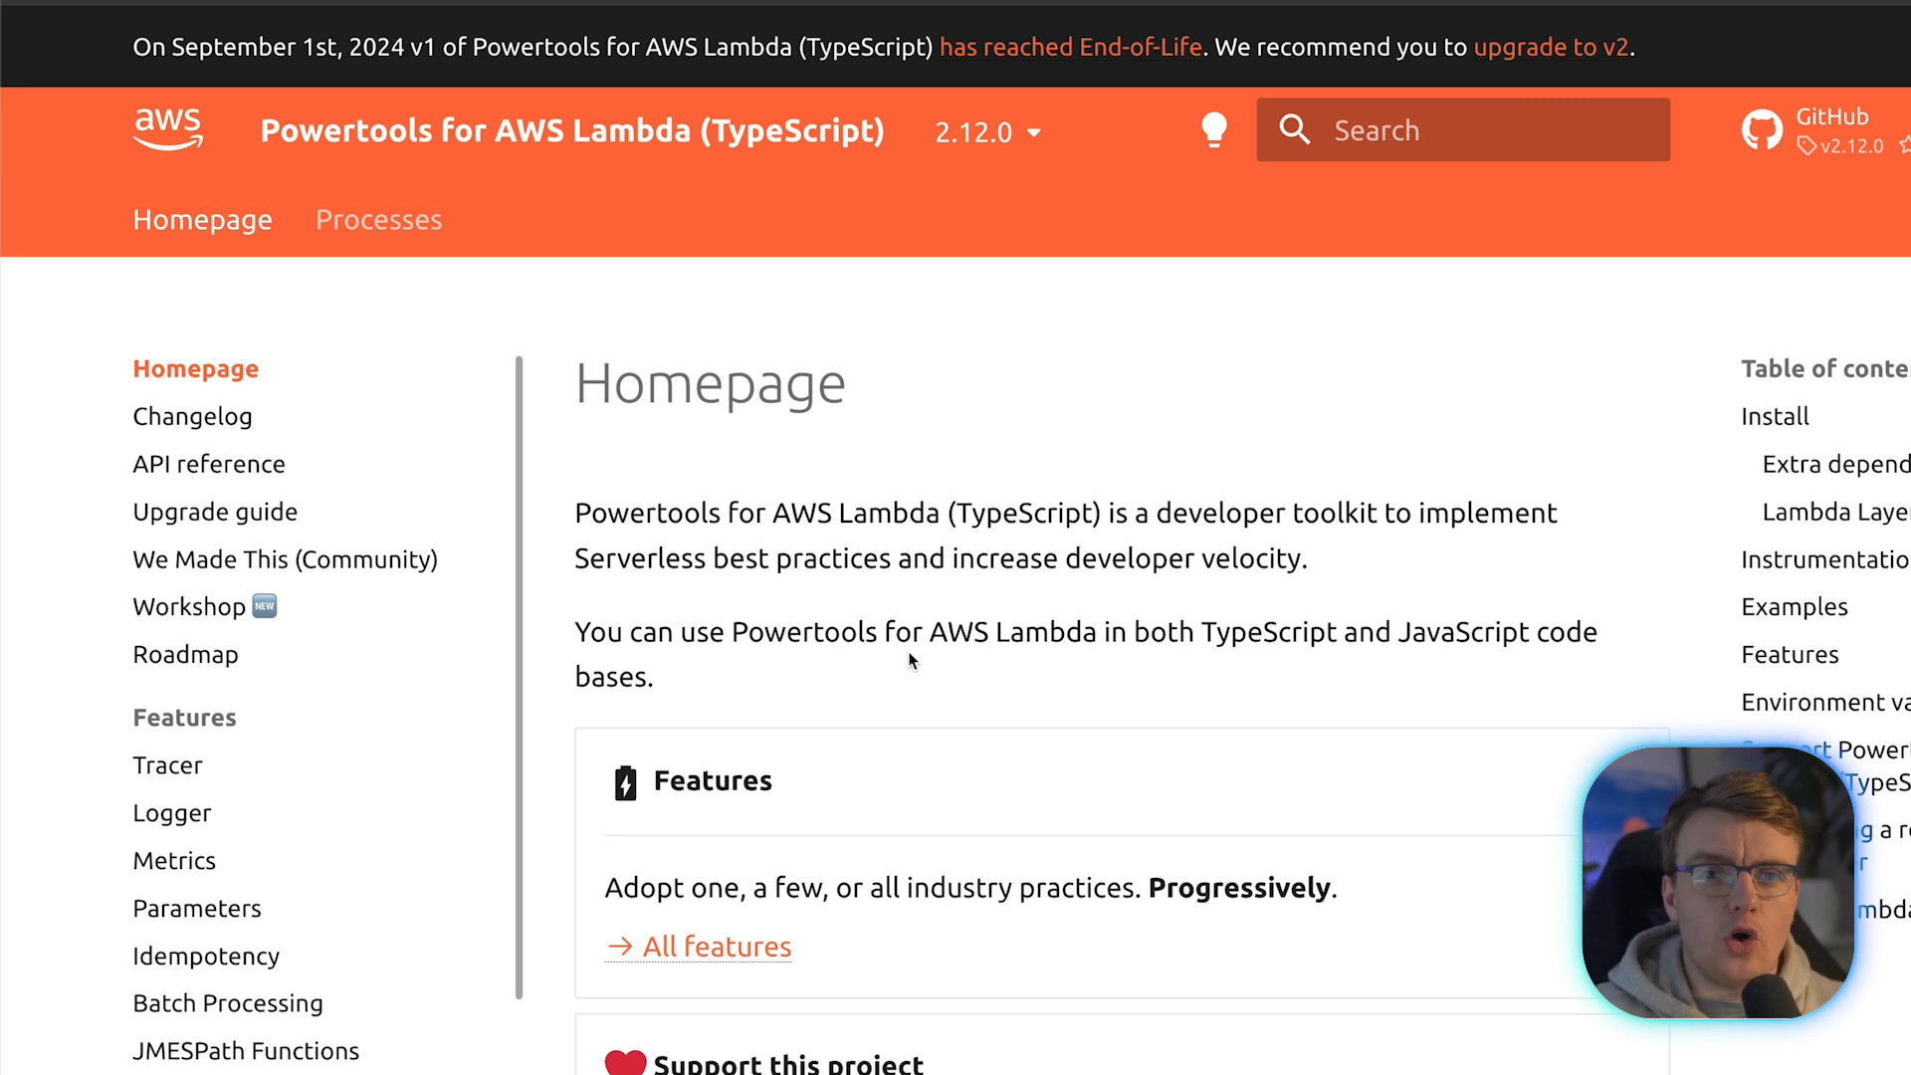
pyautogui.moveTo(922, 649)
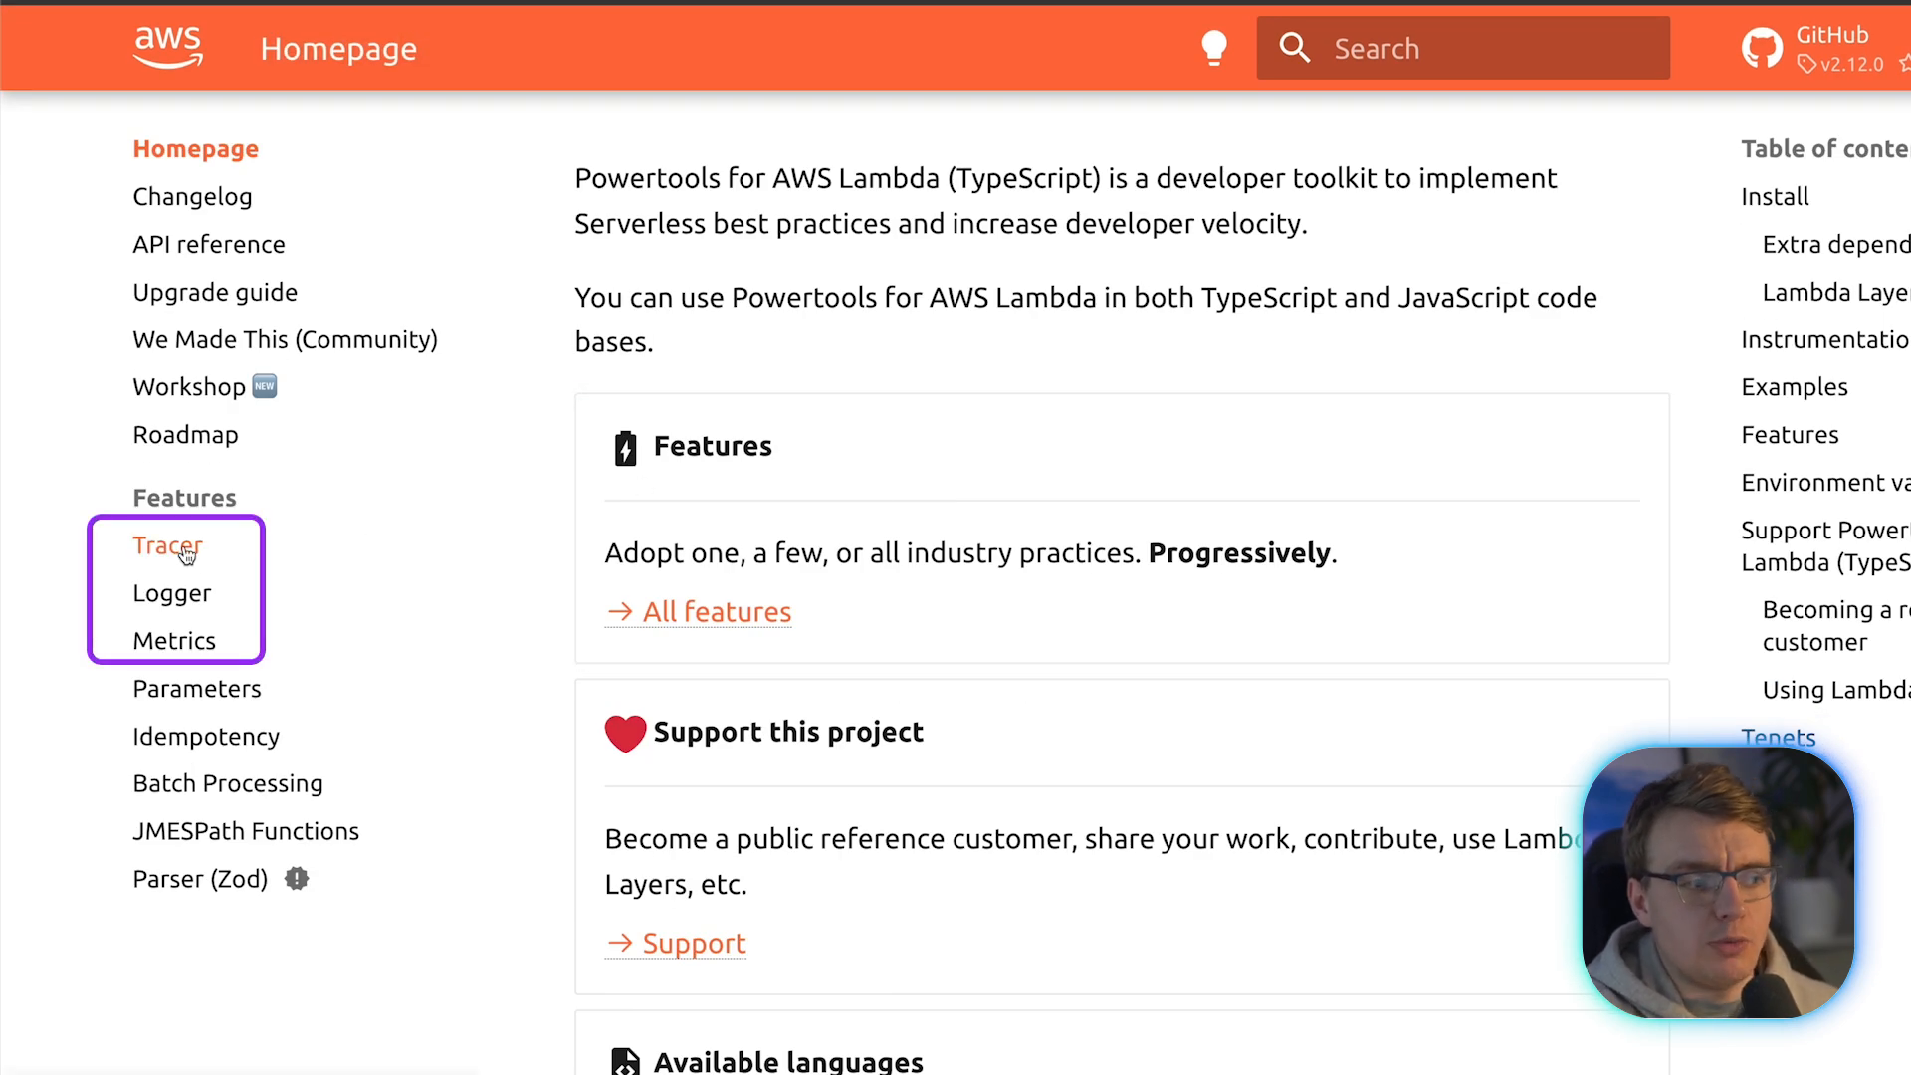
pyautogui.moveTo(177, 641)
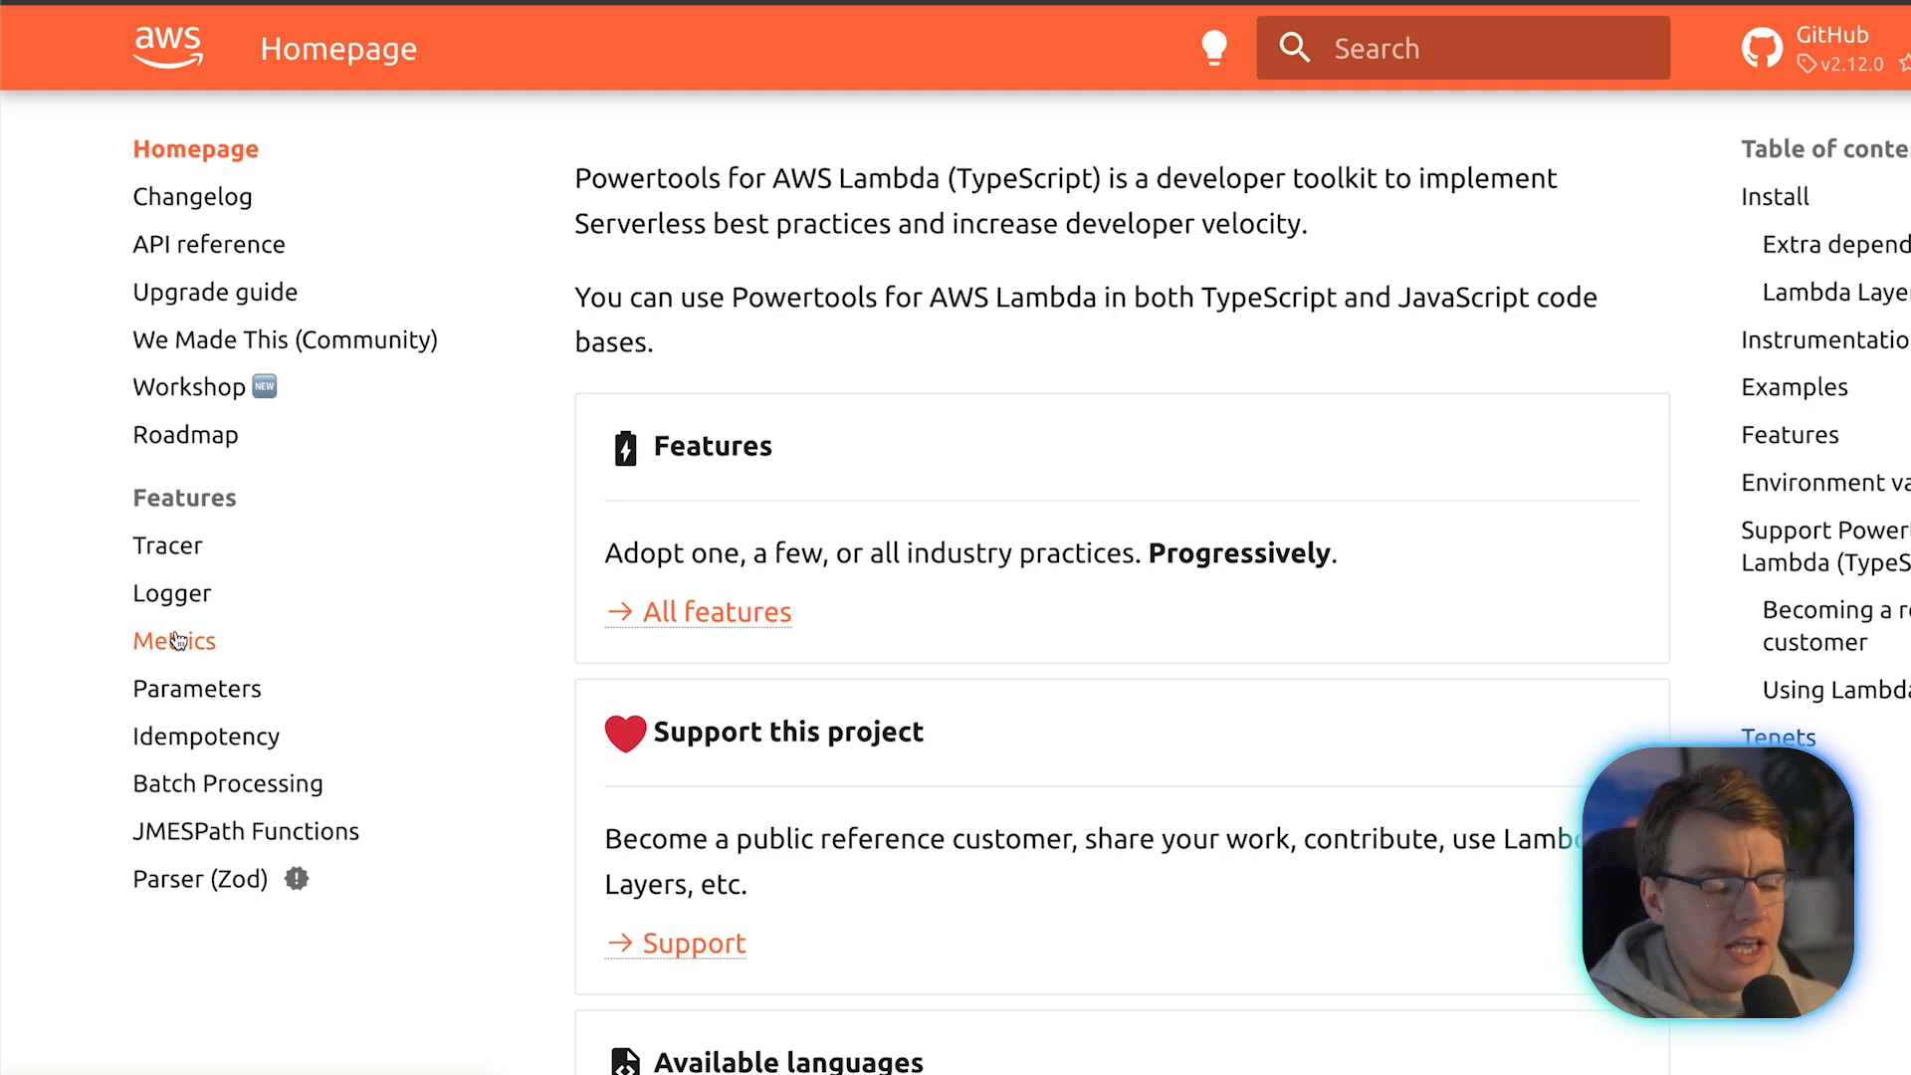
pyautogui.moveTo(195, 737)
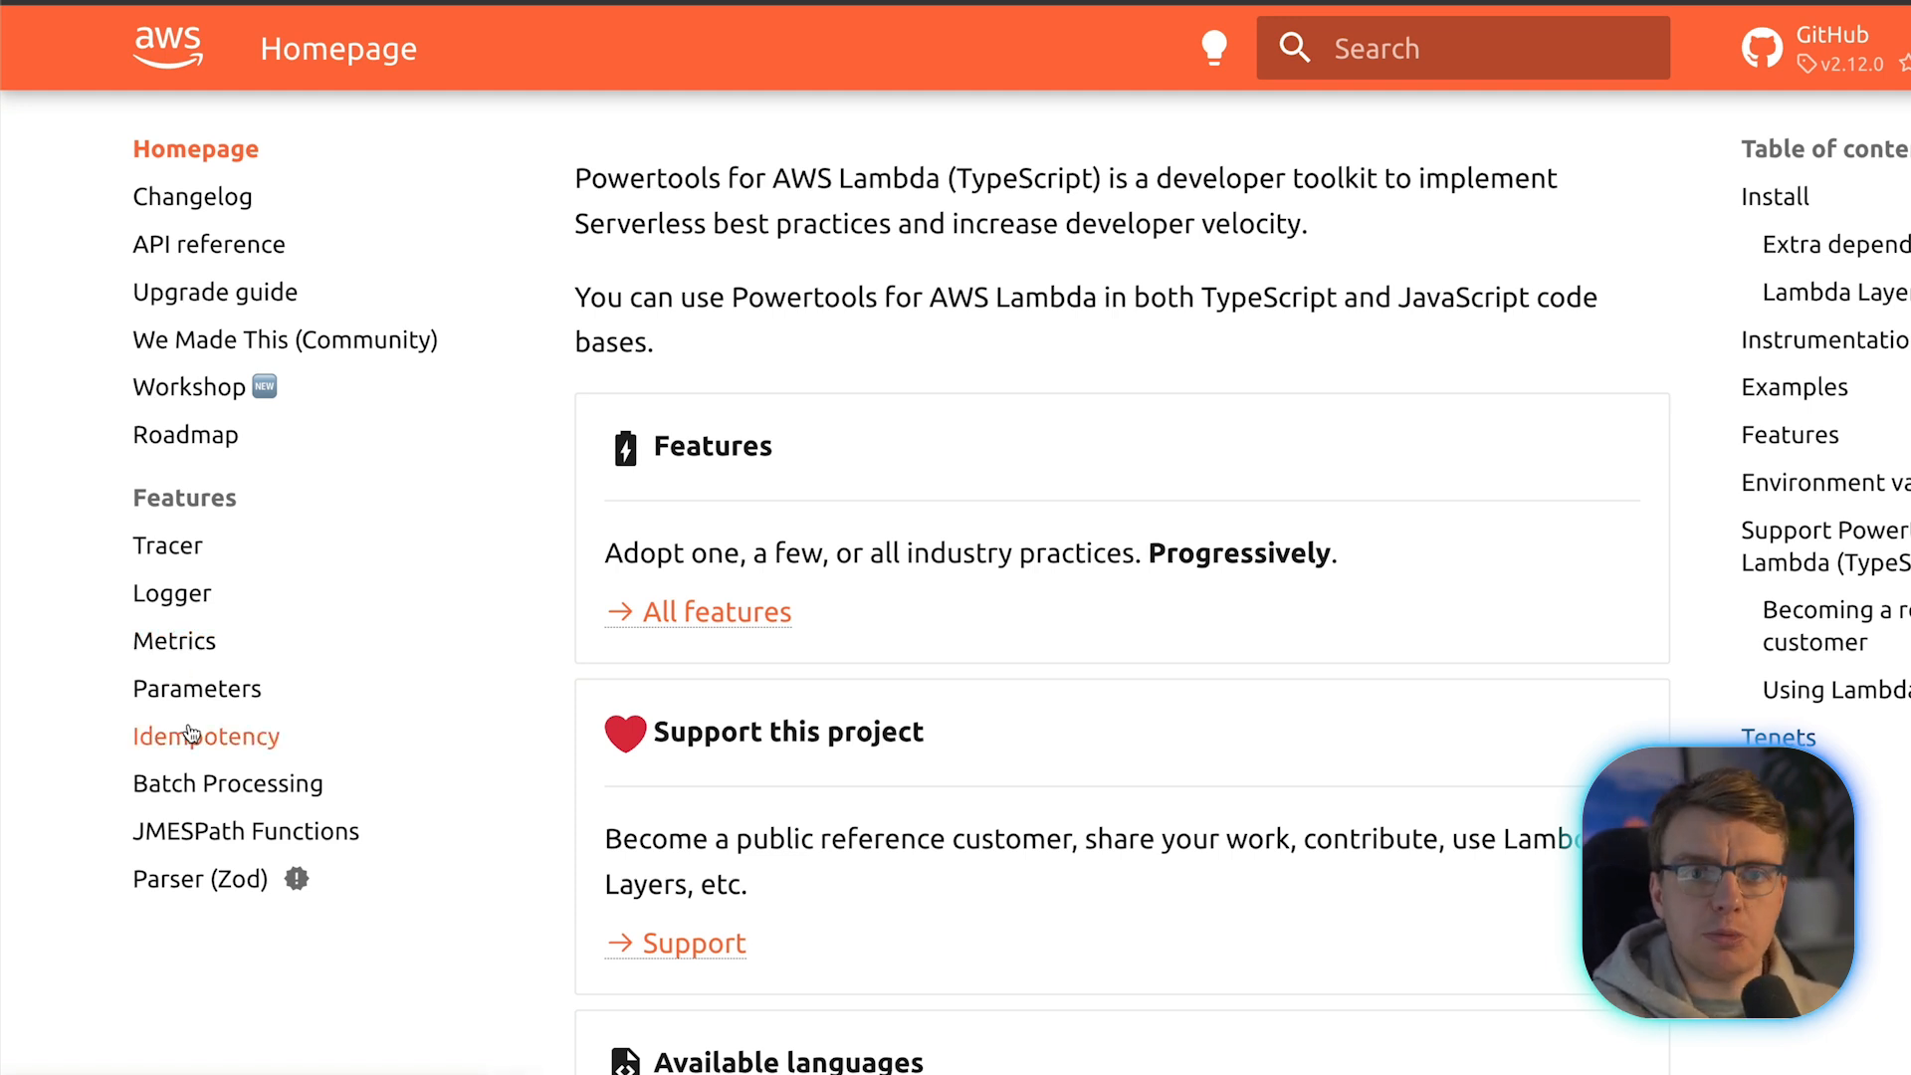
pyautogui.moveTo(239, 715)
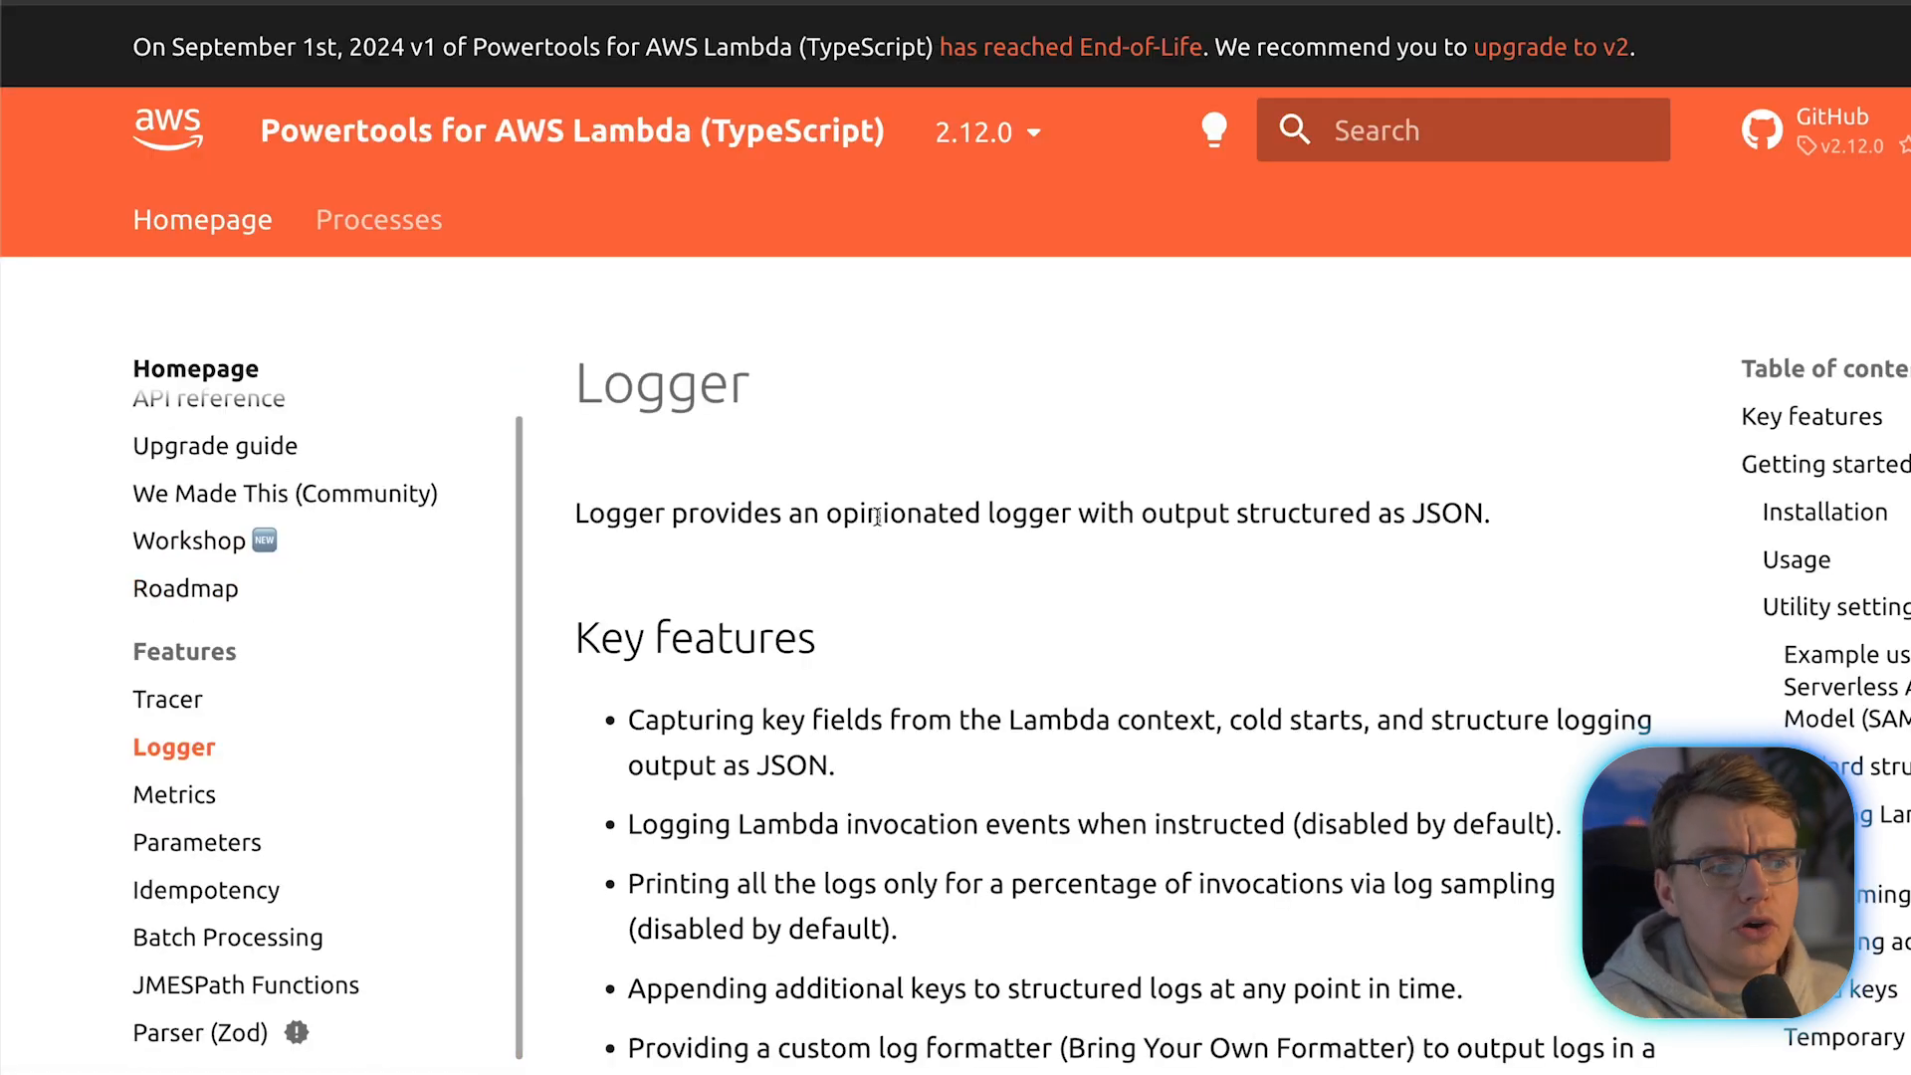
pyautogui.moveTo(1579, 629)
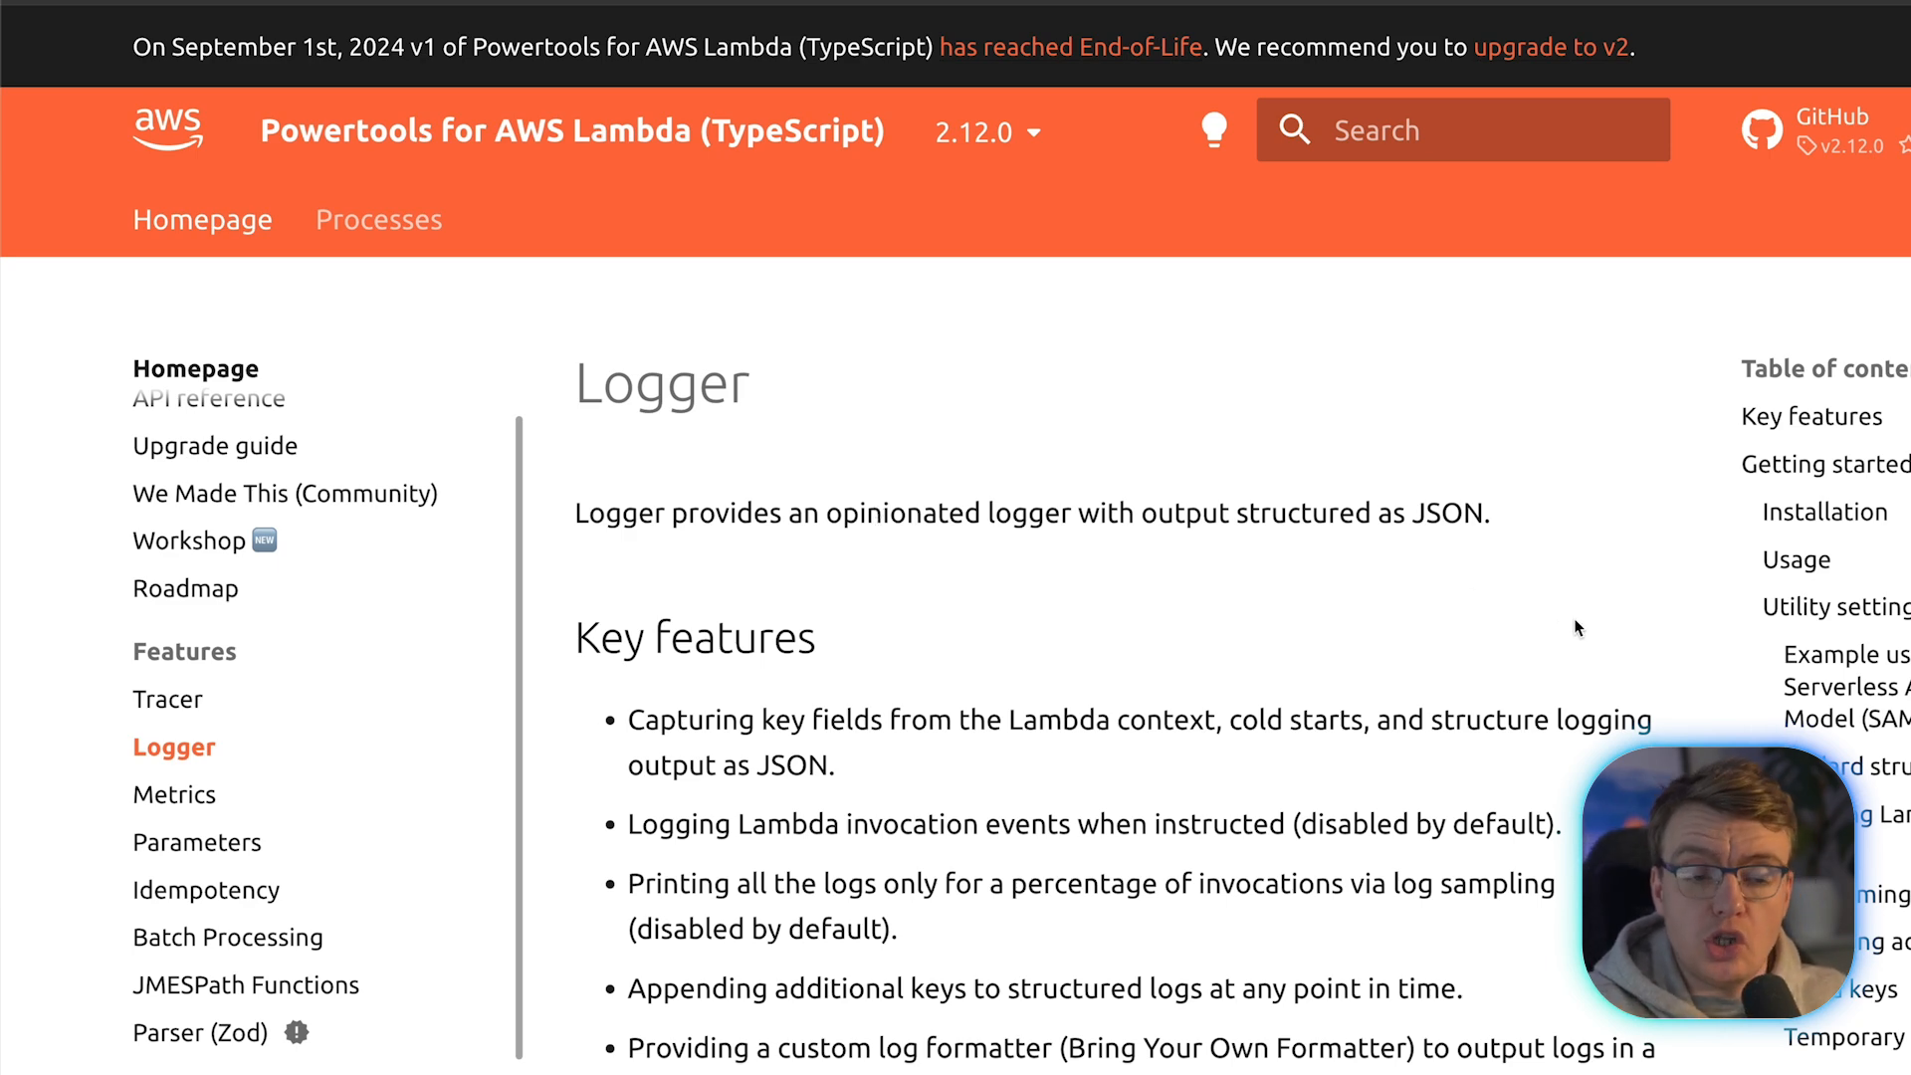
# Step: Scroll to the example CloudWatch Logs excerpt and highlight its cold_start and level fields
pyautogui.scroll(-3)
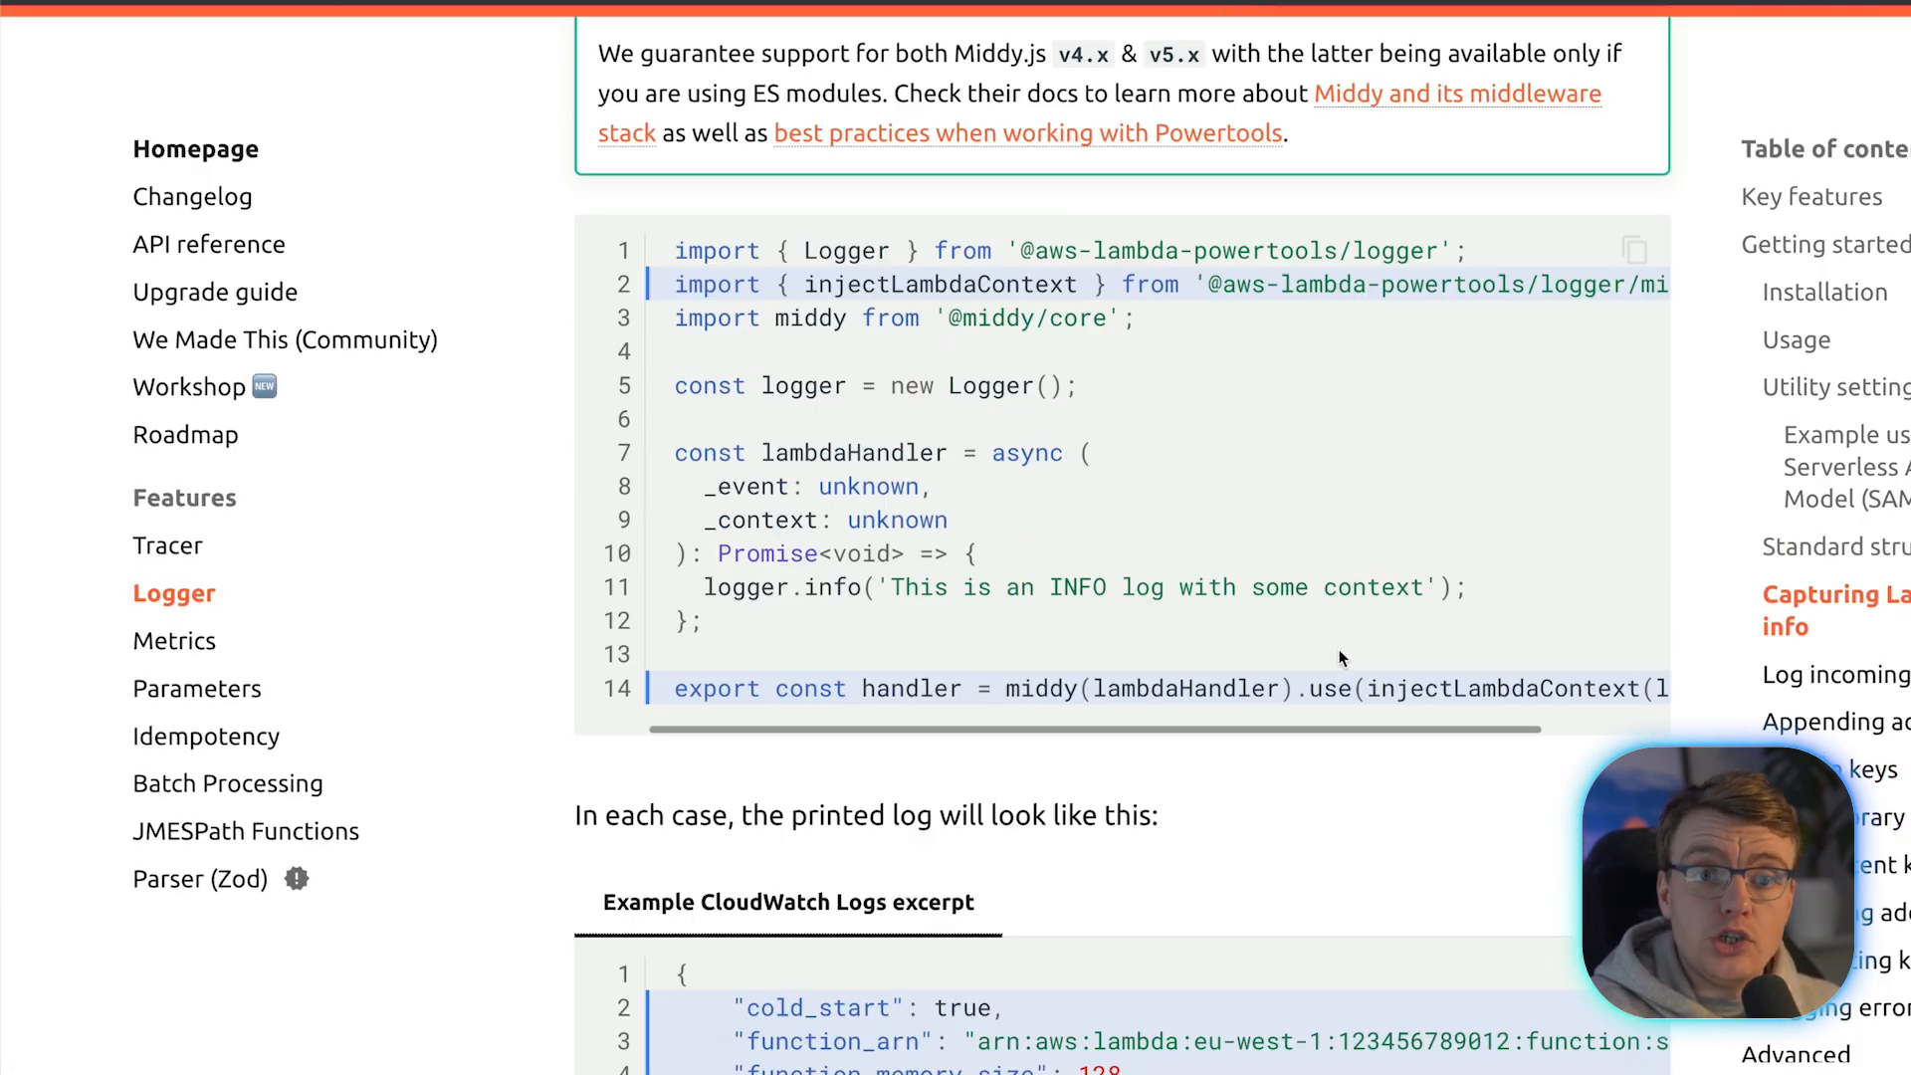
pyautogui.scroll(-3)
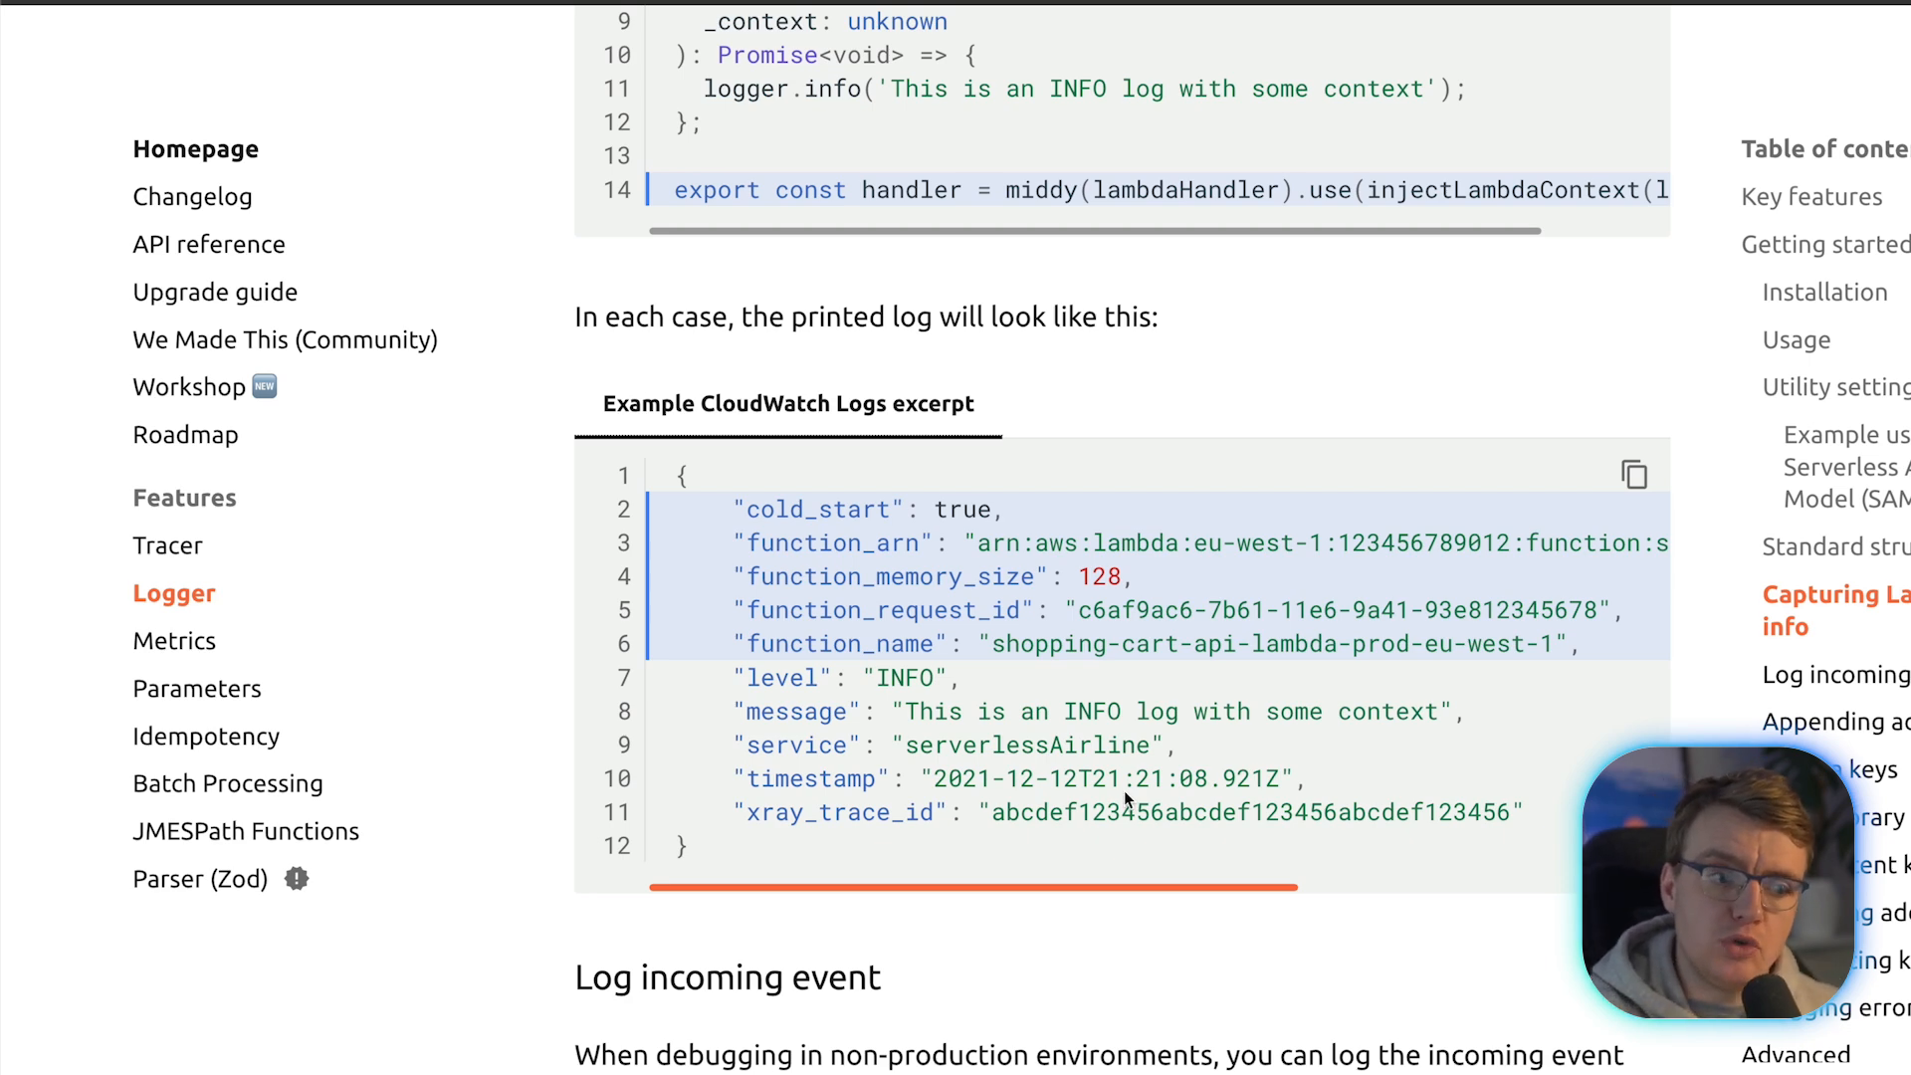
pyautogui.scroll(-3)
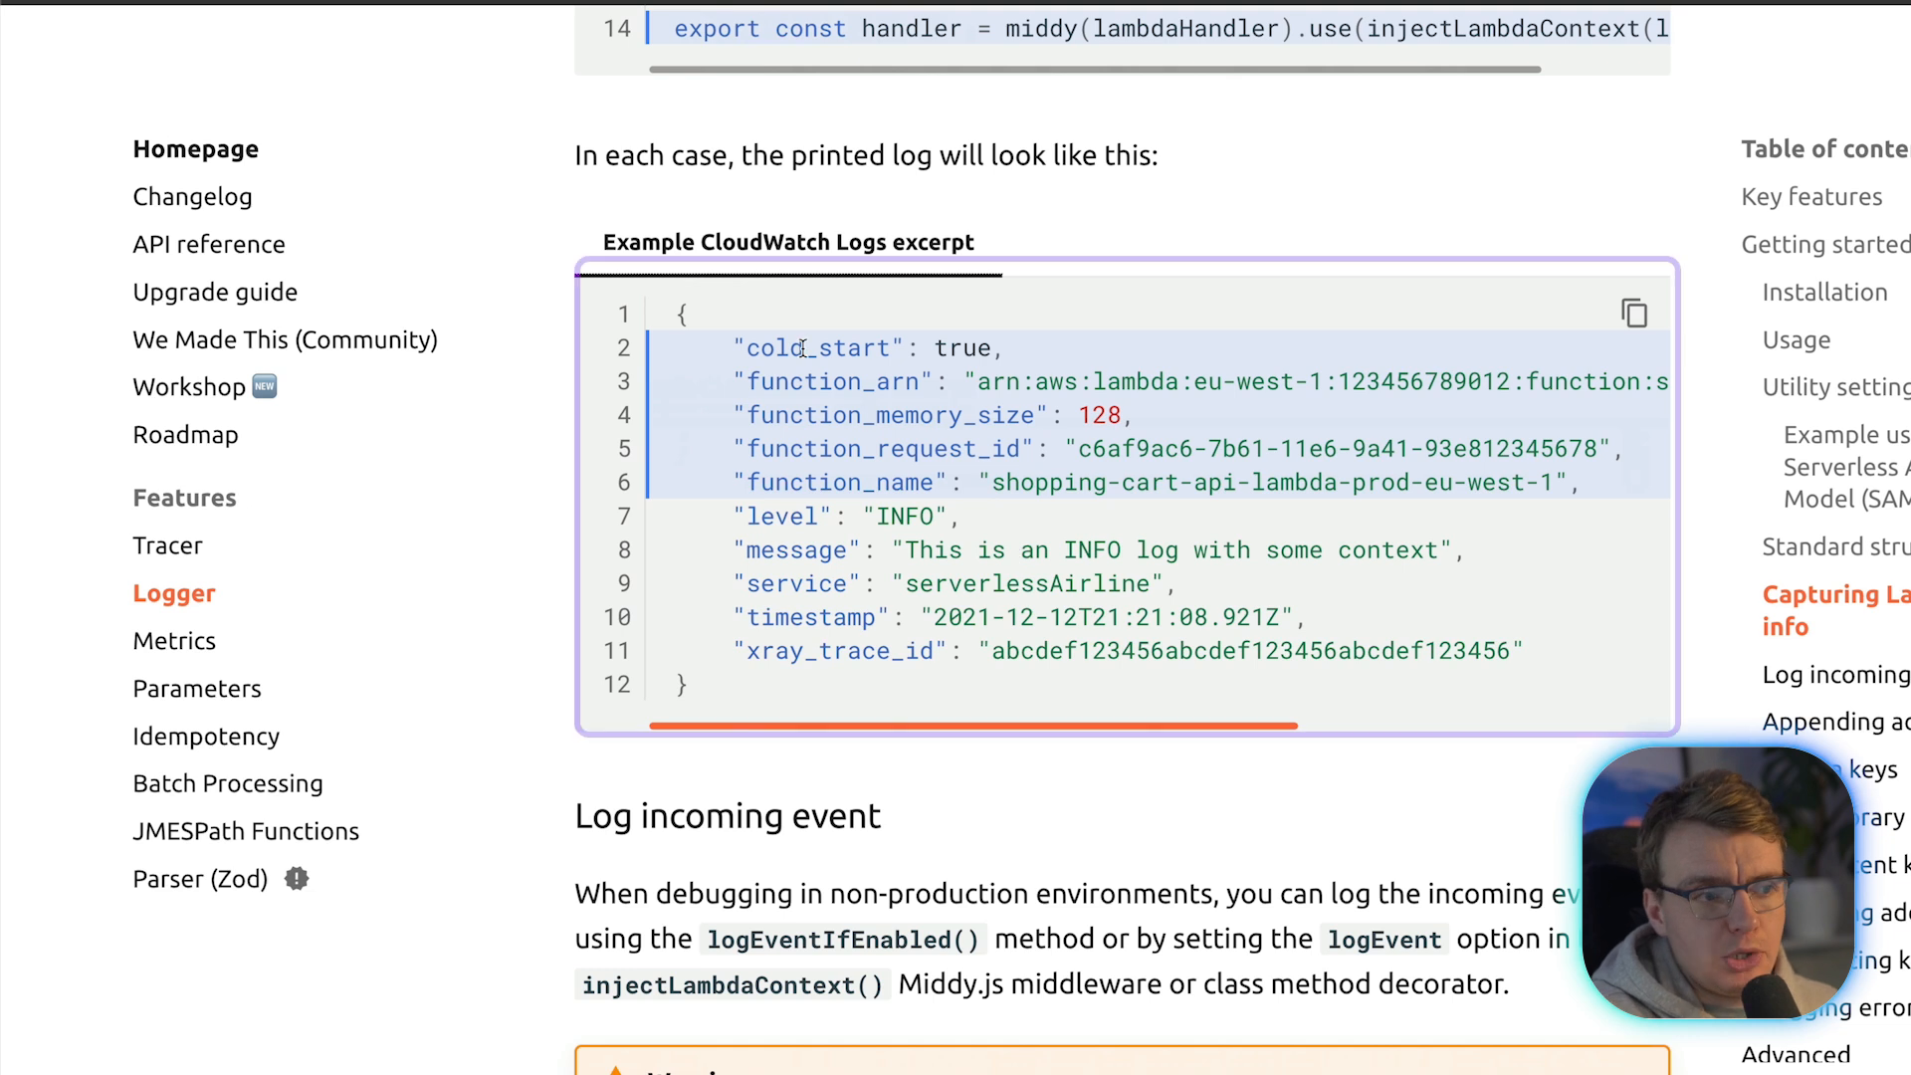
pyautogui.doubleClick(888, 414)
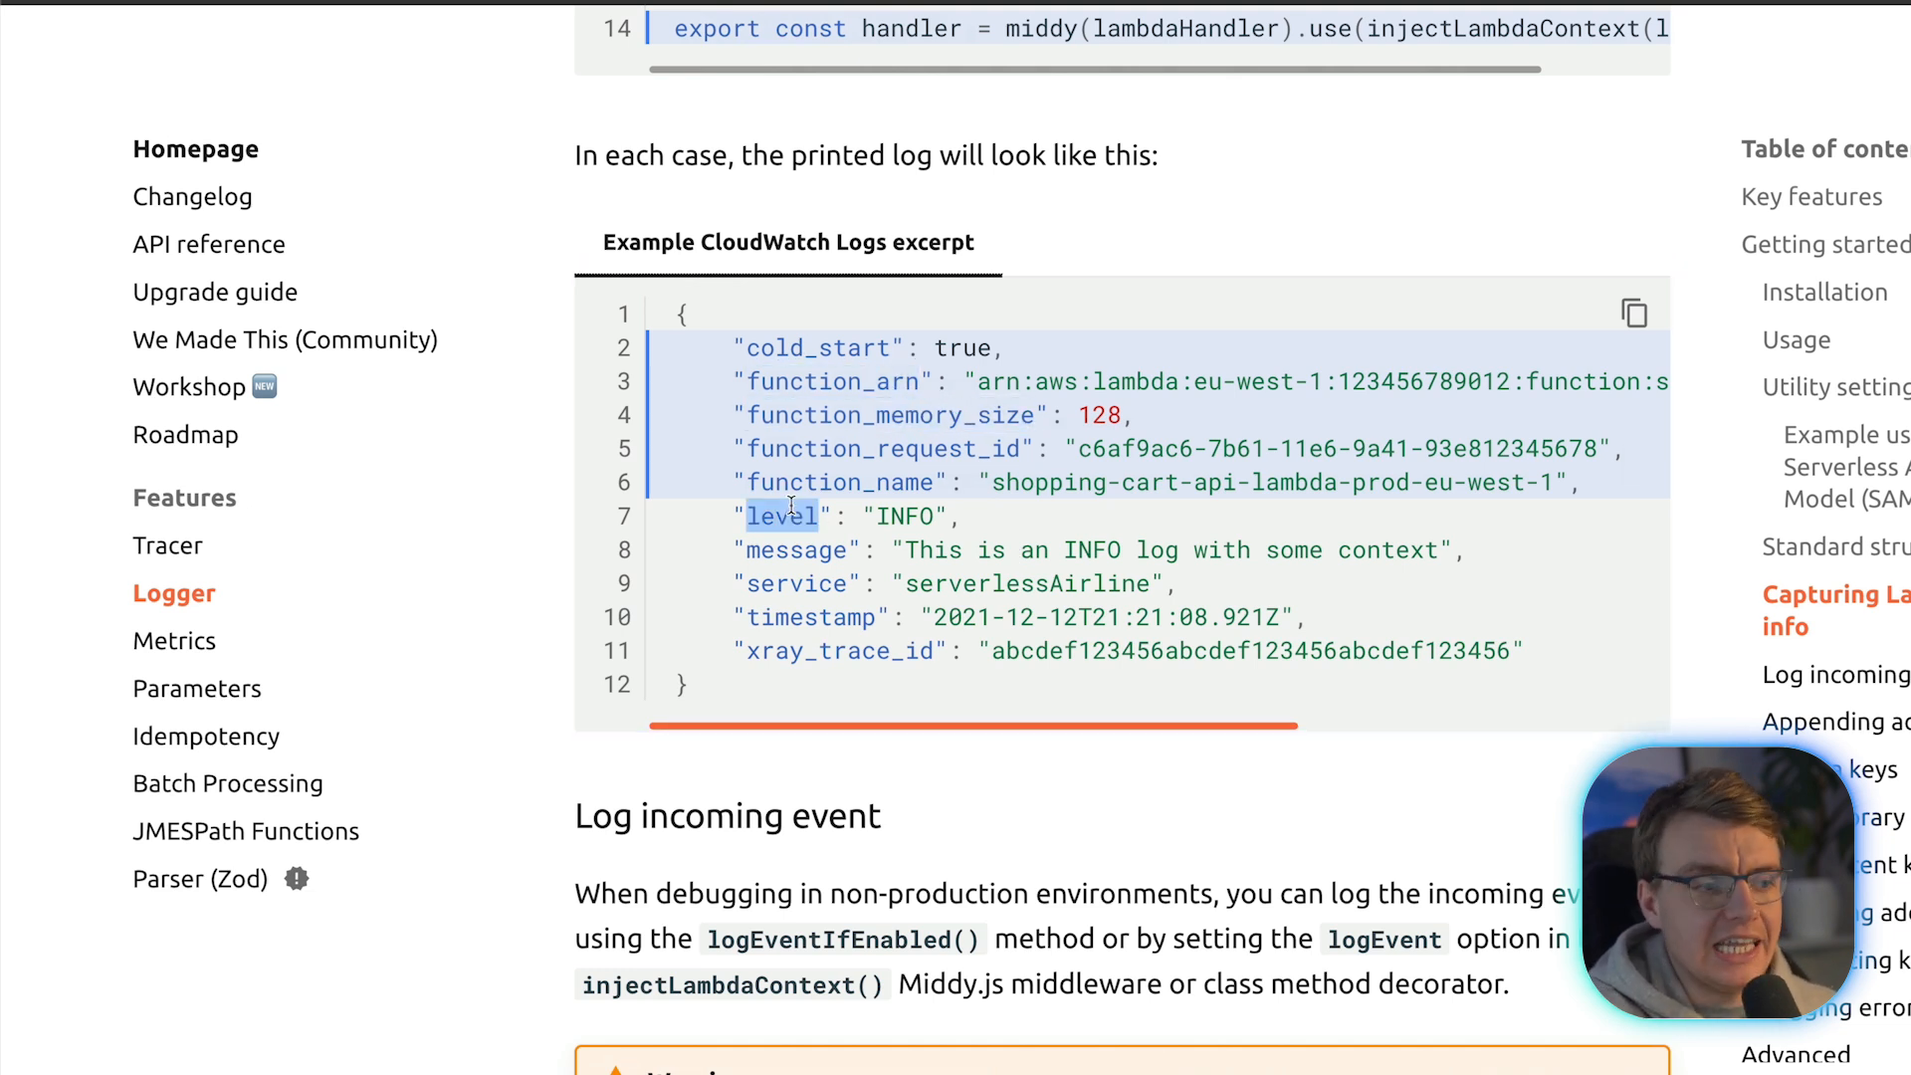
pyautogui.doubleClick(792, 584)
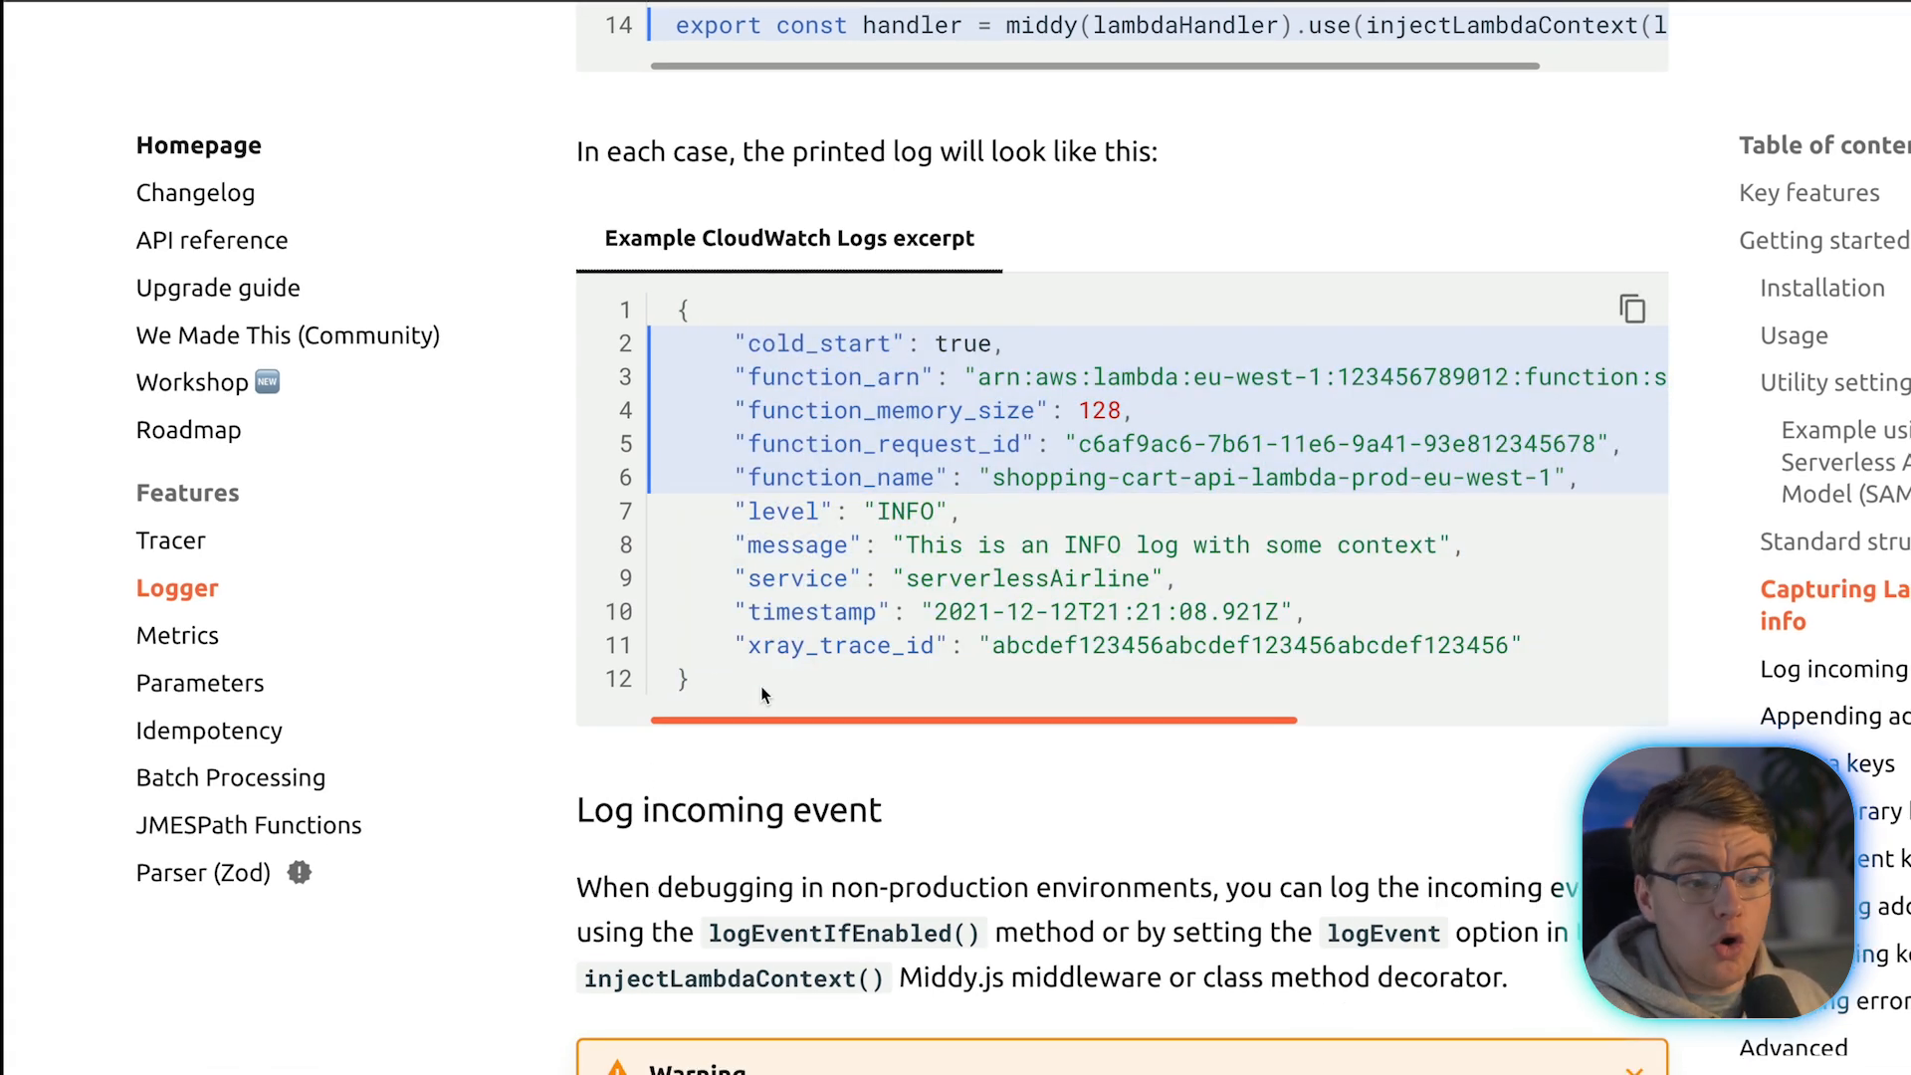
pyautogui.scroll(-3)
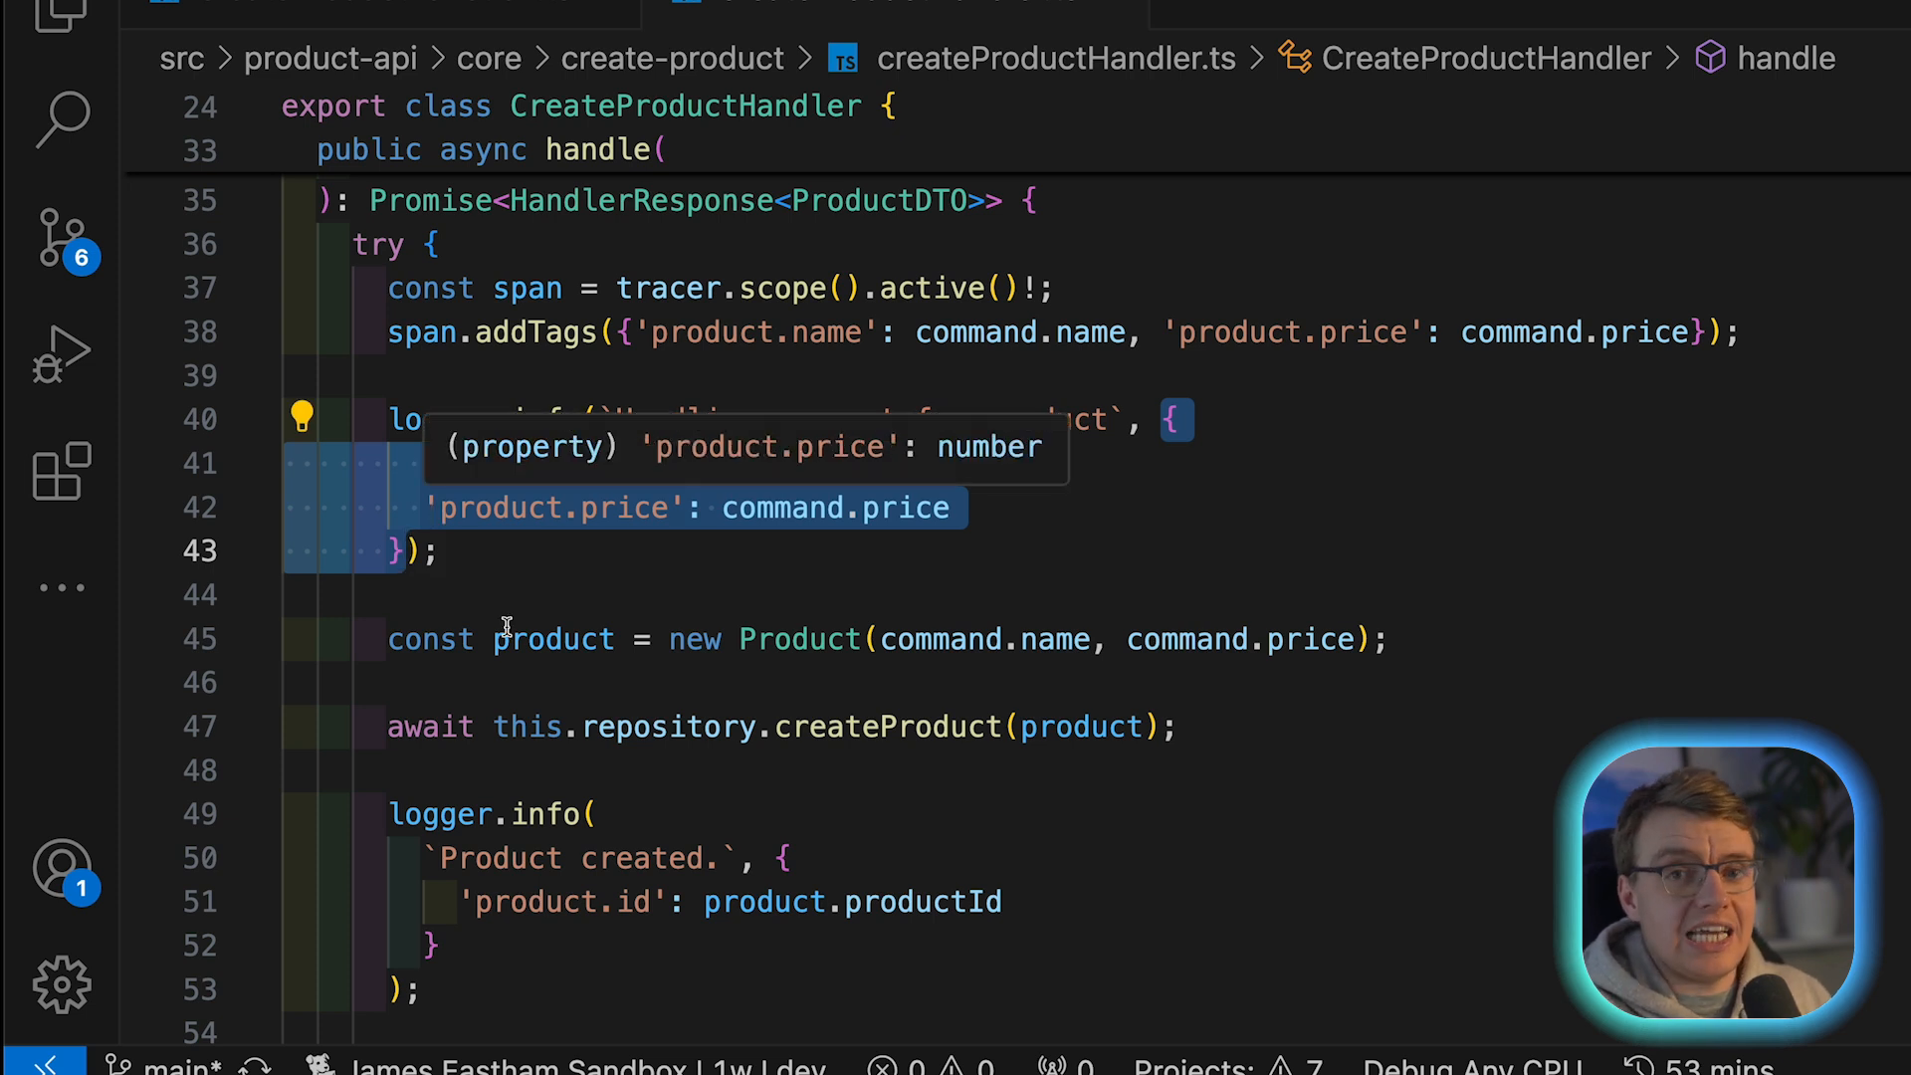
pyautogui.moveTo(430, 605)
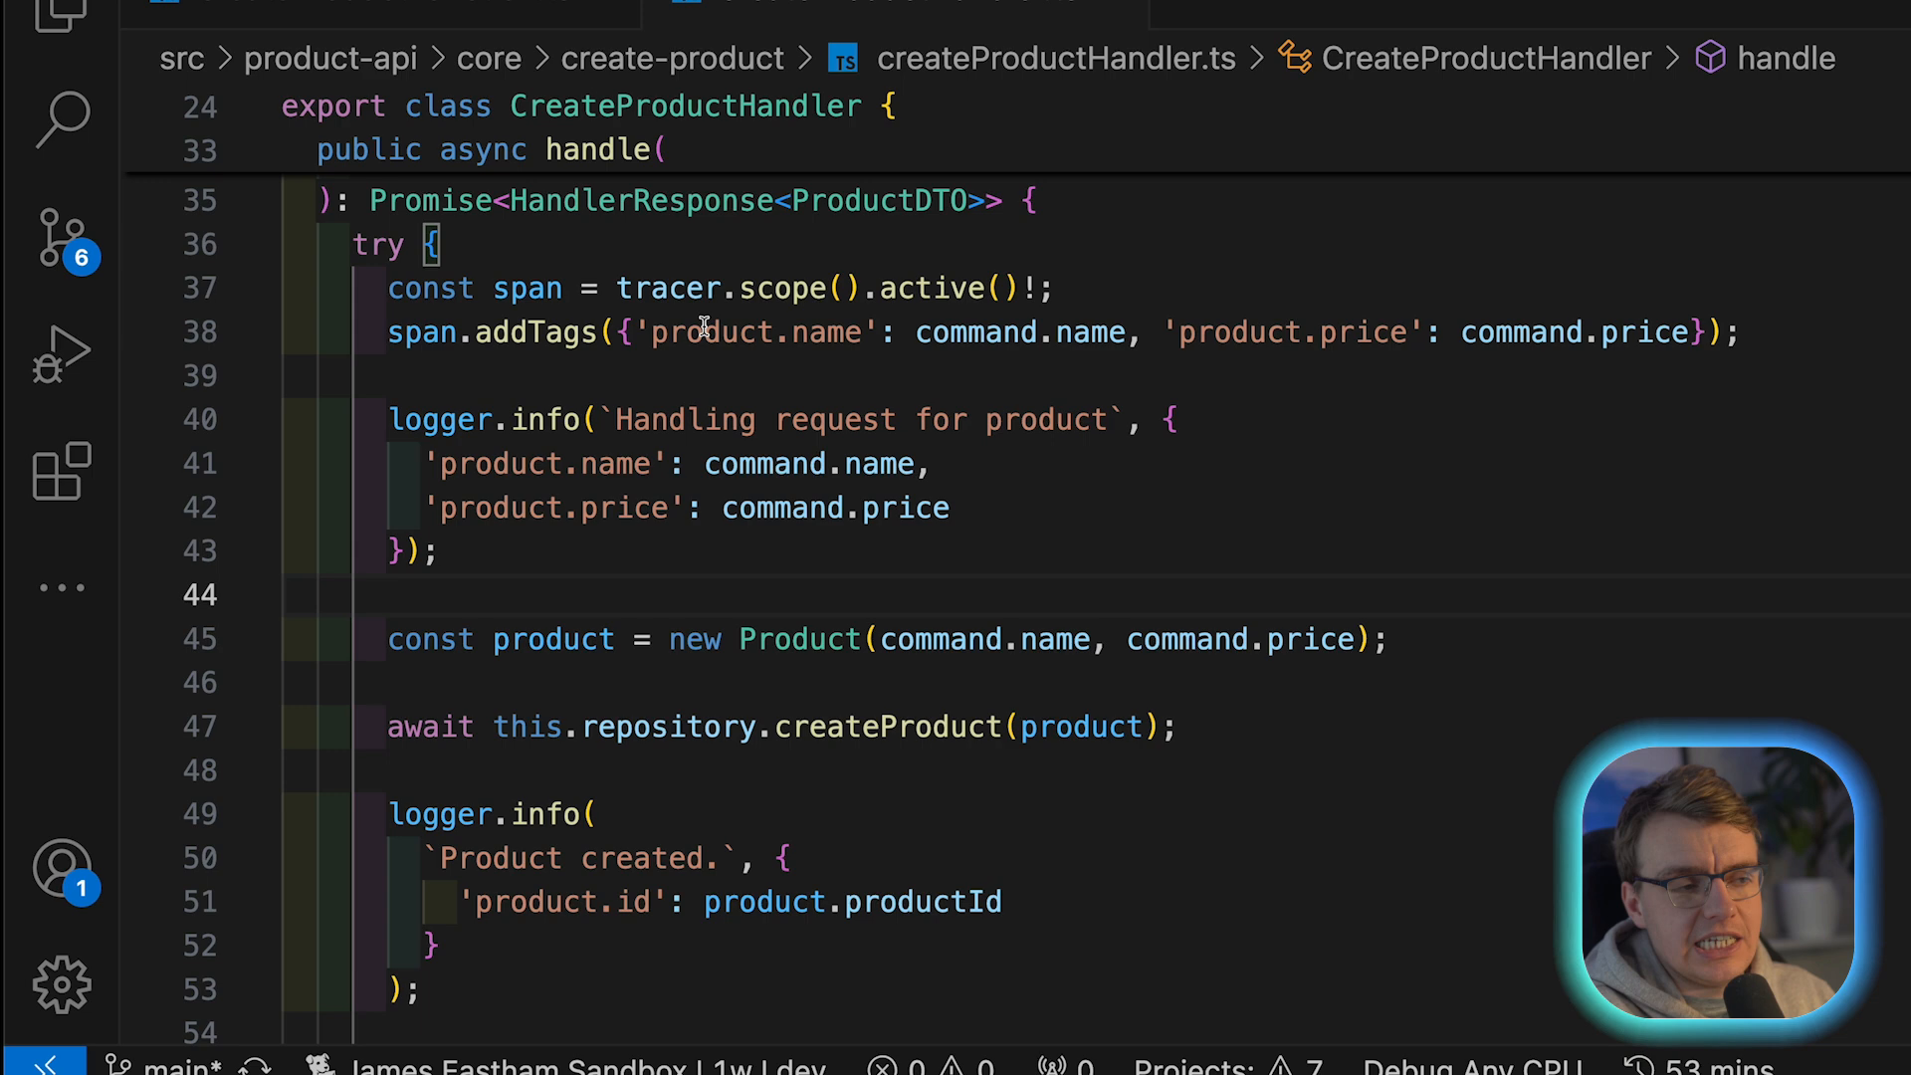
pyautogui.moveTo(554, 330)
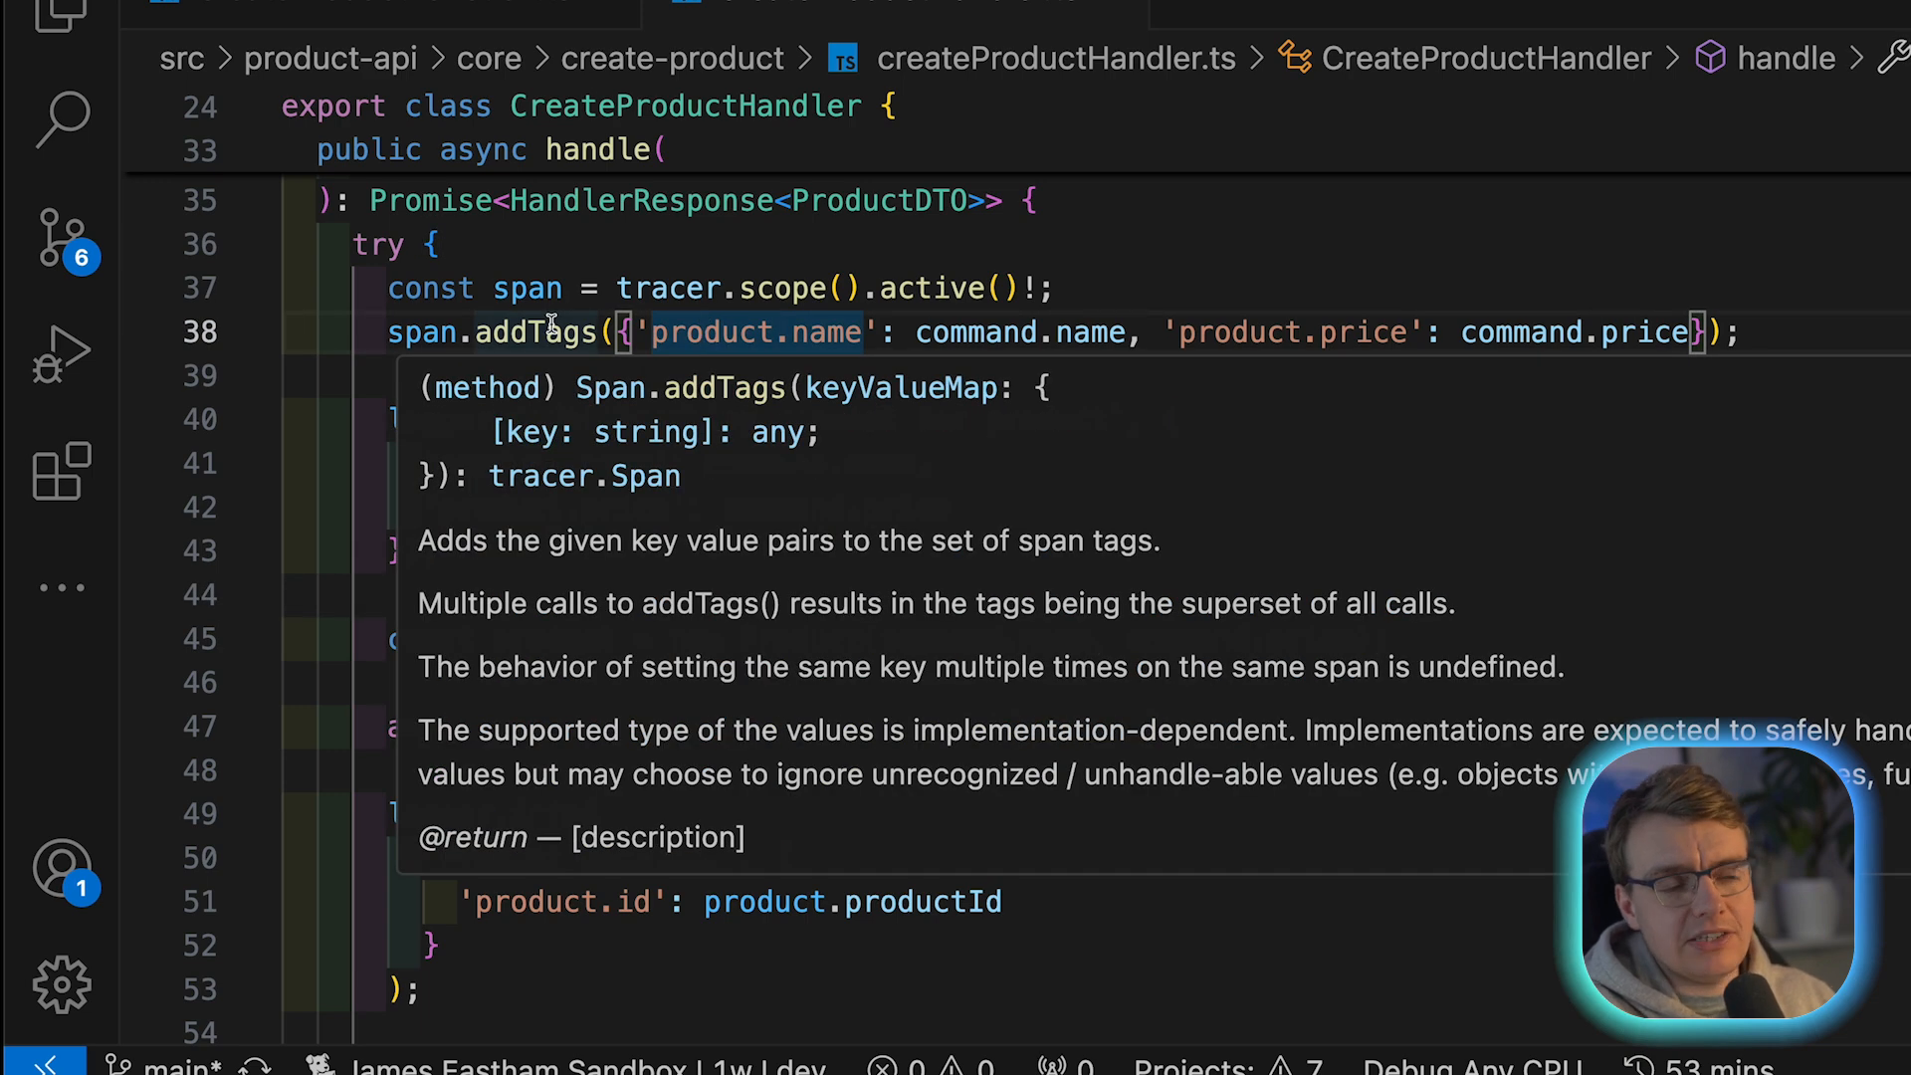
pyautogui.moveTo(784, 502)
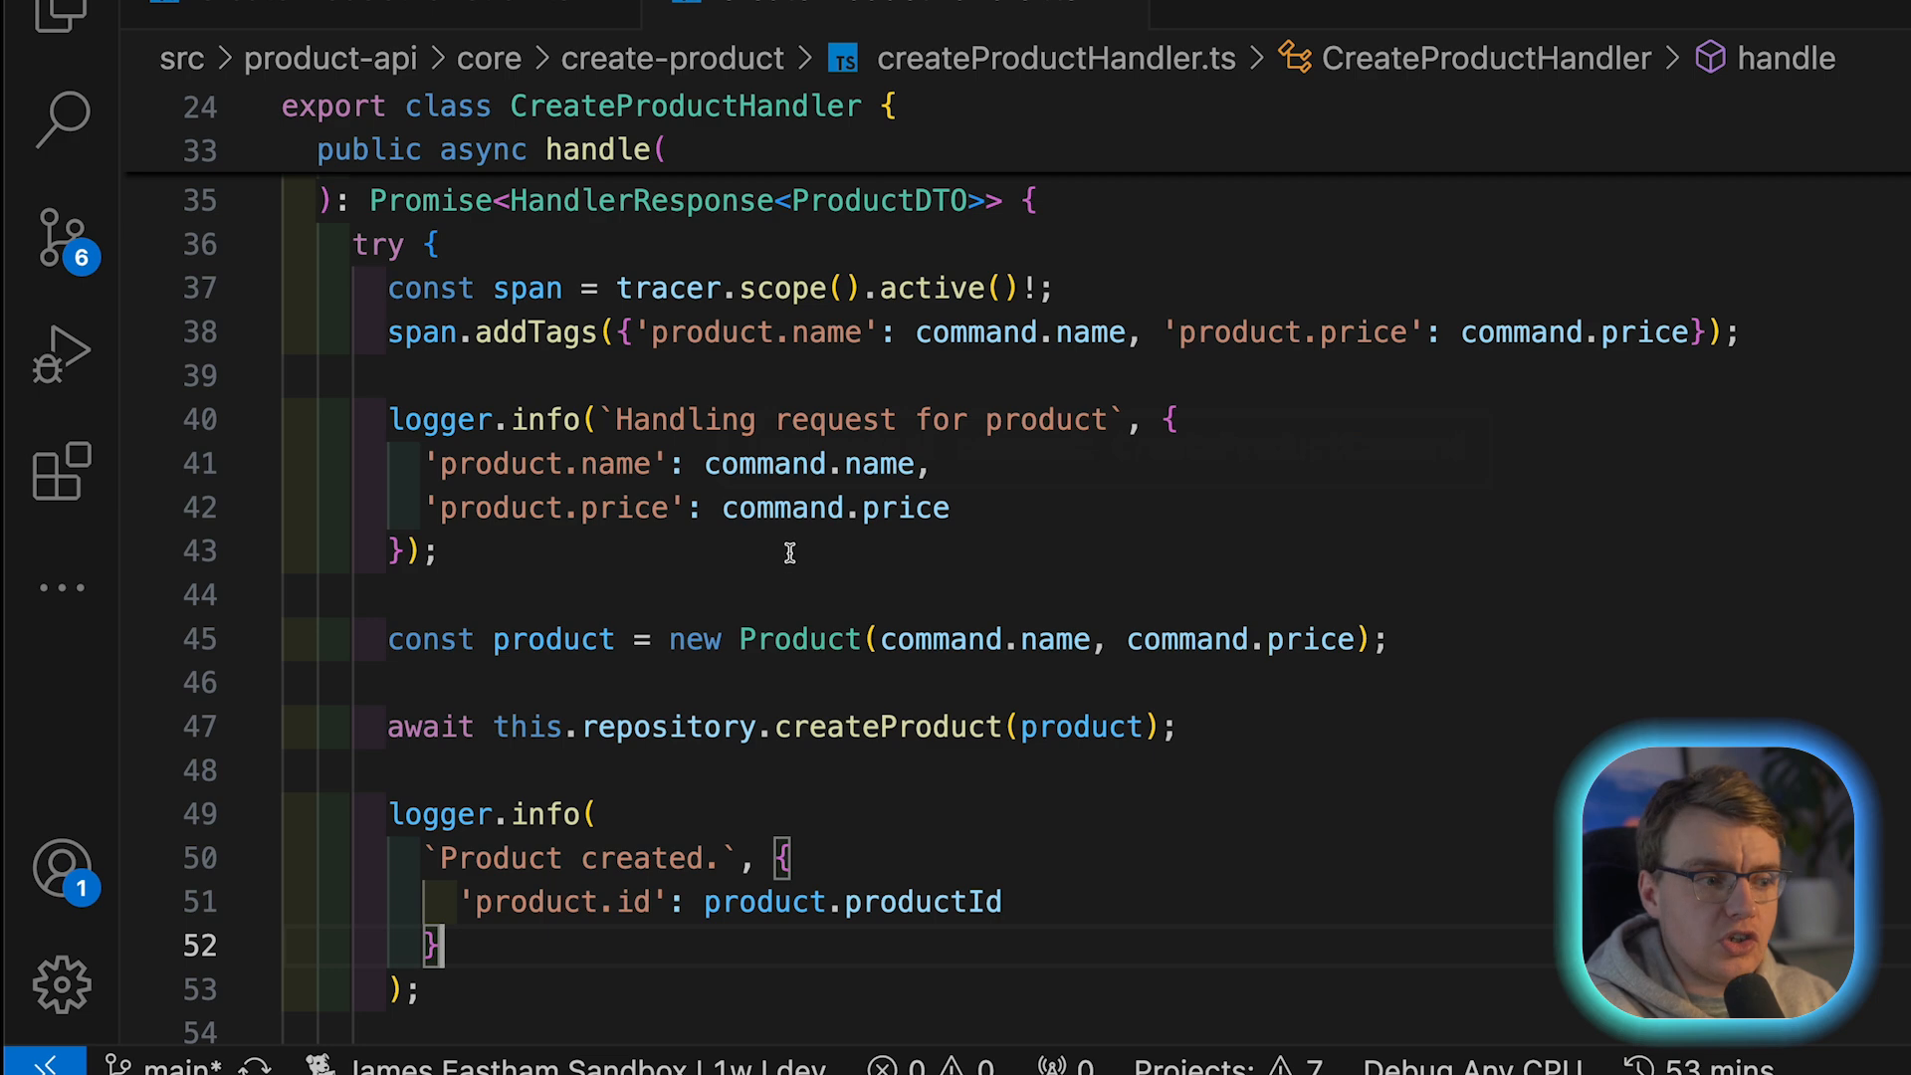
pyautogui.scroll(-3)
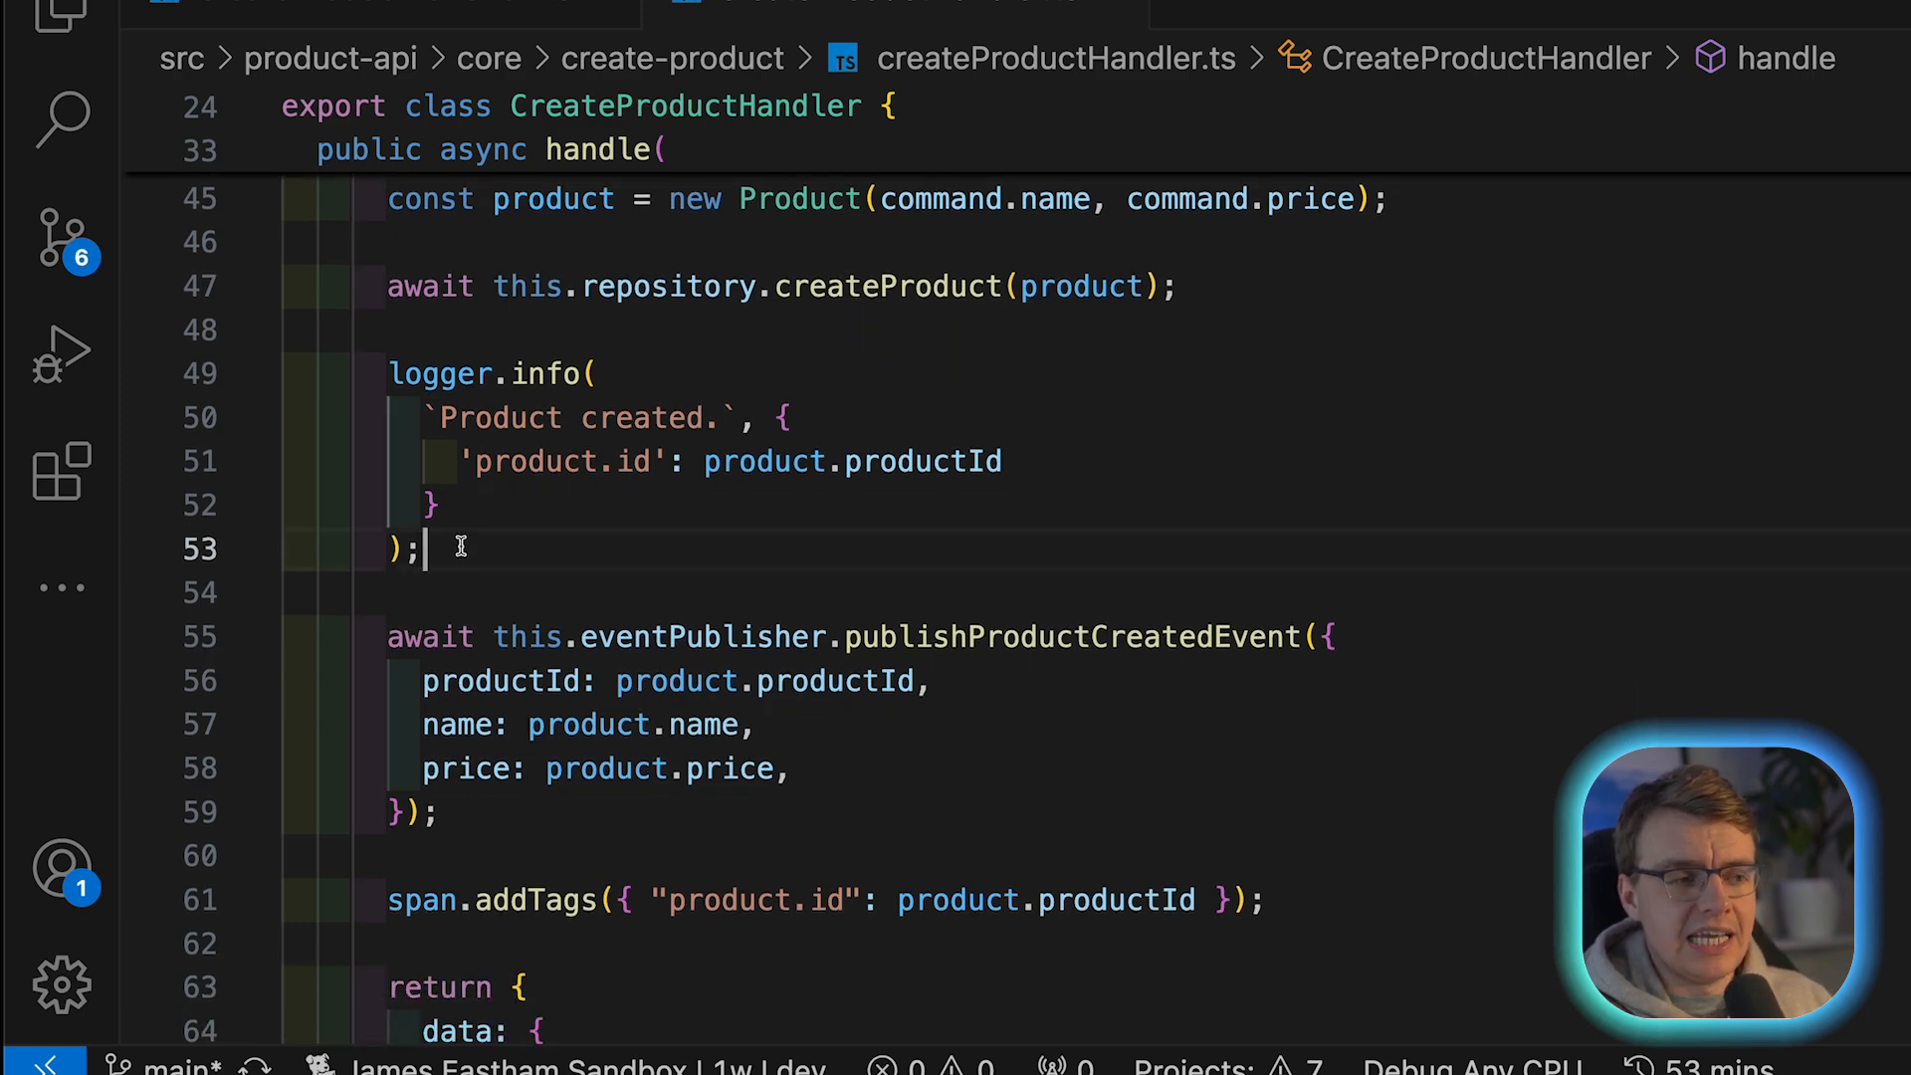
pyautogui.doubleClick(561, 462)
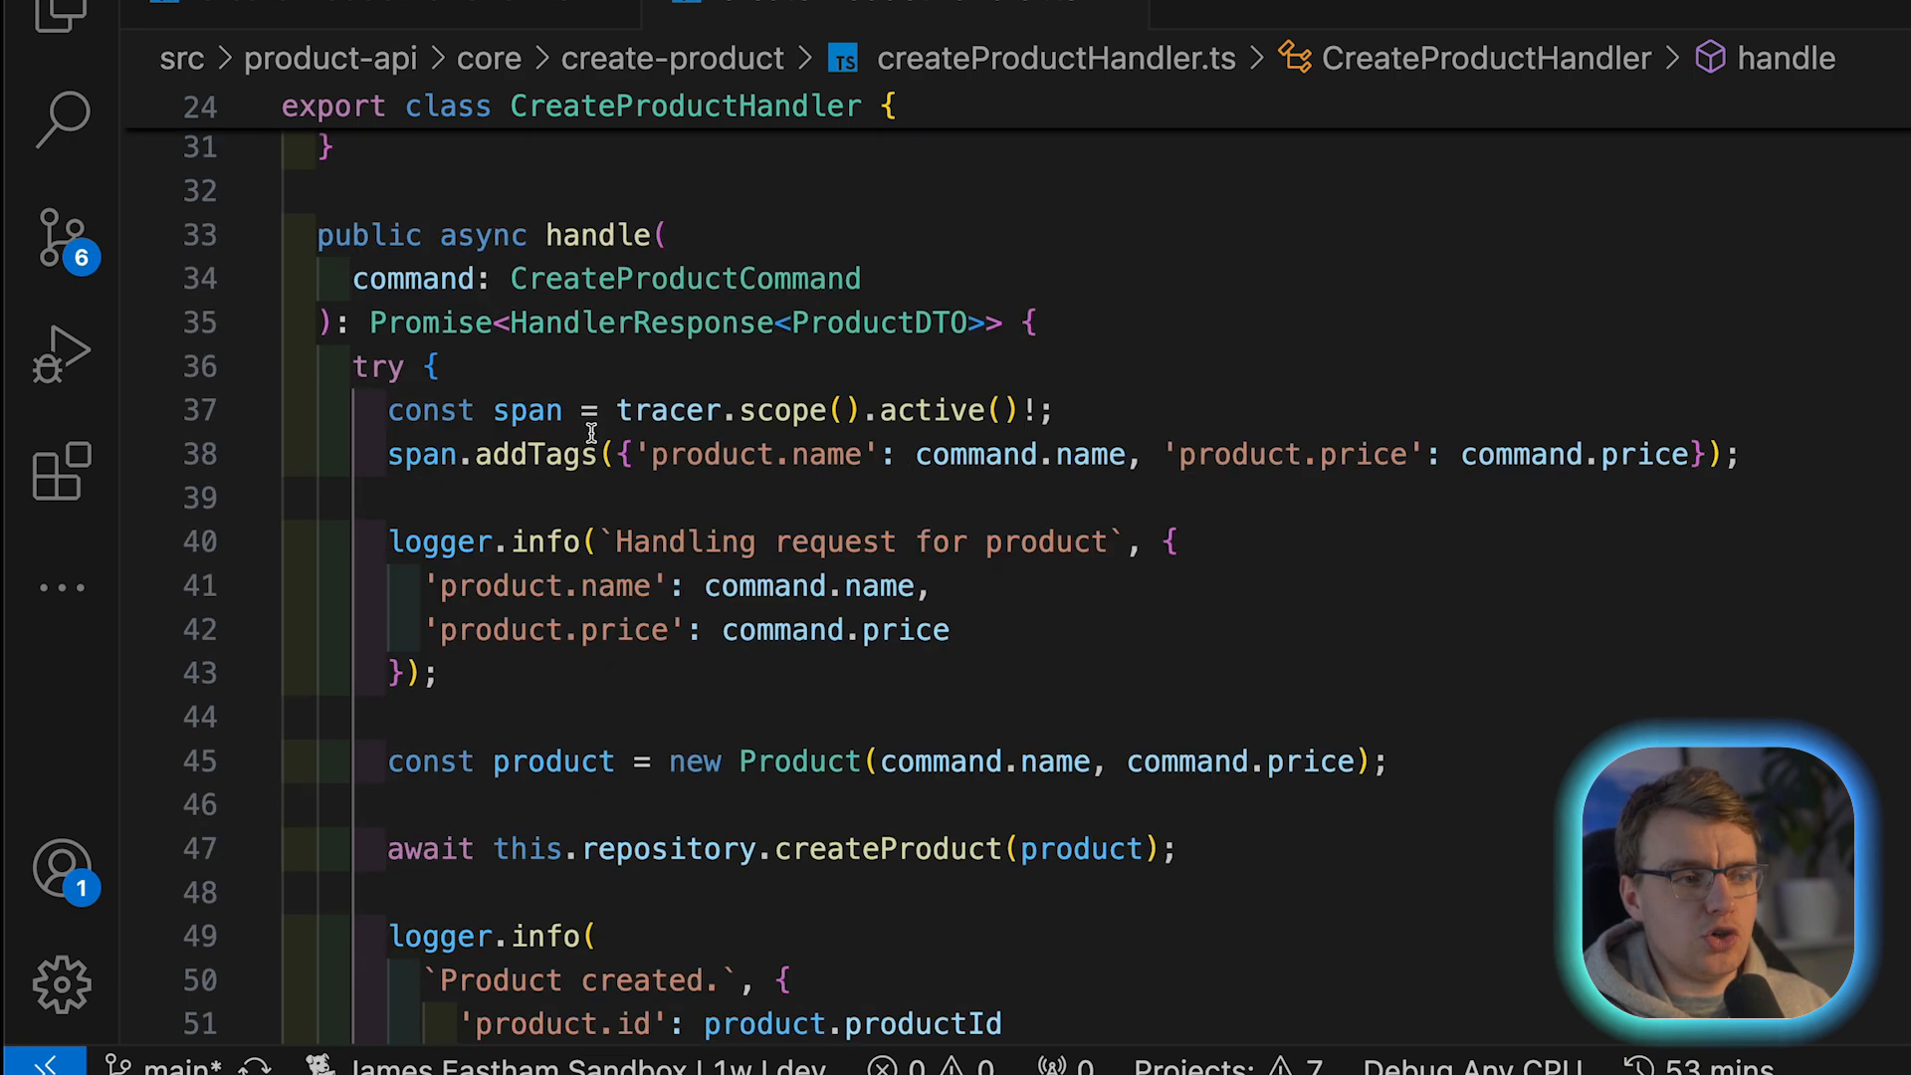
pyautogui.moveTo(568, 410)
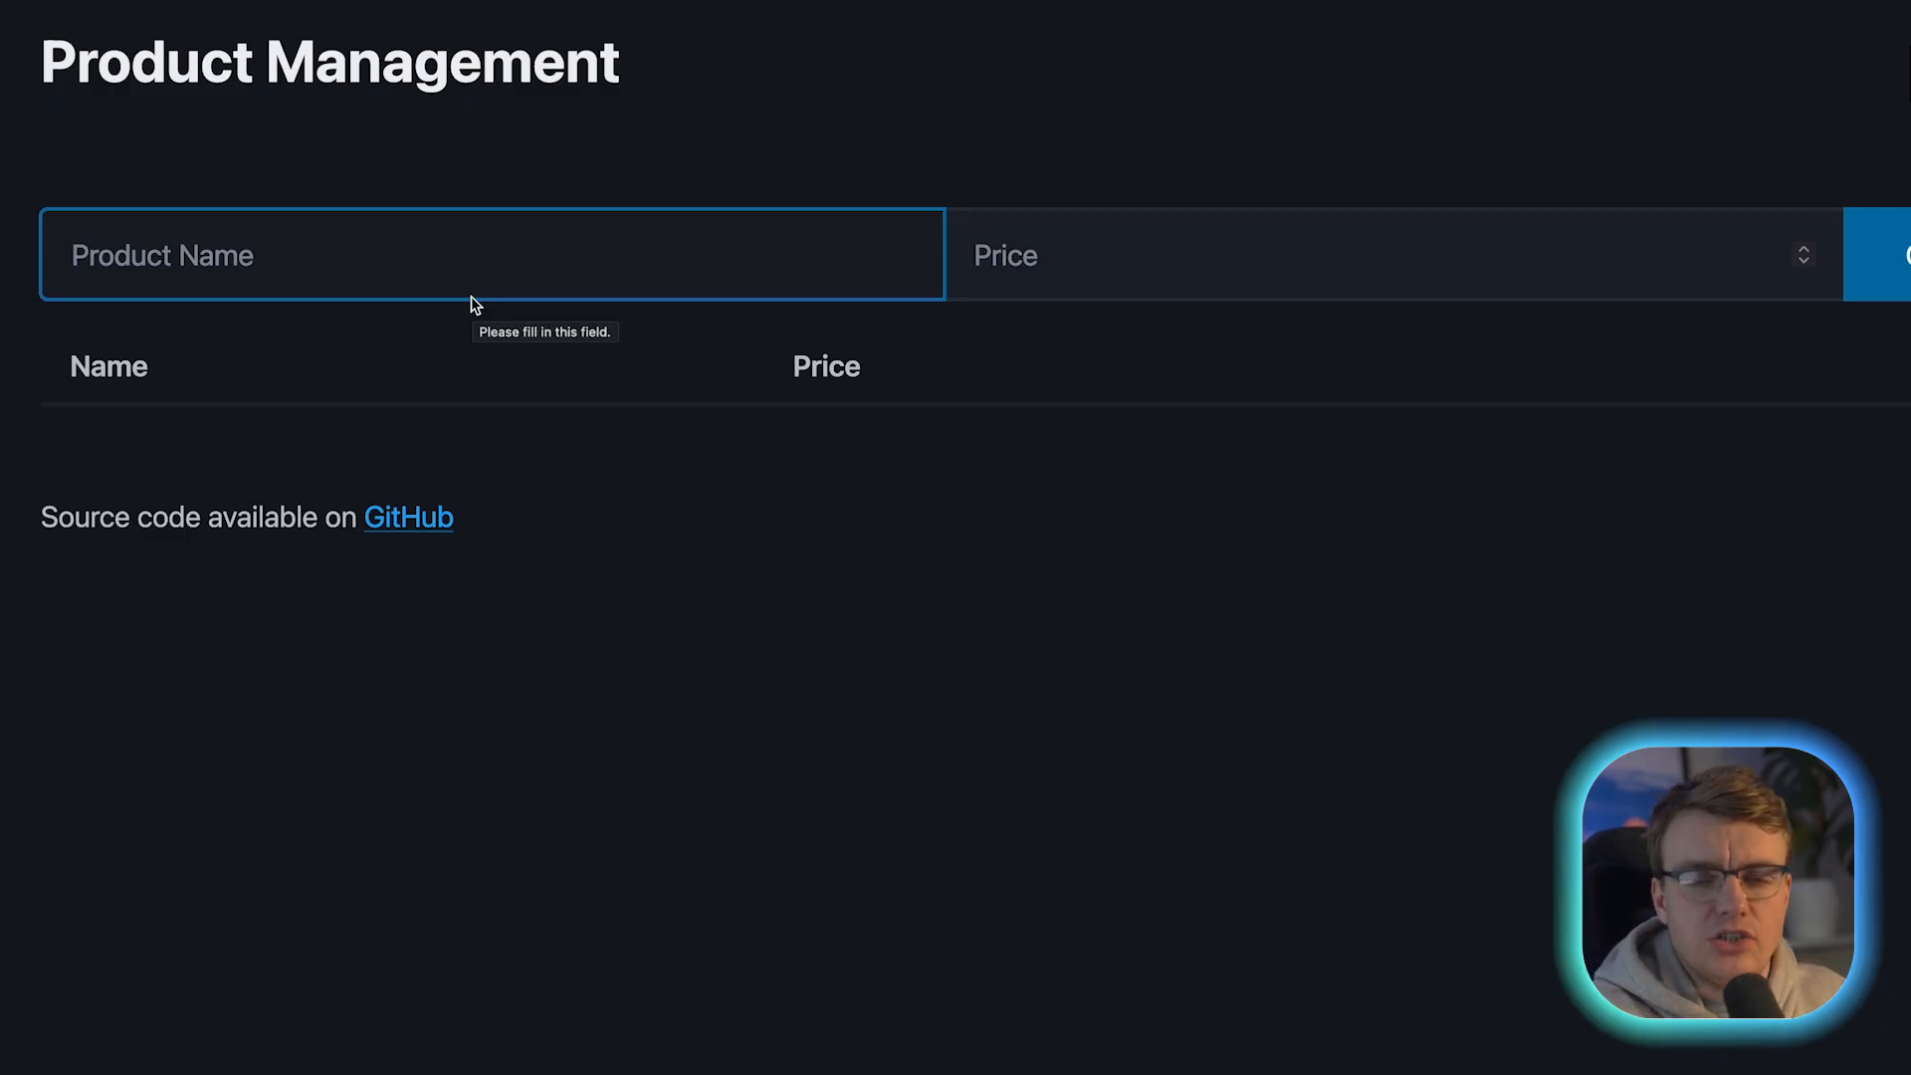
# Step: Create a product named TracedWidget priced 15 and find its new row in the product table
pyautogui.click(472, 255)
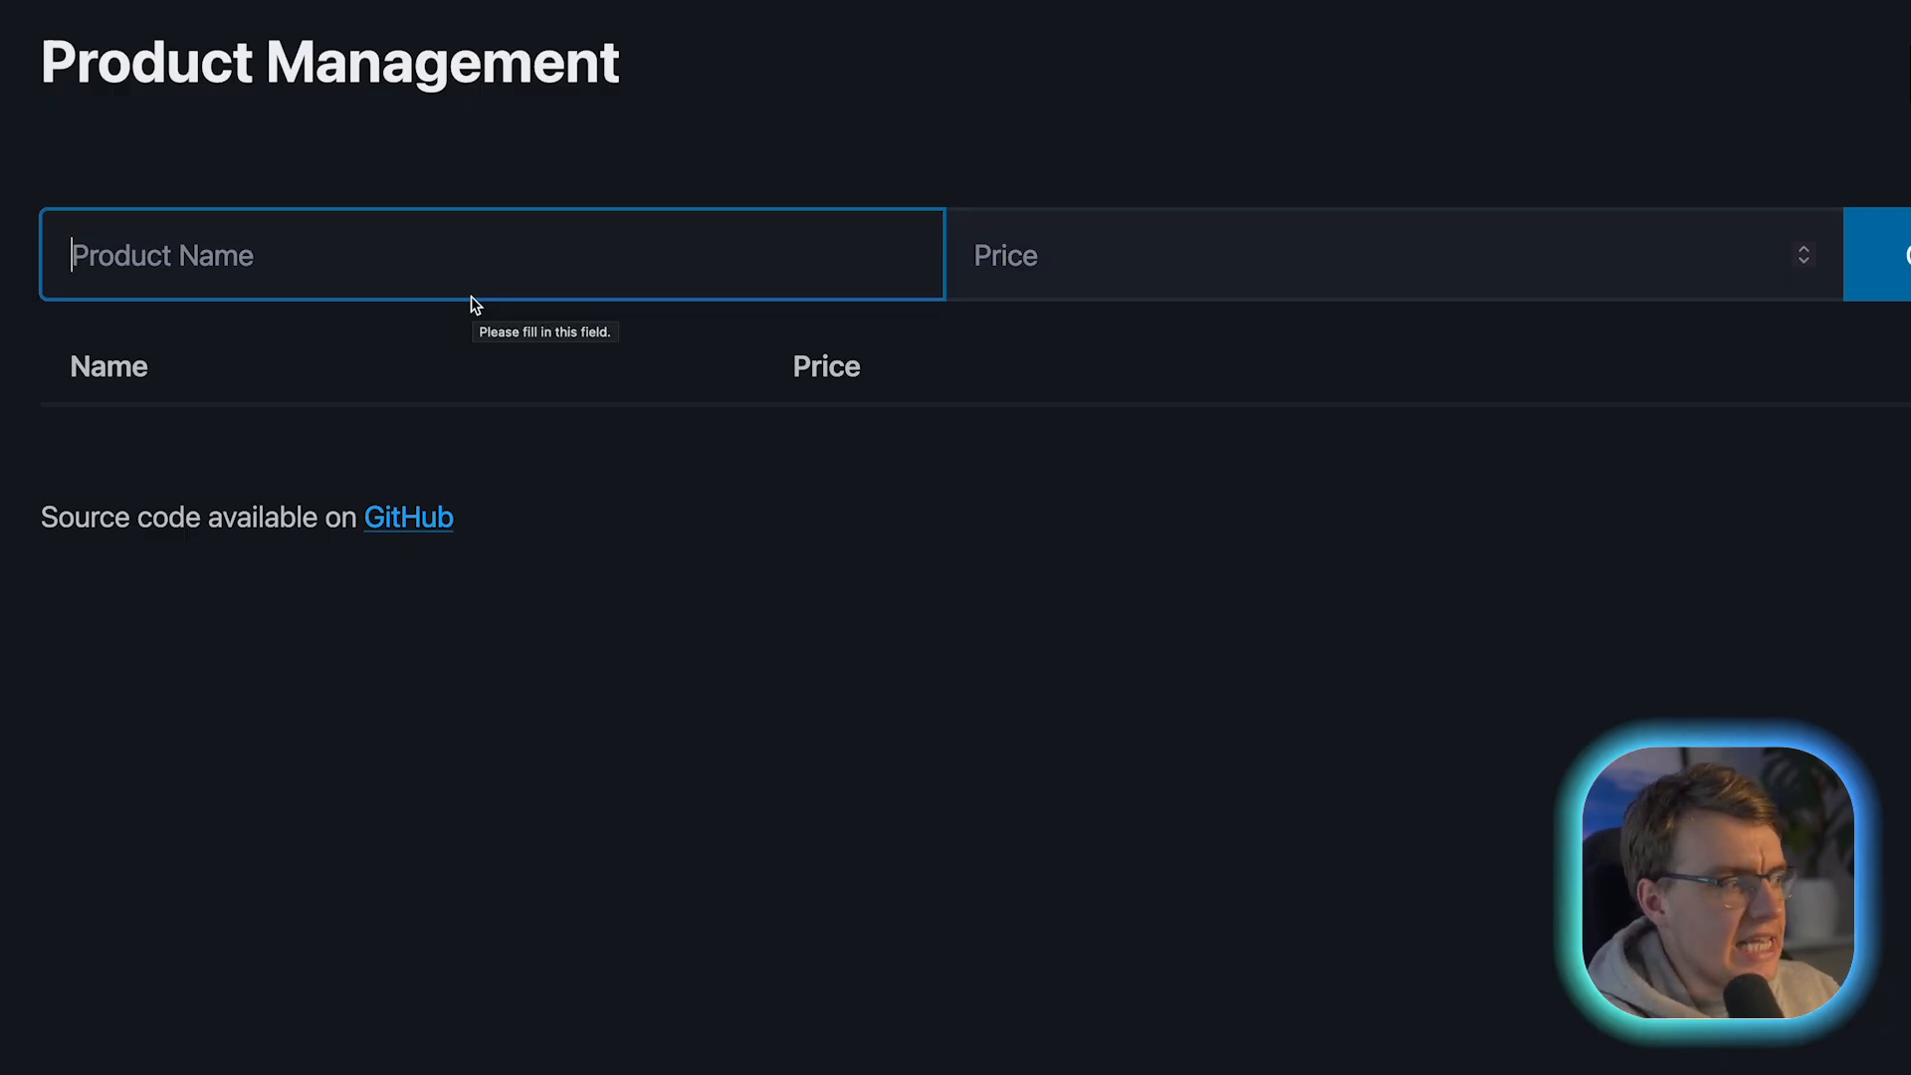
pyautogui.write('TracedWidget')
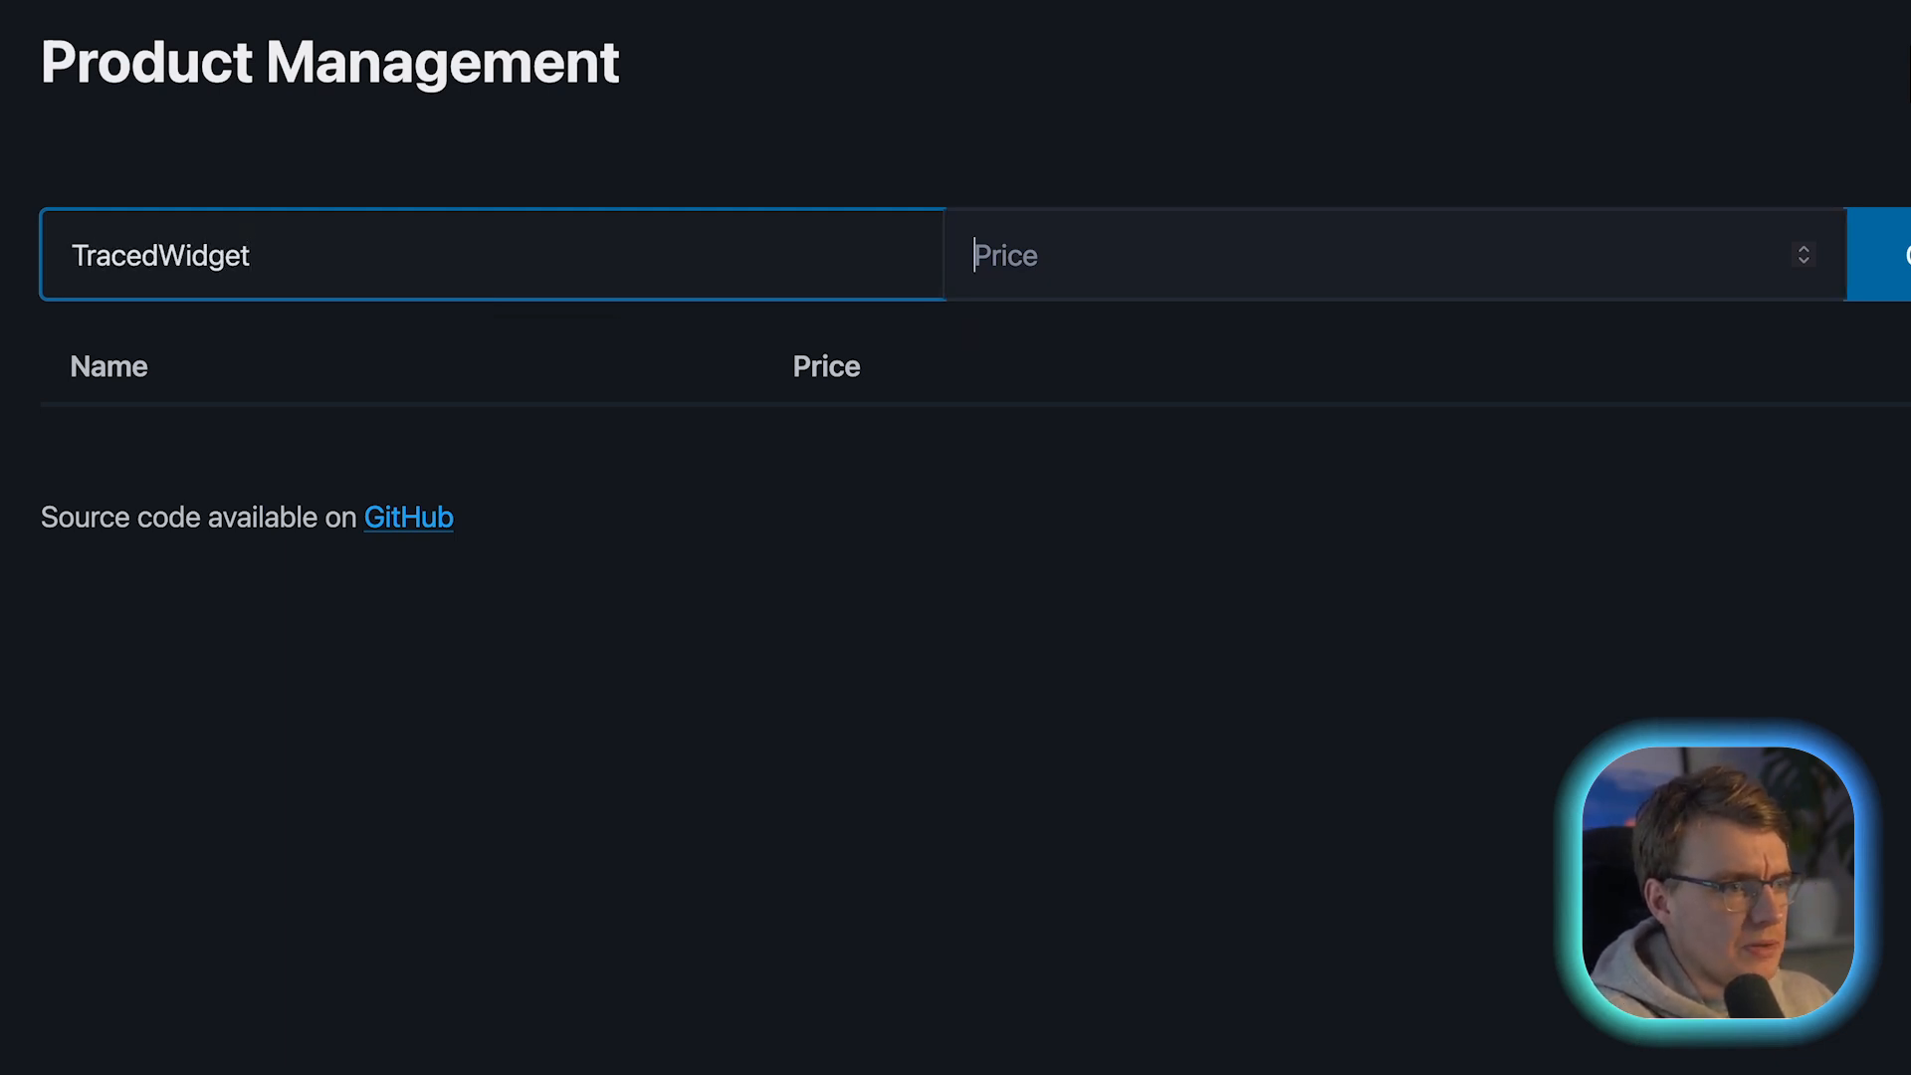
pyautogui.click(1901, 254)
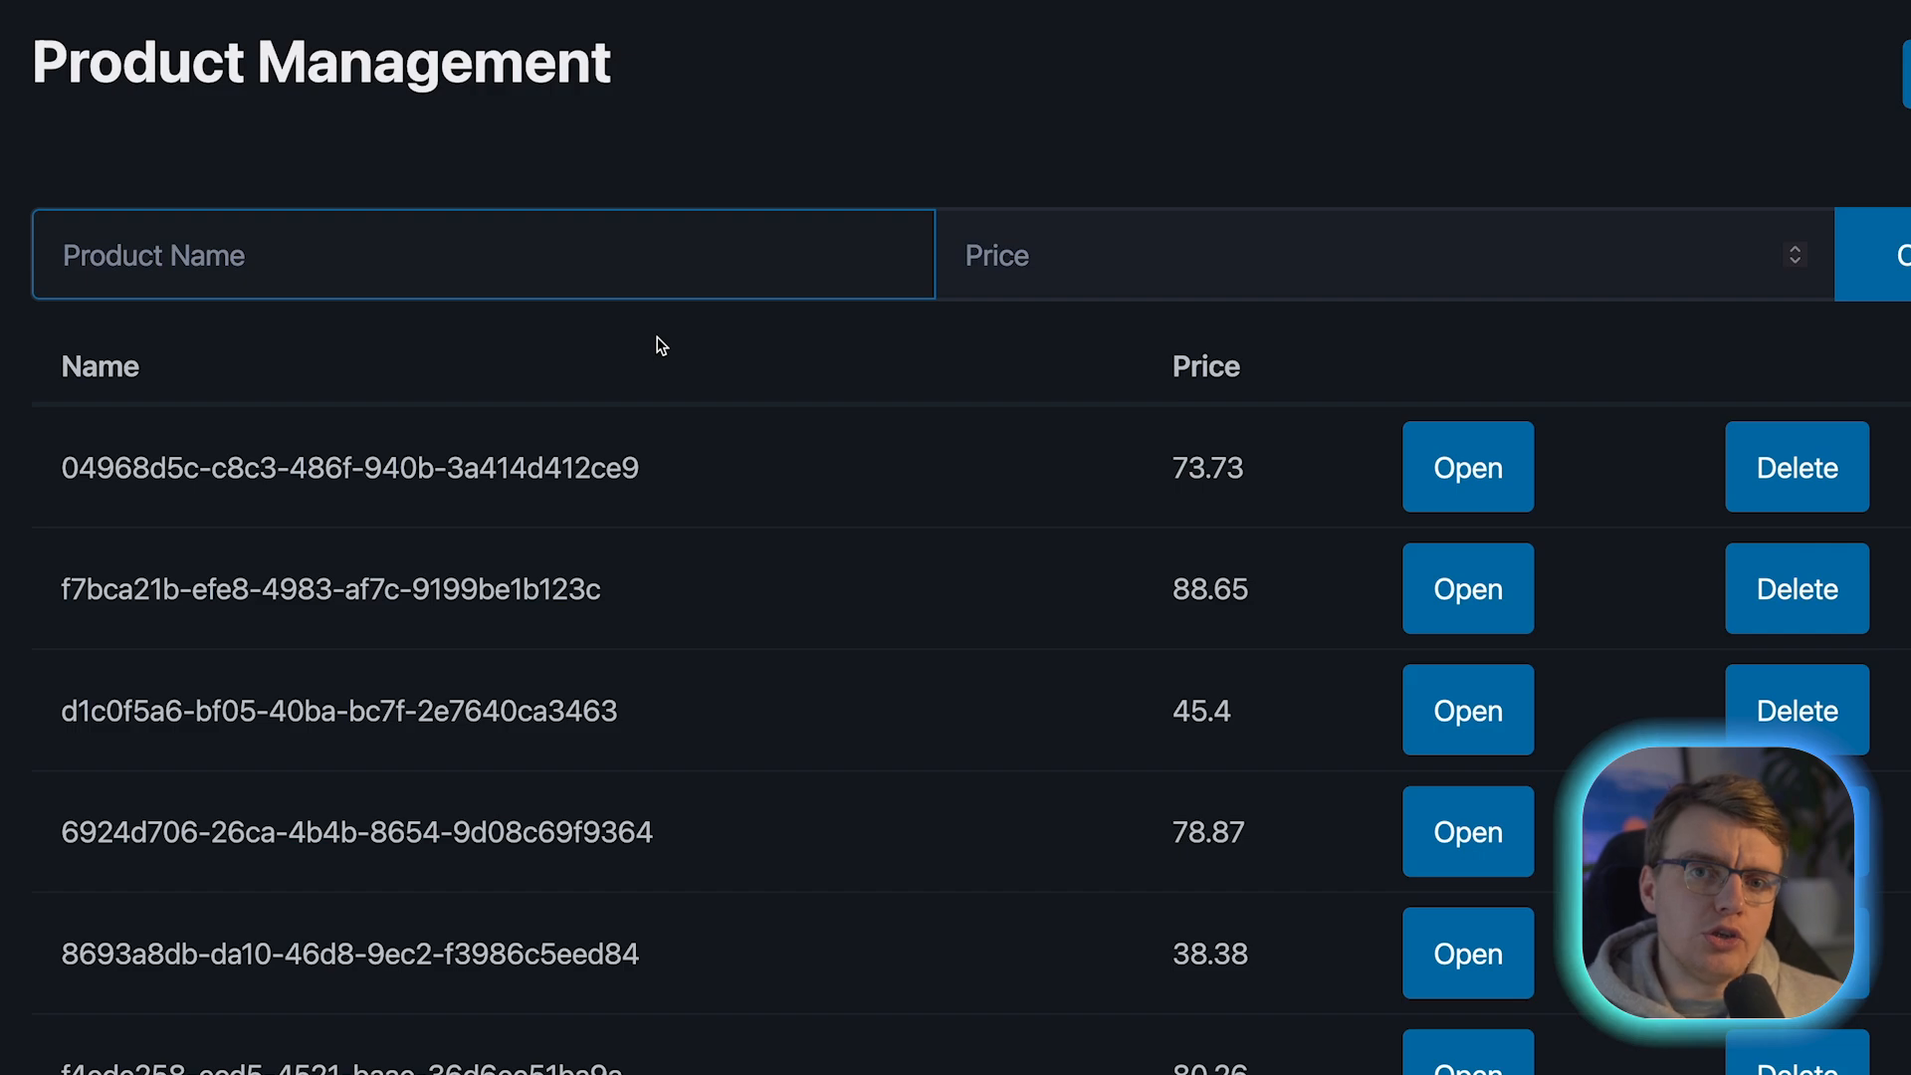
pyautogui.scroll(-3)
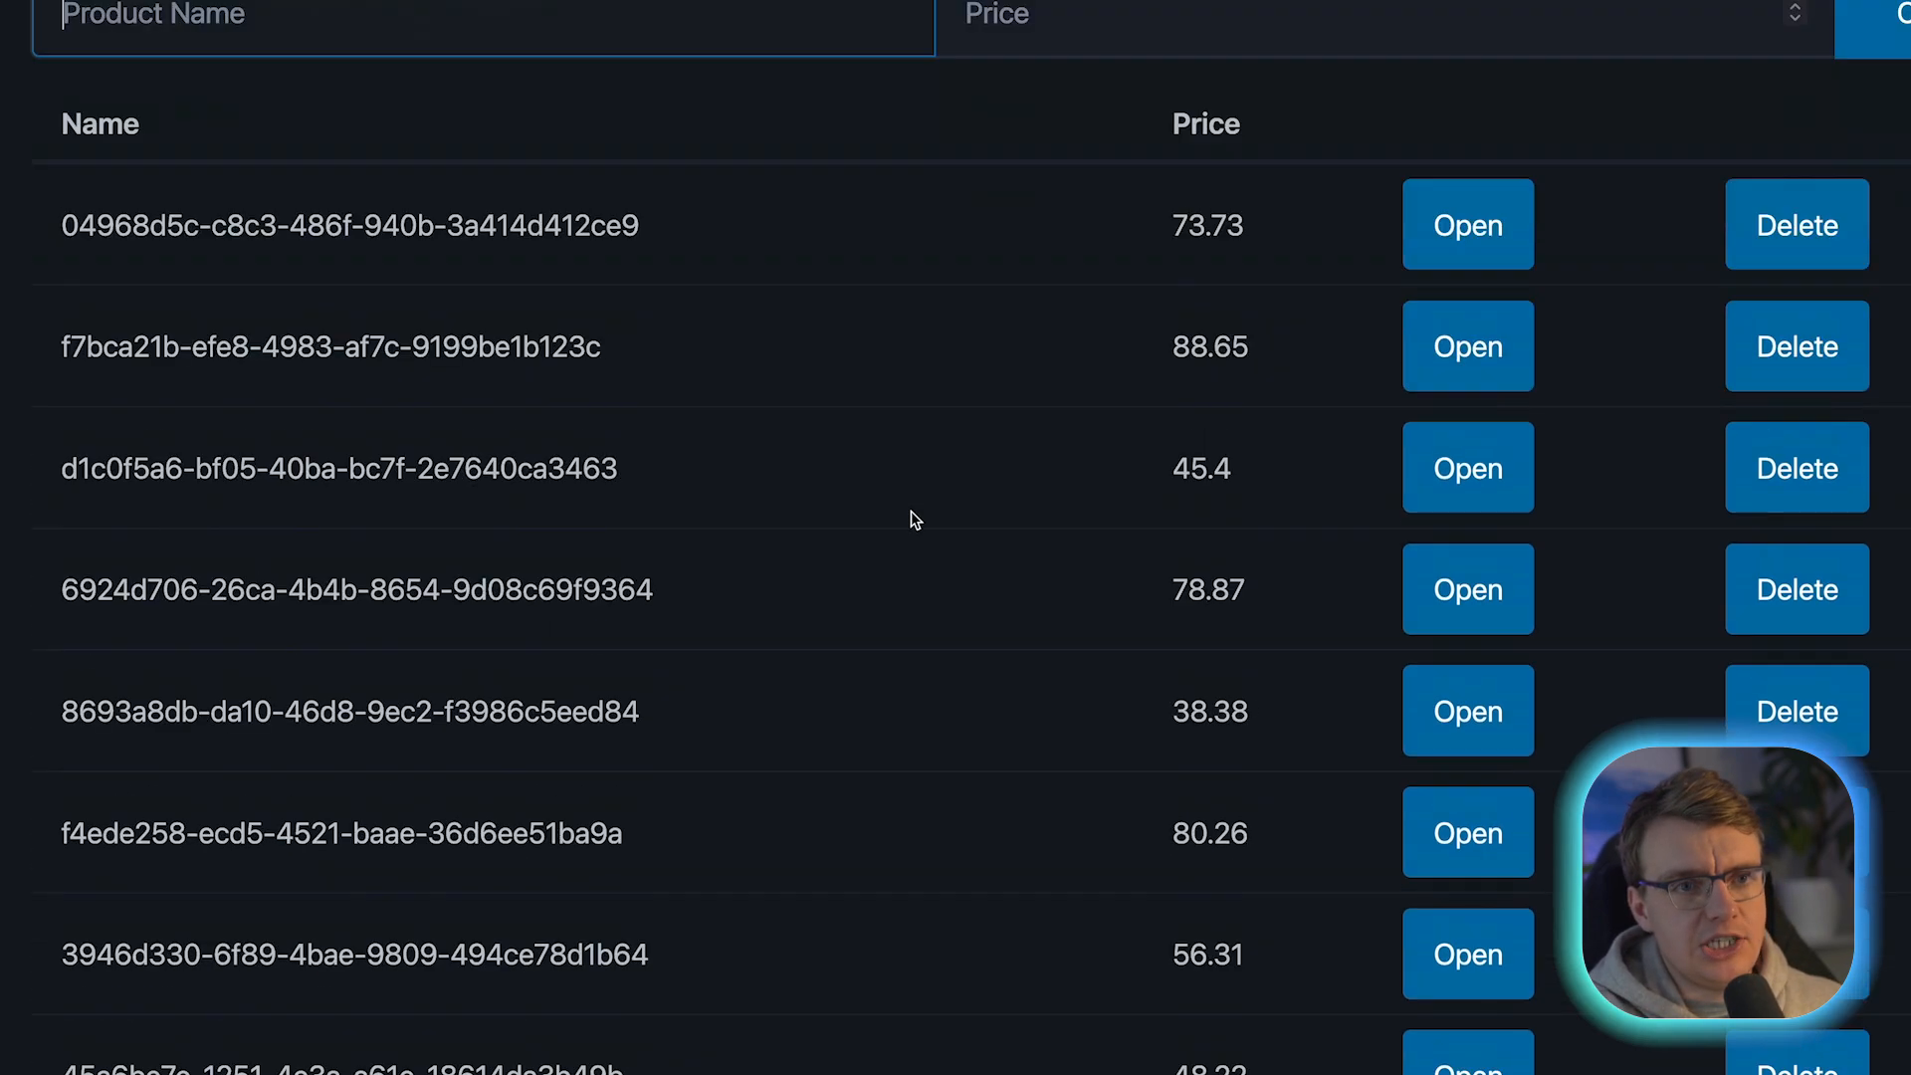
pyautogui.scroll(-3)
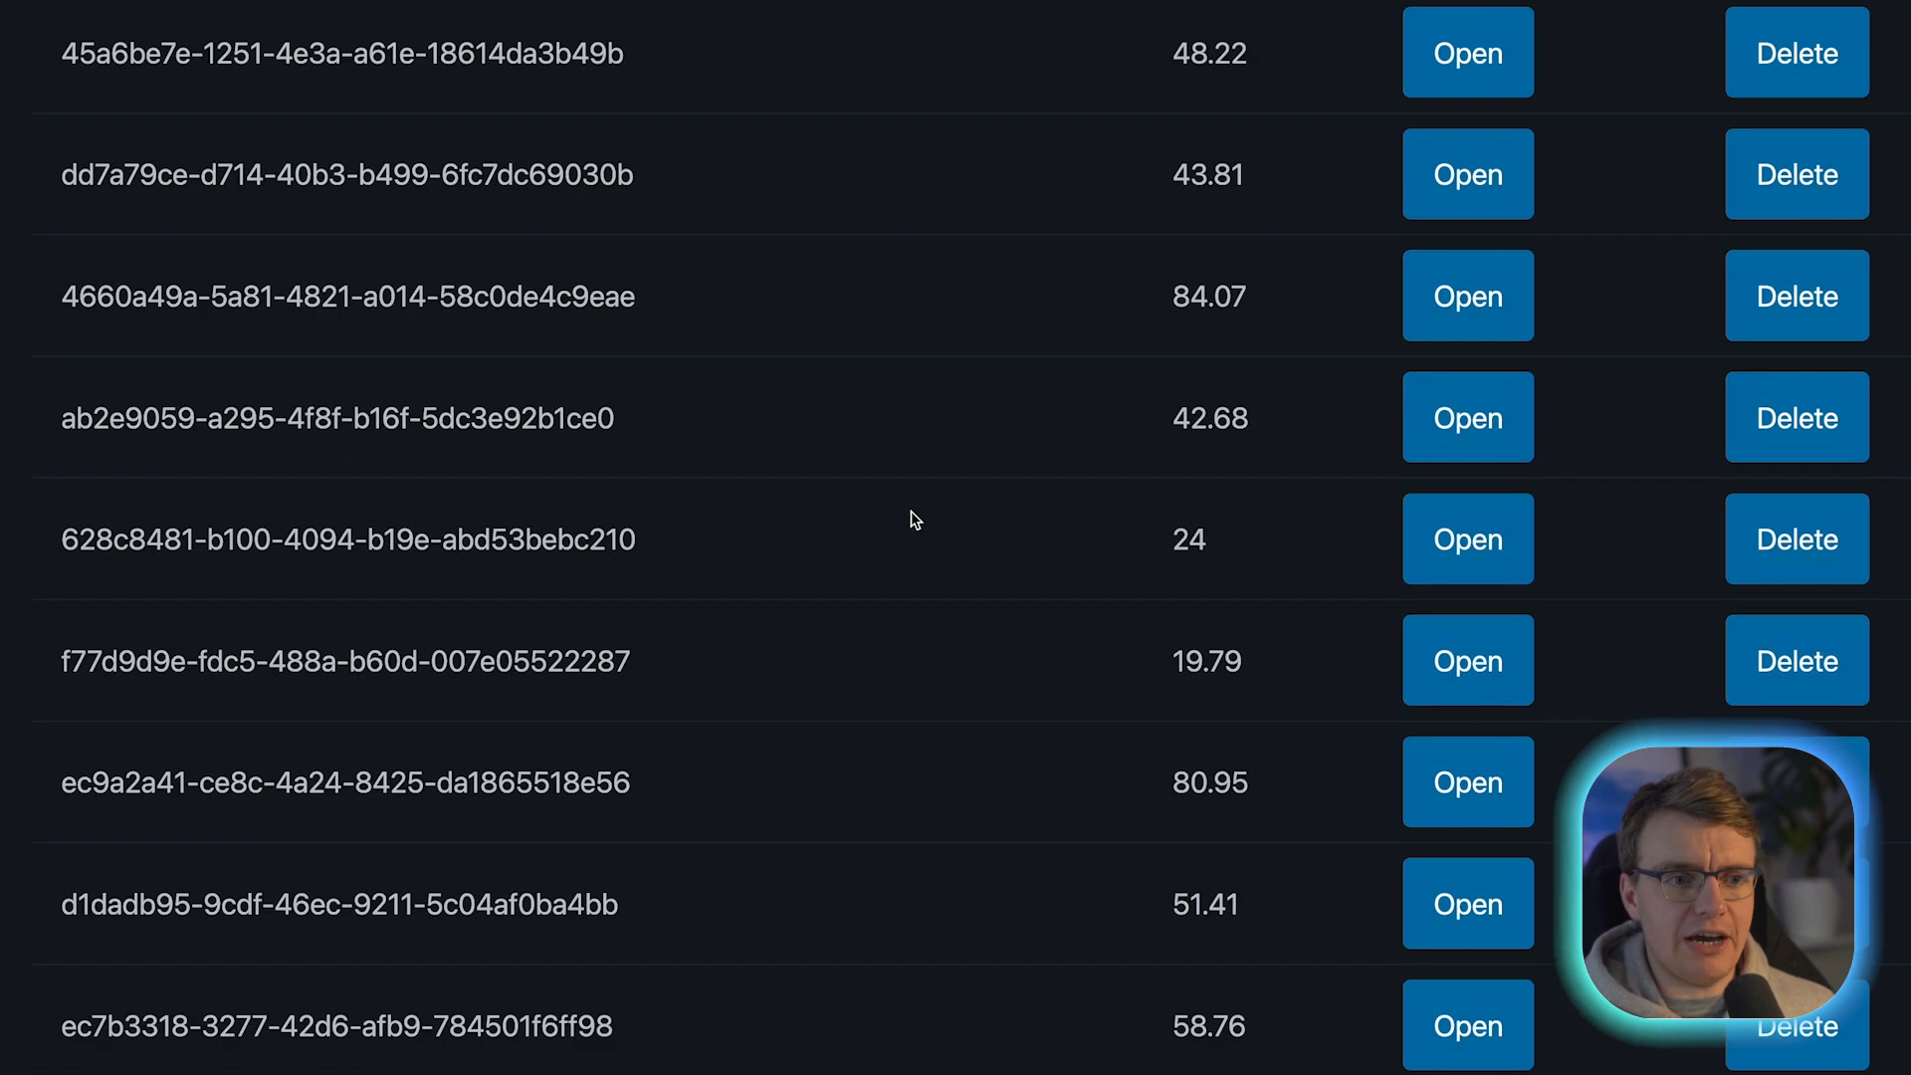
pyautogui.scroll(-3)
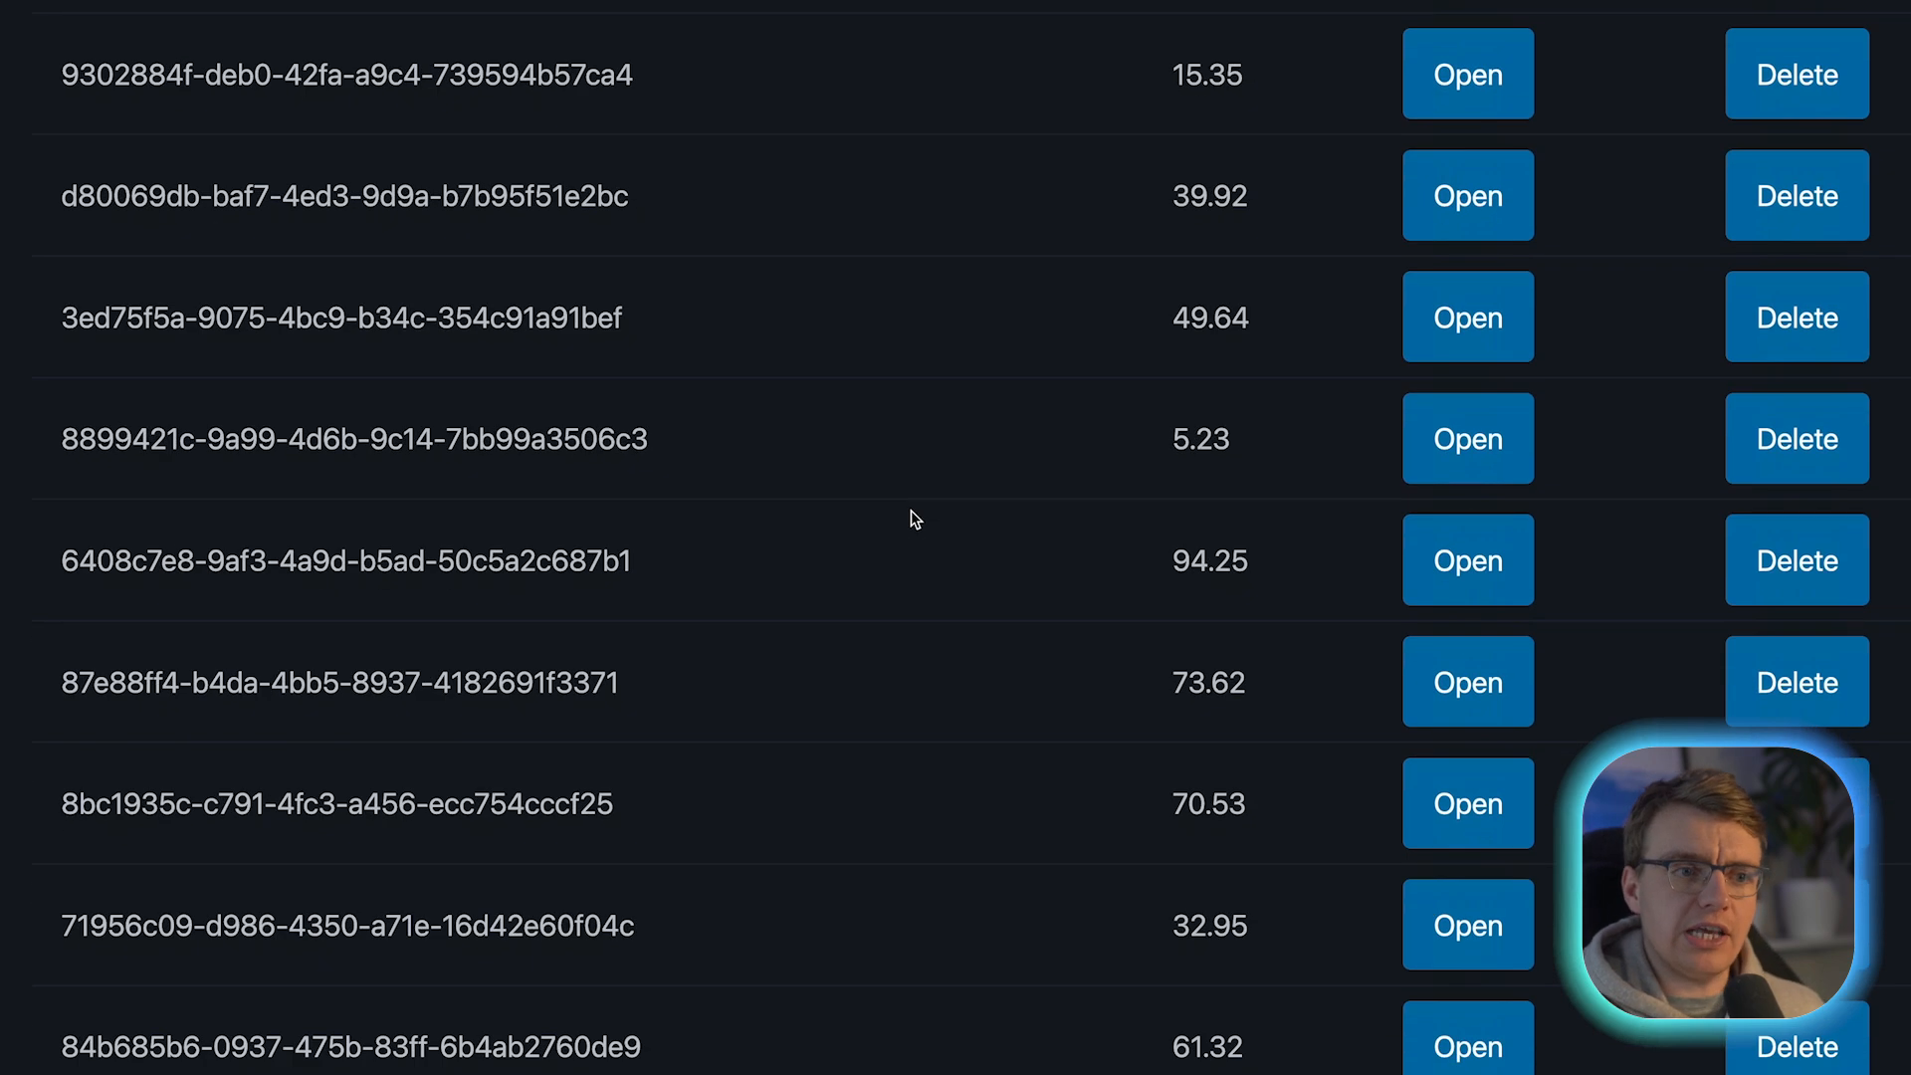
pyautogui.scroll(-3)
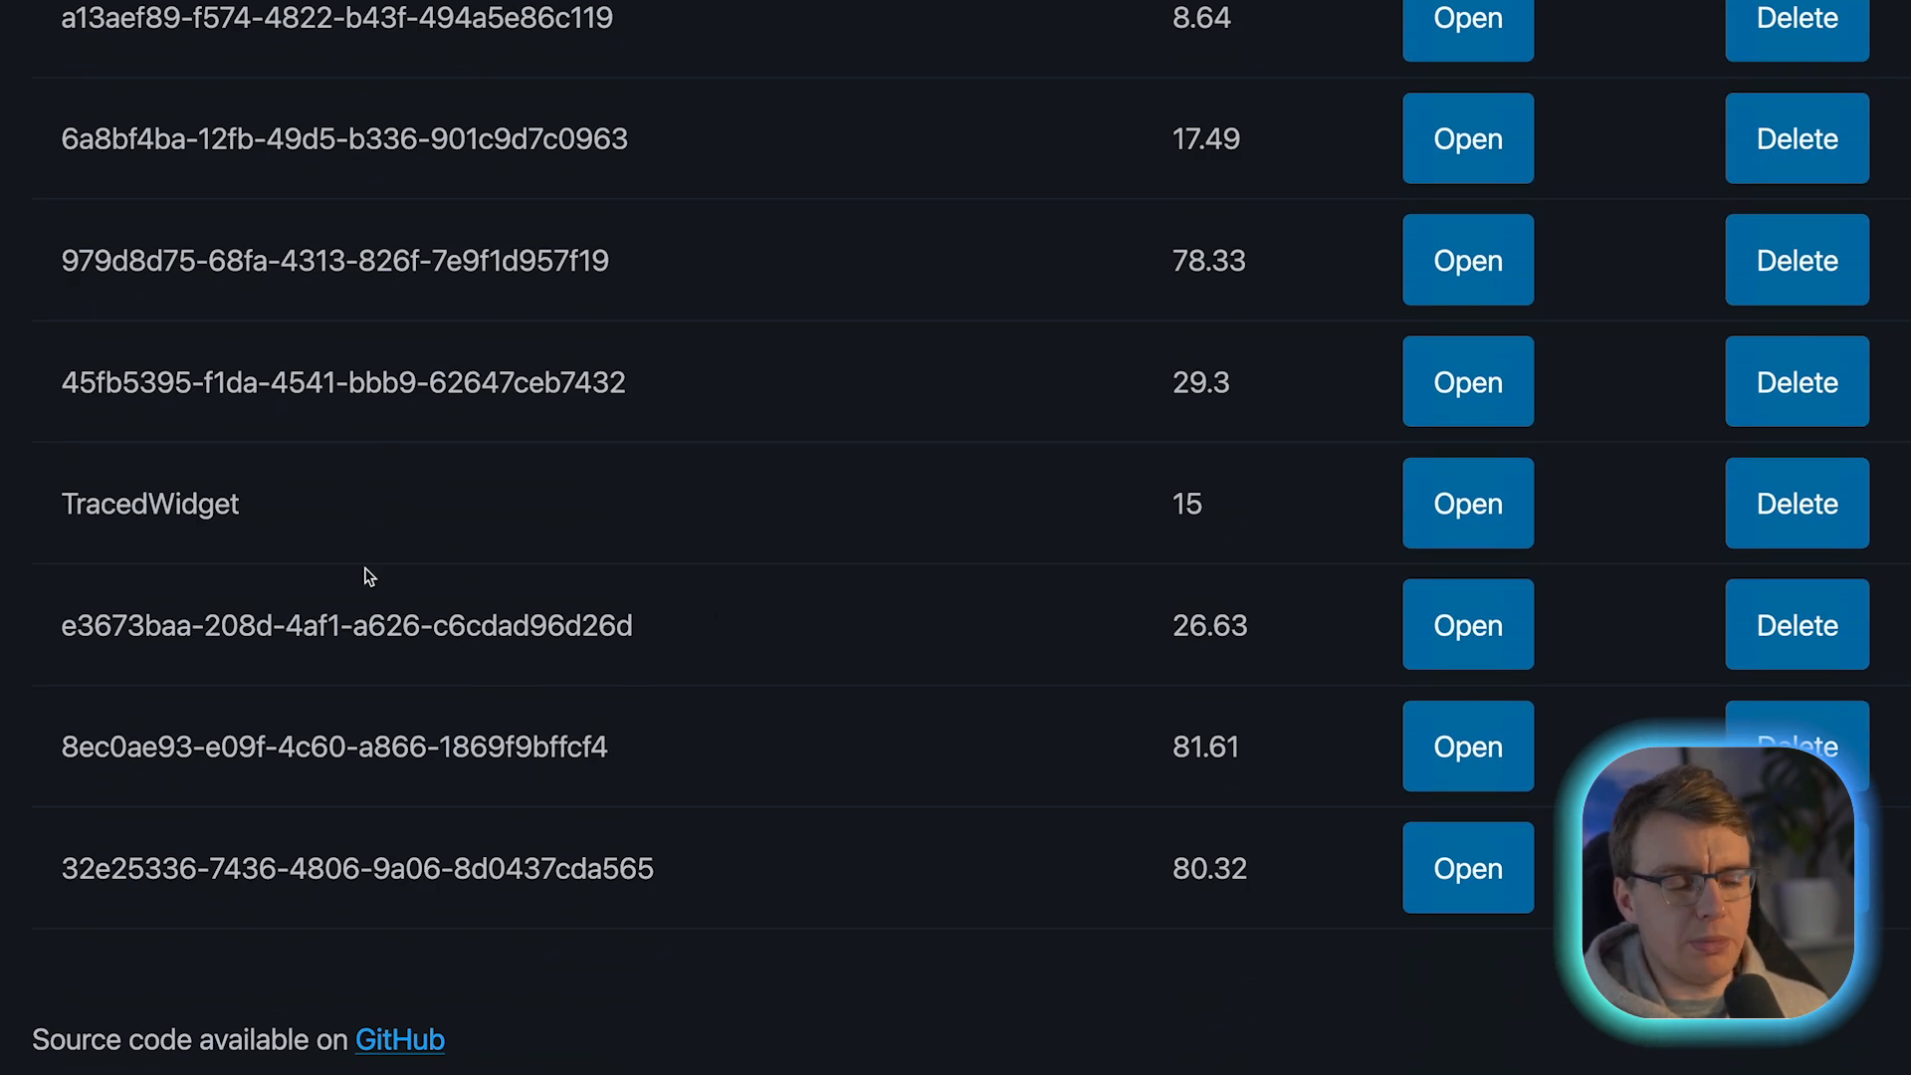
pyautogui.moveTo(450, 484)
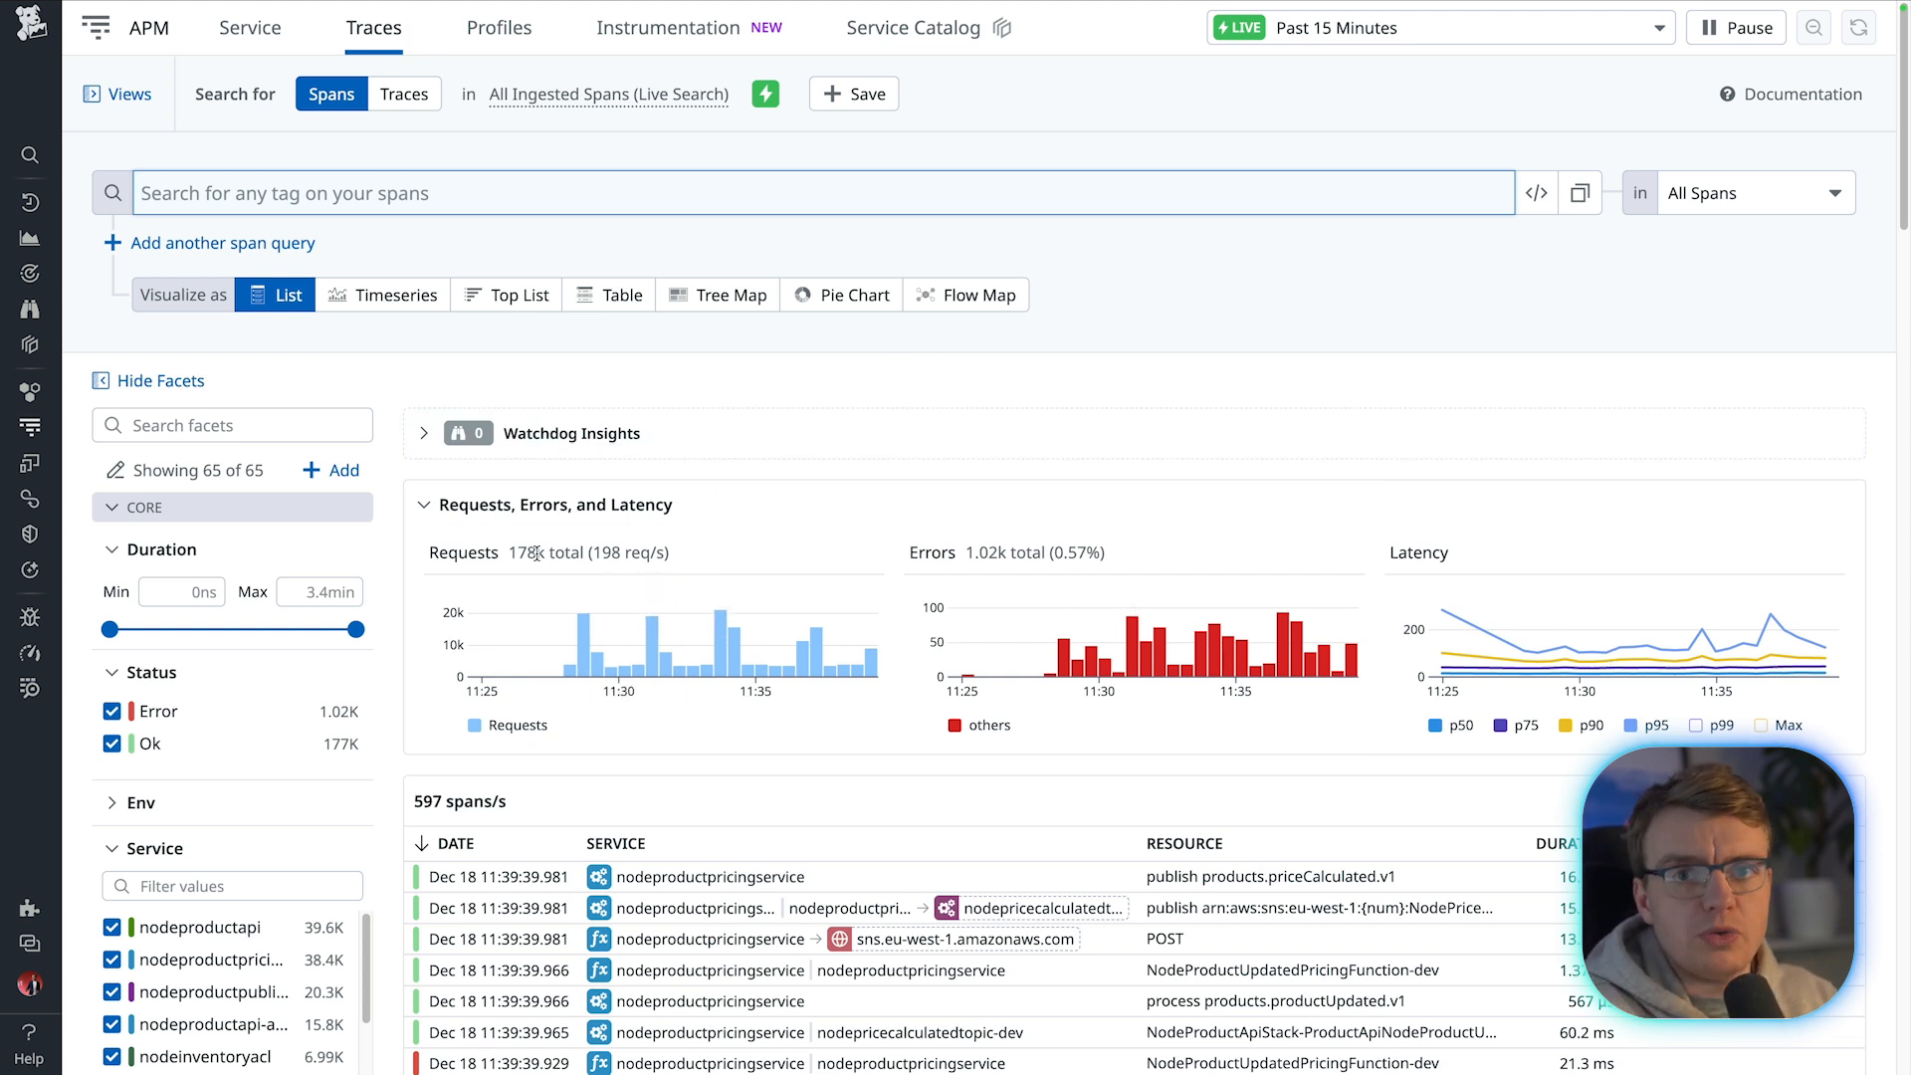
pyautogui.moveTo(1065, 669)
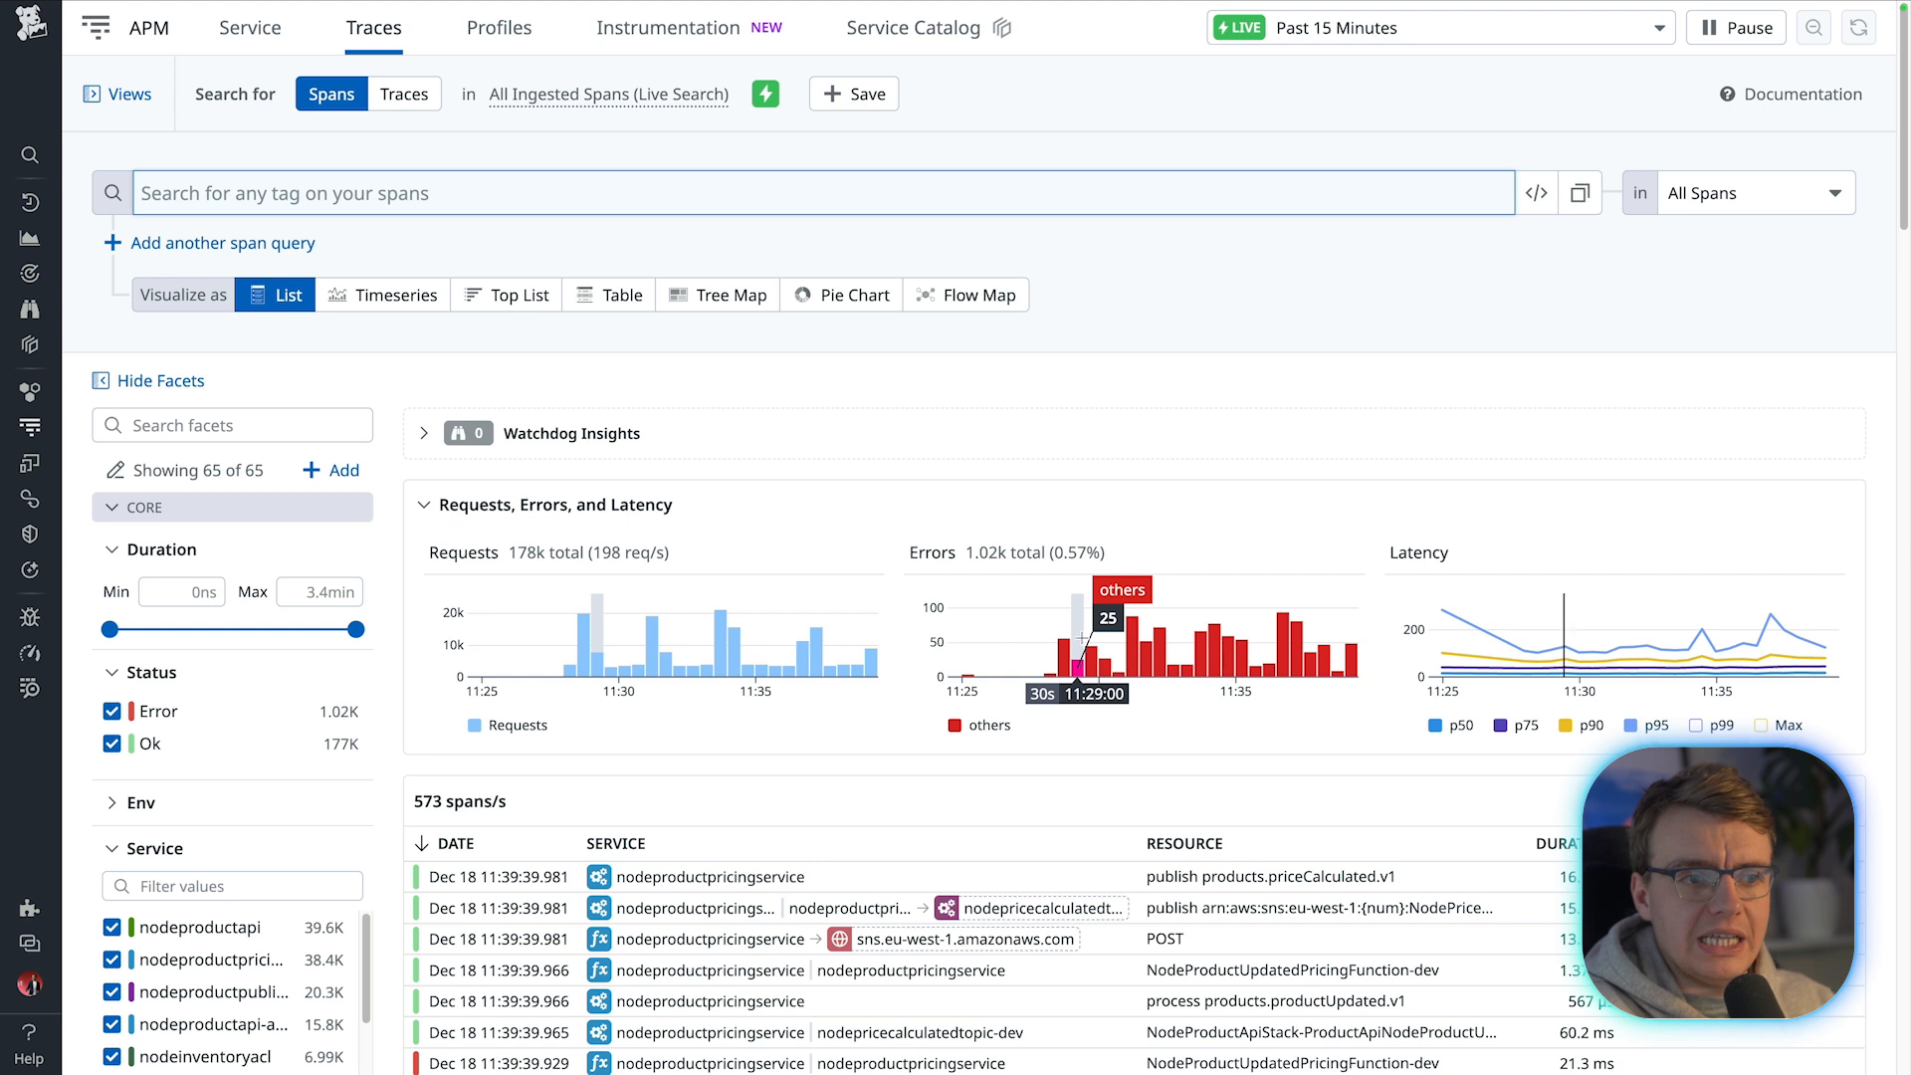
pyautogui.moveTo(1070, 731)
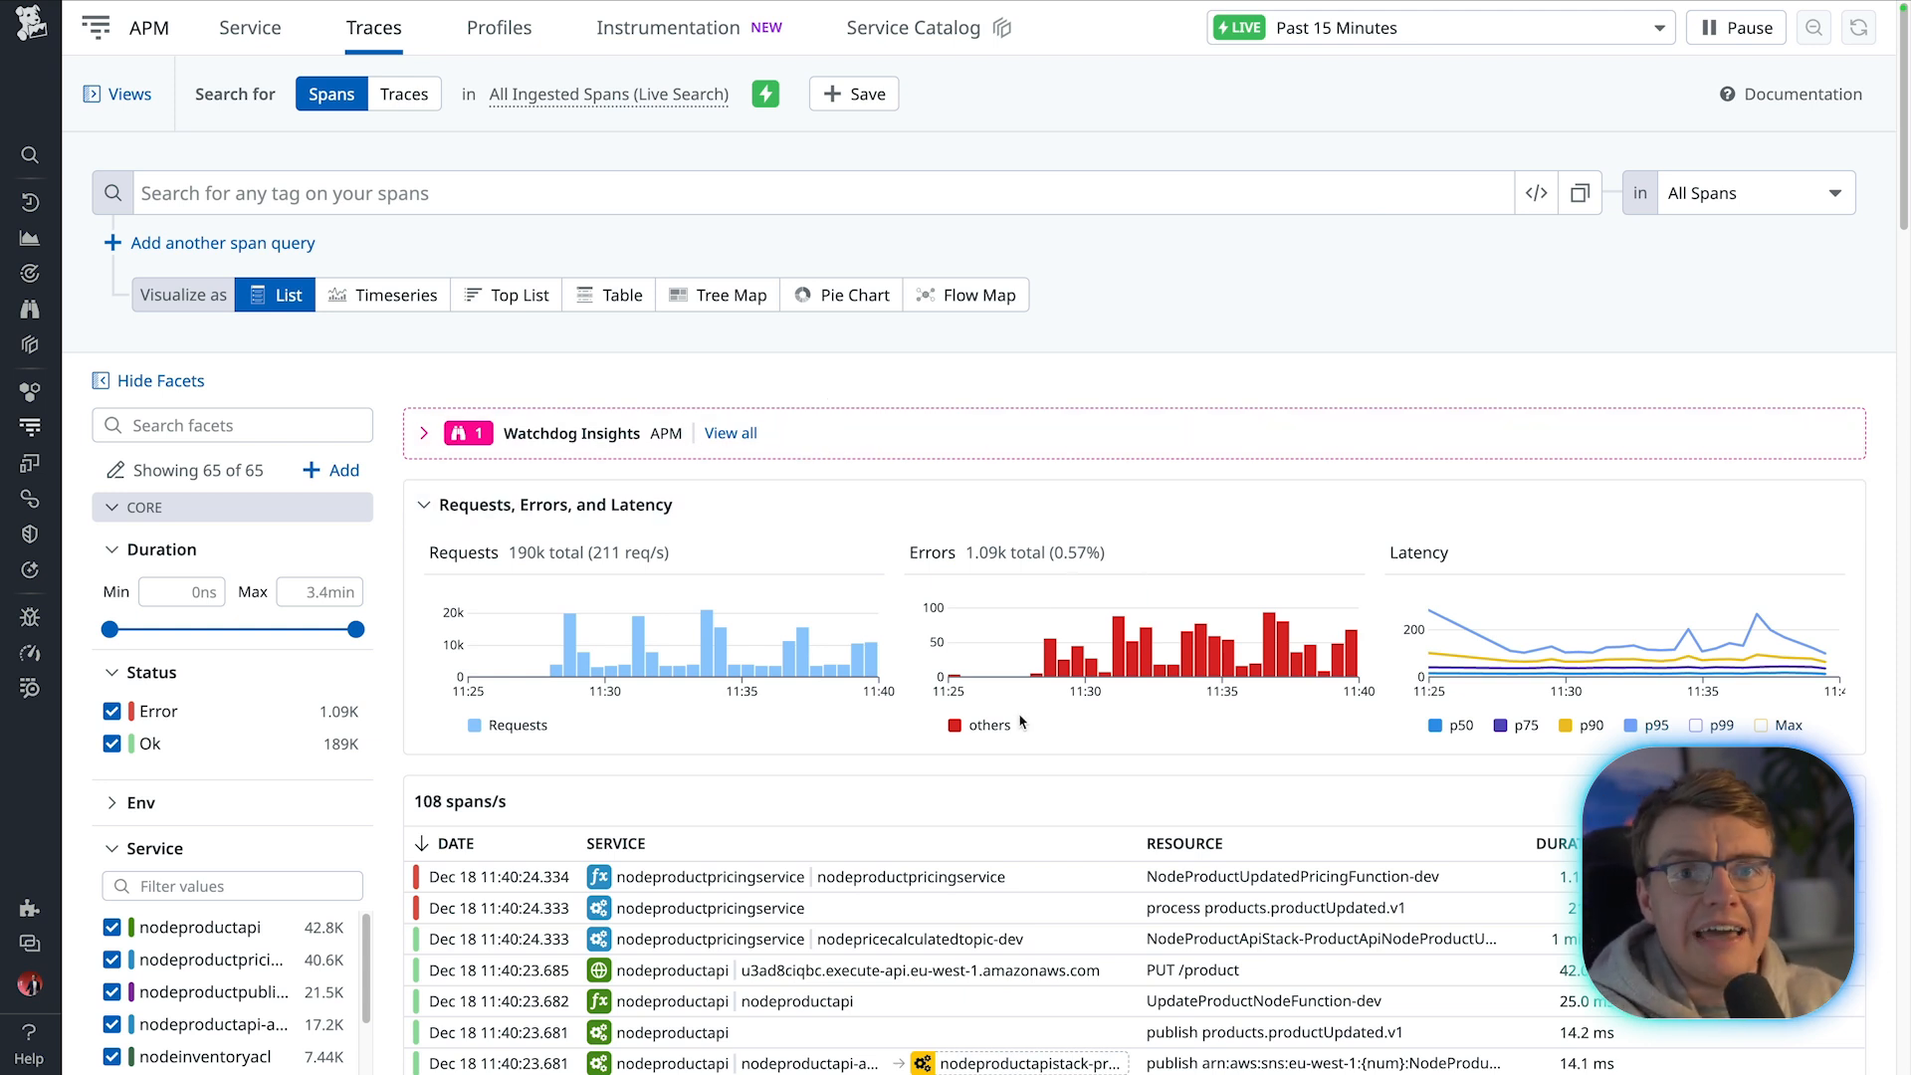
# Step: Scroll the APM Traces explorer's span search suggestions
pyautogui.scroll(-3)
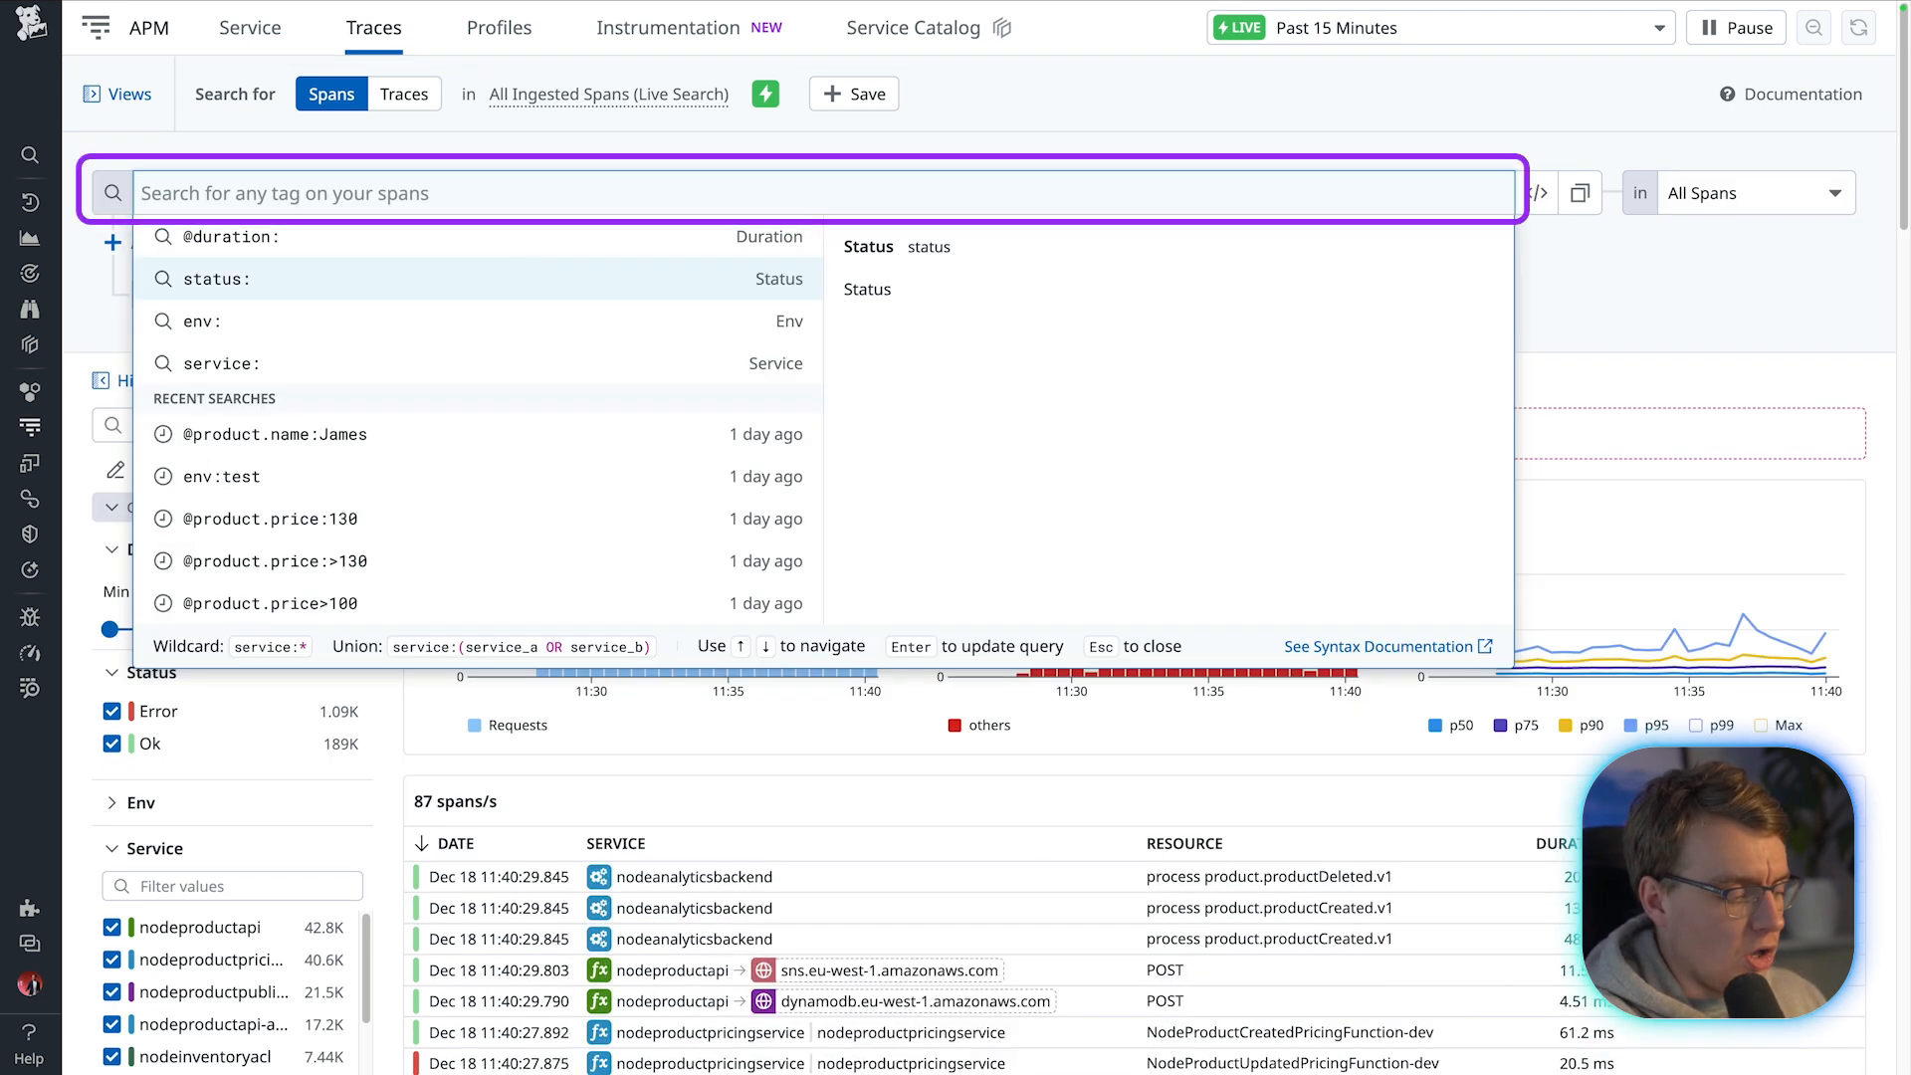
pyautogui.write('@product.name')
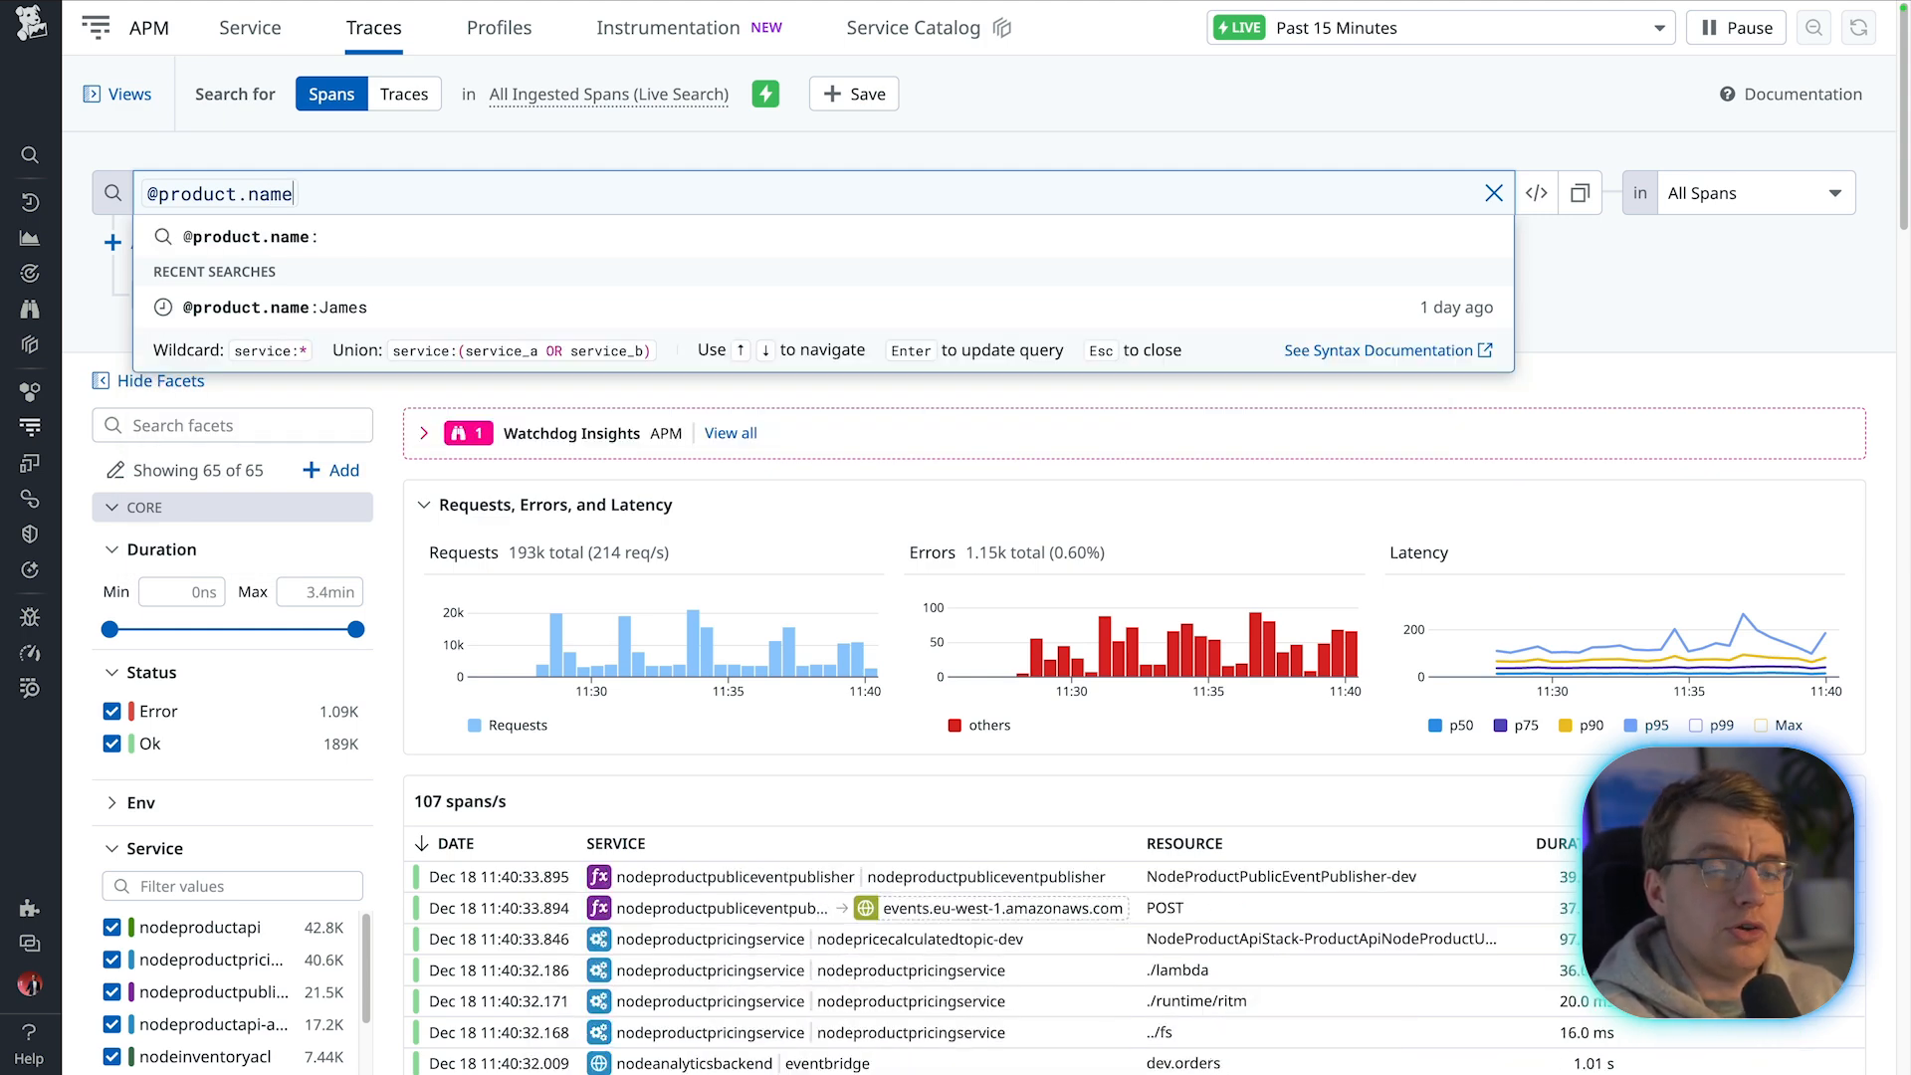
pyautogui.press('Enter')
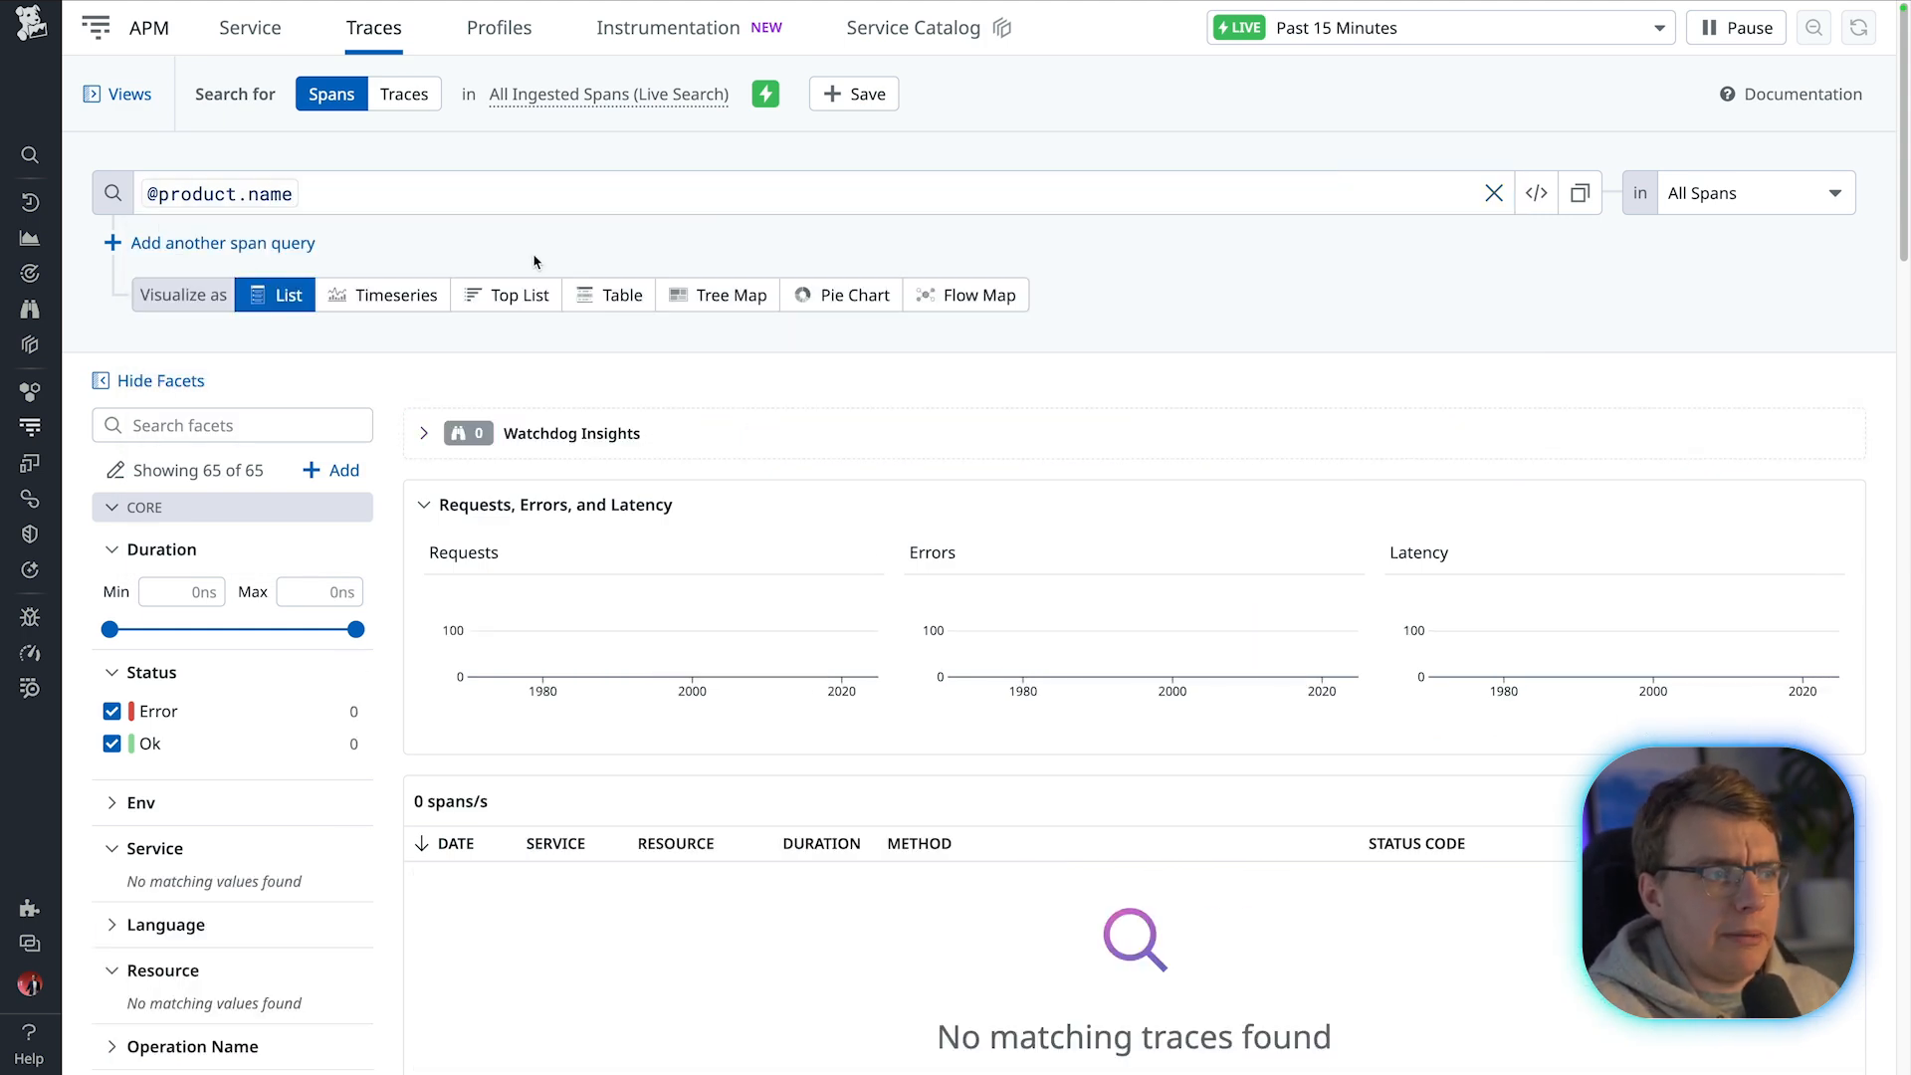
pyautogui.write(':')
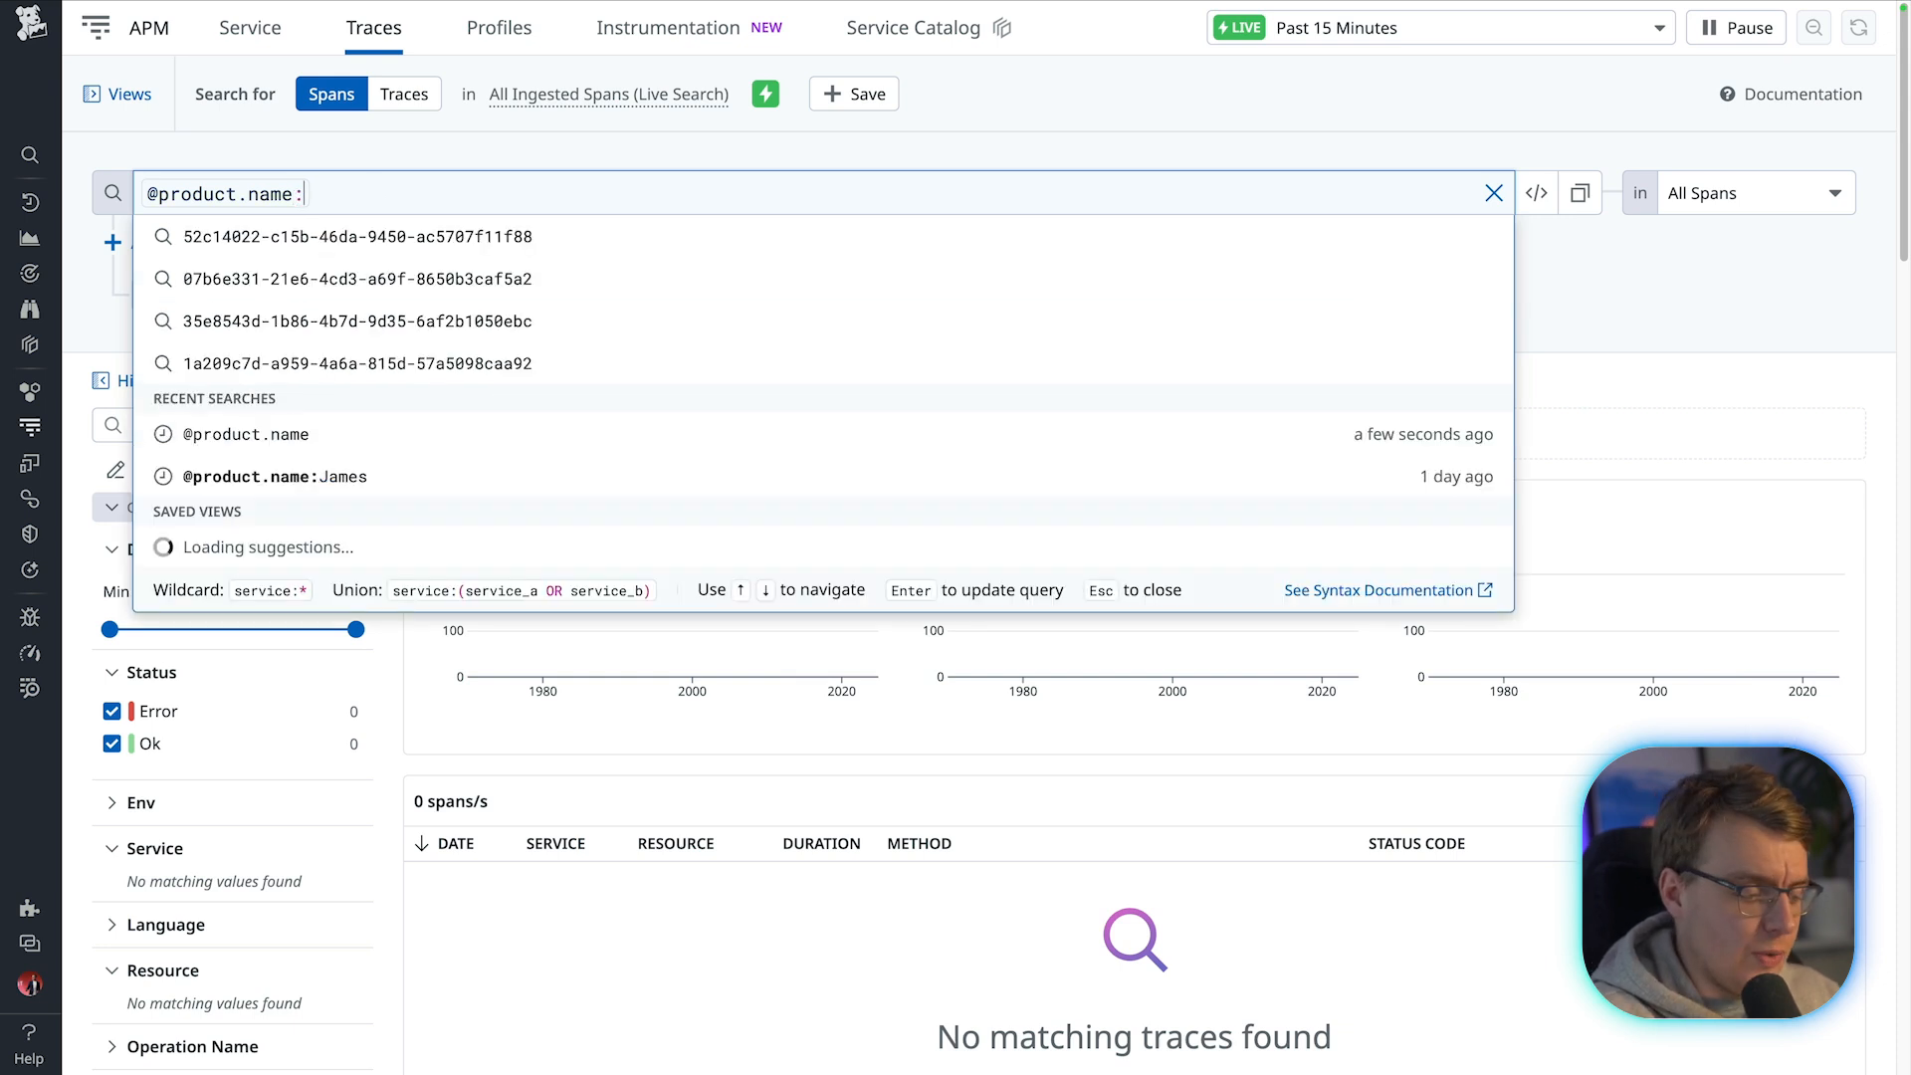
pyautogui.write('TracedWdi')
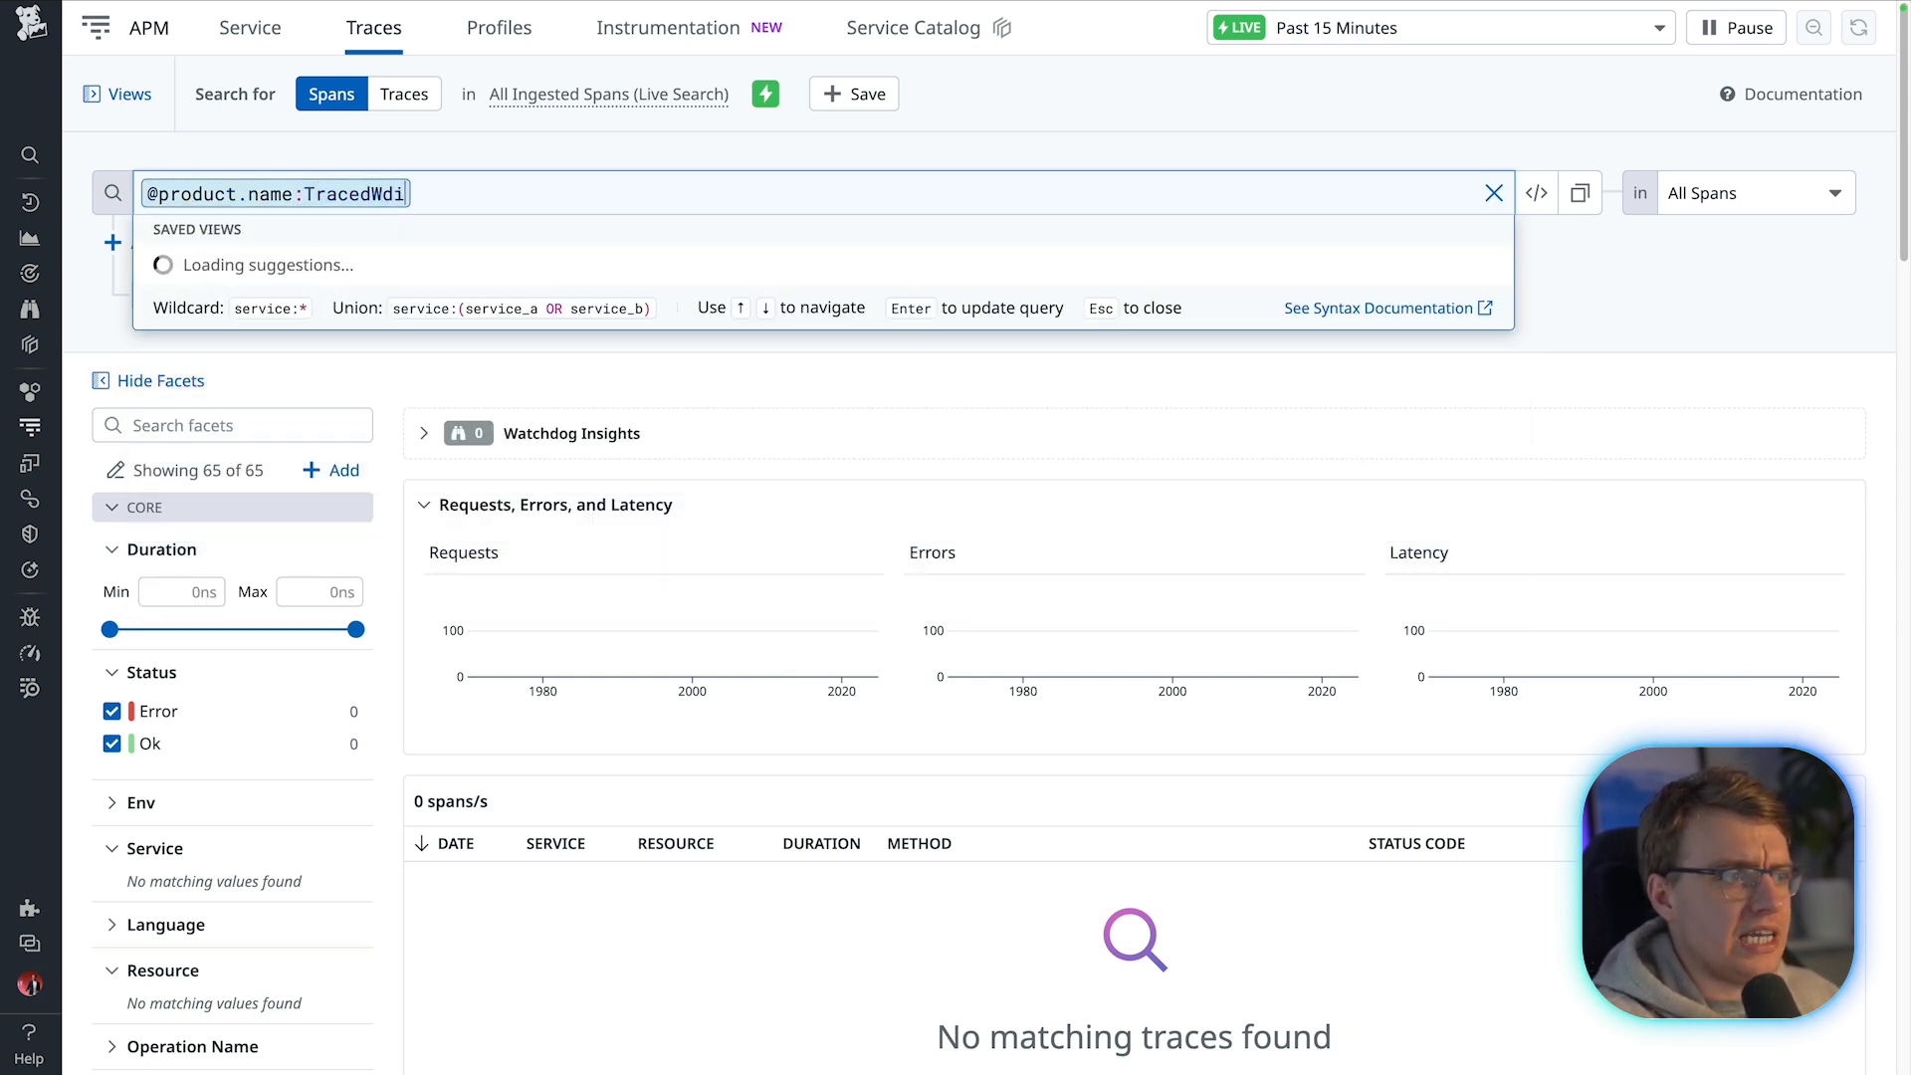
pyautogui.press('Enter')
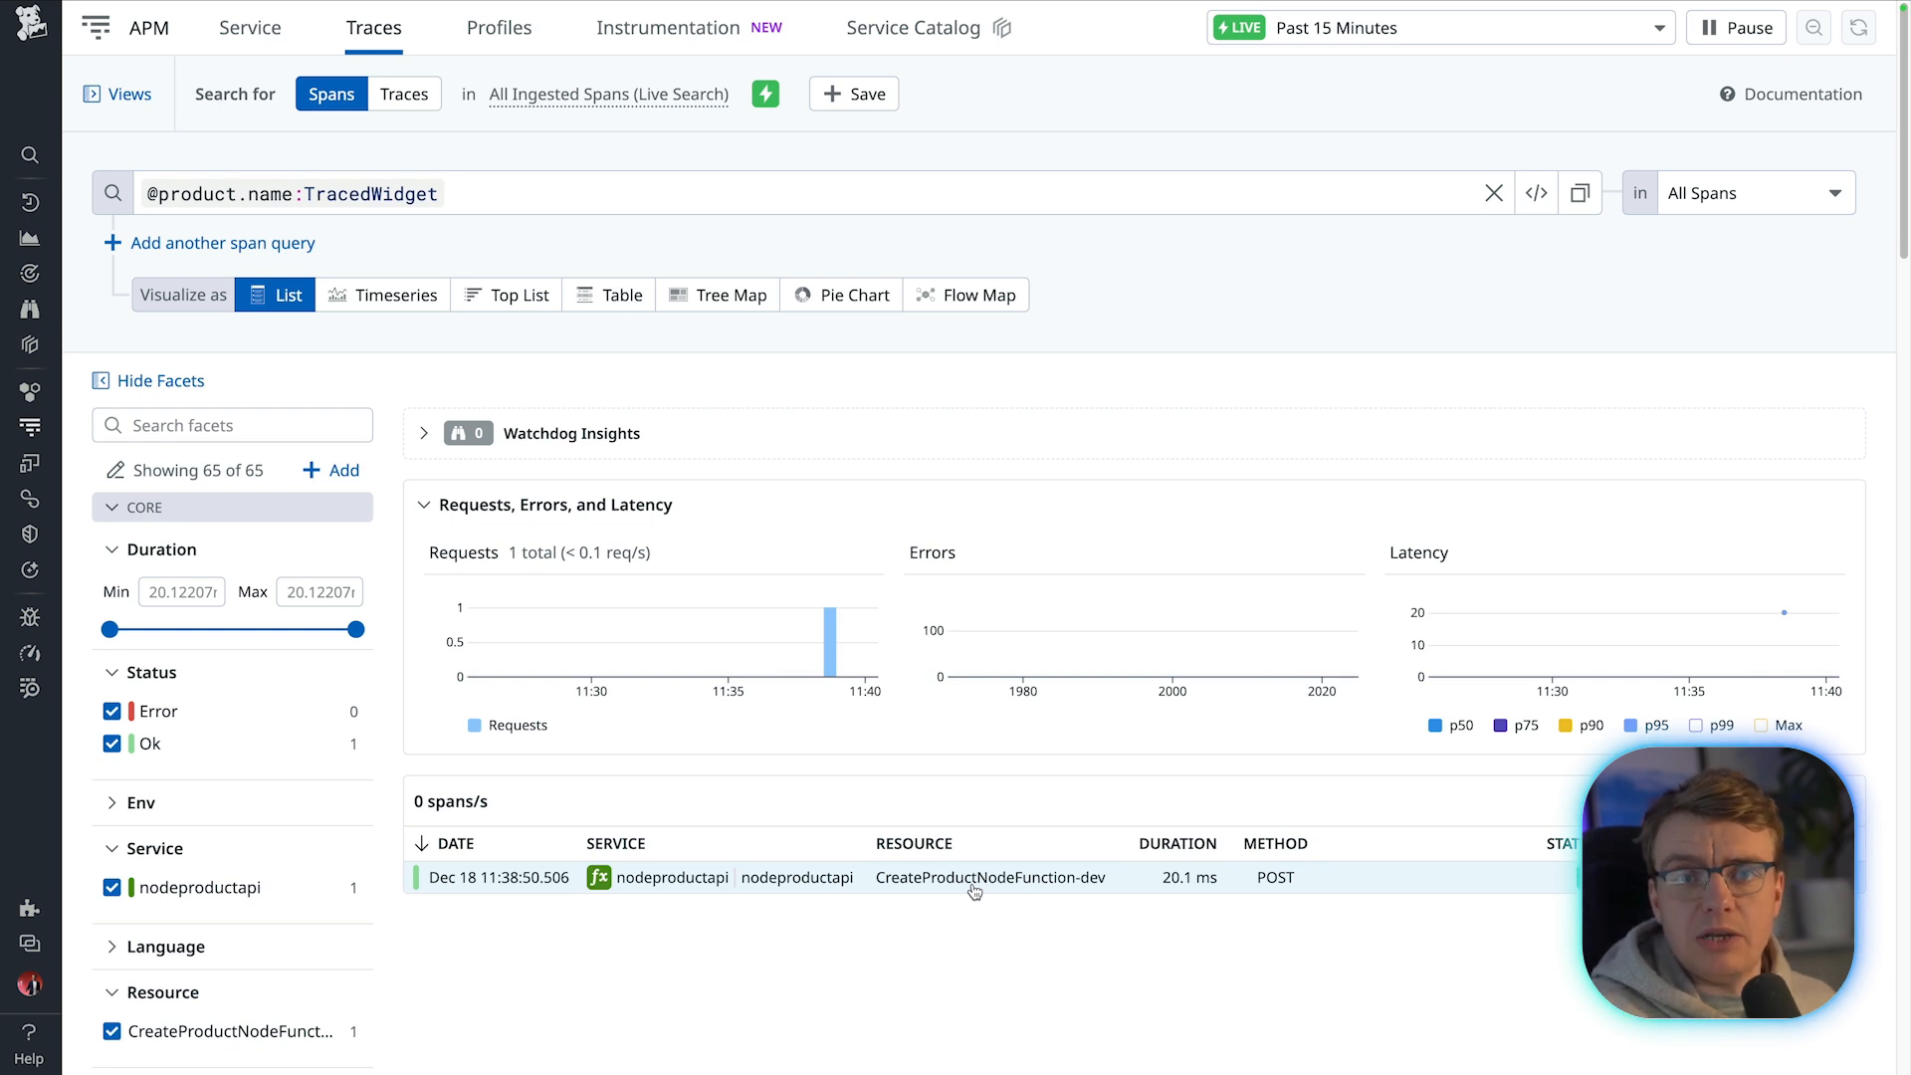
pyautogui.click(976, 888)
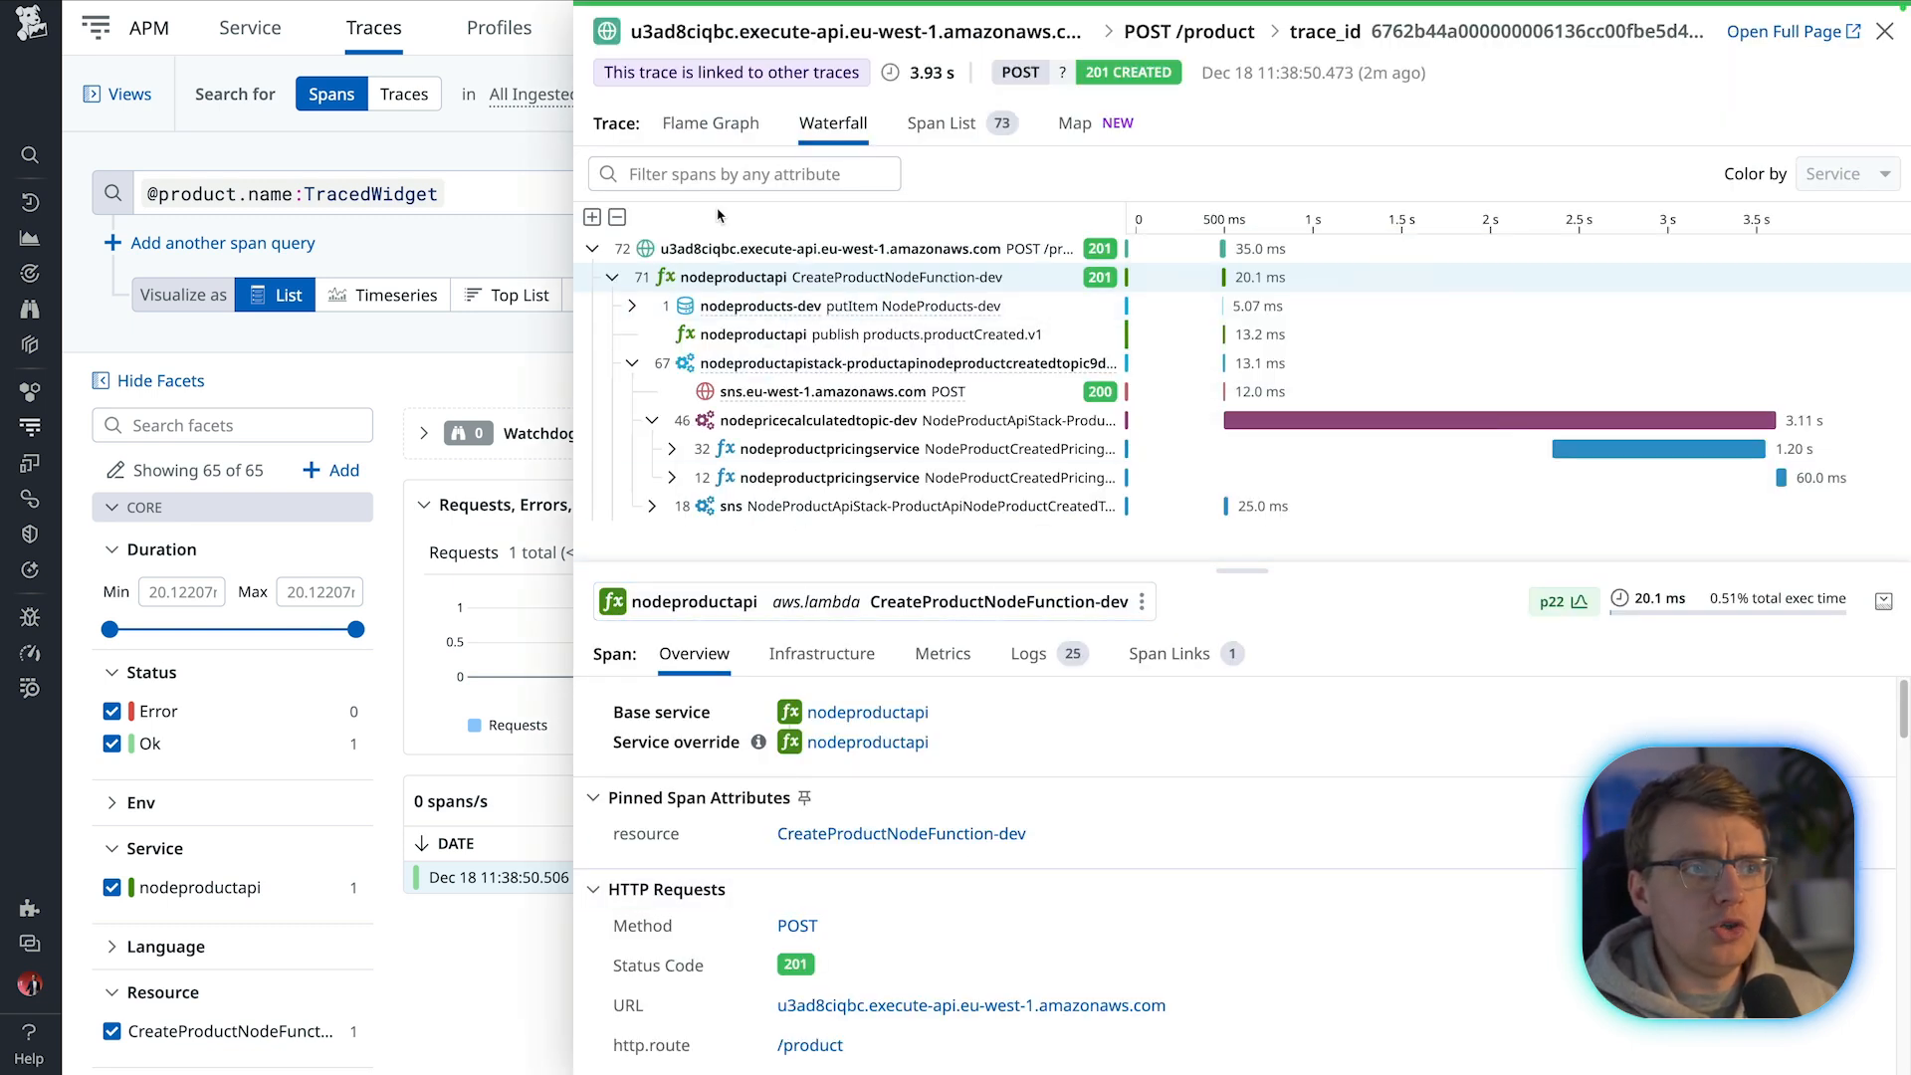
pyautogui.click(709, 123)
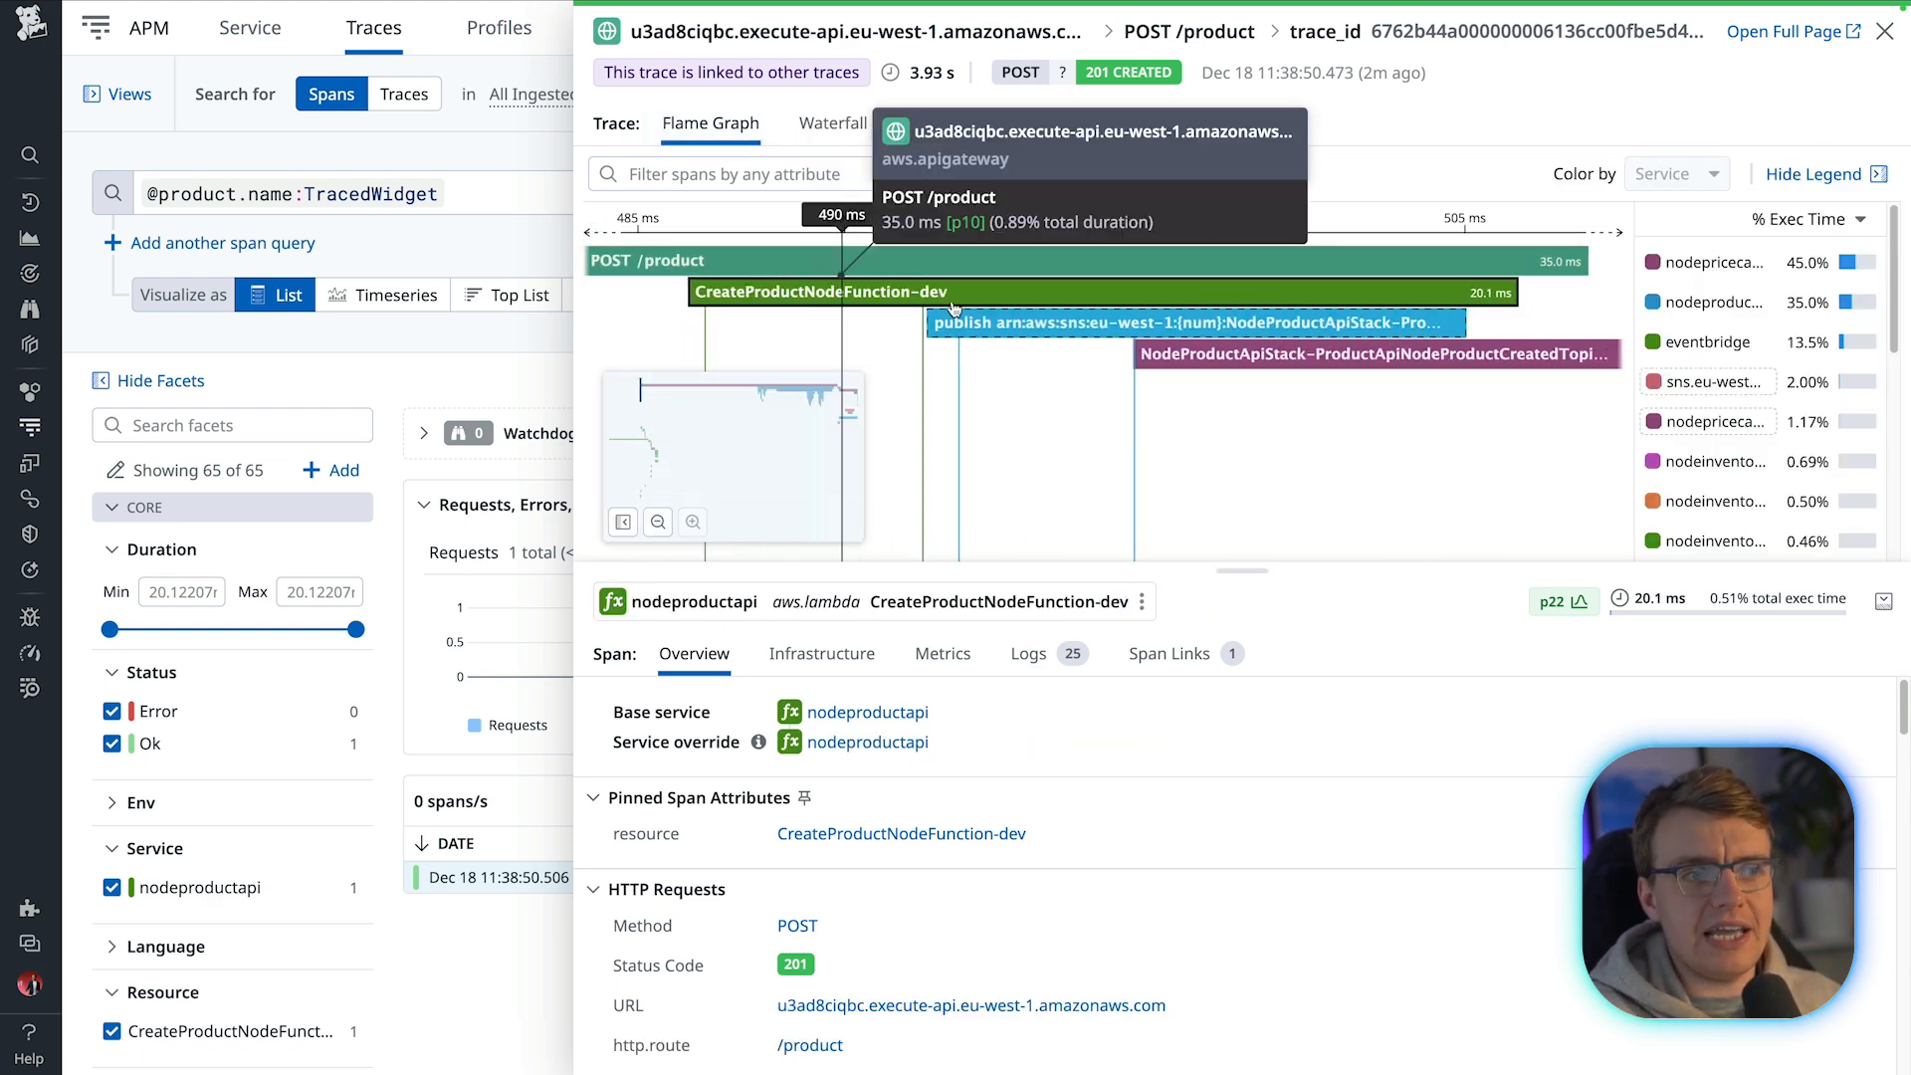
pyautogui.click(657, 521)
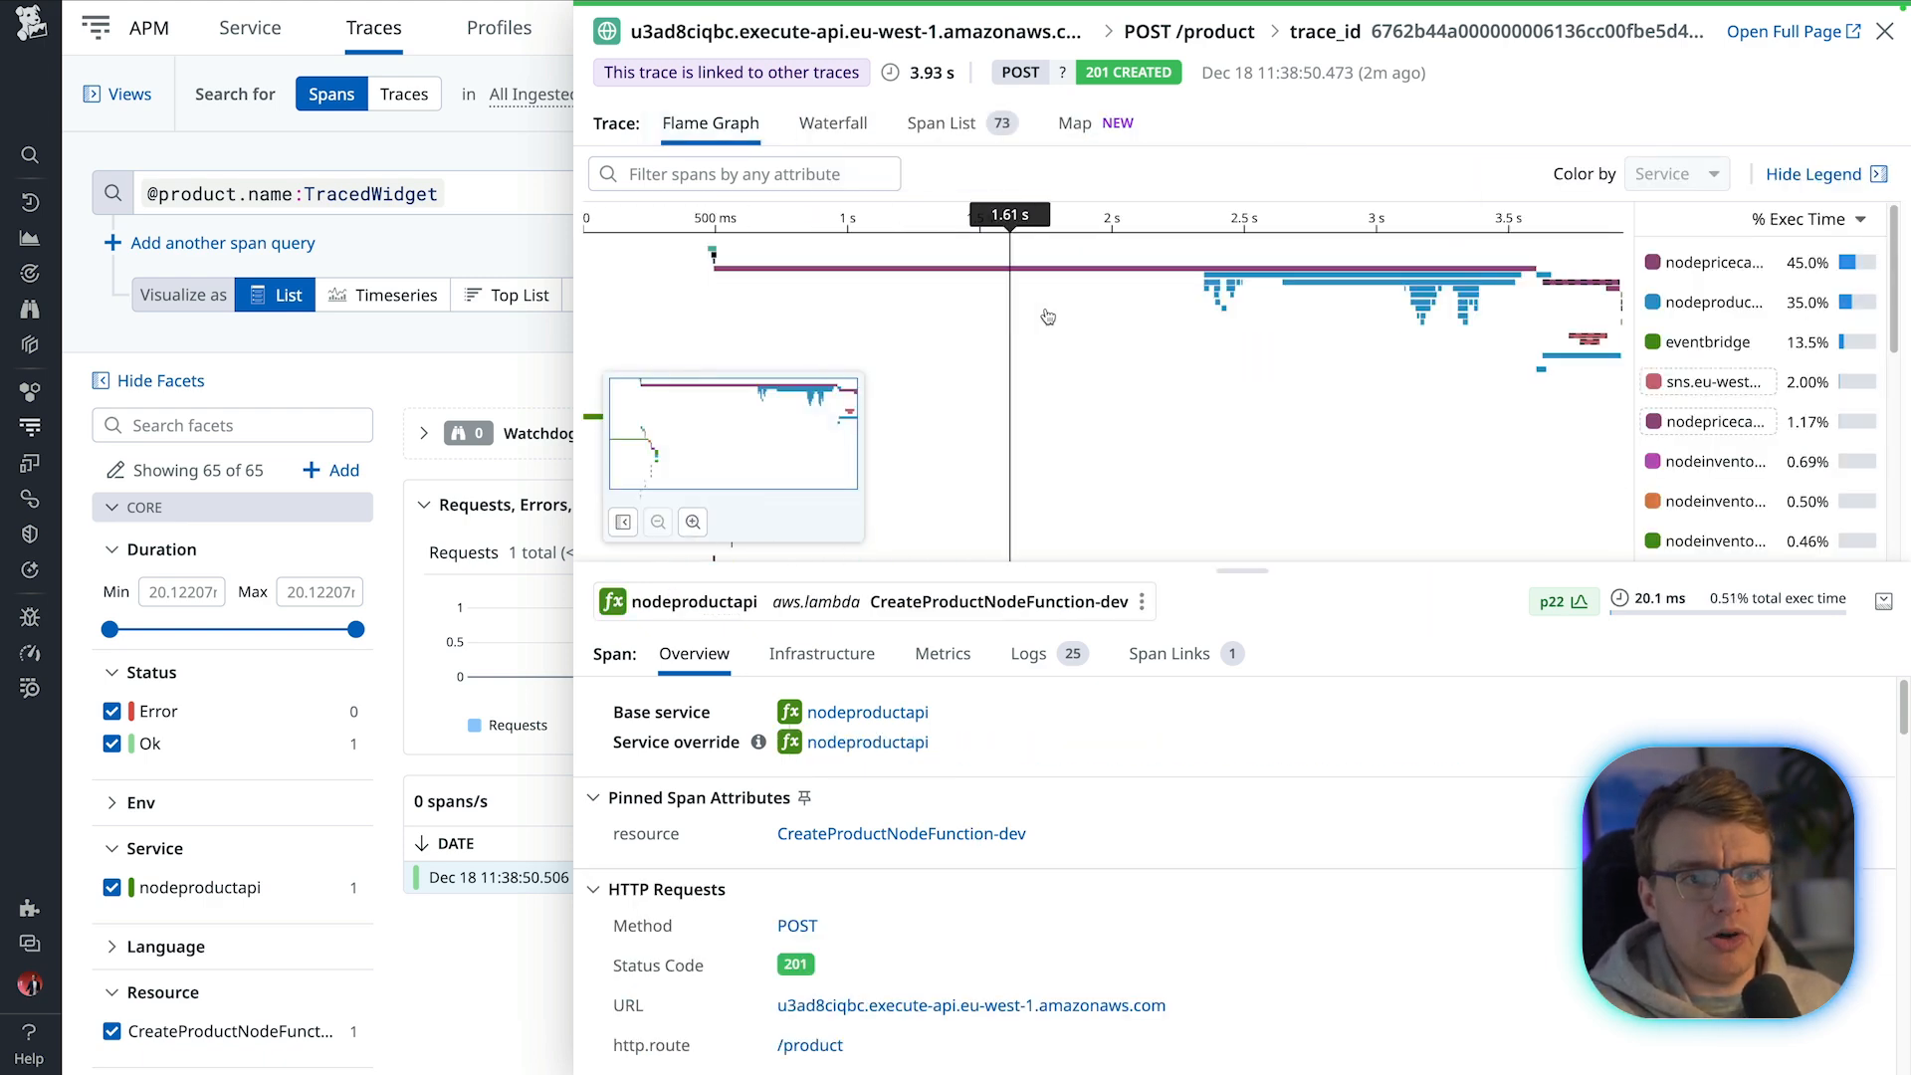
pyautogui.click(1445, 279)
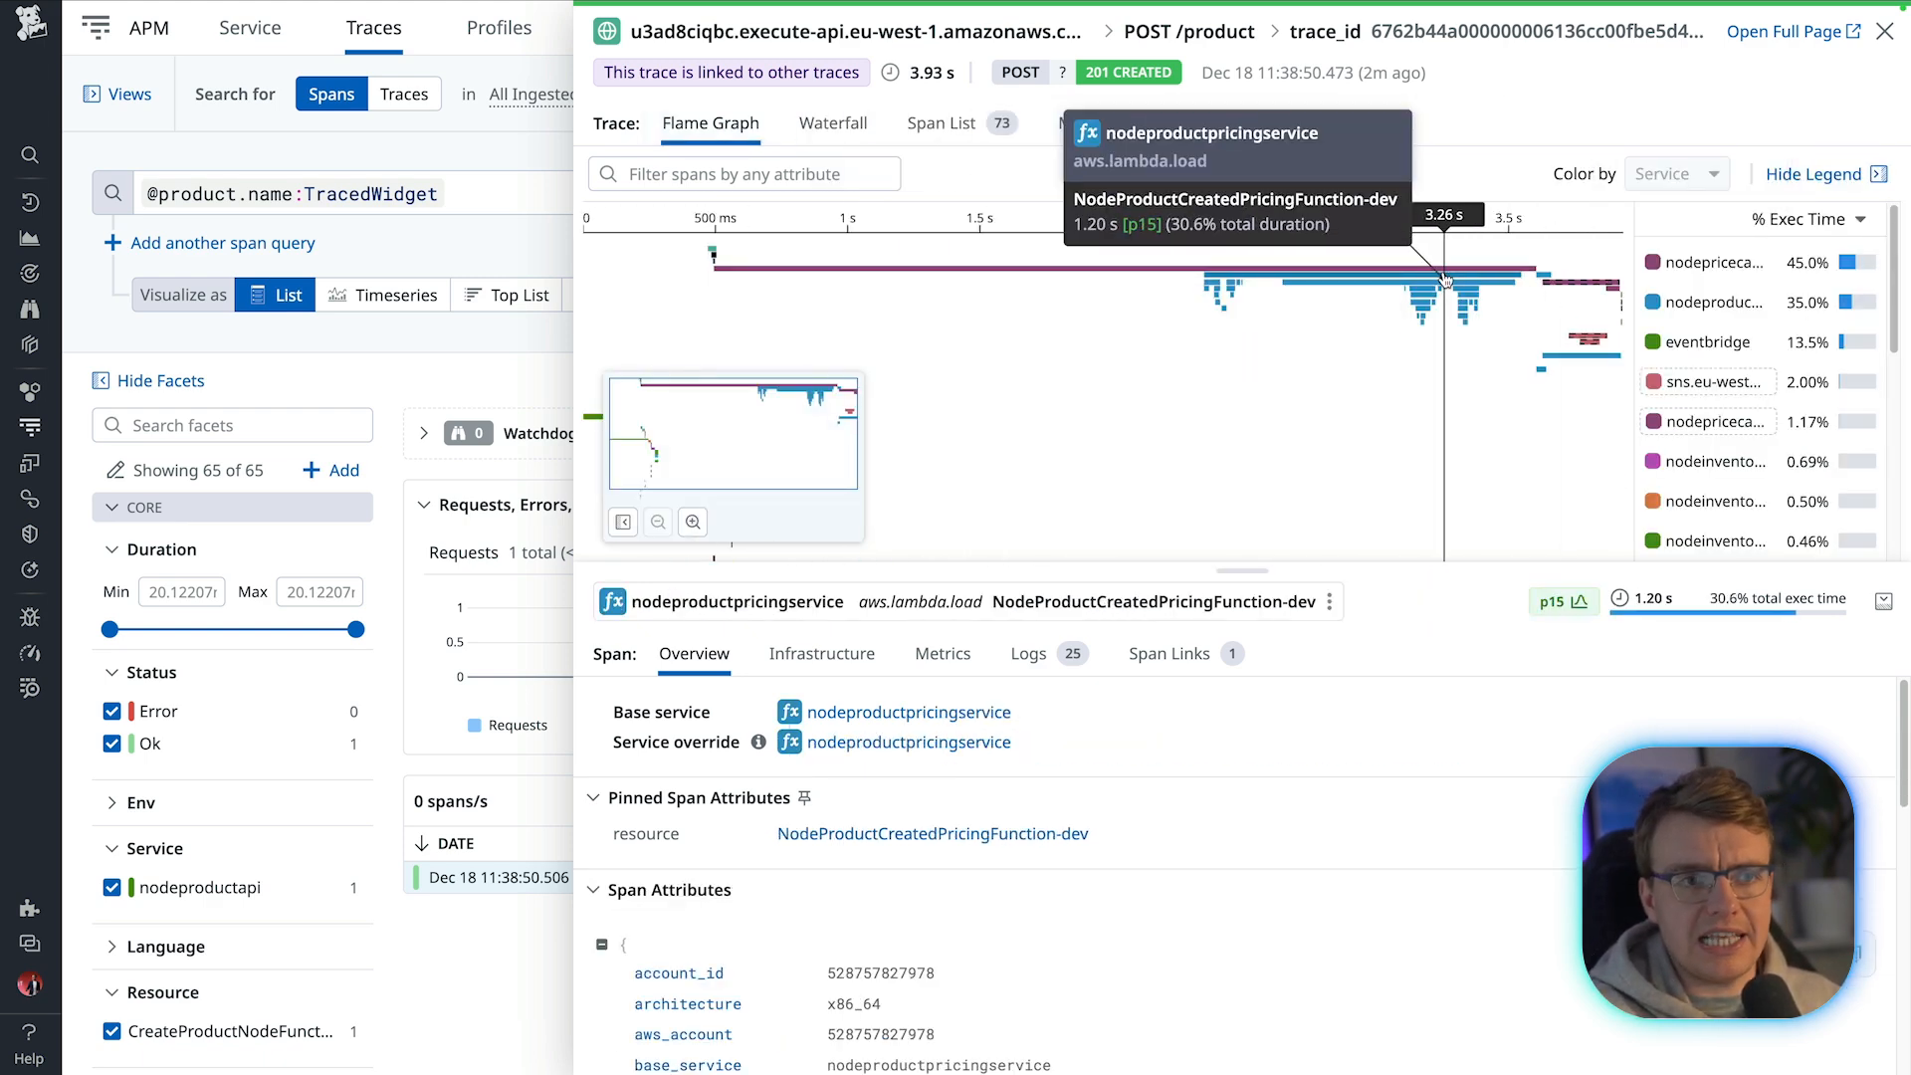
pyautogui.click(1569, 311)
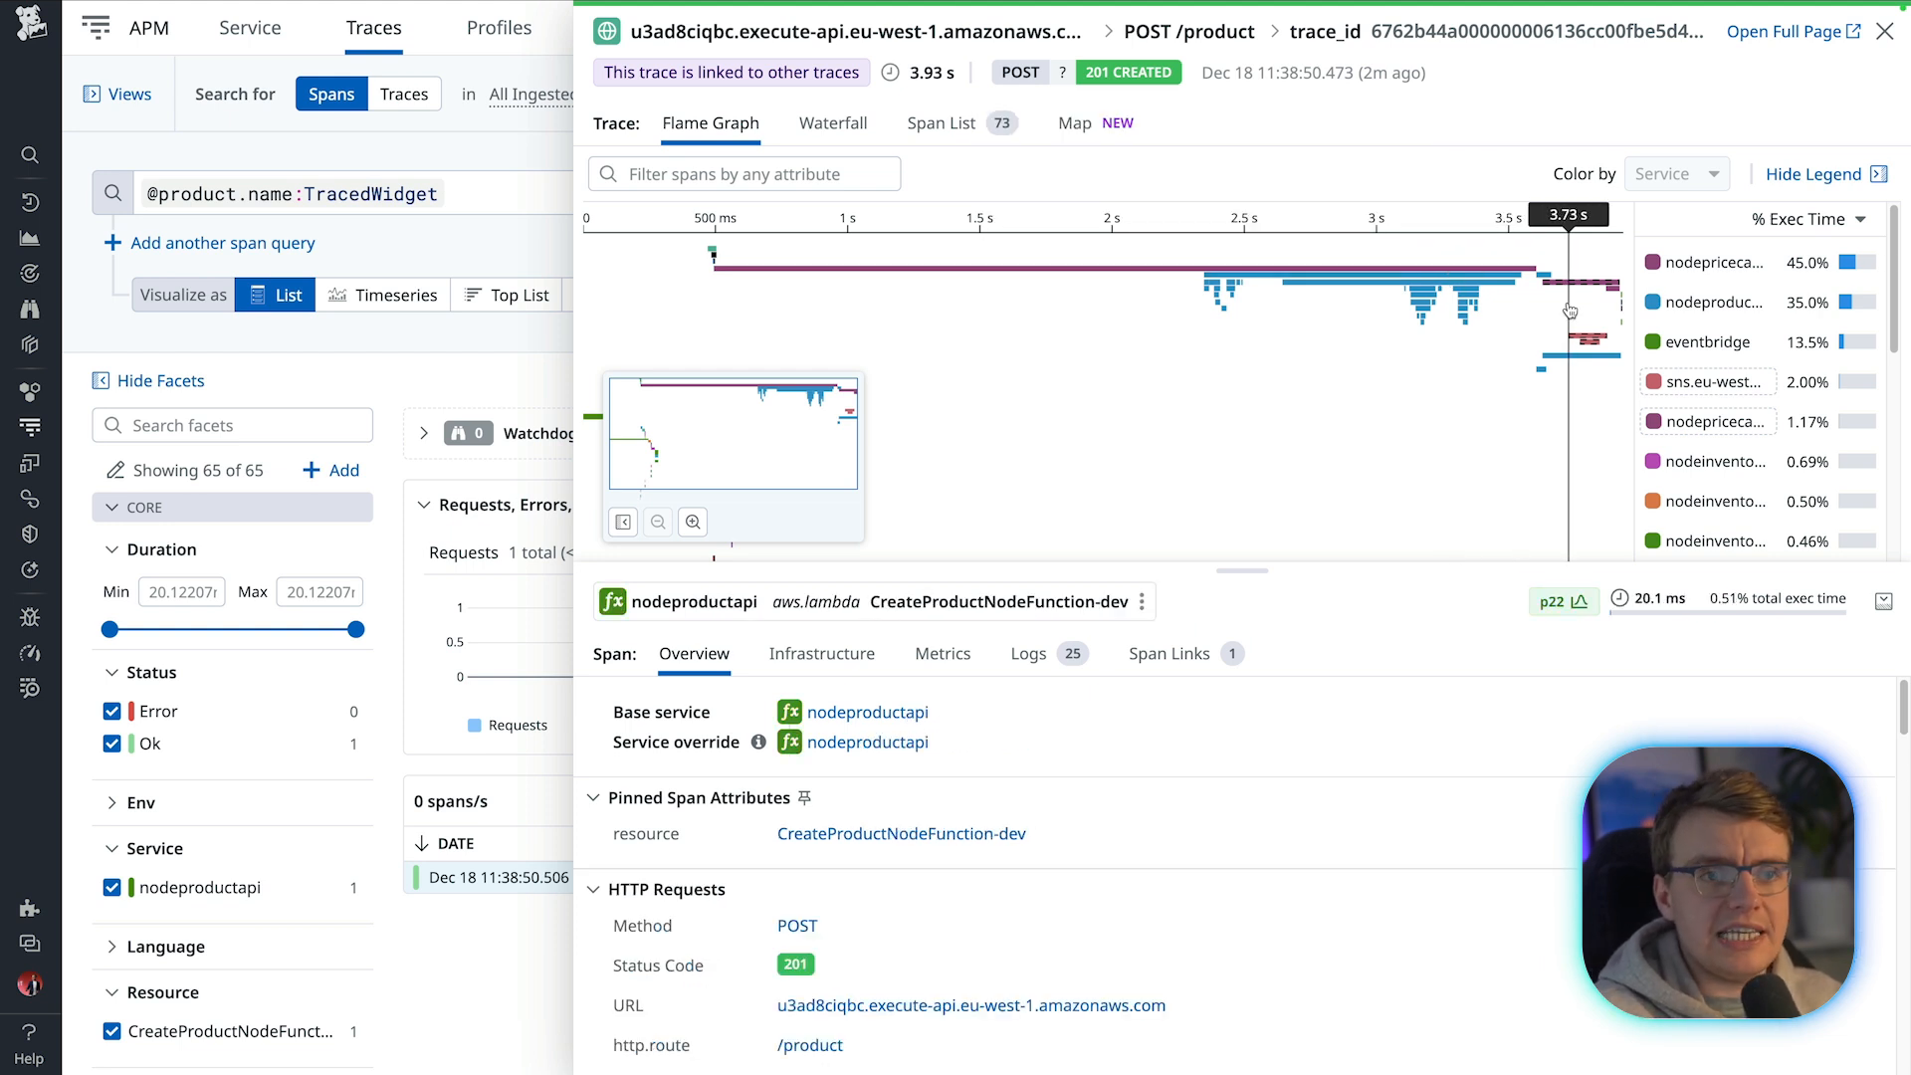
pyautogui.click(1579, 283)
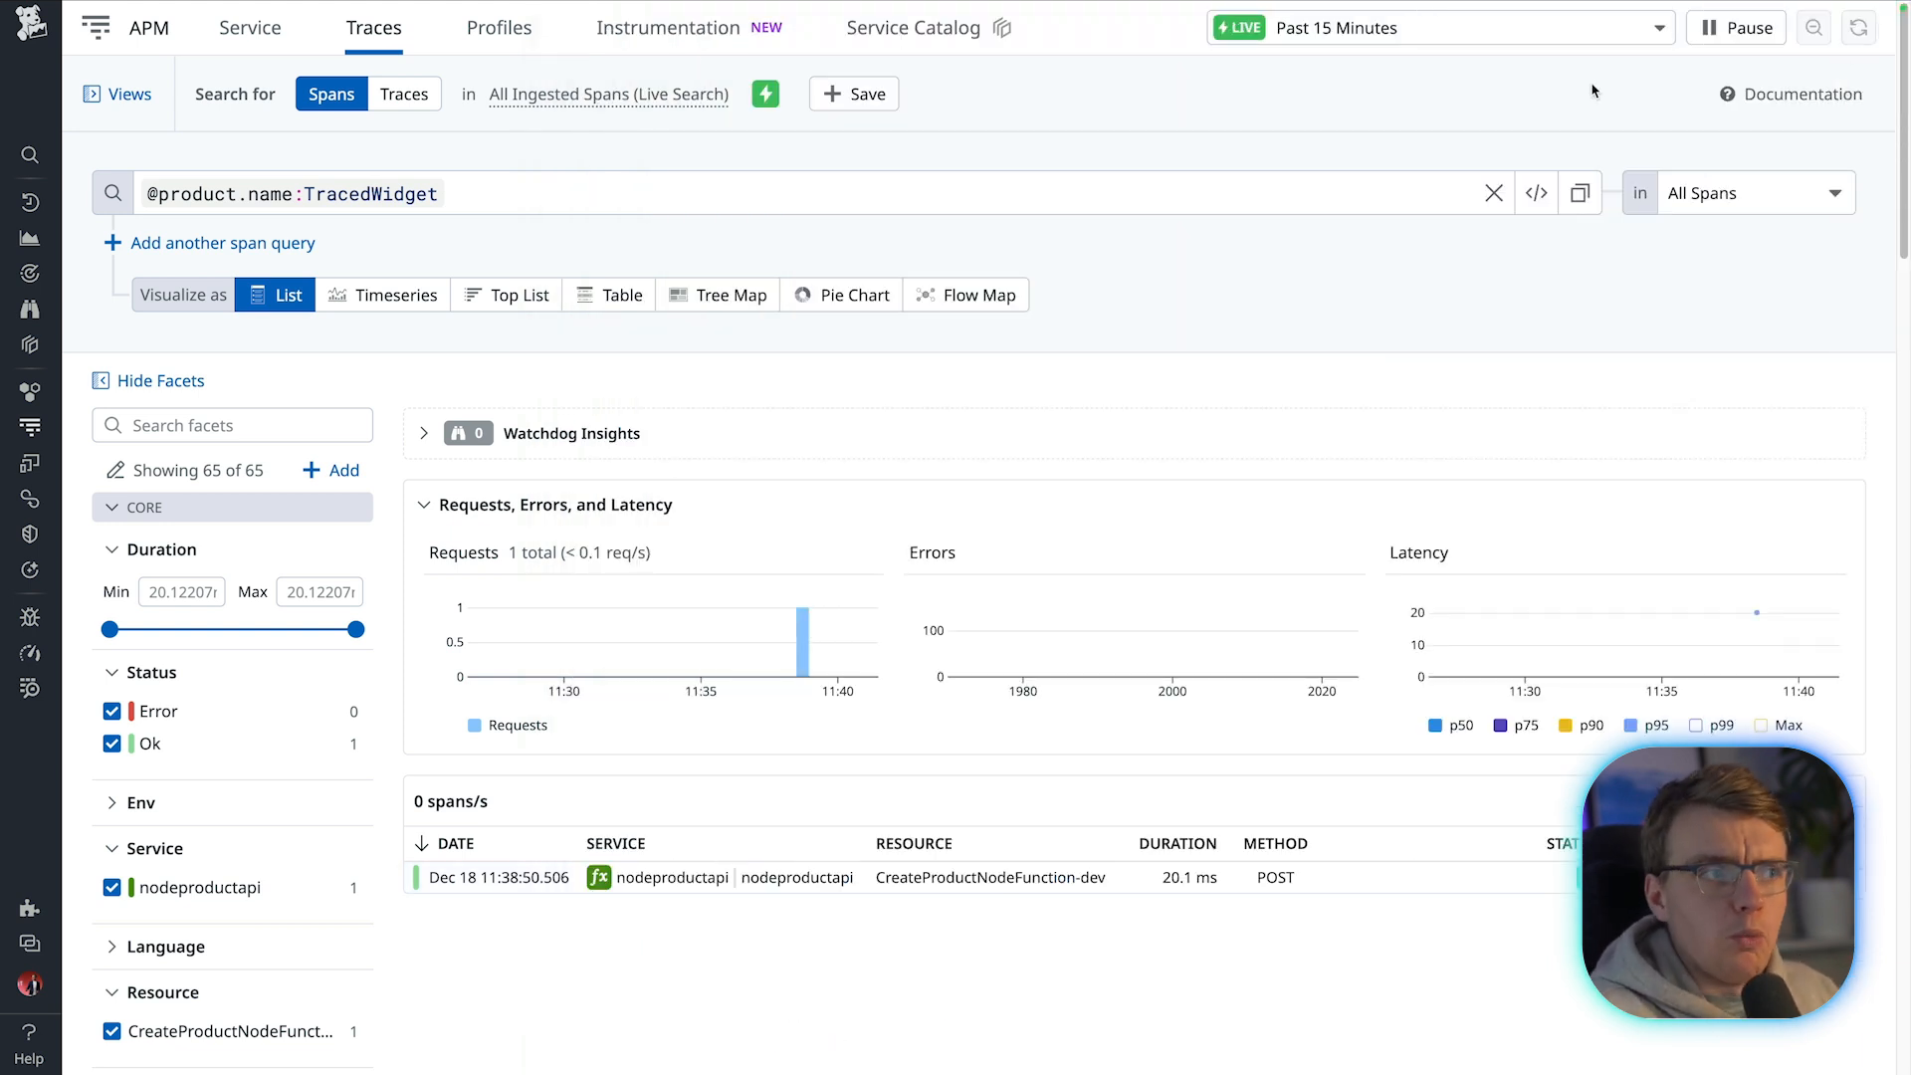
# Step: Go to Infrastructure > Serverless and open the createproductnodefunction-dev function details
pyautogui.click(30, 428)
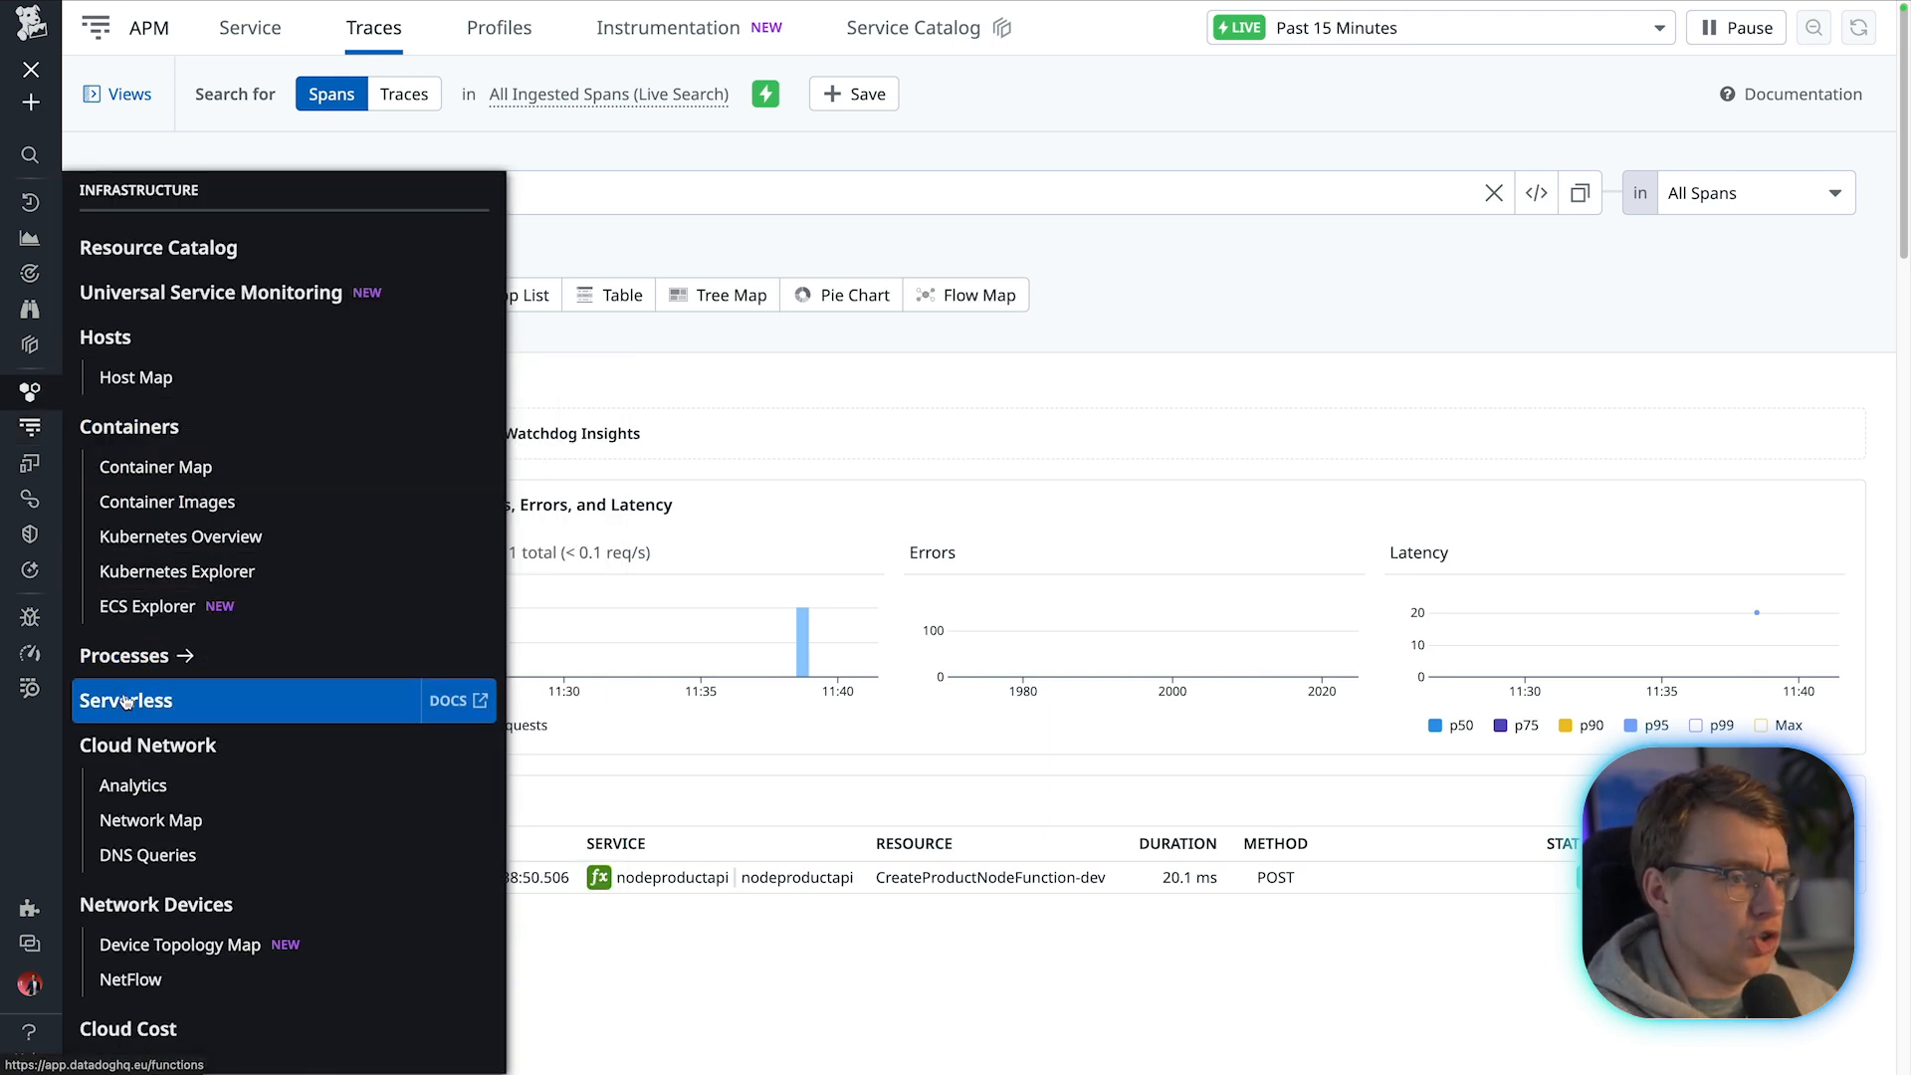
pyautogui.click(126, 701)
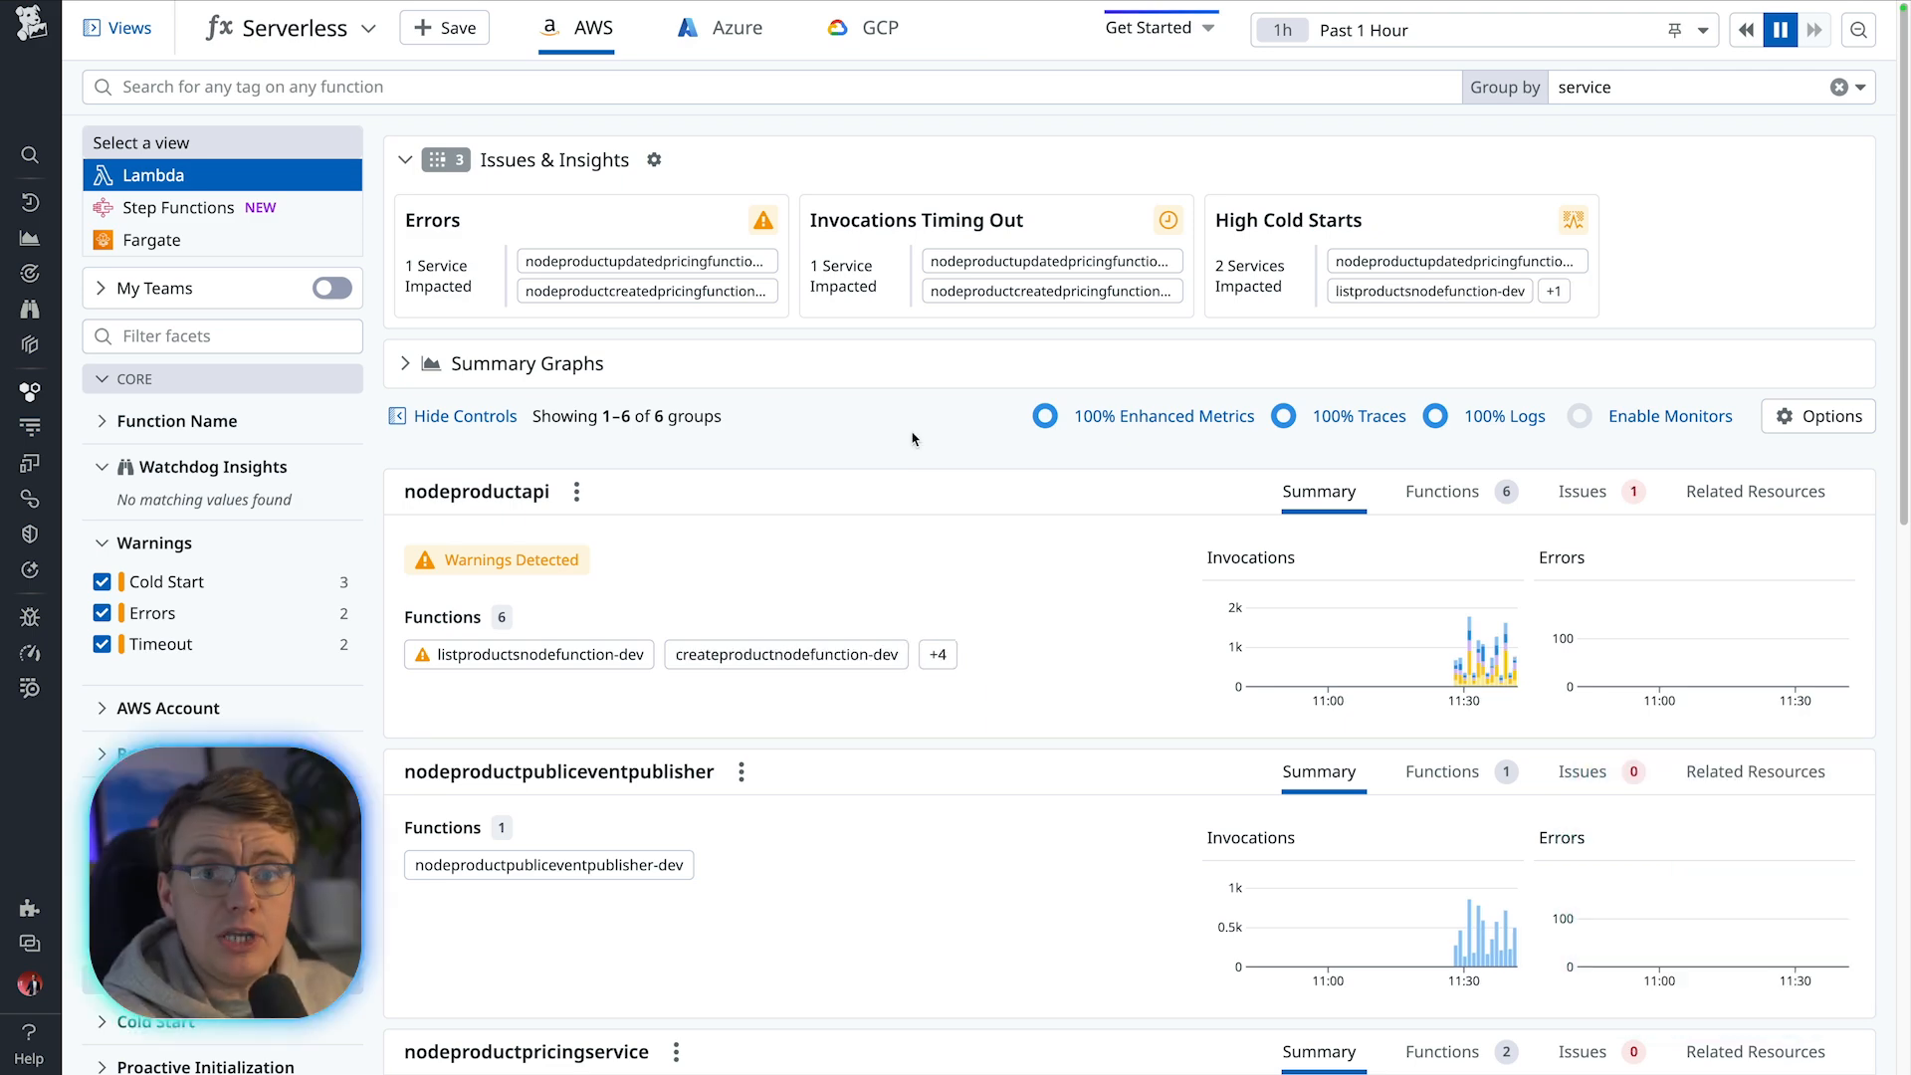
pyautogui.click(785, 655)
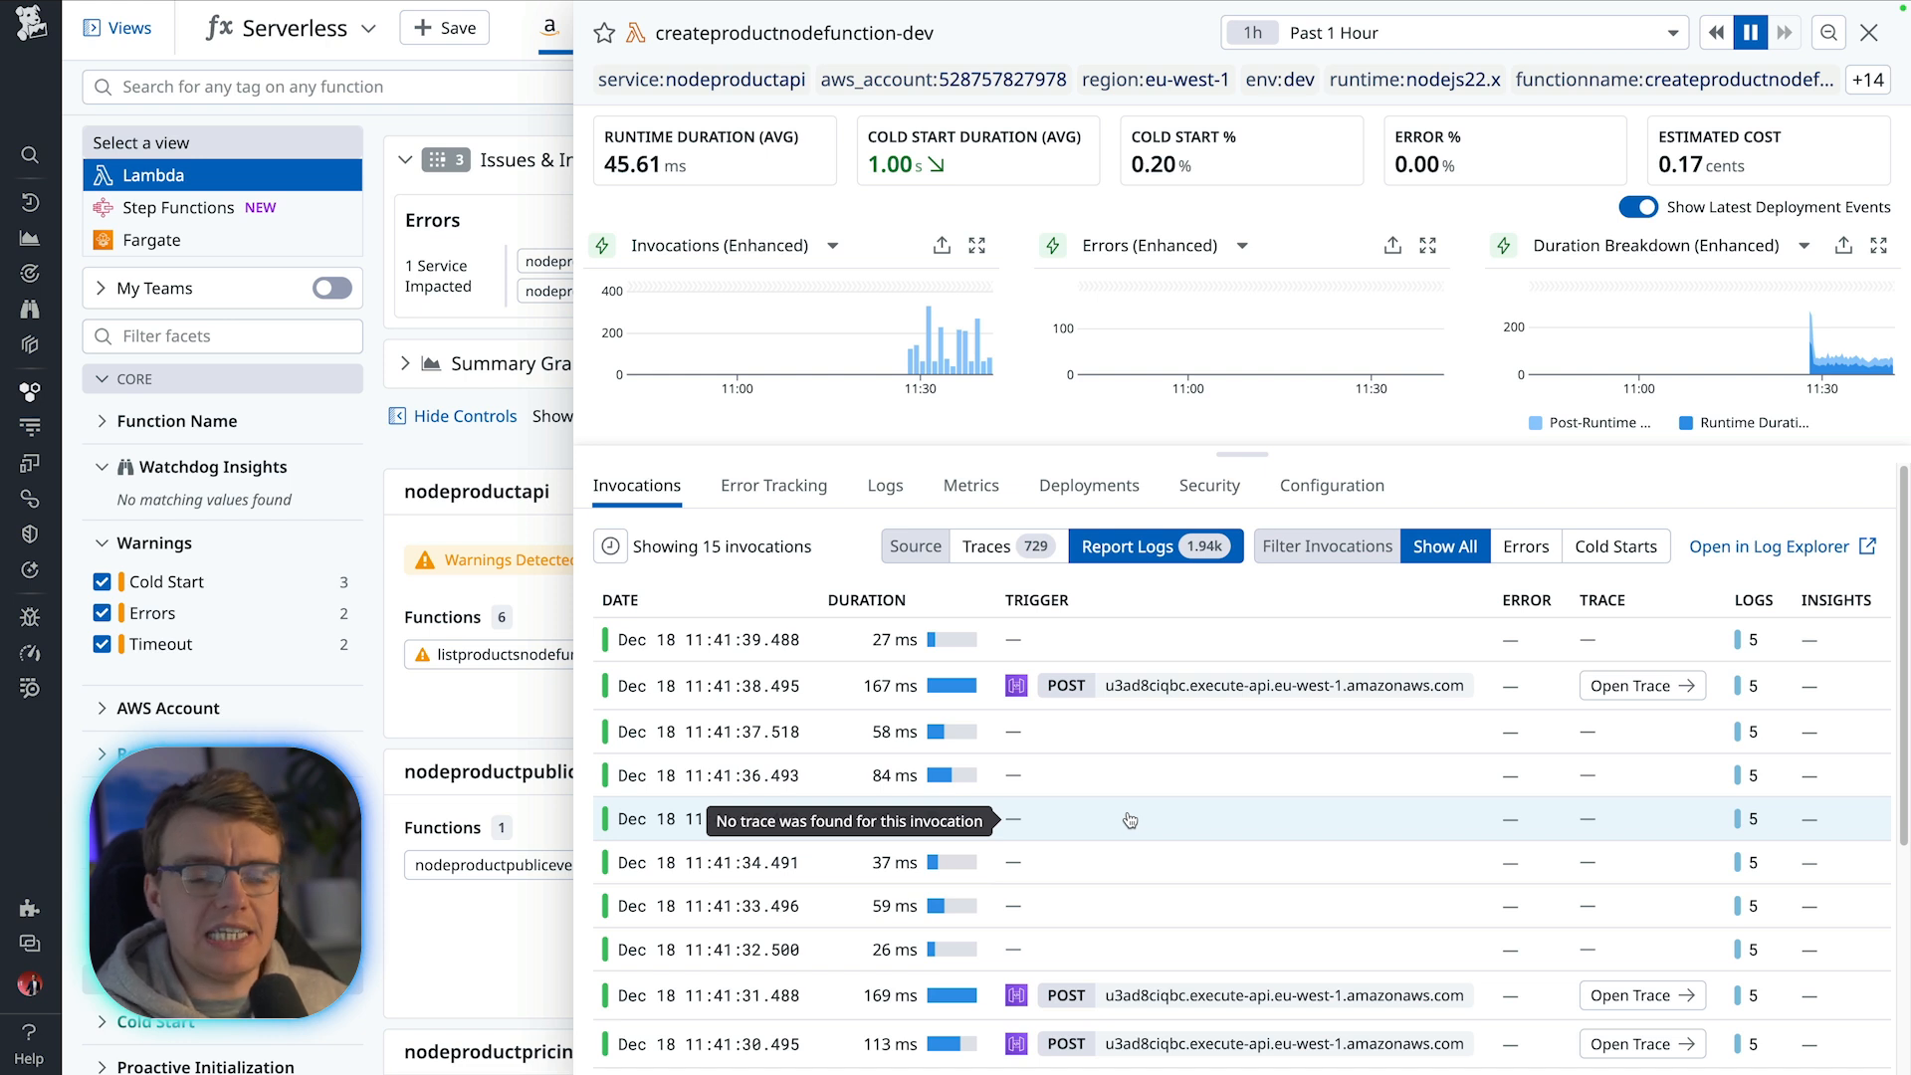
pyautogui.moveTo(1433, 685)
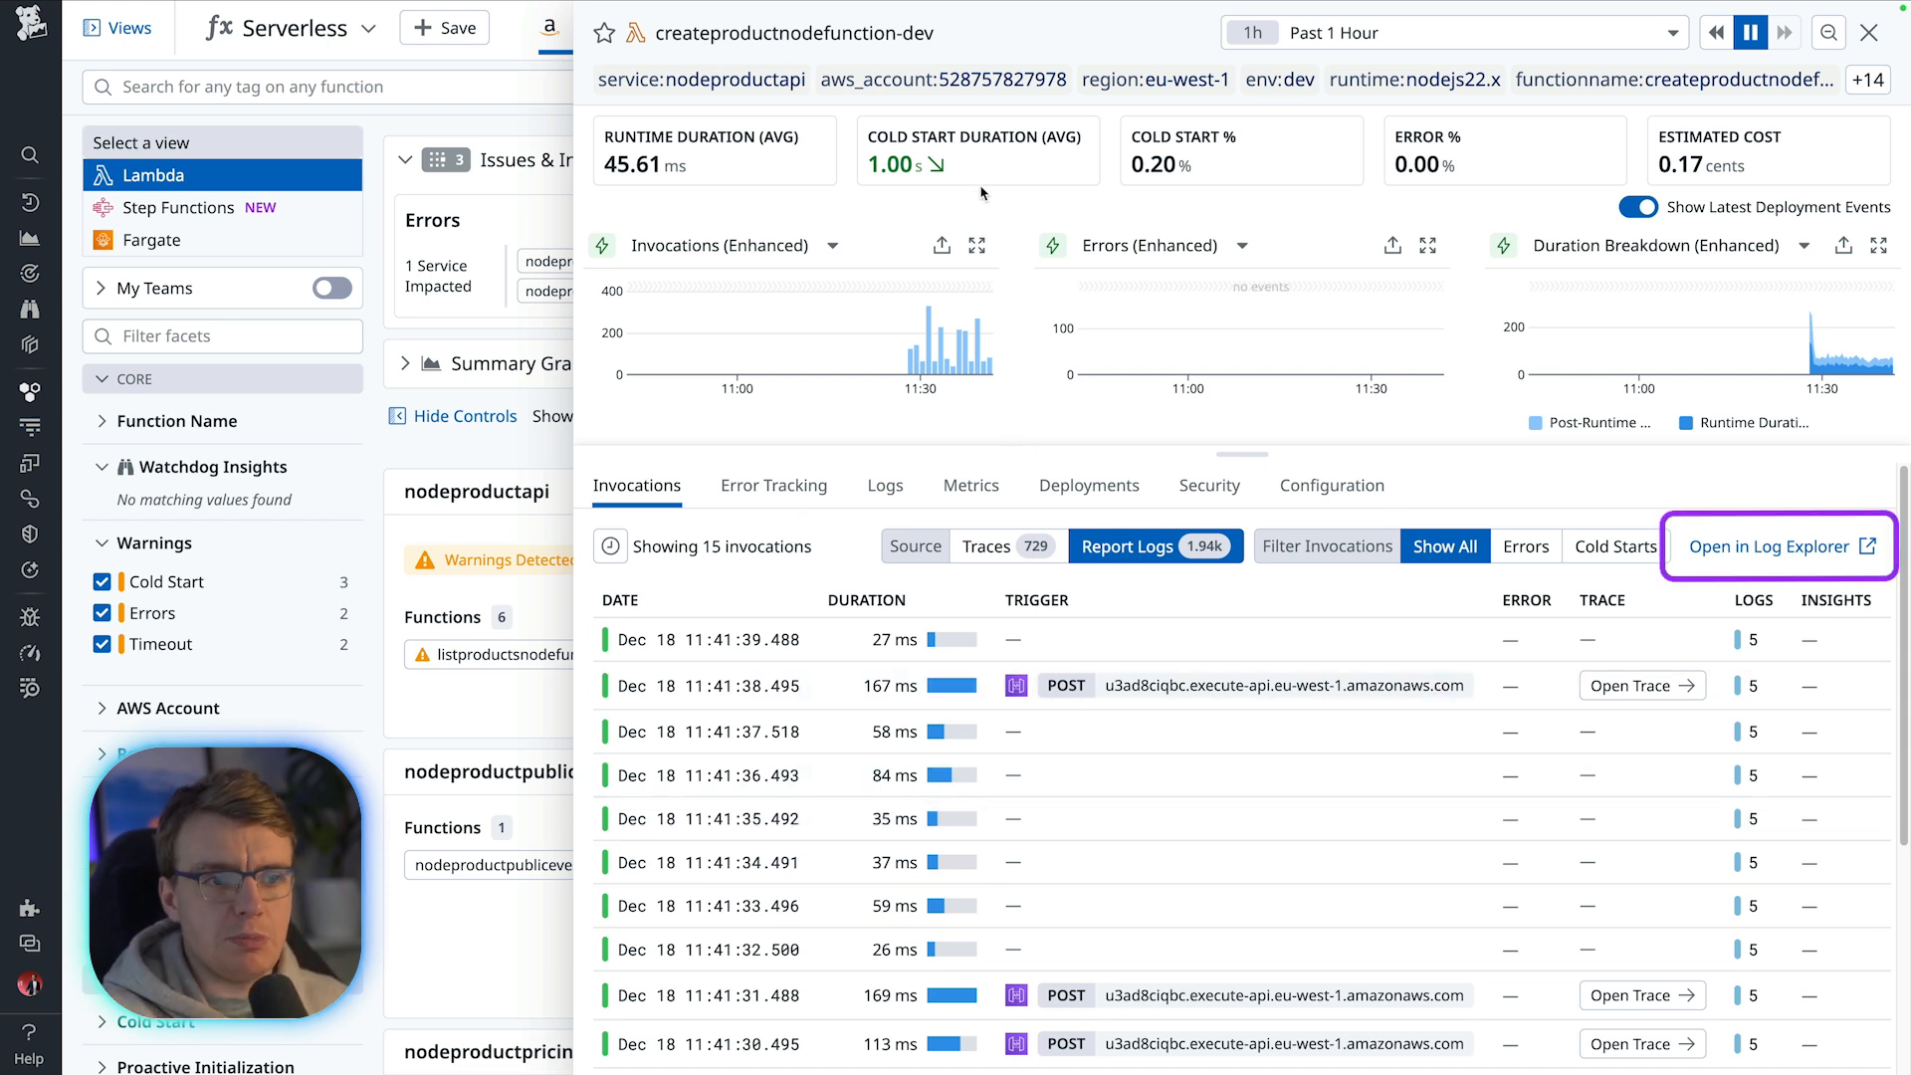
pyautogui.click(1768, 545)
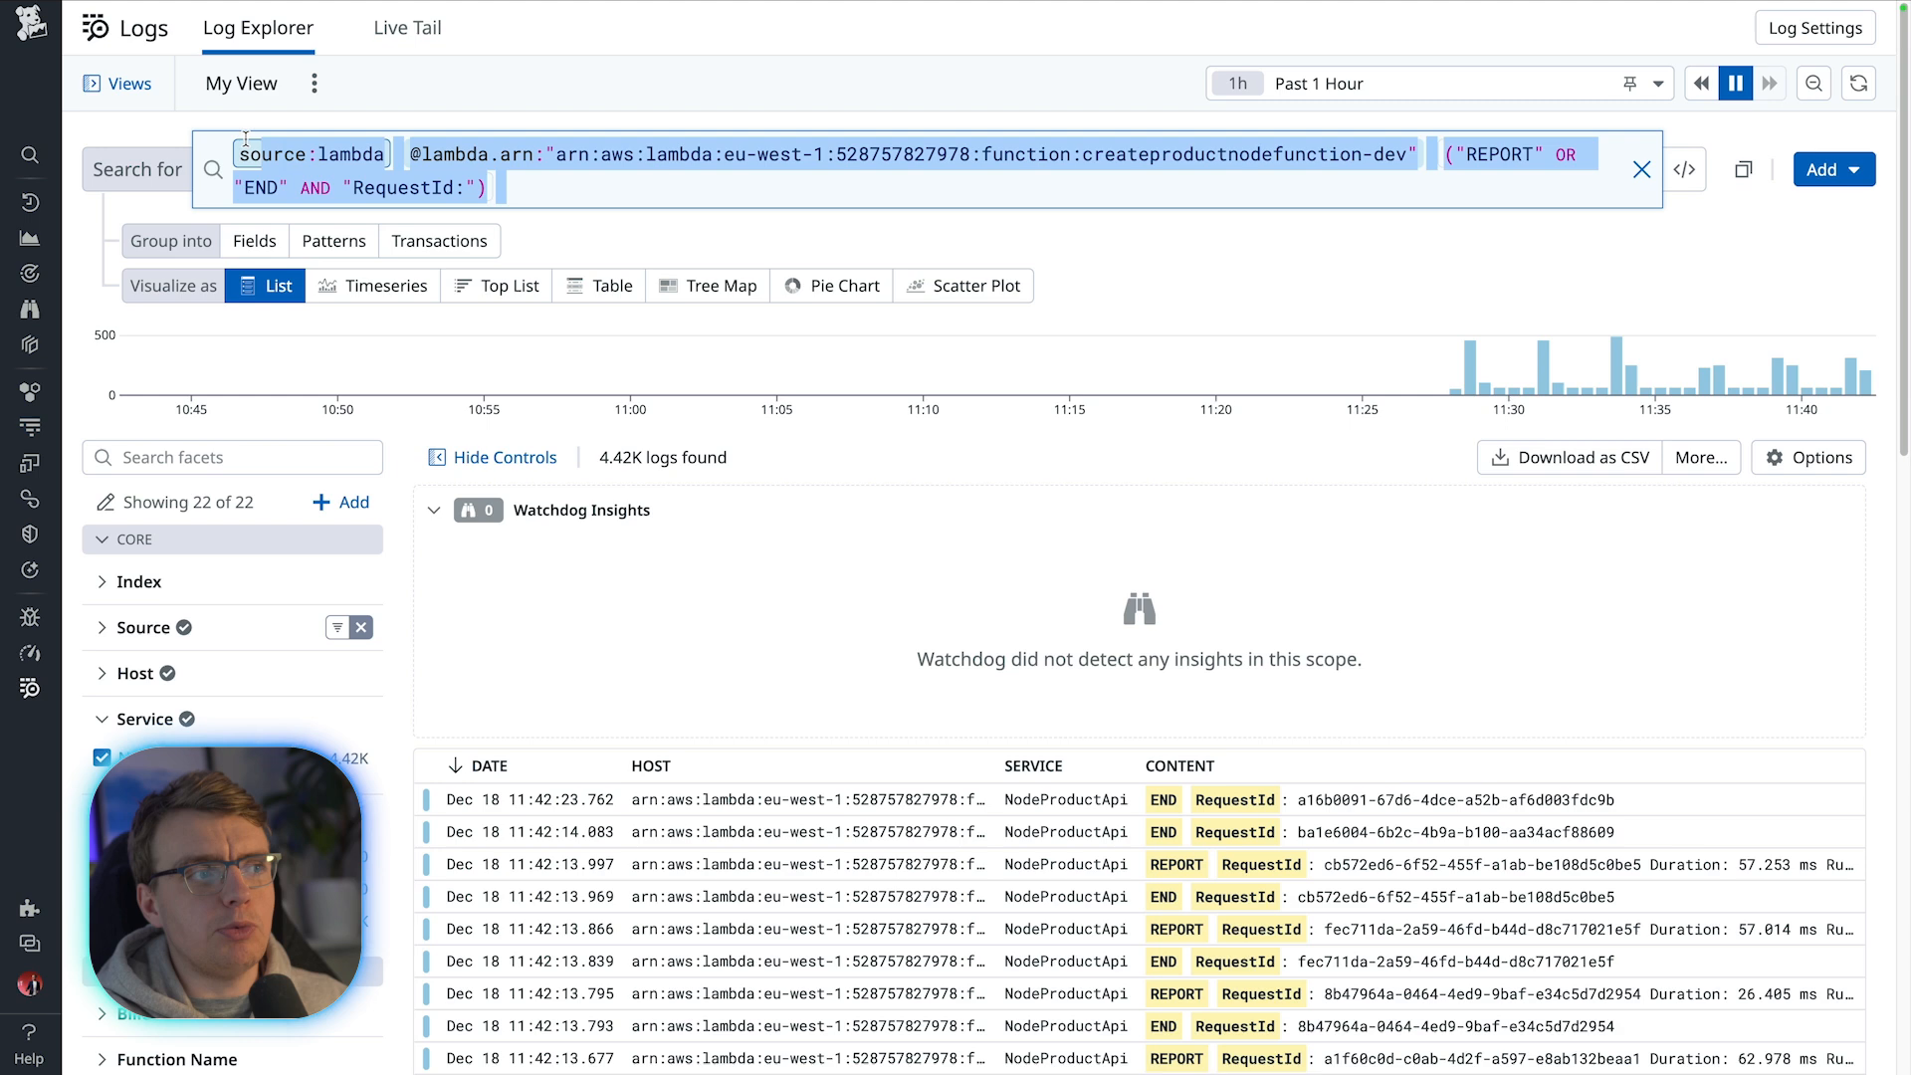
pyautogui.click(577, 183)
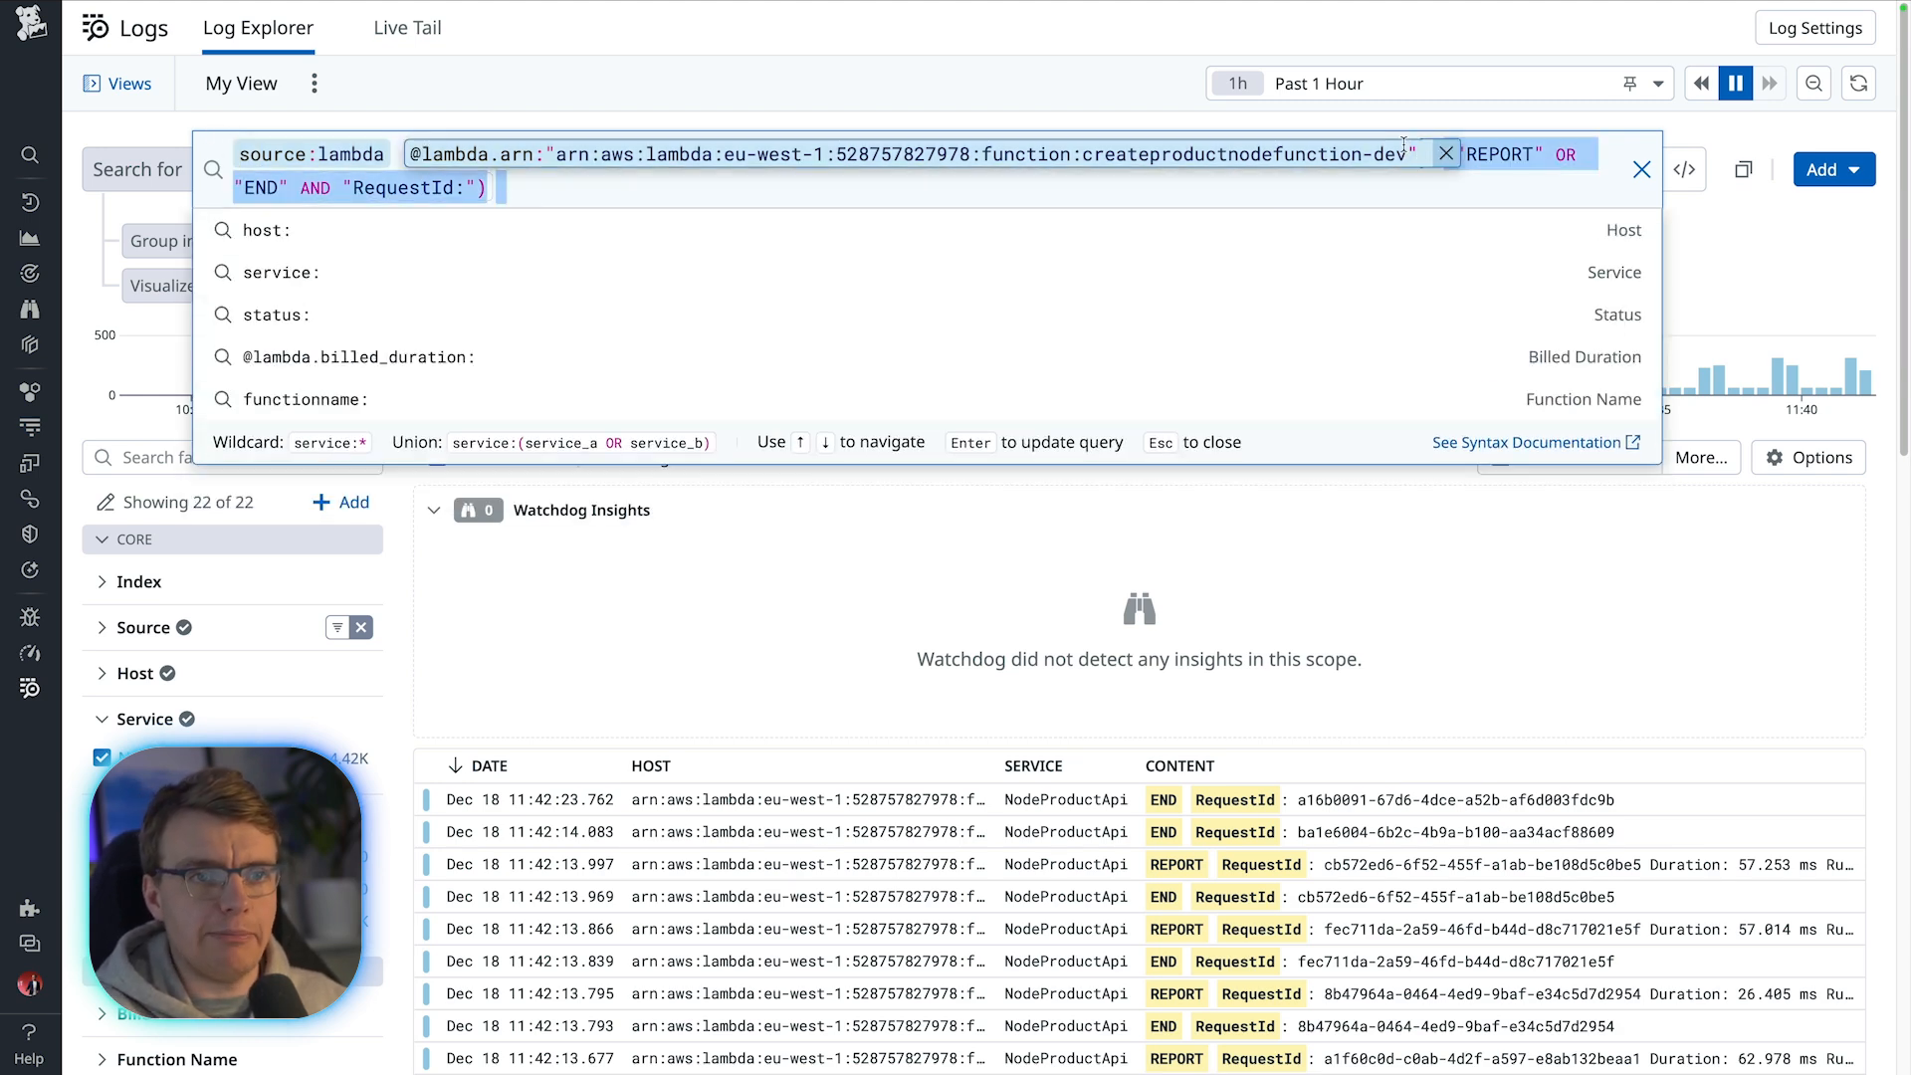
pyautogui.click(1448, 155)
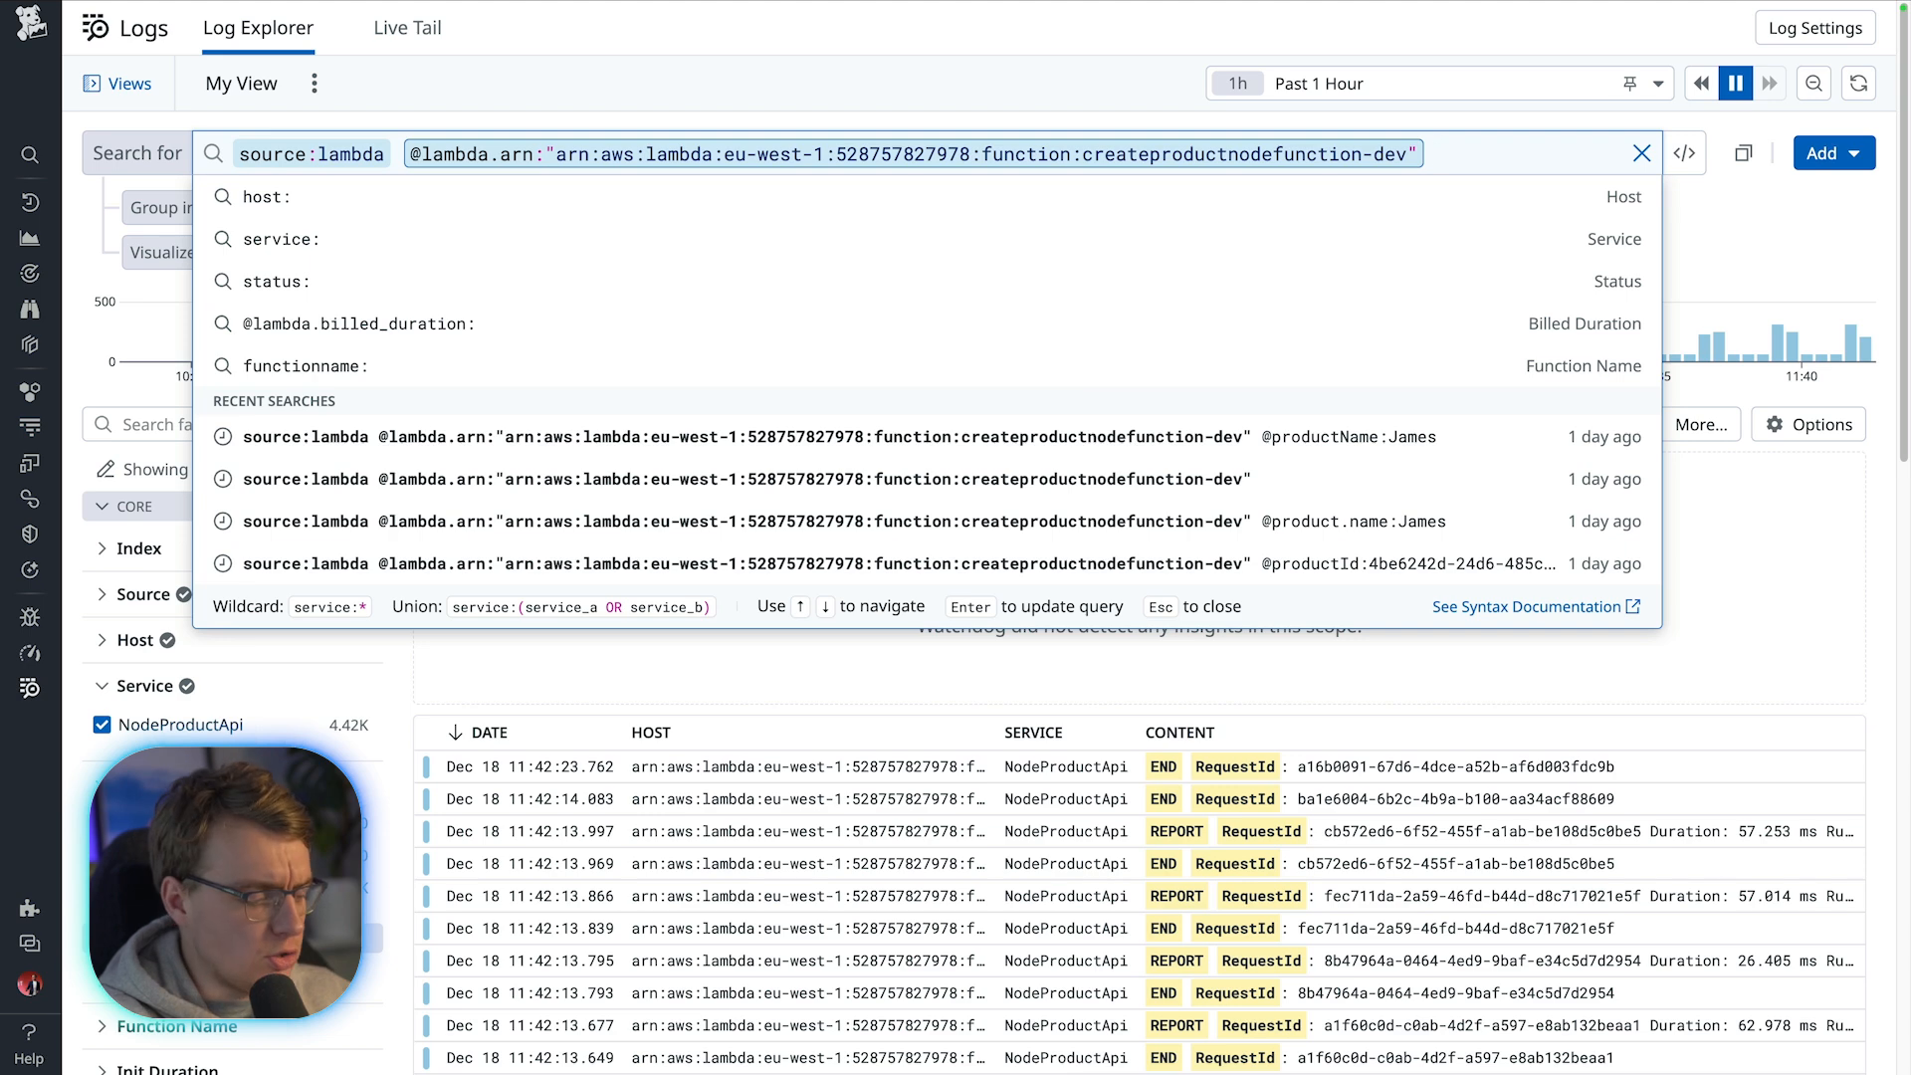
pyautogui.write('@product.name:TracedWidget')
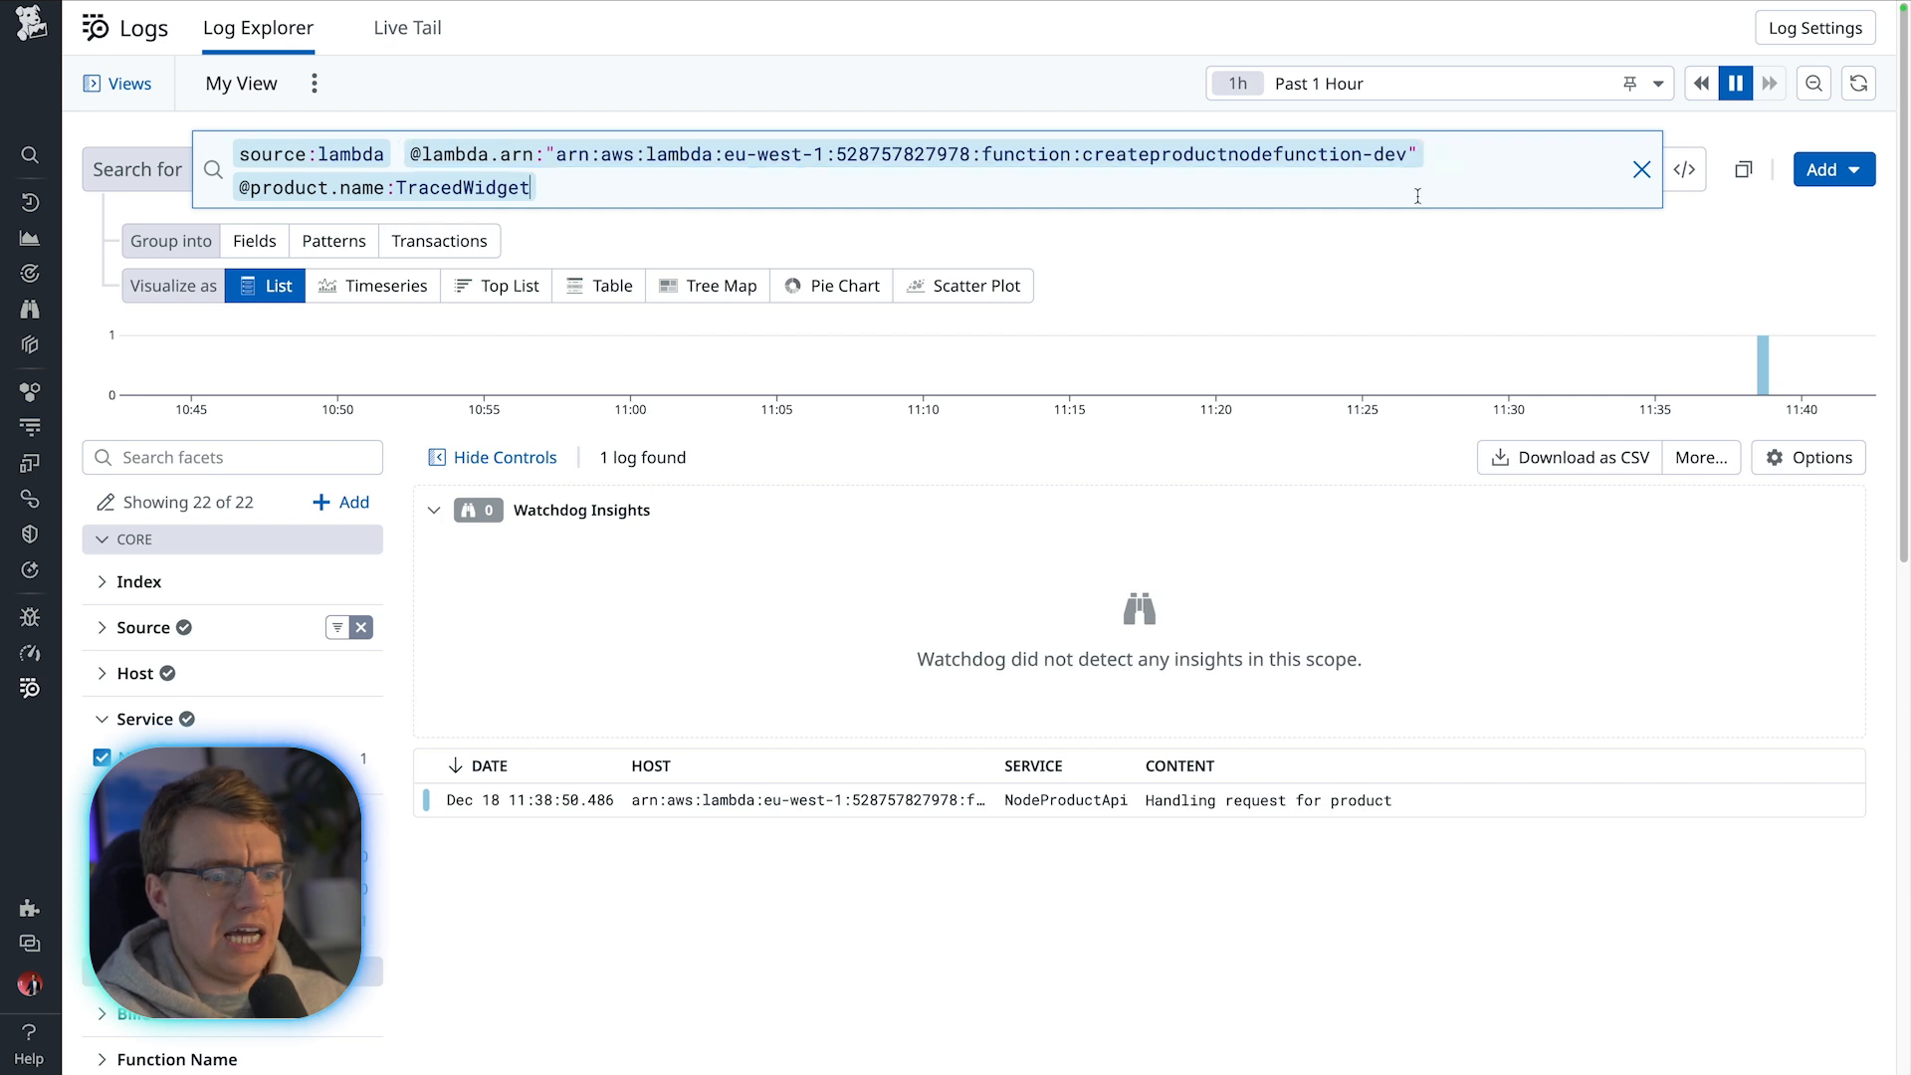
pyautogui.moveTo(1461, 199)
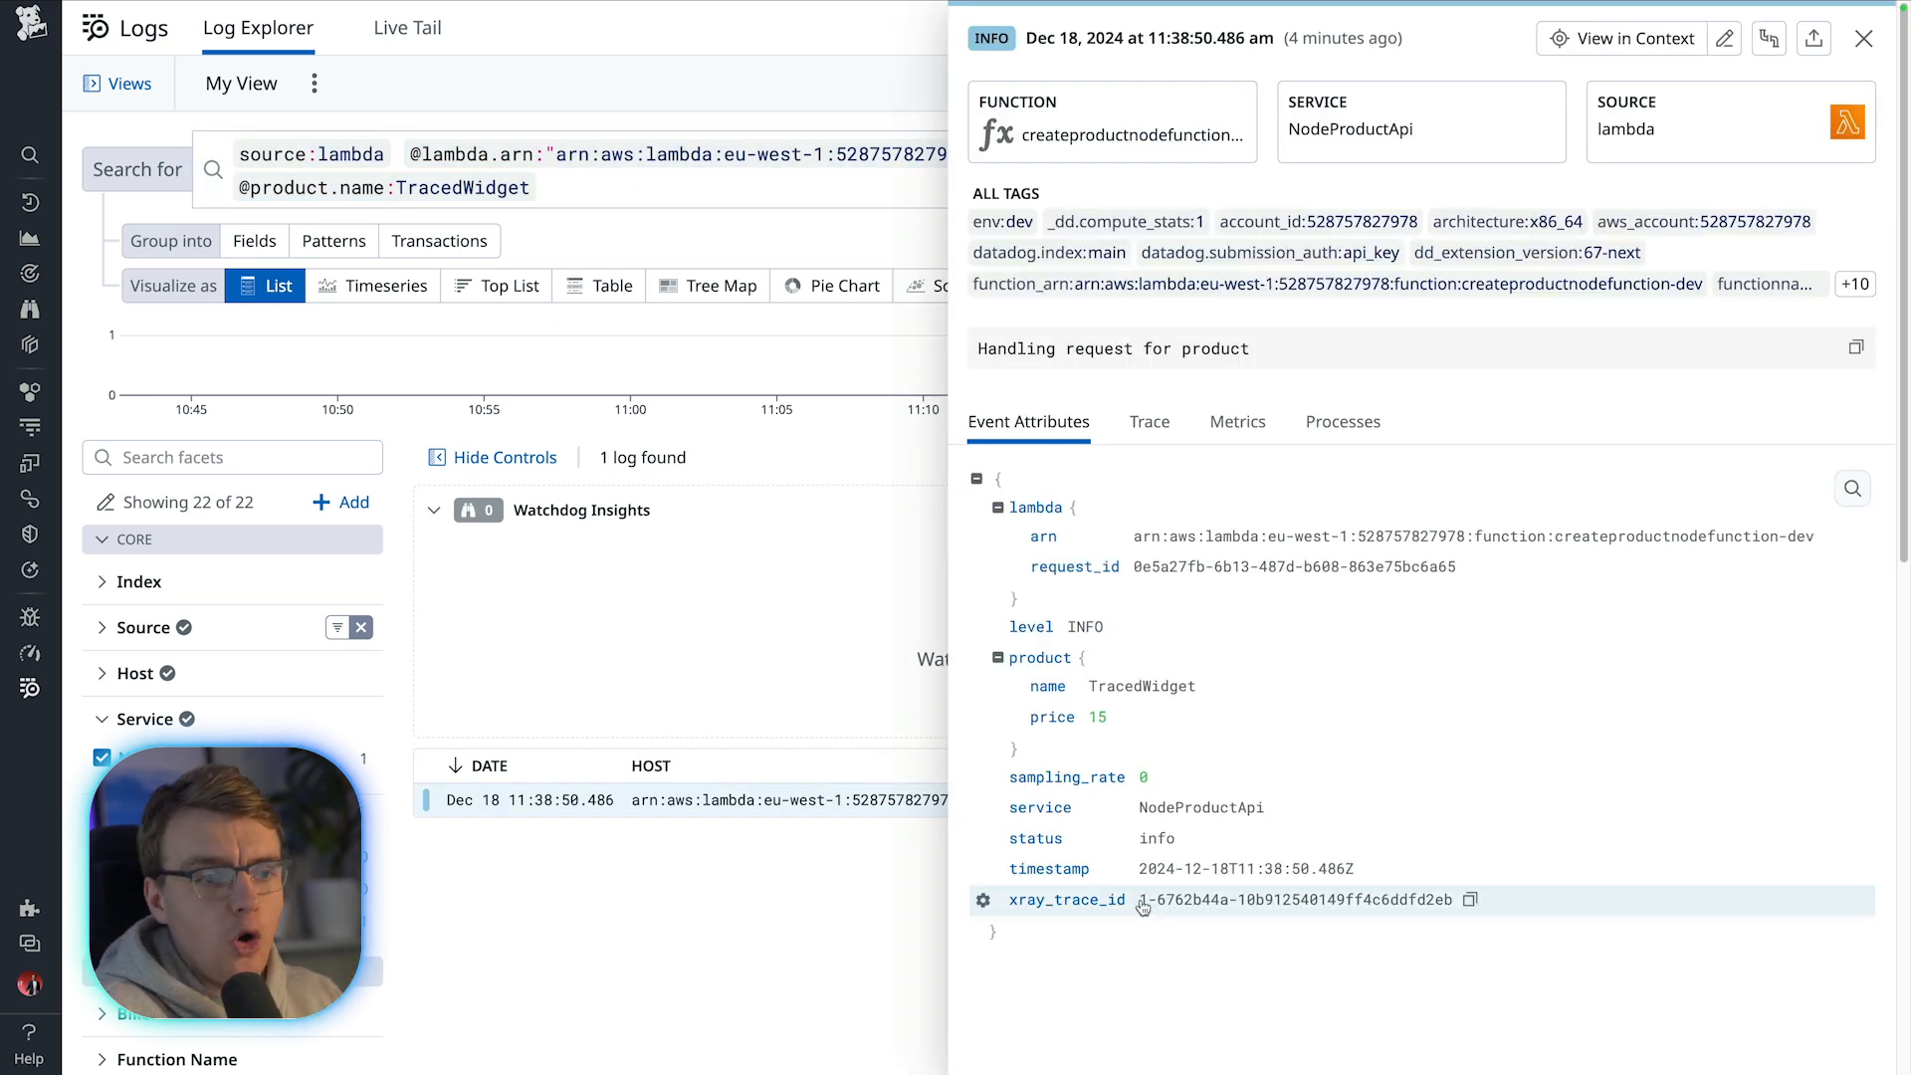
pyautogui.moveTo(1059, 985)
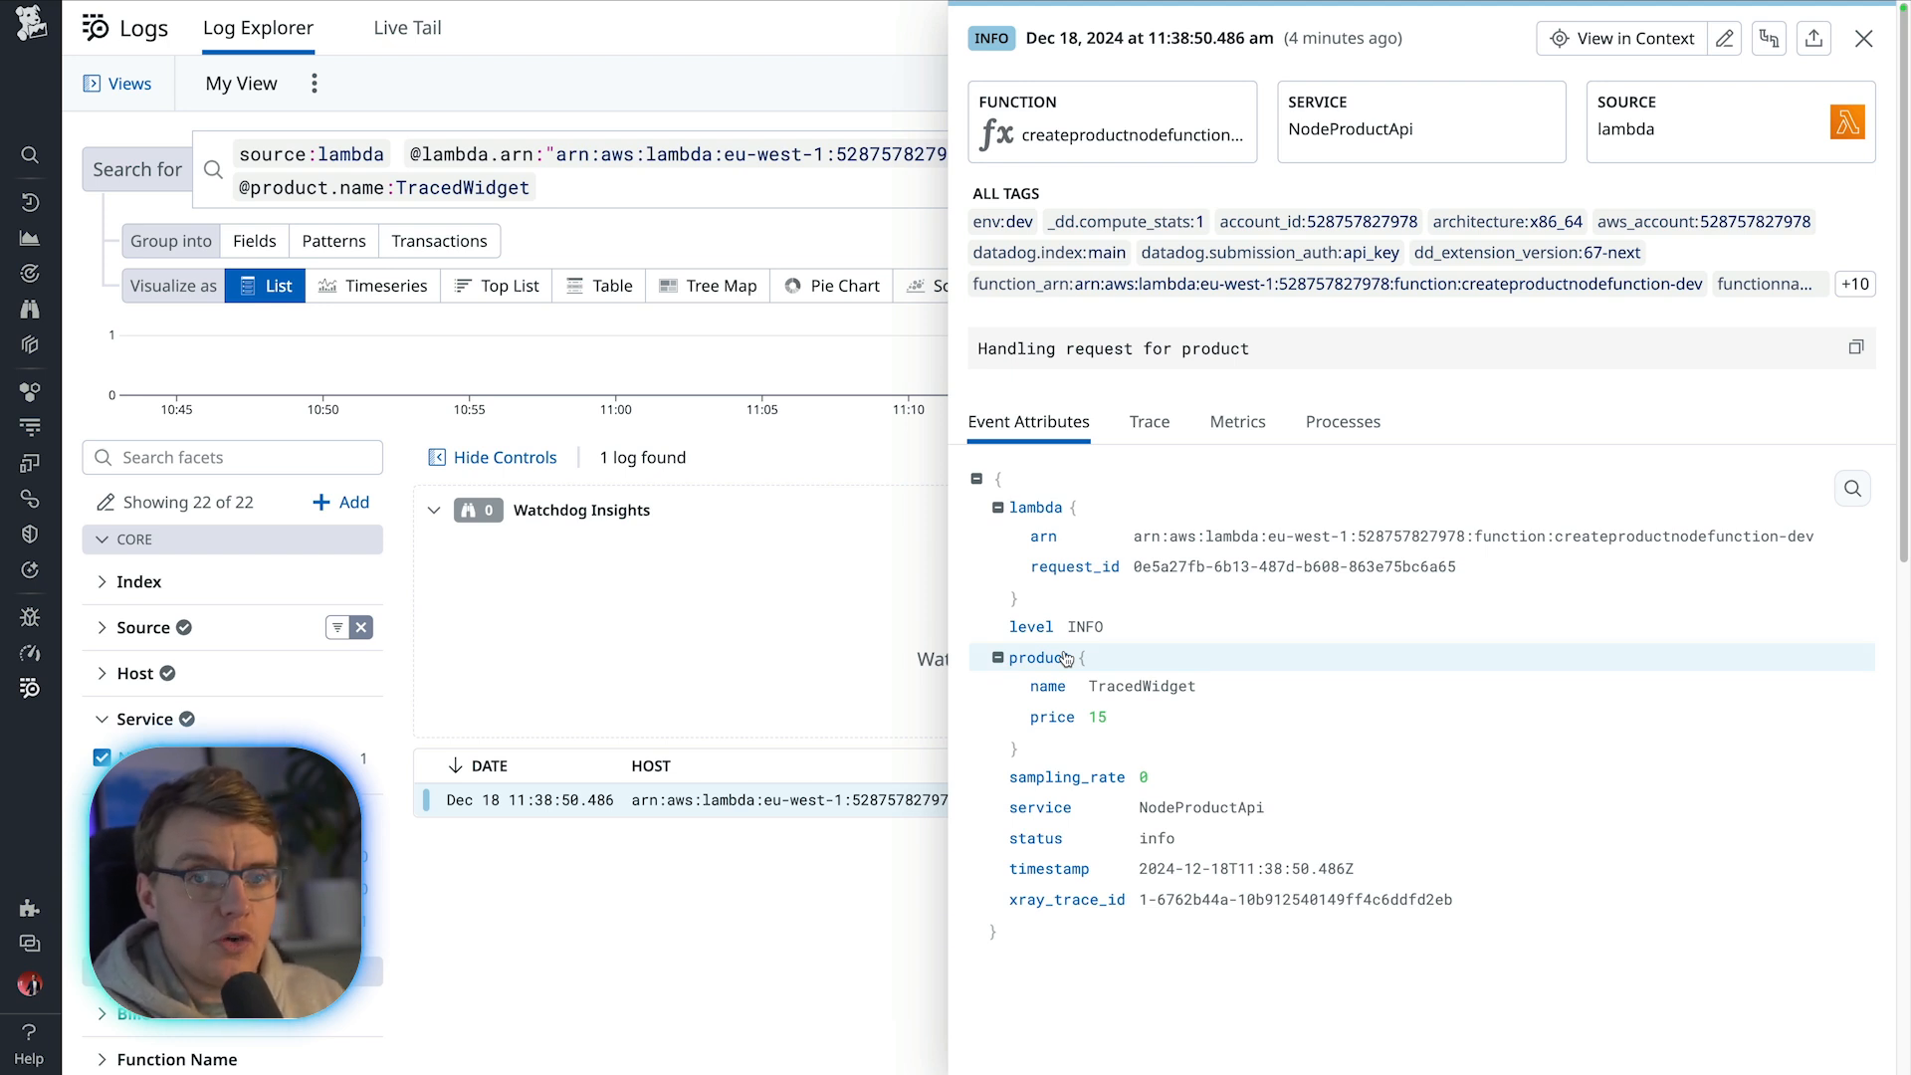
pyautogui.moveTo(1065, 643)
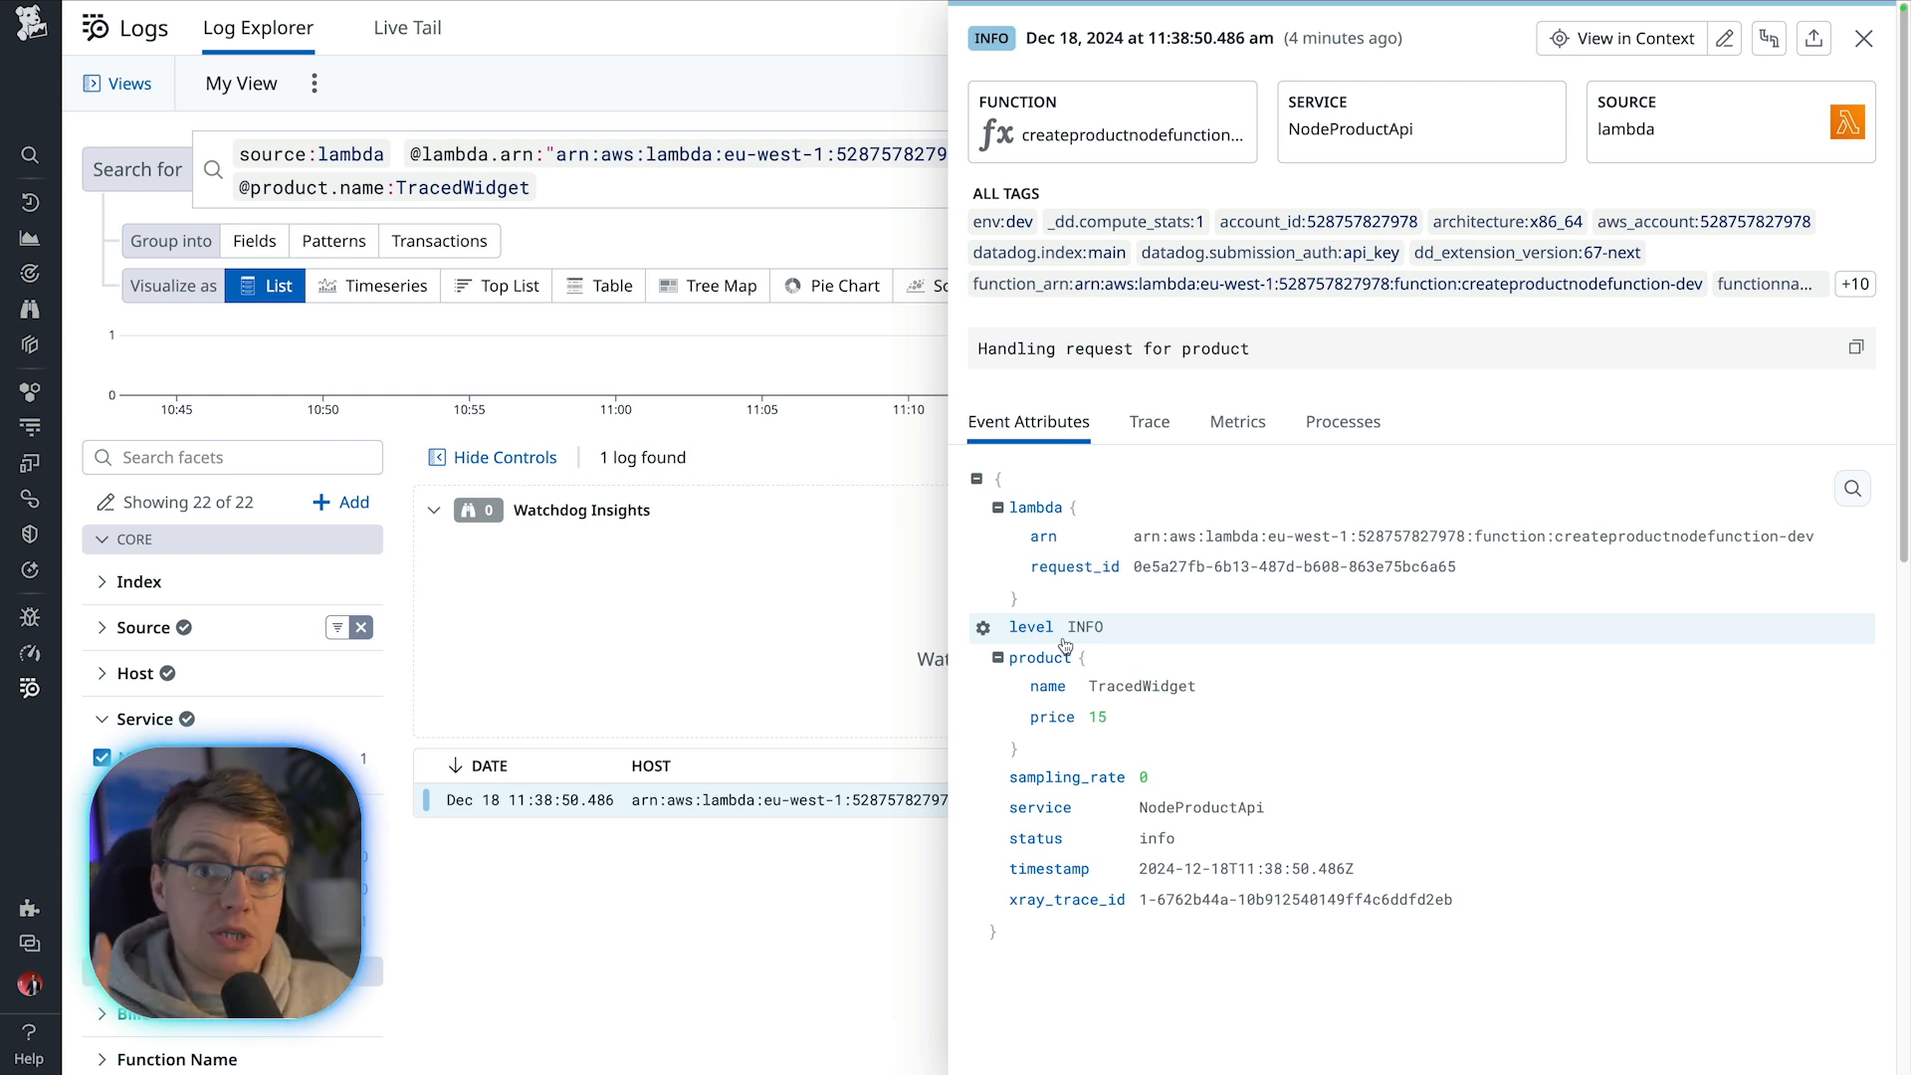
pyautogui.moveTo(1044, 570)
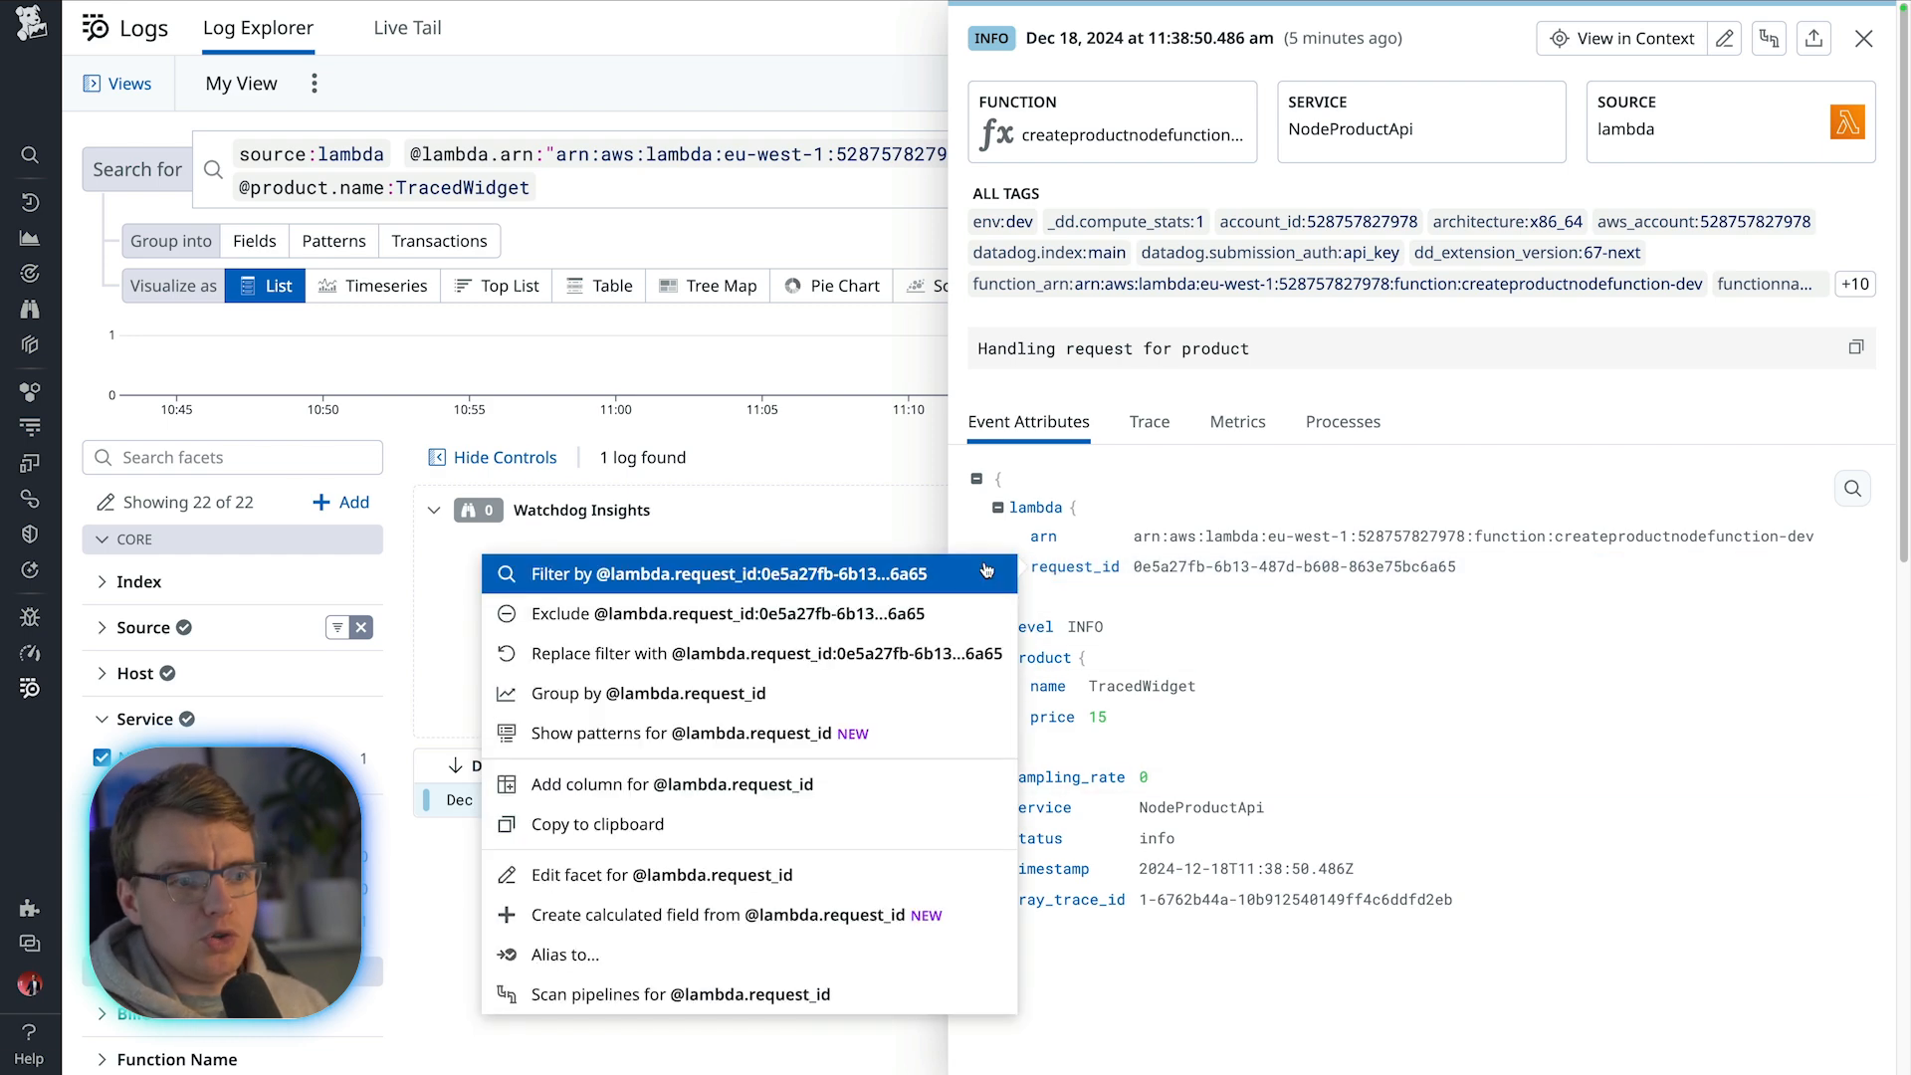
pyautogui.click(752, 573)
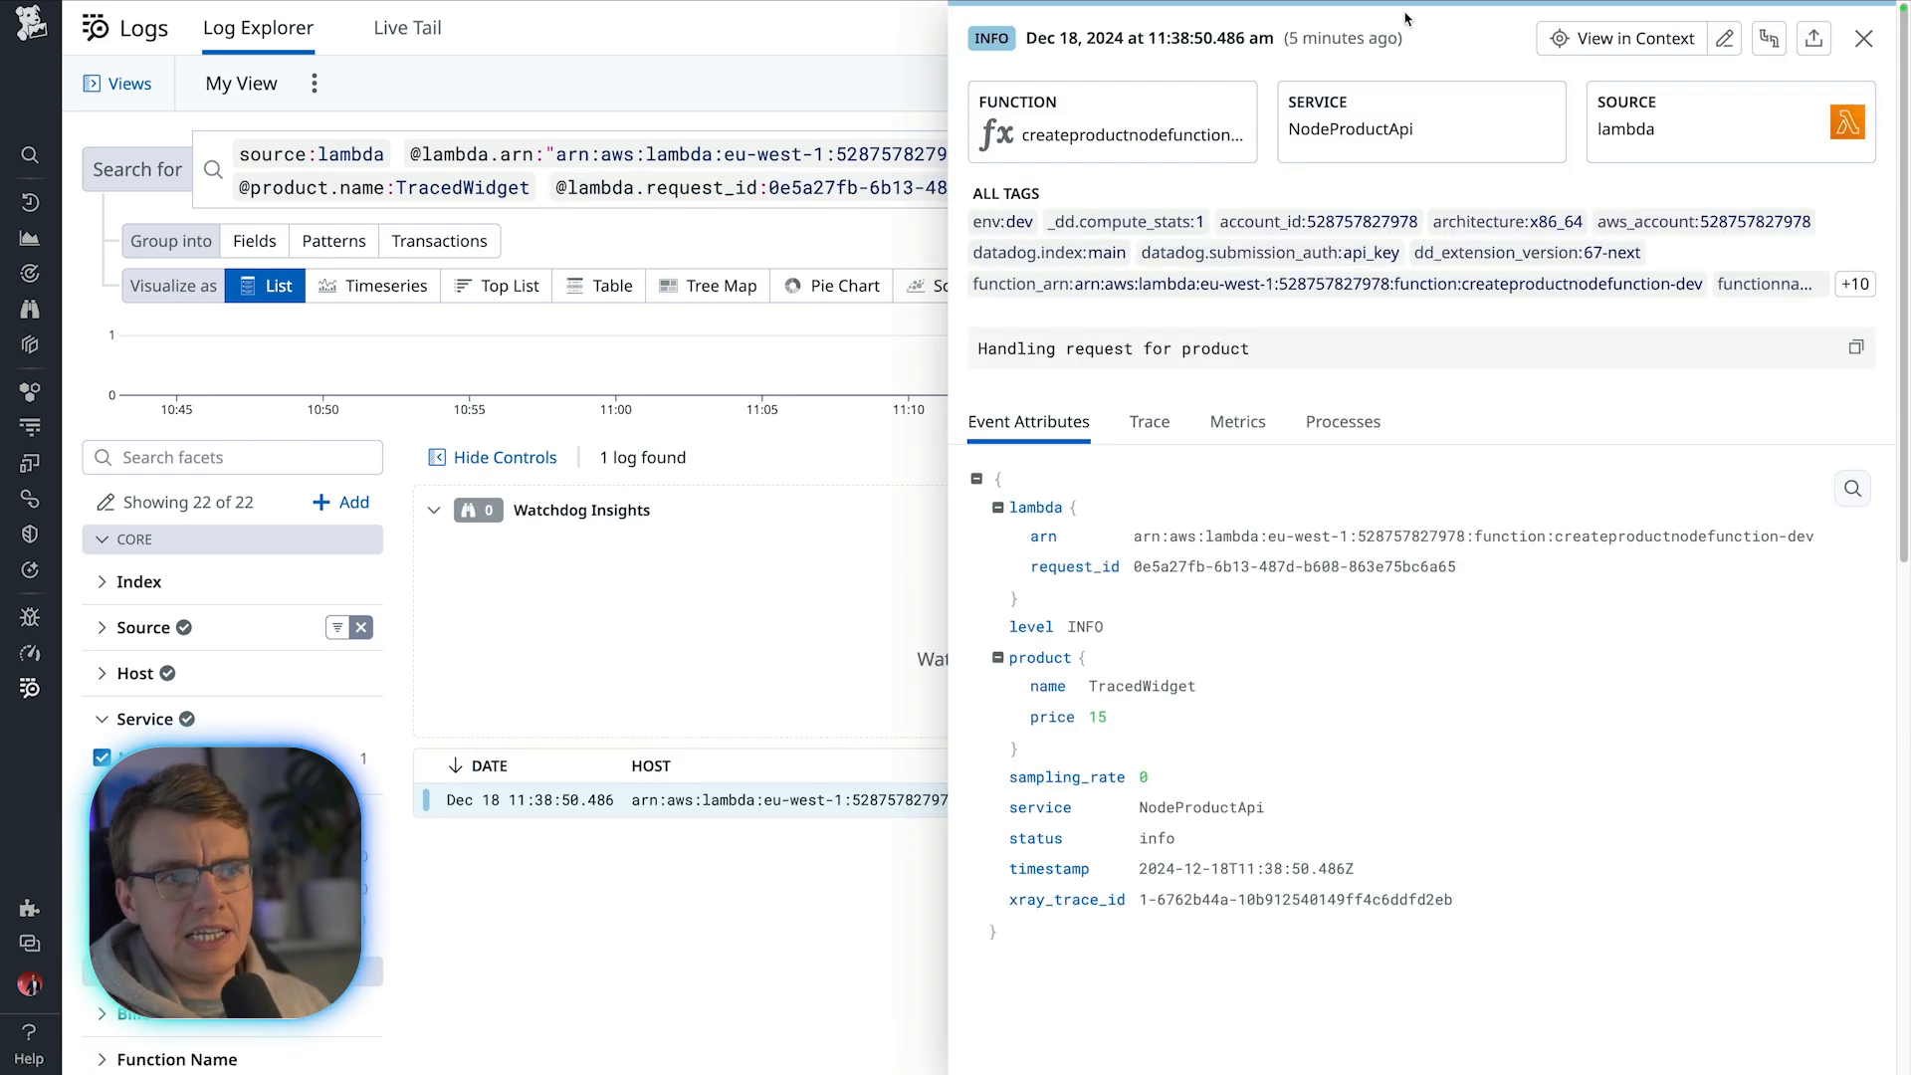
pyautogui.click(1855, 38)
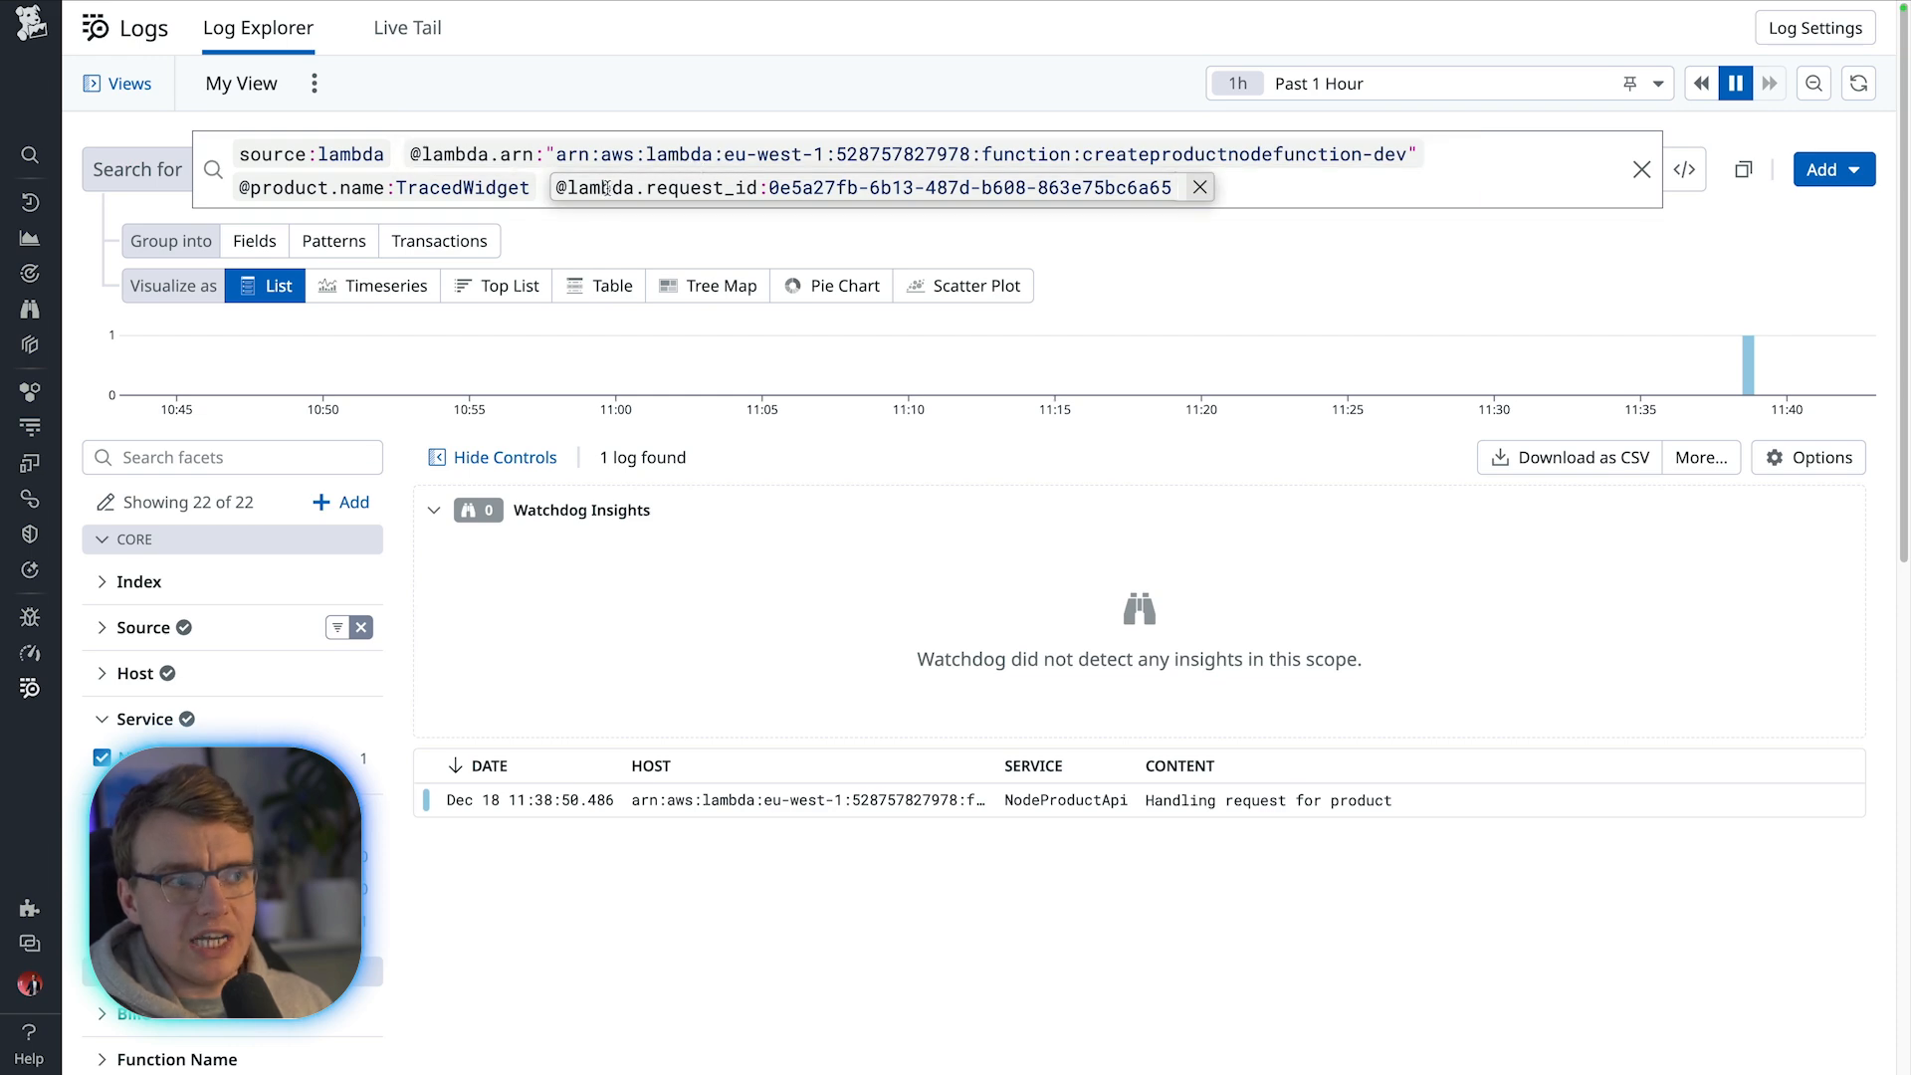